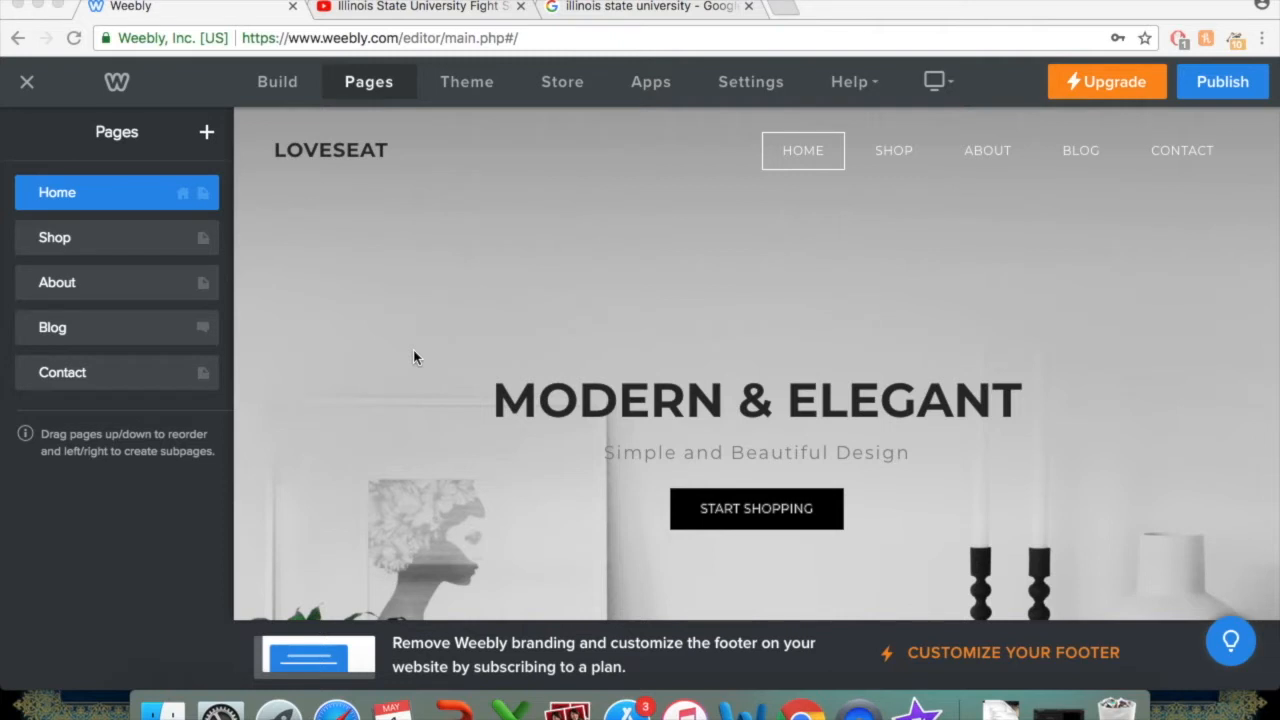
{"action": "mouse_move", "coordinate": [366, 238]}
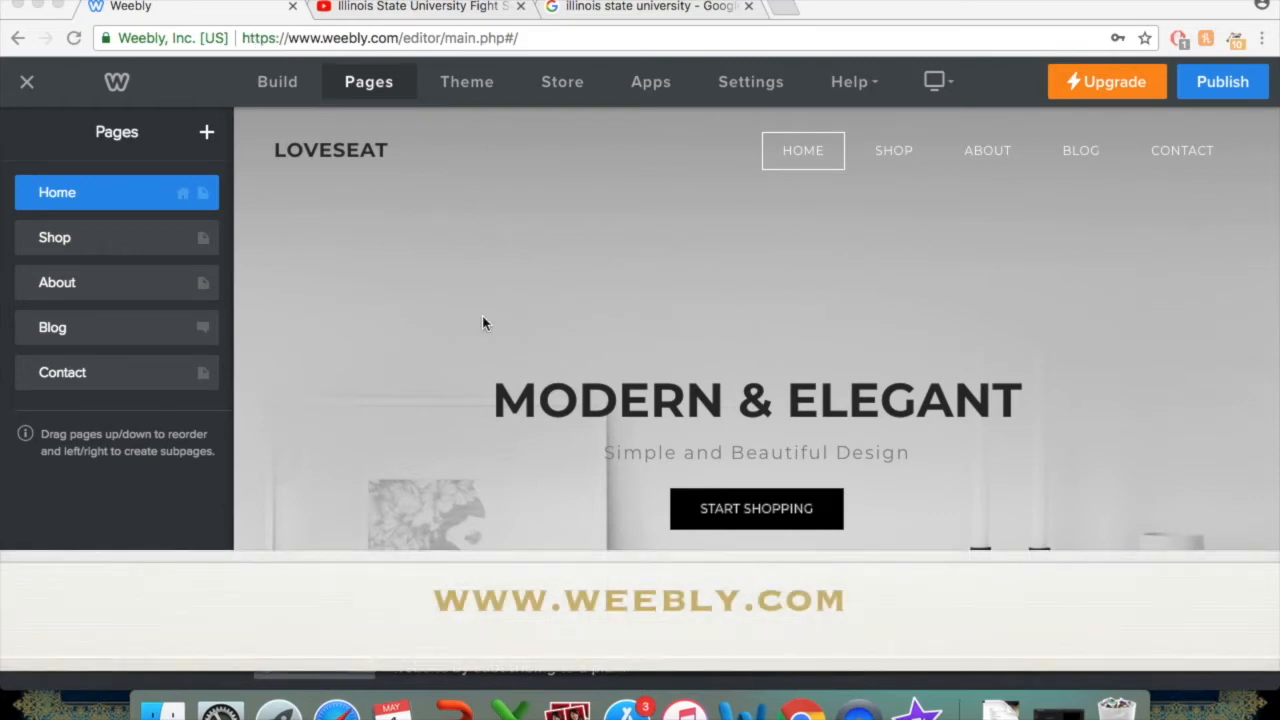
Glance at the Build elements panel, then return to the Pages list to reach Shop.
{"action": "scroll", "scroll_direction": "down", "scroll_amount": 3}
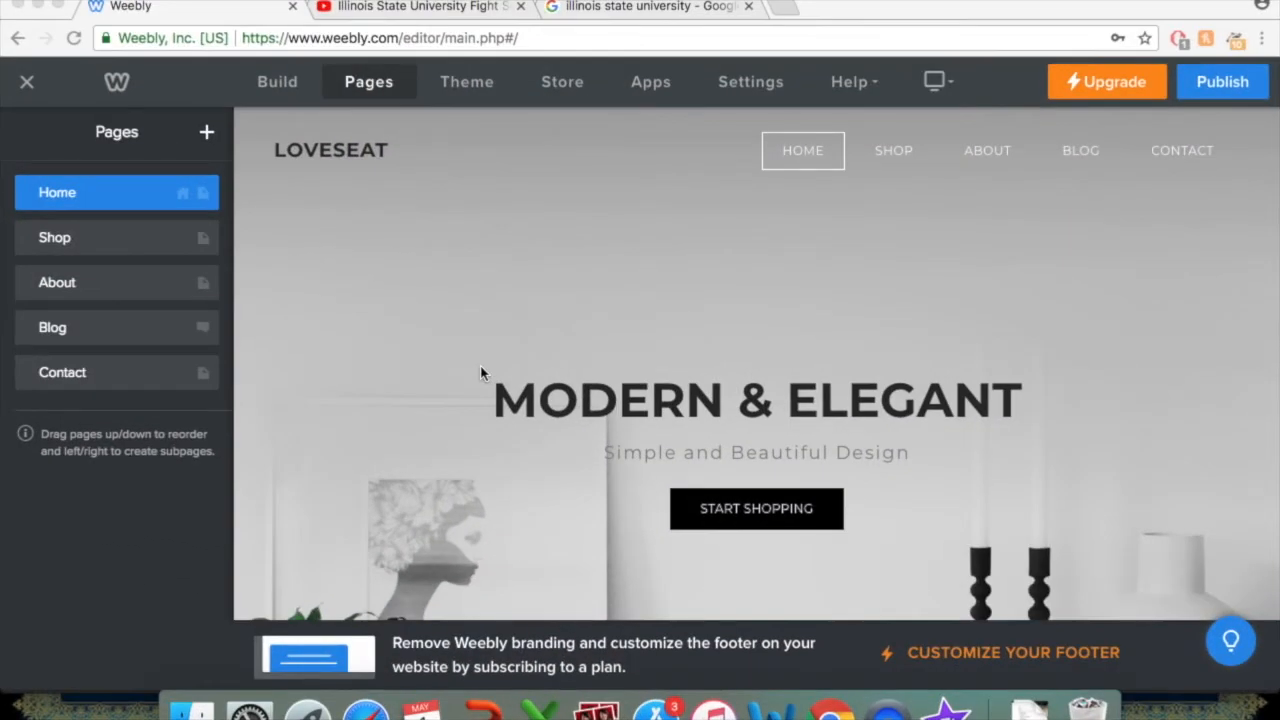
{"action": "mouse_move", "coordinate": [845, 155]}
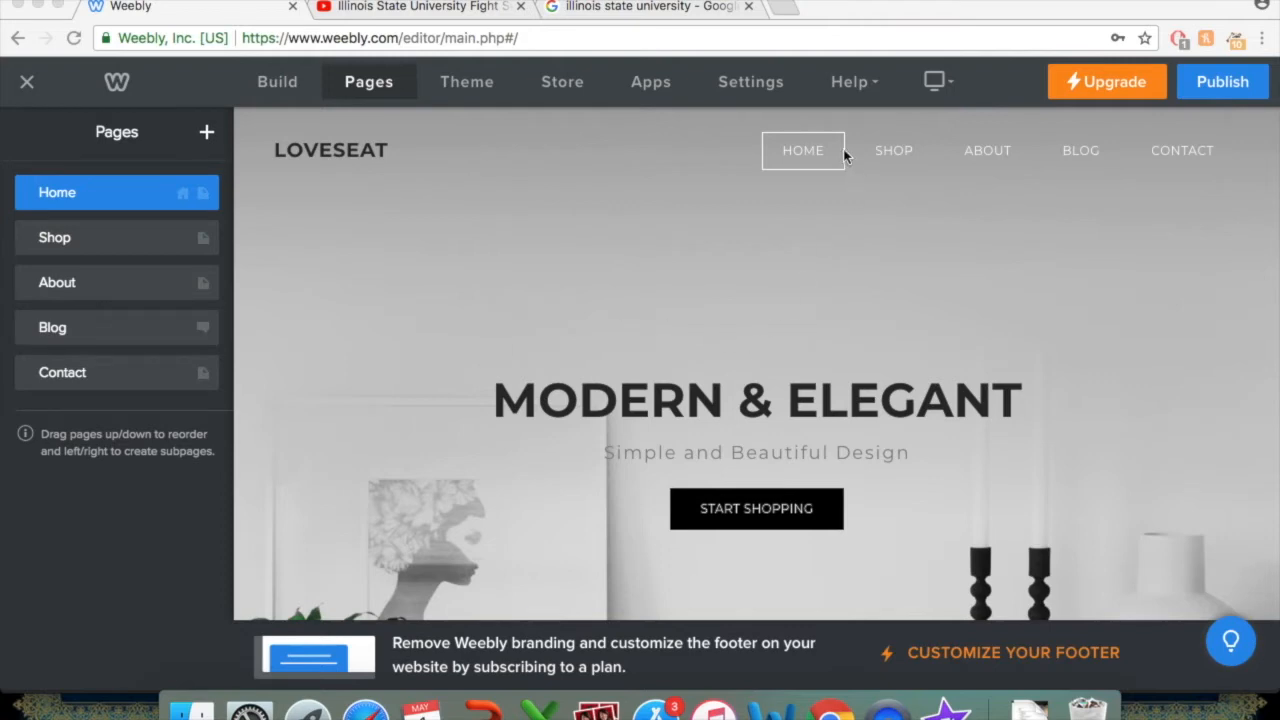
{"action": "mouse_move", "coordinate": [988, 160]}
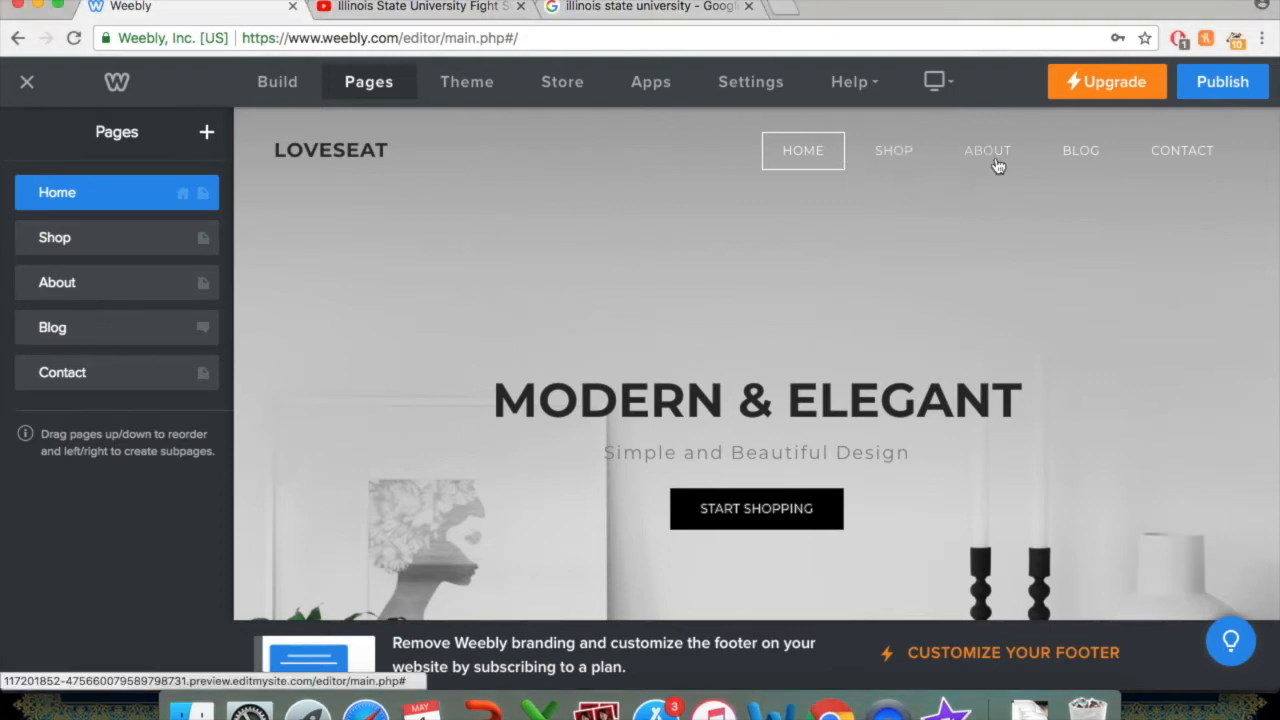
{"action": "mouse_move", "coordinate": [885, 160]}
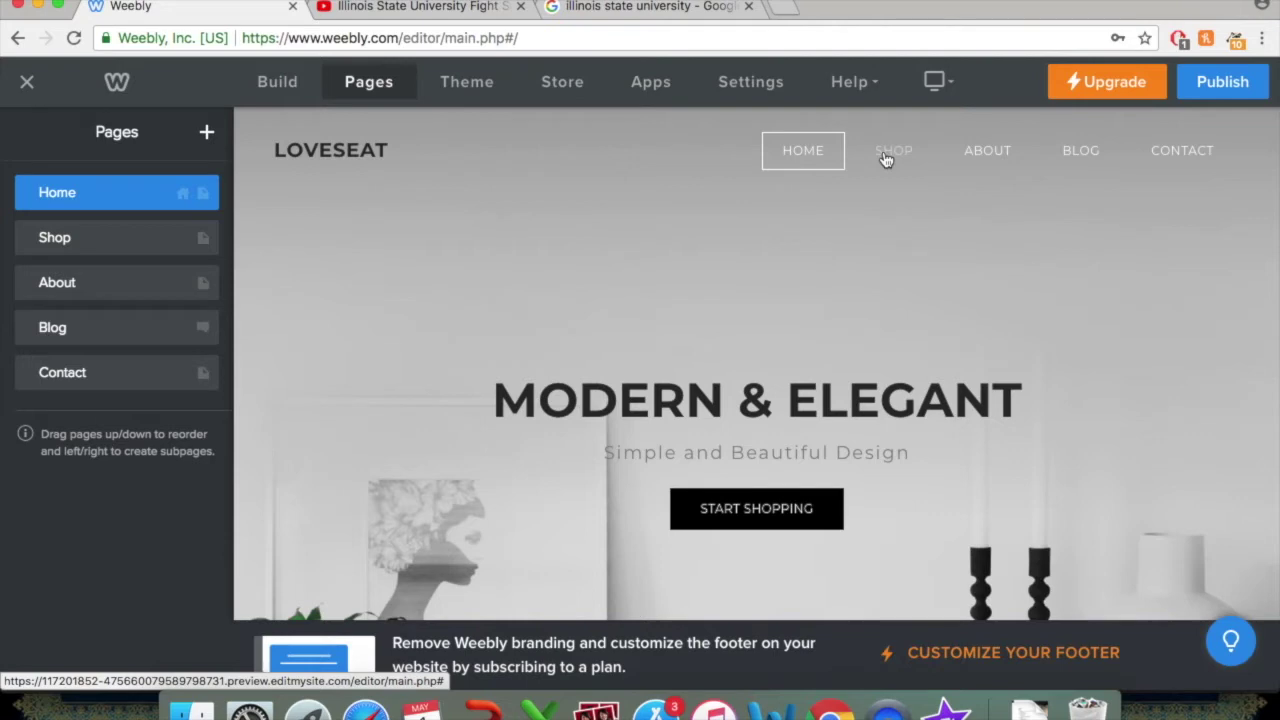
{"action": "mouse_move", "coordinate": [277, 81]}
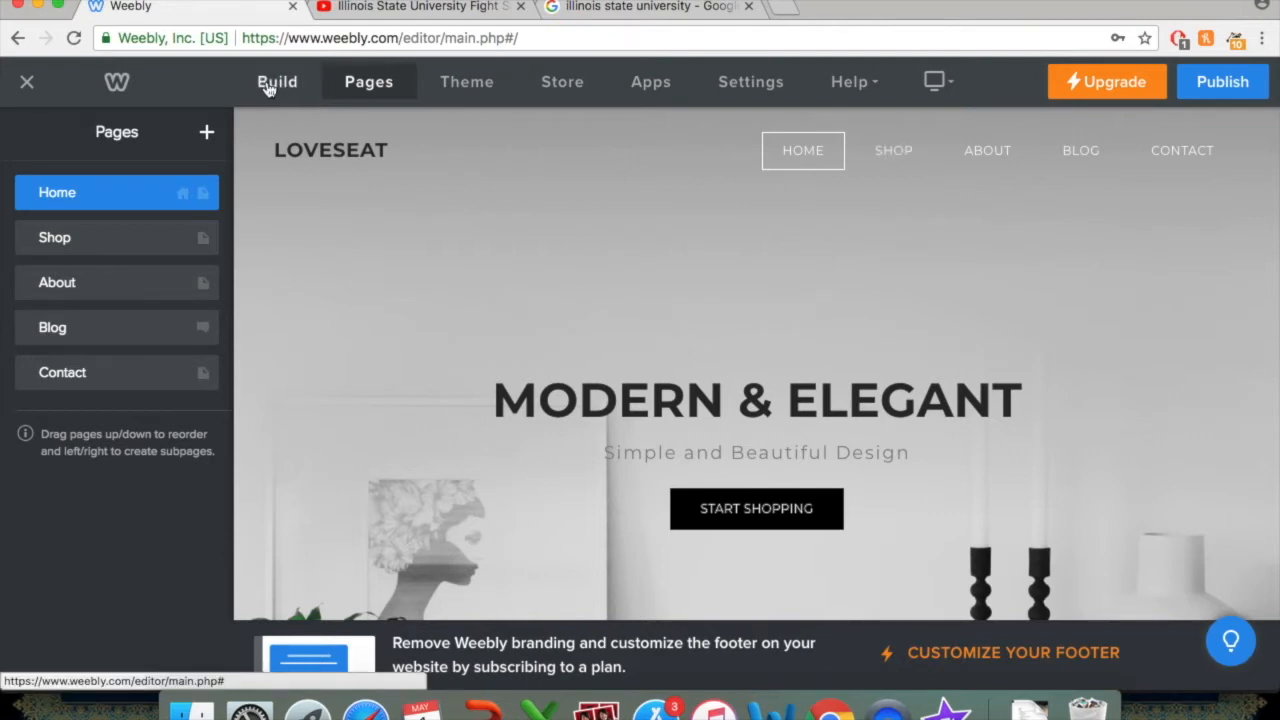
{"action": "left_click", "coordinate": [277, 81]}
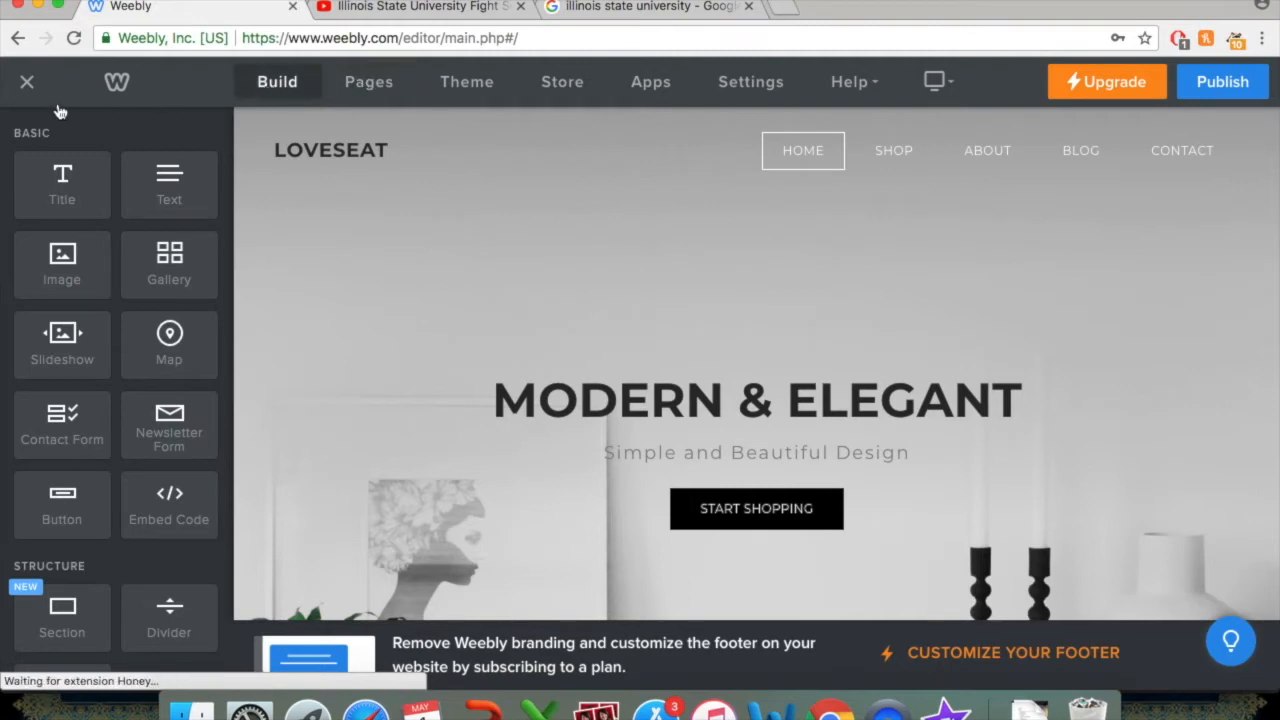
{"action": "mouse_move", "coordinate": [113, 495]}
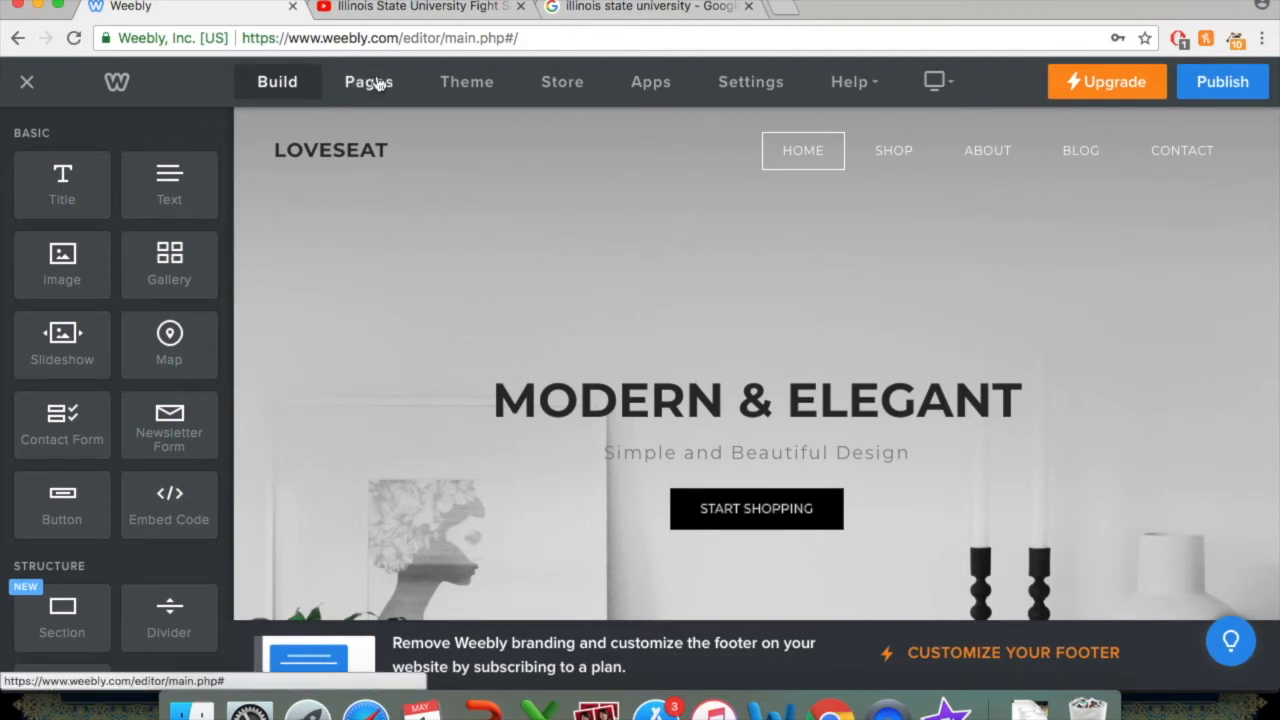
{"action": "left_click", "coordinate": [368, 81]}
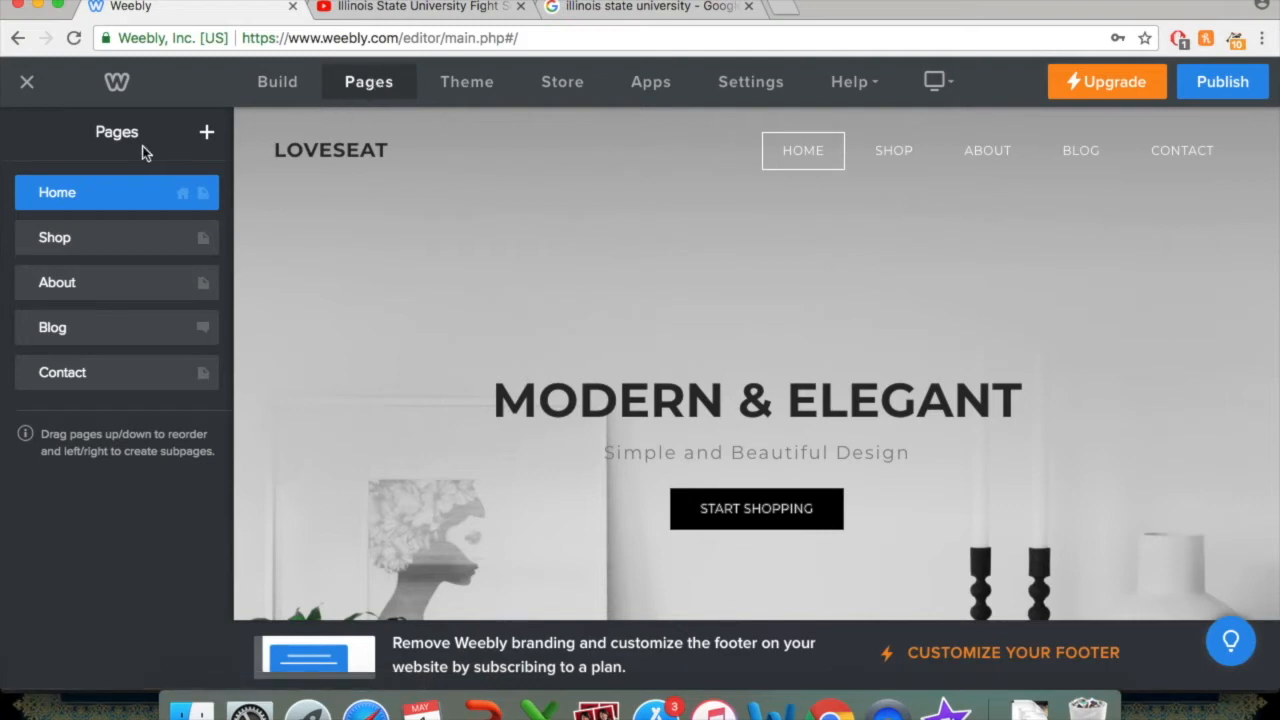
{"action": "mouse_move", "coordinate": [33, 366]}
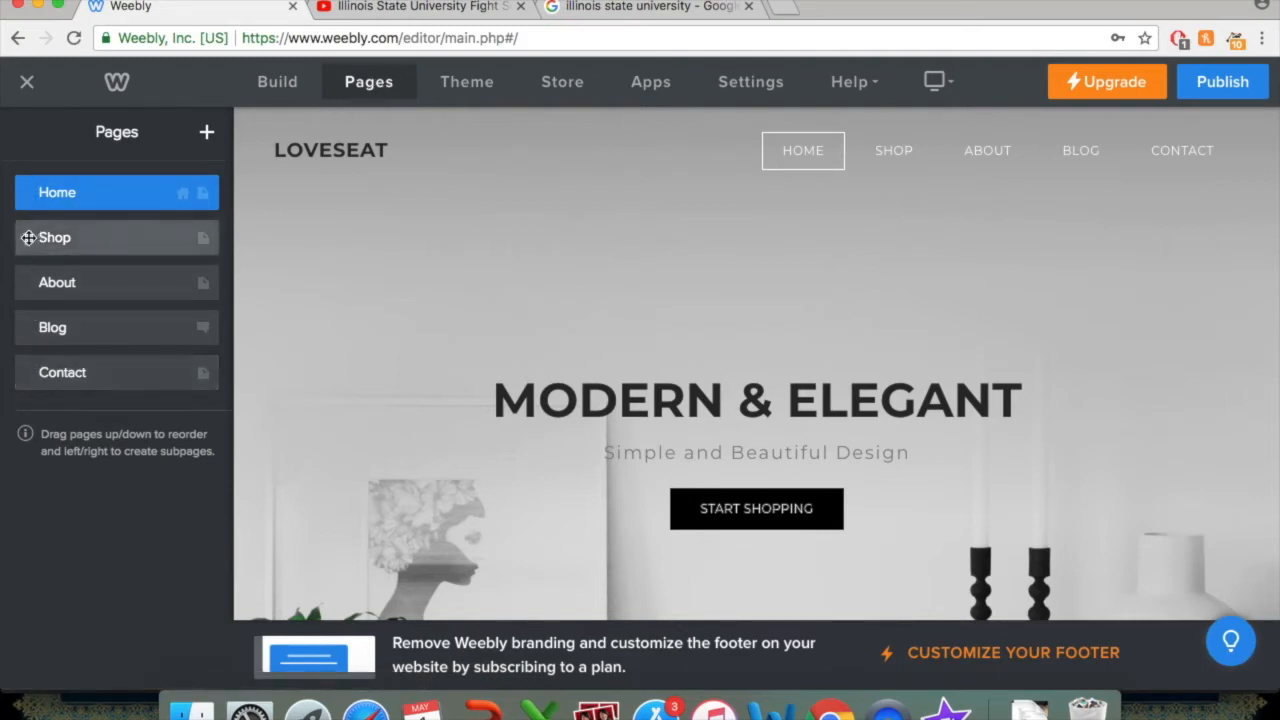
{"action": "mouse_move", "coordinate": [55, 237]}
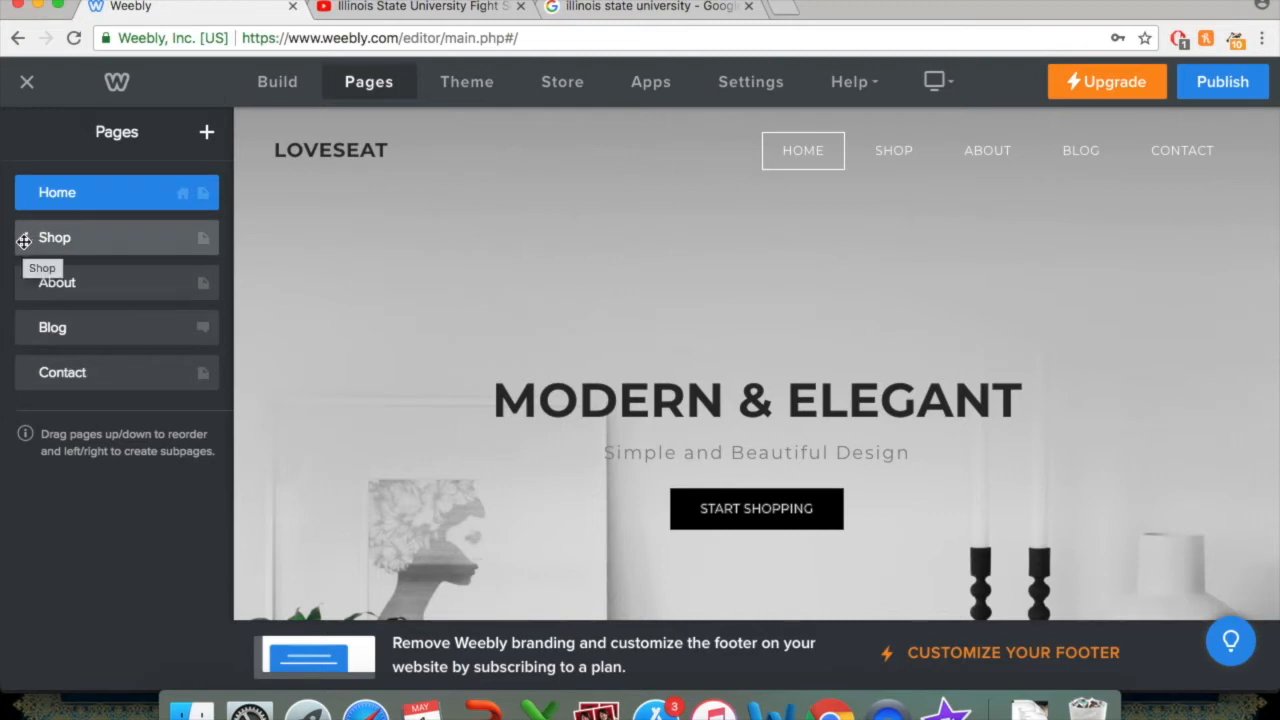
{"action": "mouse_move", "coordinate": [88, 243]}
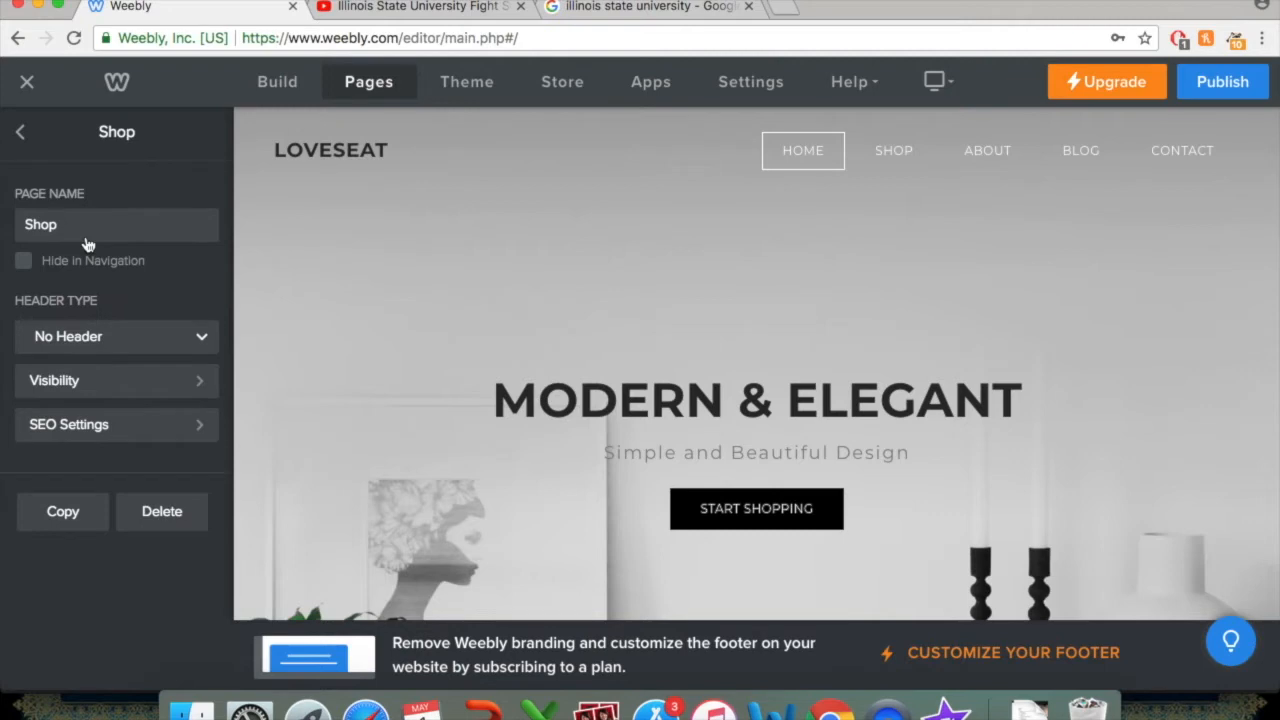
Delete the Shop page and confirm in the Delete Page dialog.
{"action": "left_click", "coordinate": [893, 150]}
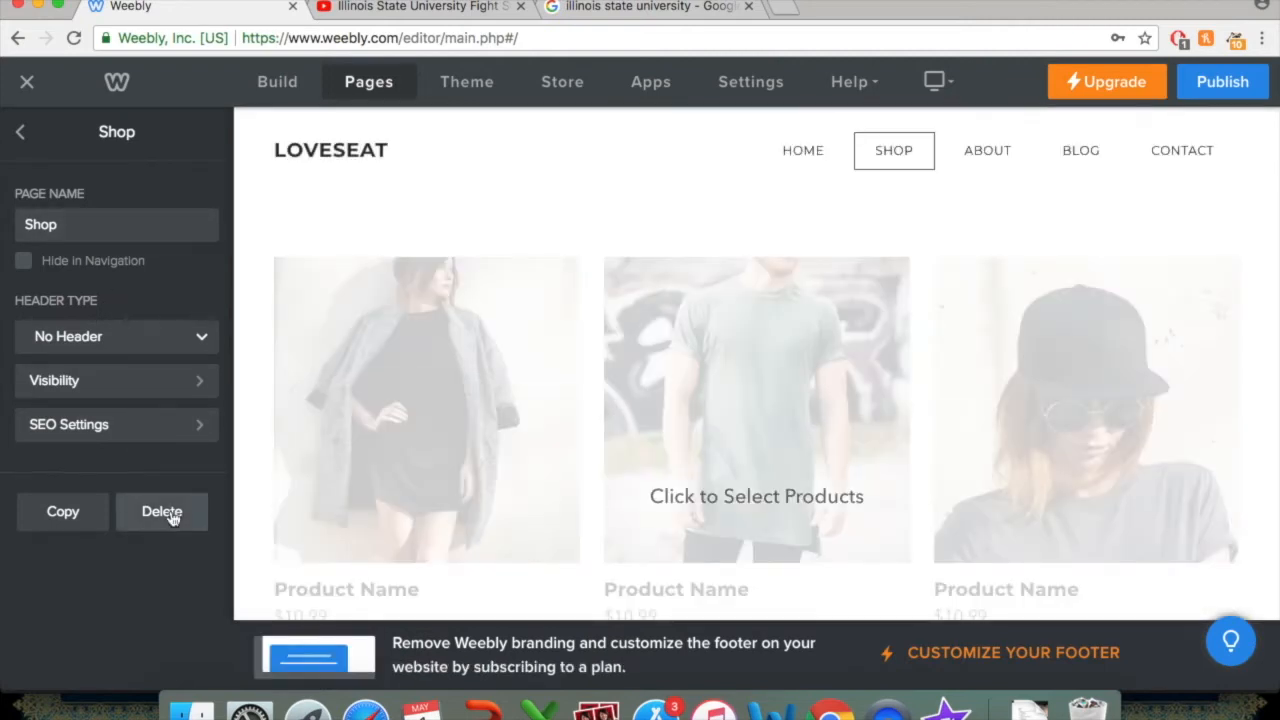
{"action": "left_click", "coordinate": [161, 511]}
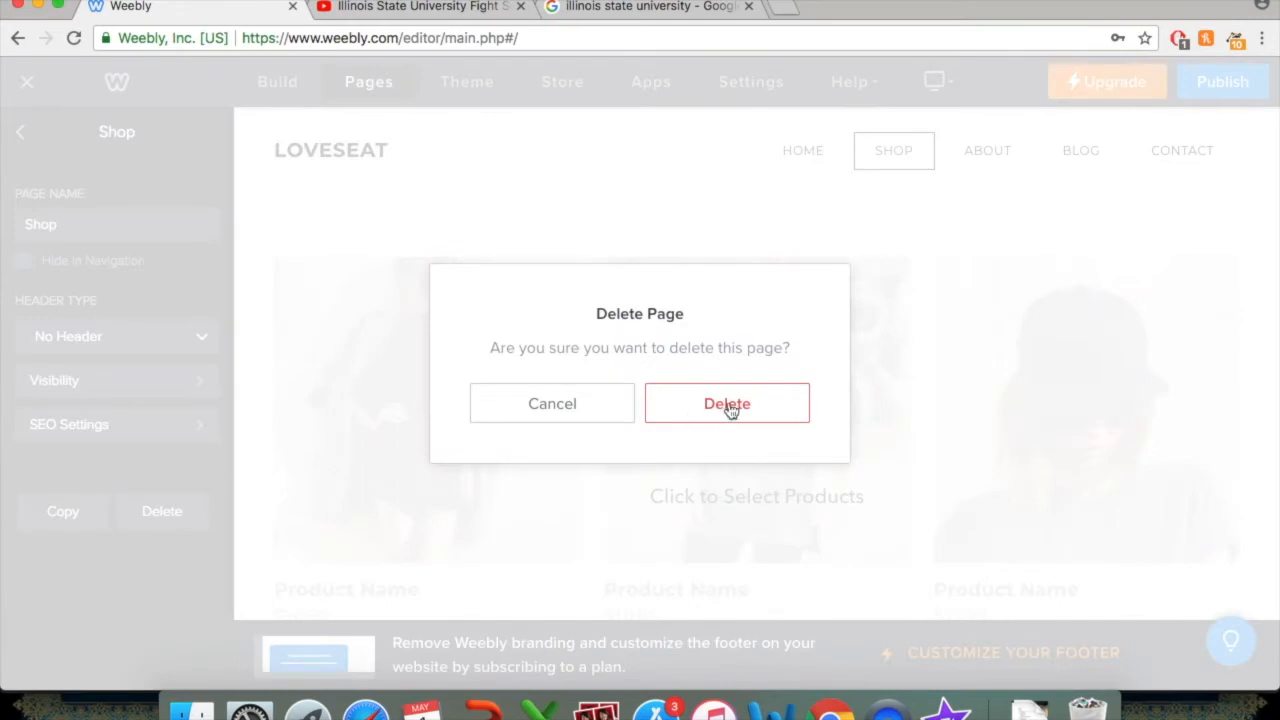
{"action": "left_click", "coordinate": [727, 403]}
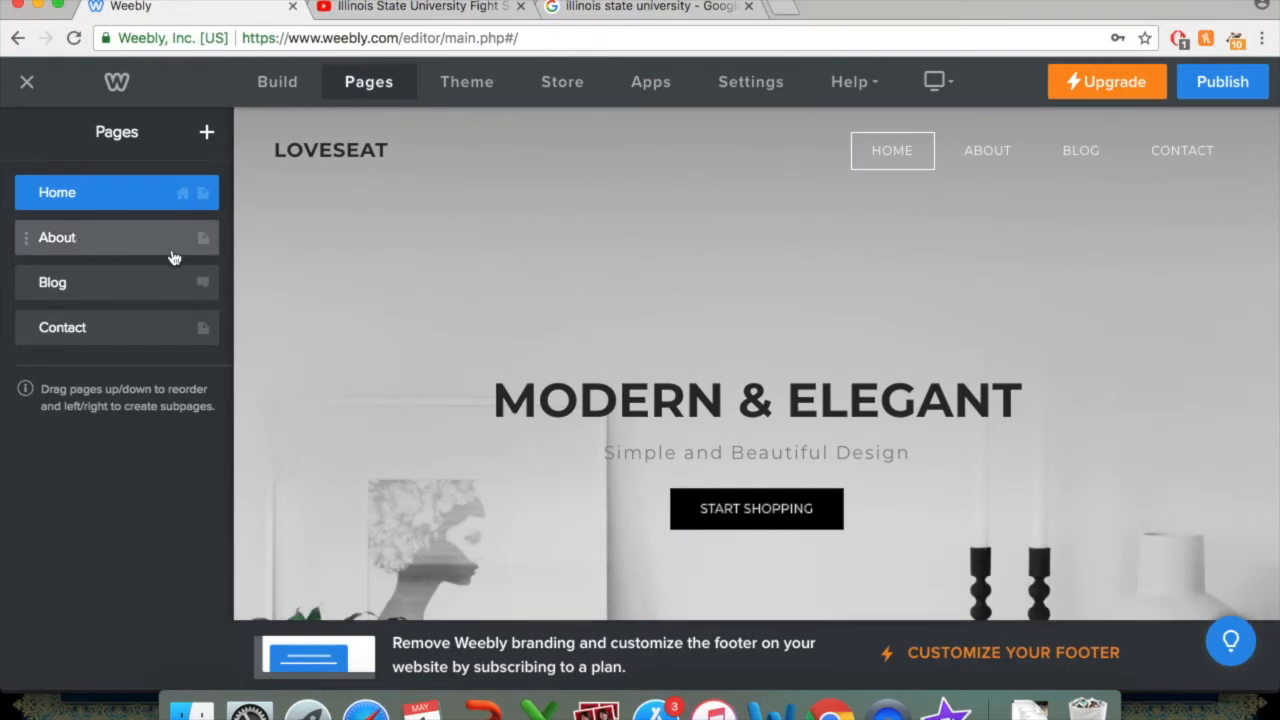
Remove the About Us paragraph block, then delete the About page with confirmation.
{"action": "left_click", "coordinate": [57, 237]}
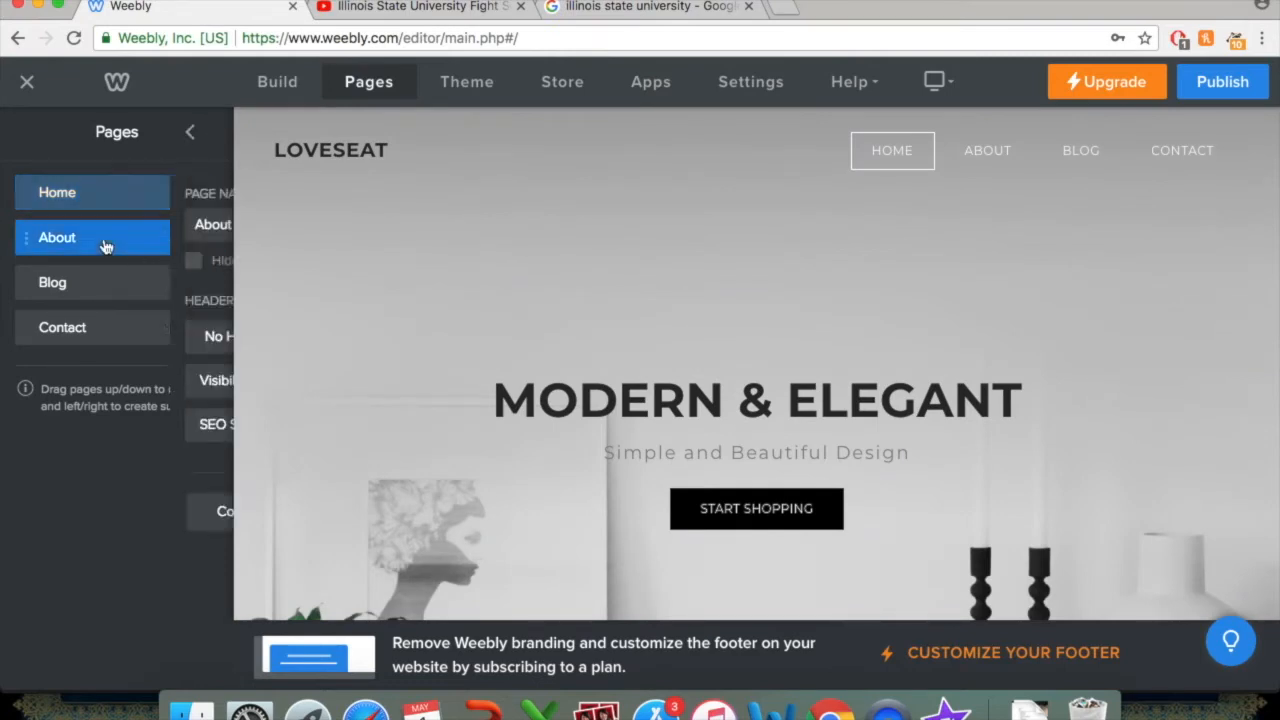
{"action": "left_click", "coordinate": [57, 237]}
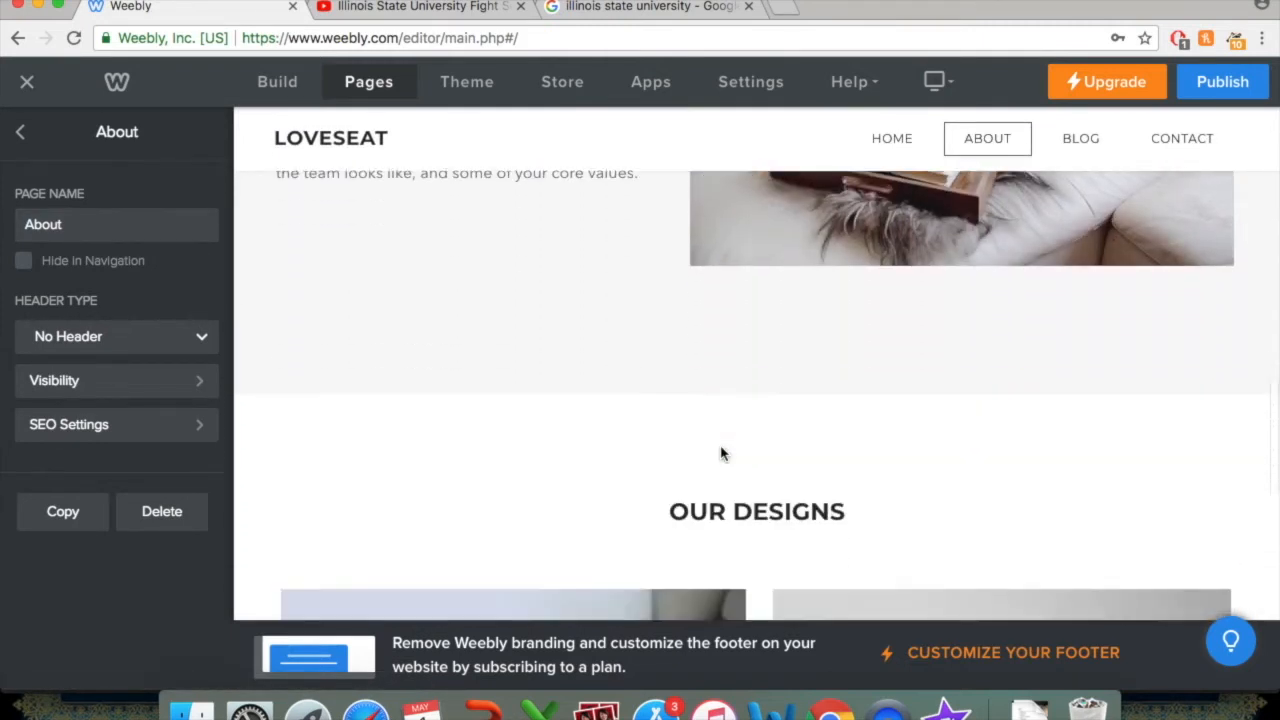
{"action": "scroll", "scroll_direction": "down", "scroll_amount": 3}
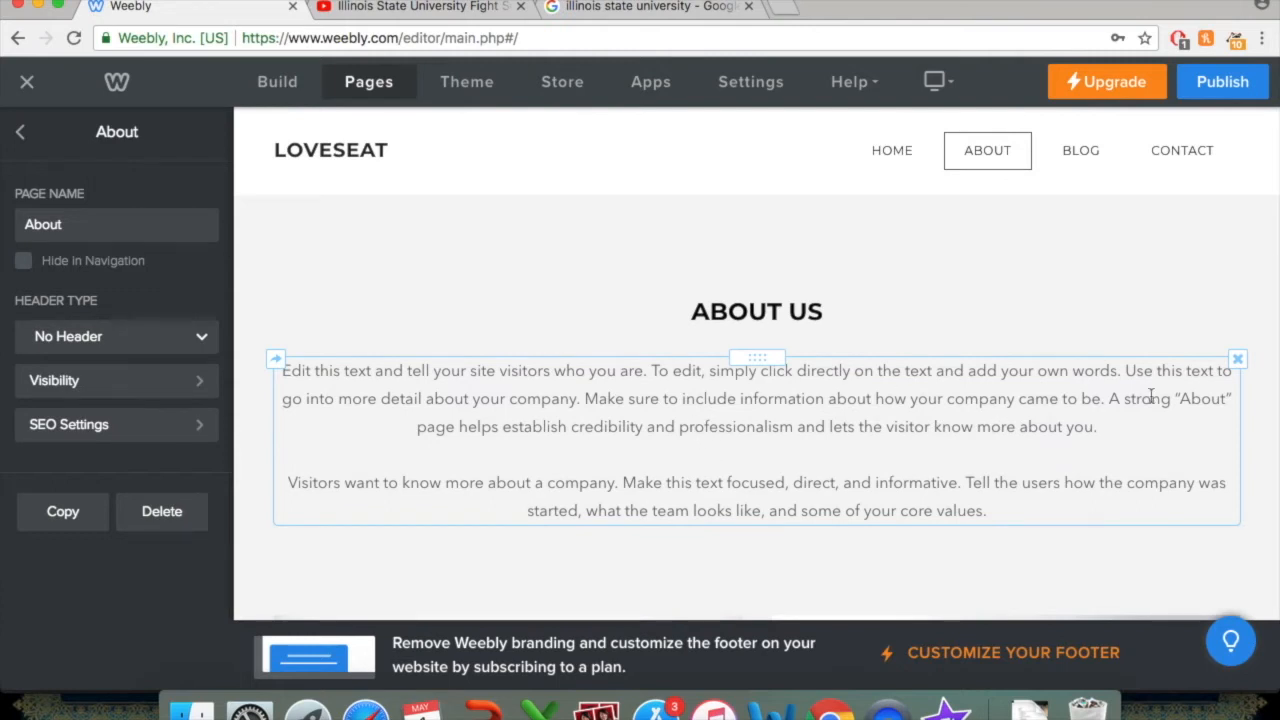
{"action": "left_click", "coordinate": [1238, 359]}
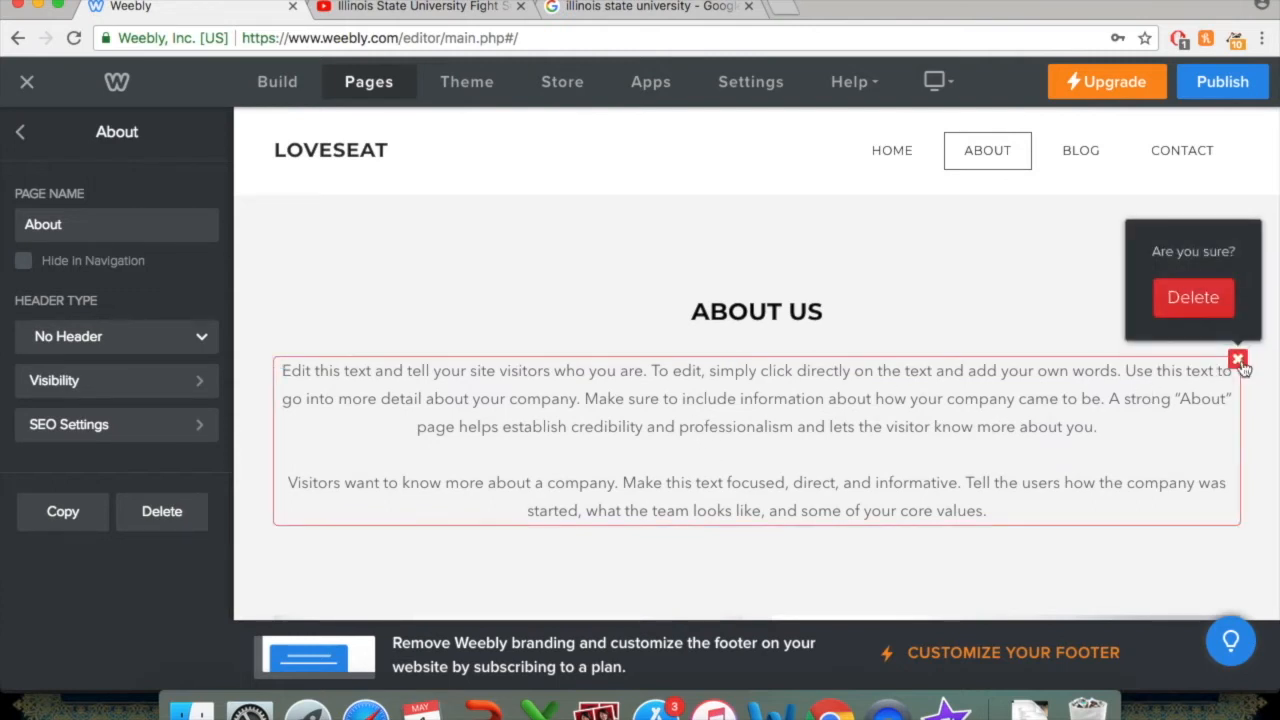
{"action": "mouse_move", "coordinate": [1193, 297]}
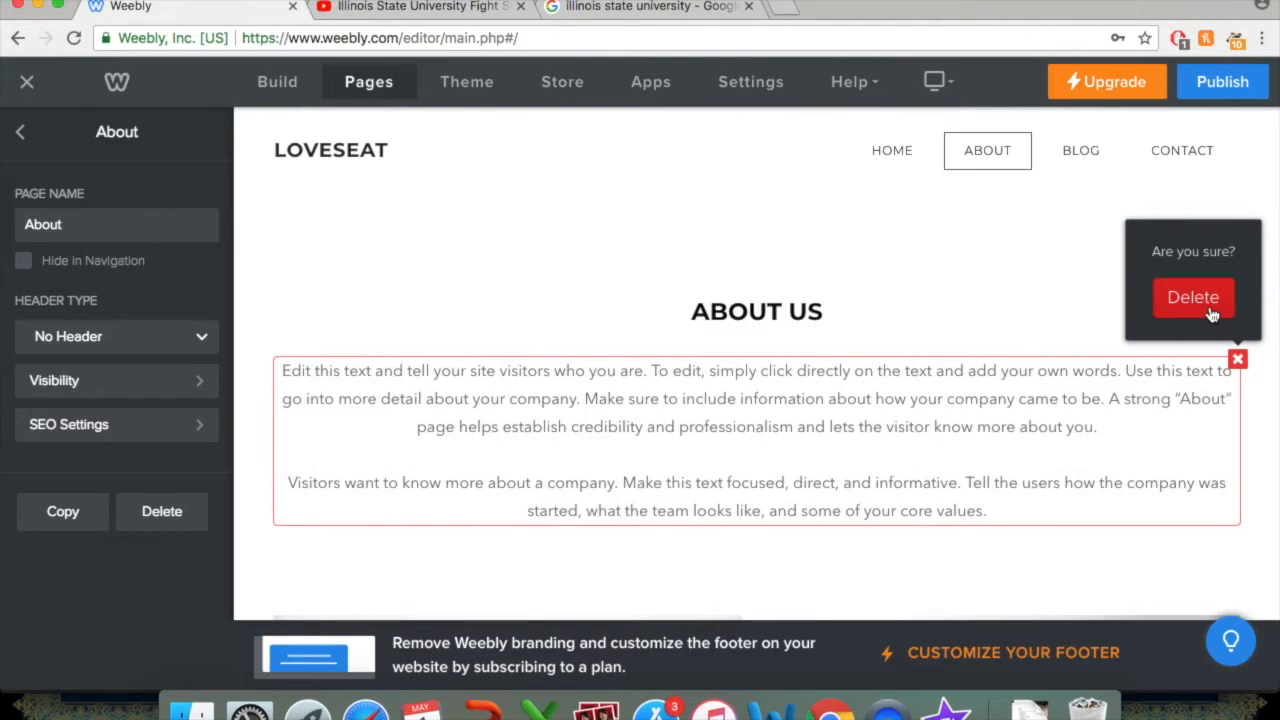
{"action": "left_click", "coordinate": [1193, 297]}
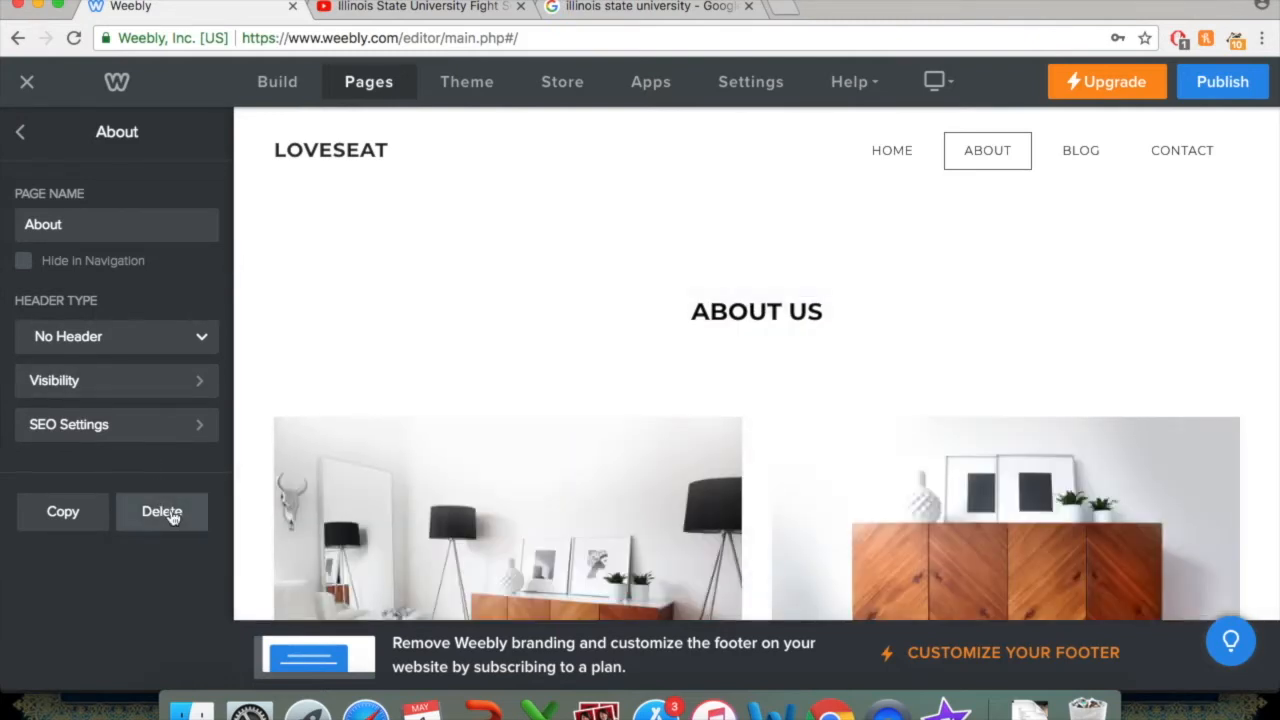
{"action": "left_click", "coordinate": [161, 511]}
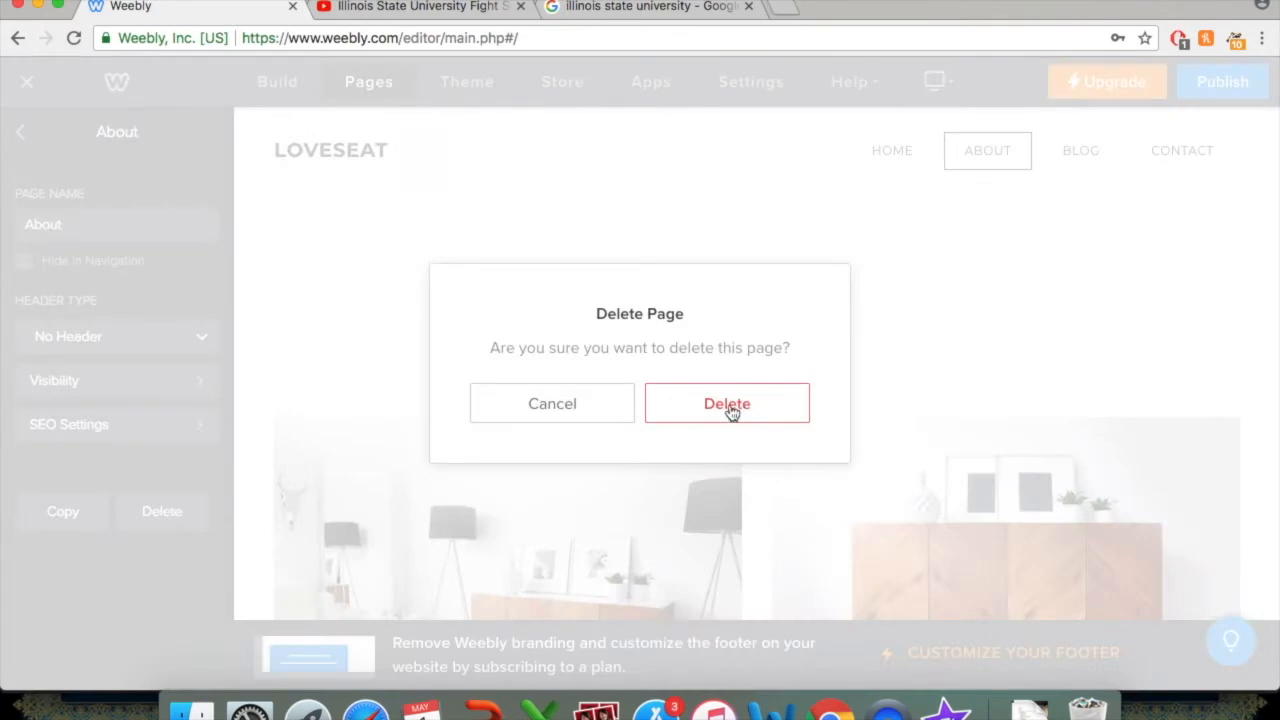
{"action": "left_click", "coordinate": [727, 403]}
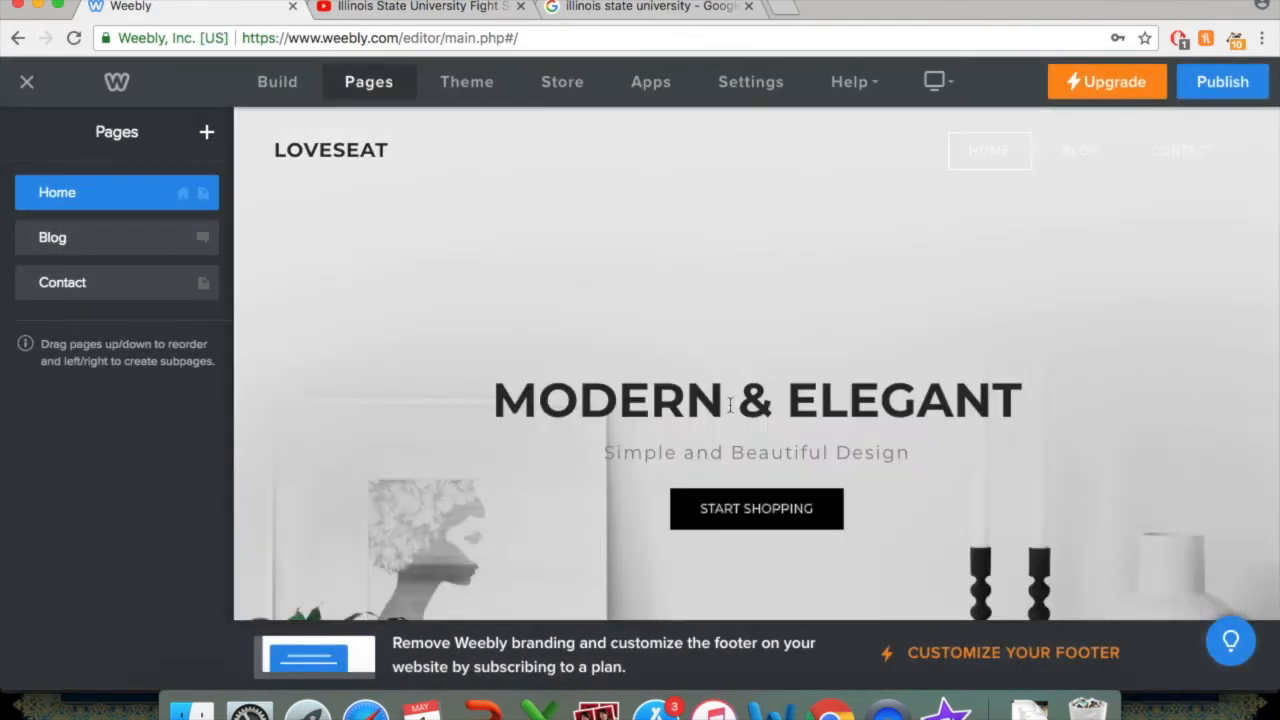
Open the new page-type menu from the + beside Pages.
{"action": "left_click", "coordinate": [757, 400]}
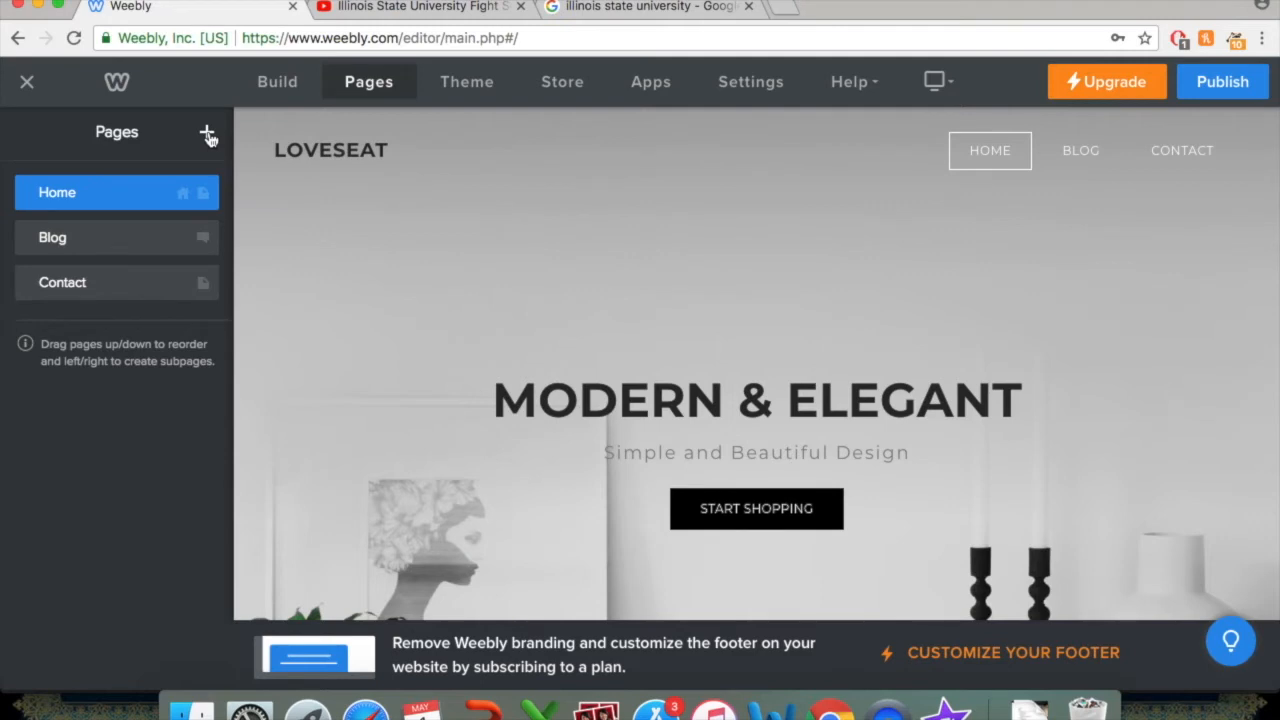
{"action": "left_click", "coordinate": [208, 131]}
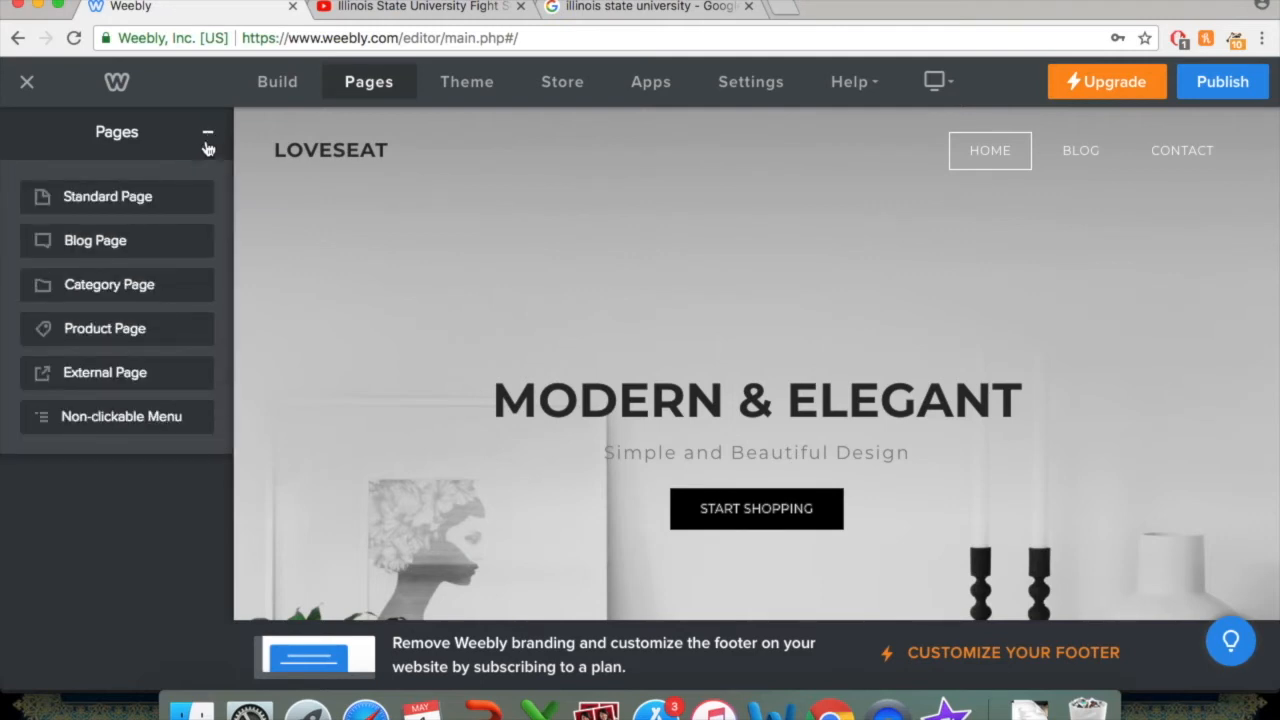
{"action": "mouse_move", "coordinate": [116, 196]}
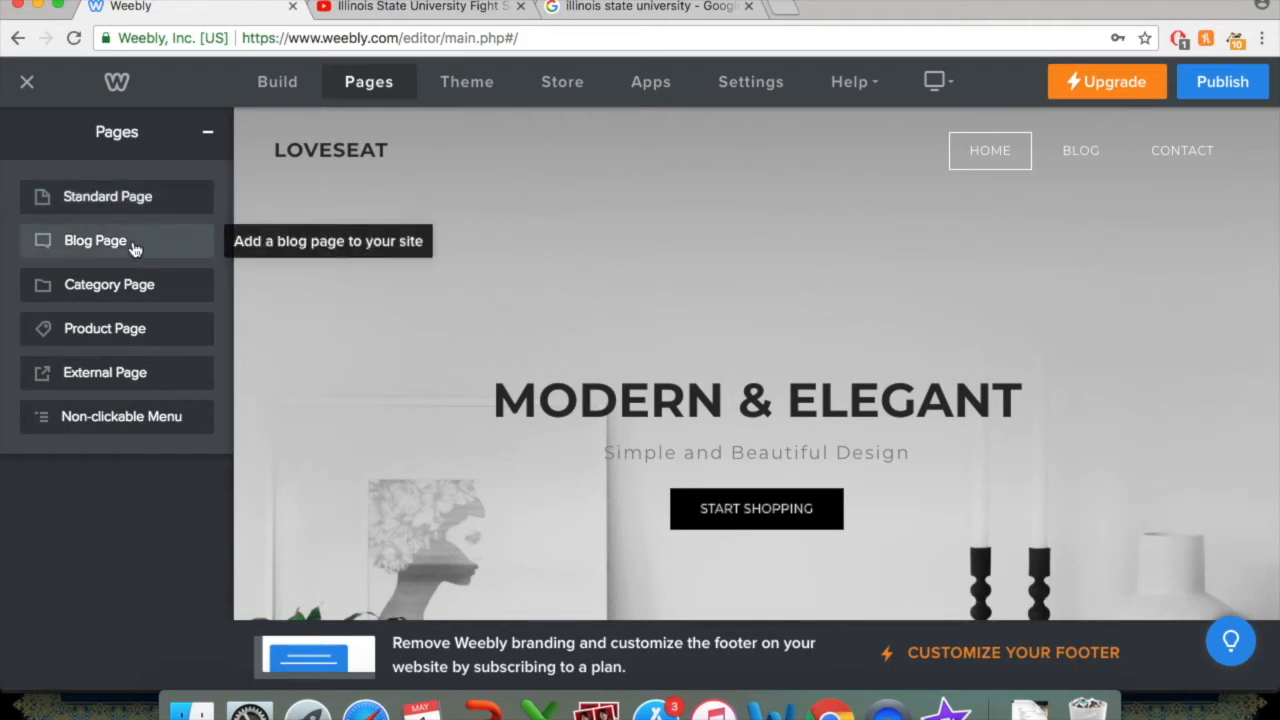
{"action": "mouse_move", "coordinate": [137, 292]}
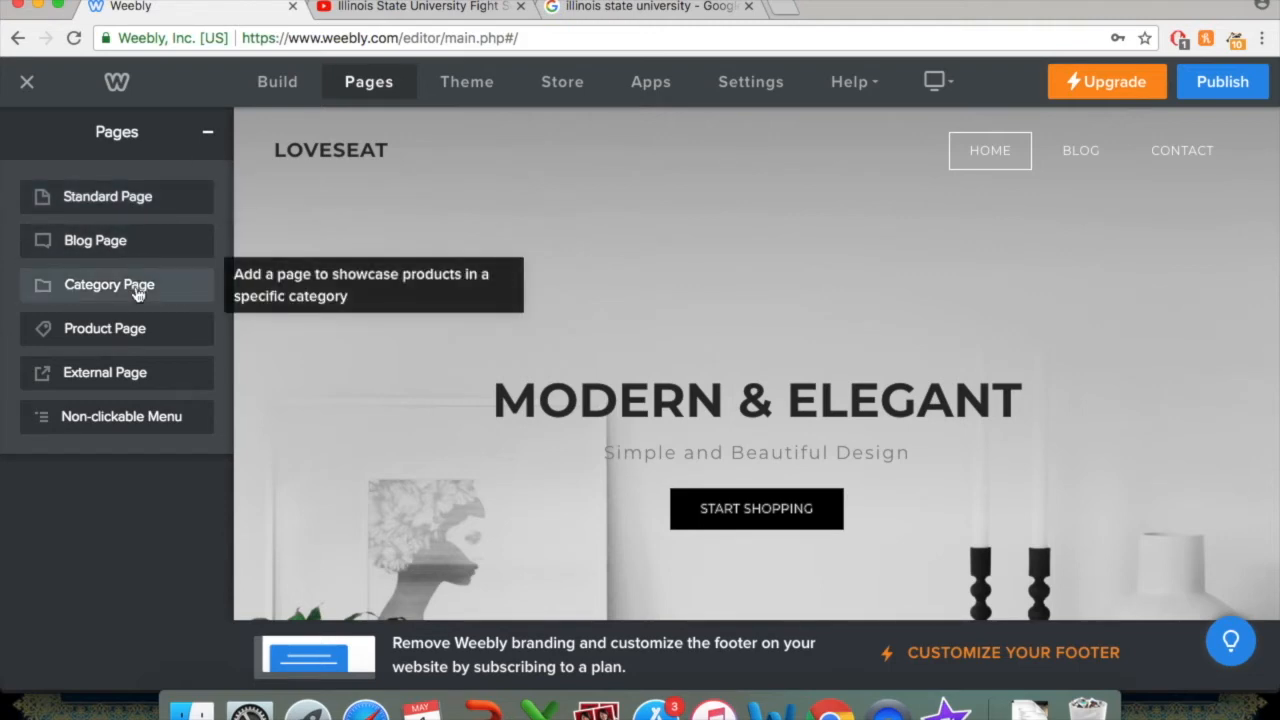
{"action": "mouse_move", "coordinate": [104, 328]}
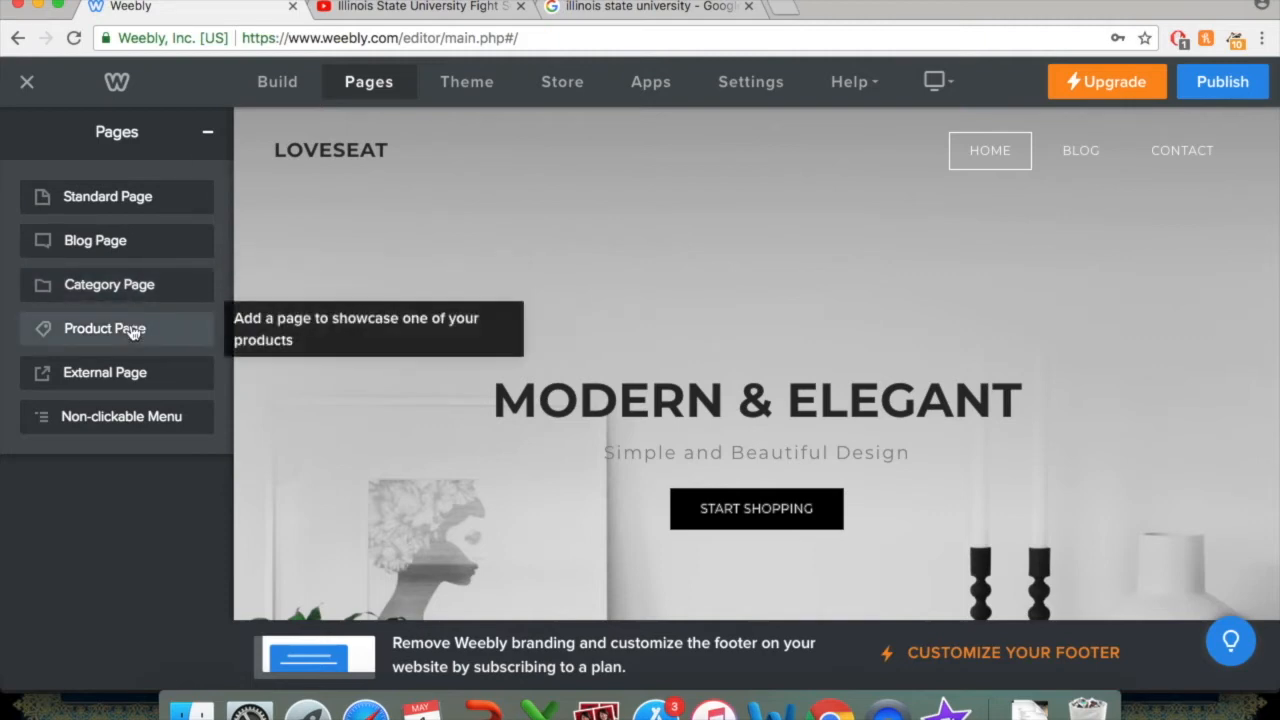
{"action": "mouse_move", "coordinate": [120, 416]}
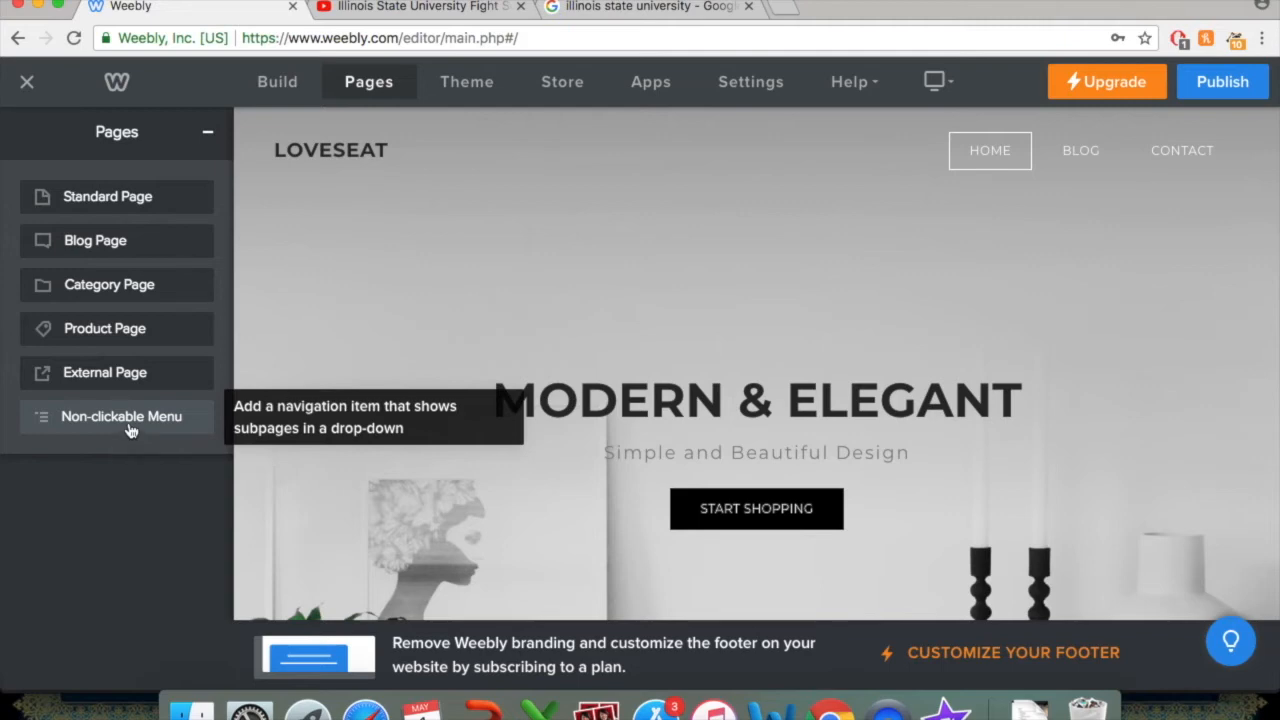
{"action": "left_click", "coordinate": [121, 416]}
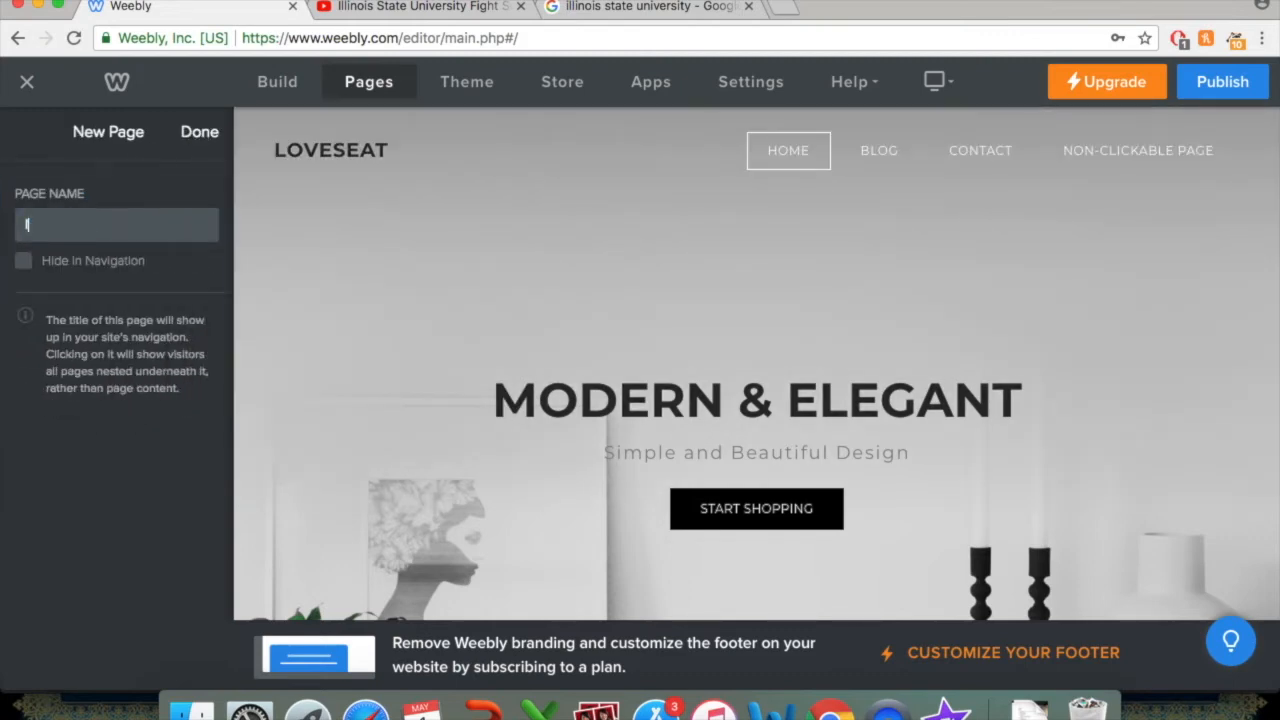
{"action": "type", "text": "Illinois State"}
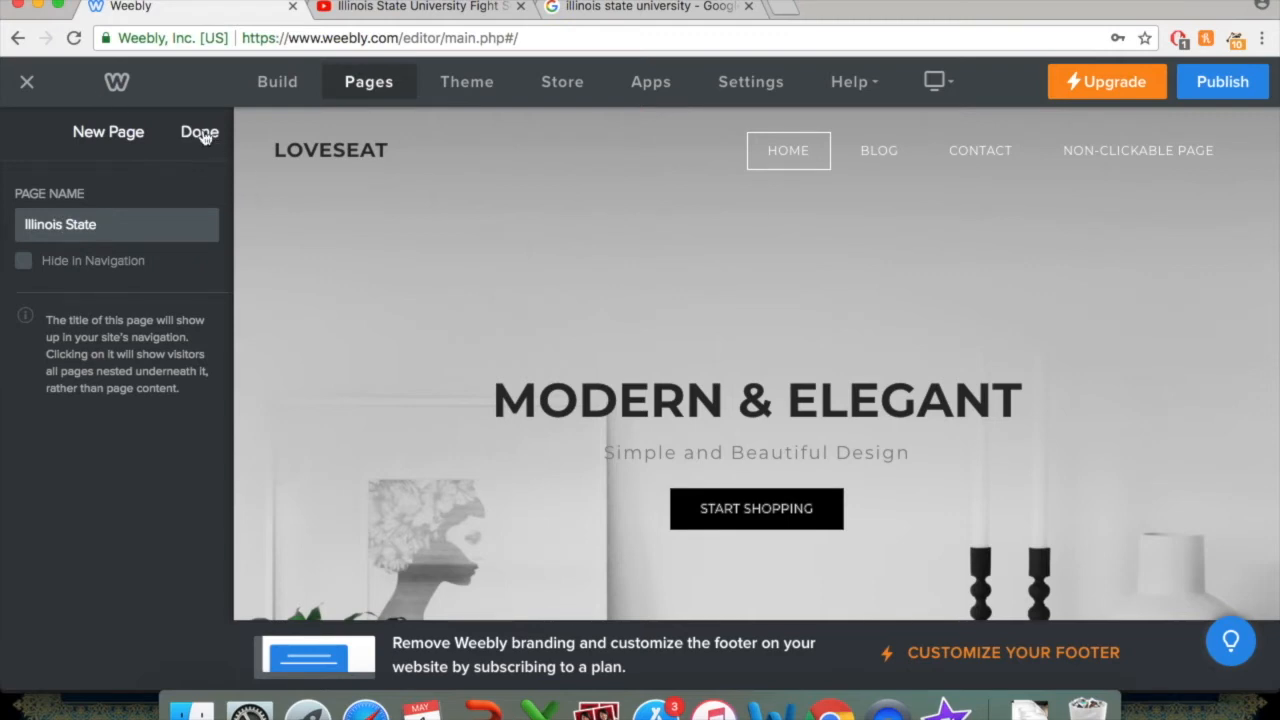
{"action": "left_click", "coordinate": [198, 132]}
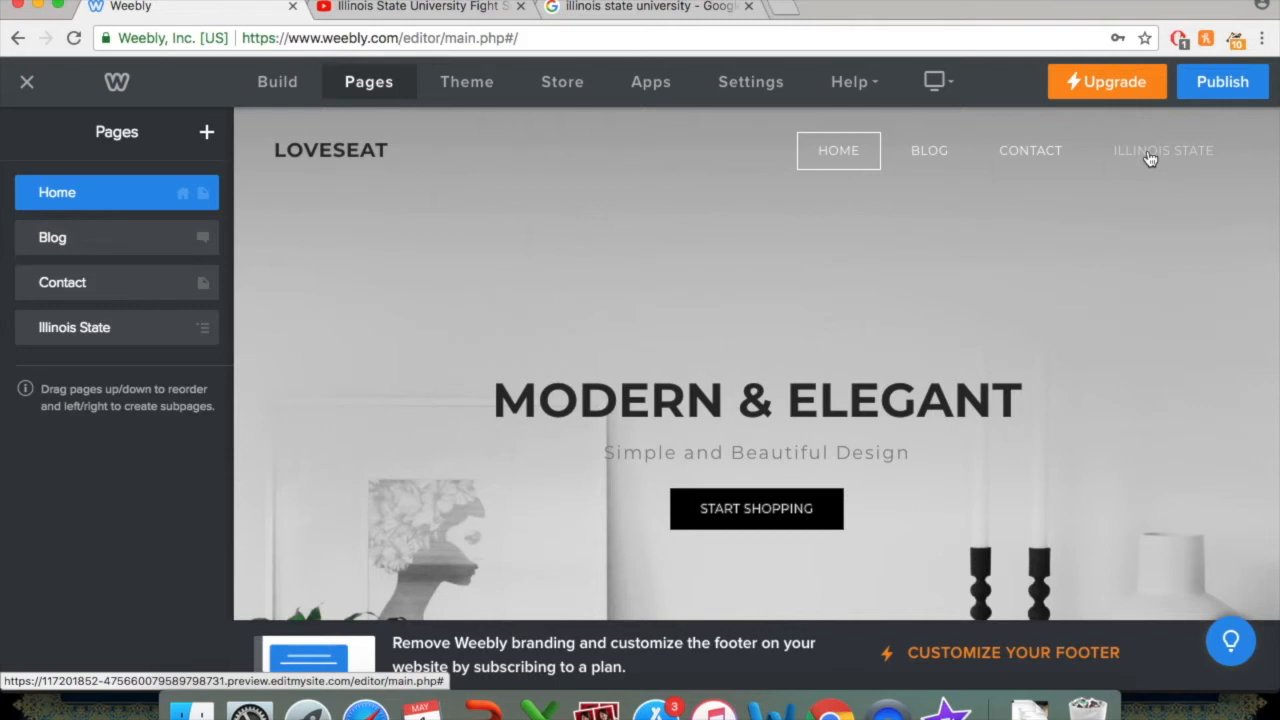
{"action": "mouse_move", "coordinate": [400, 70]}
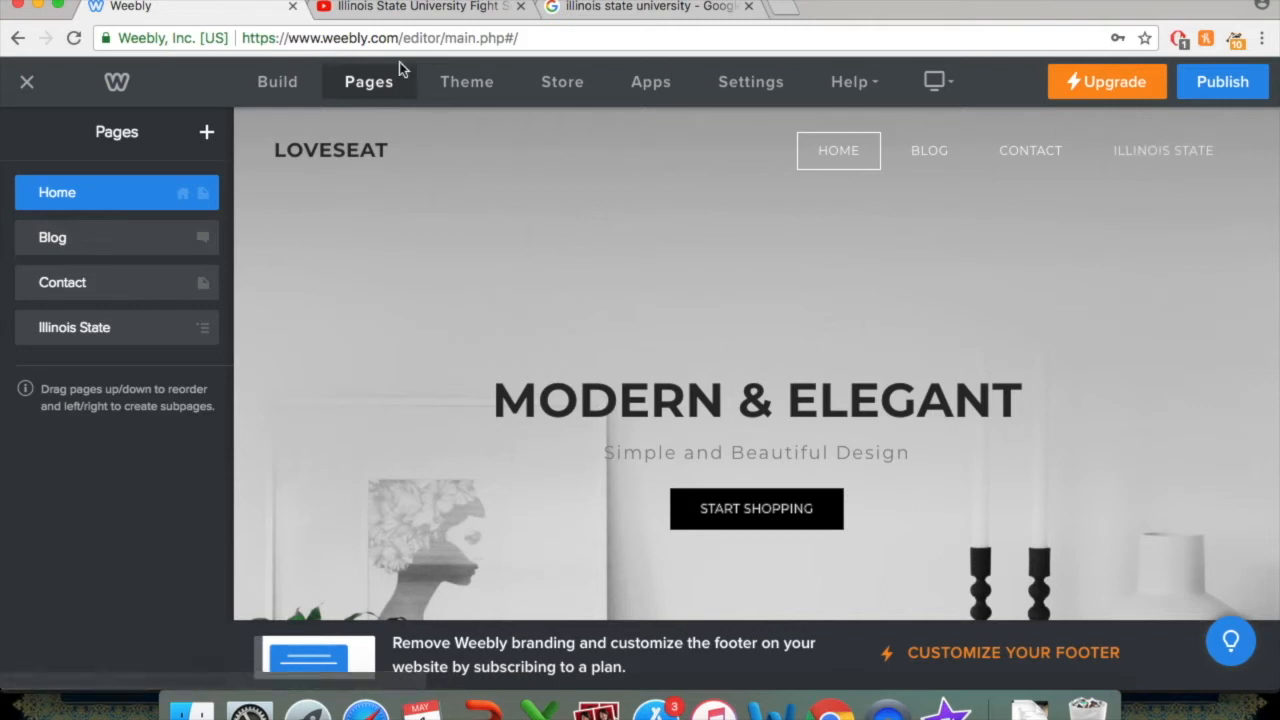
{"action": "mouse_move", "coordinate": [207, 131]}
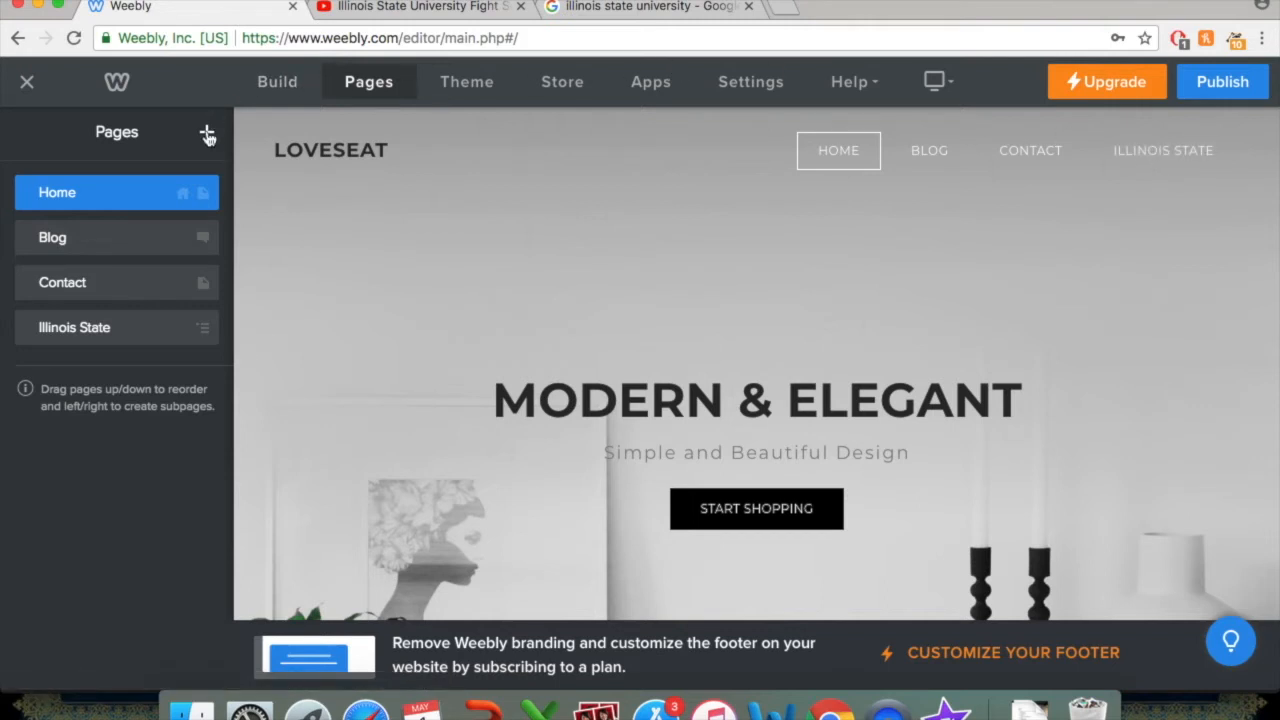
Add a standard page named 'Images of Illinois State'.
{"action": "left_click", "coordinate": [207, 133]}
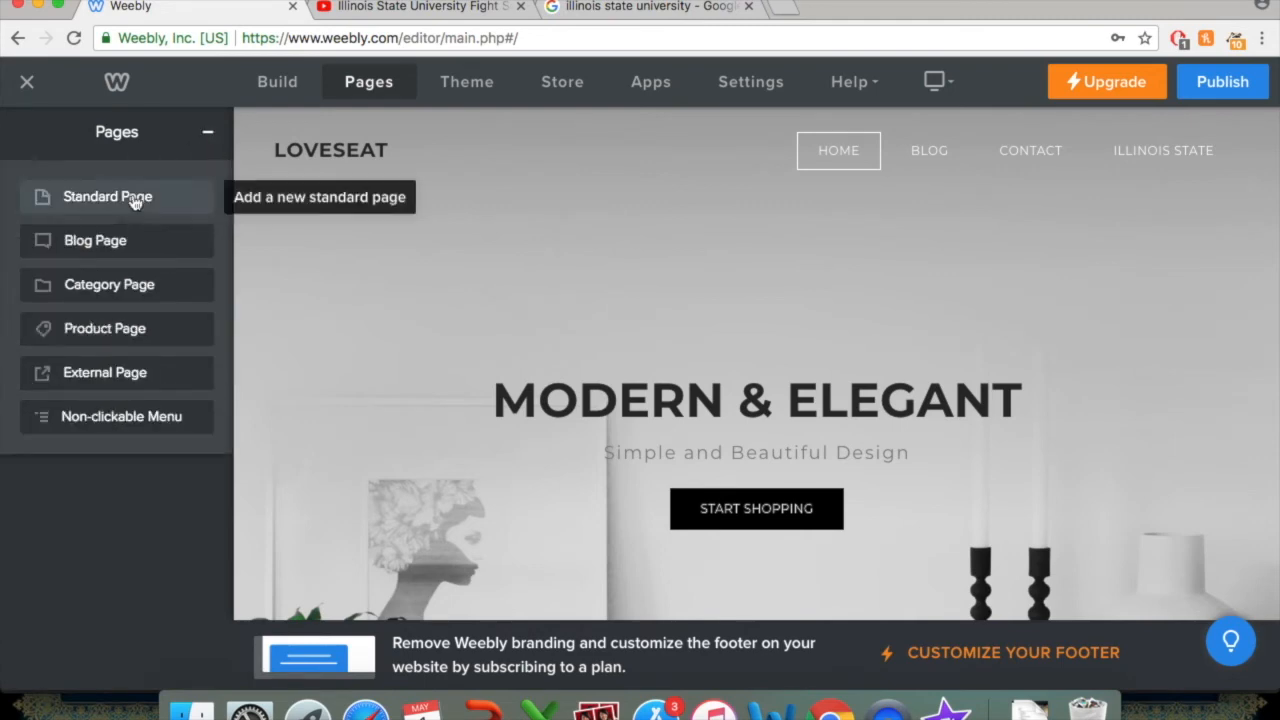
{"action": "left_click", "coordinate": [107, 196]}
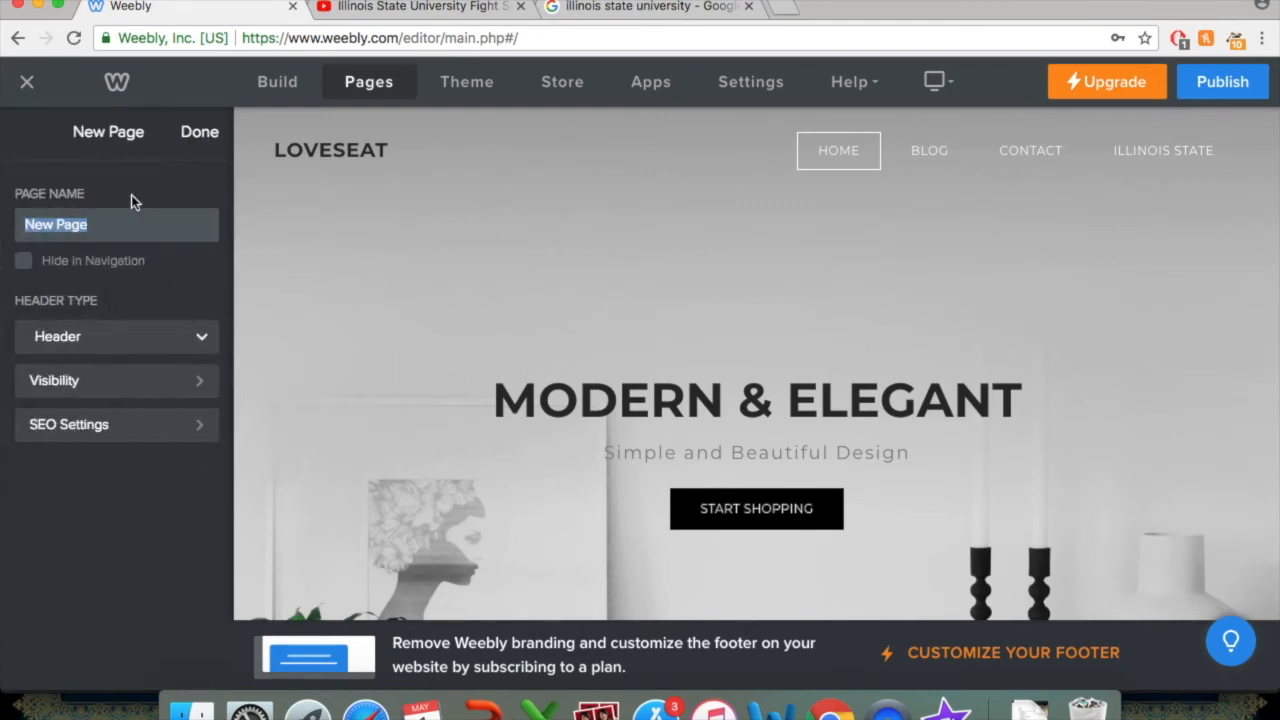
{"action": "type", "text": "Images S"}
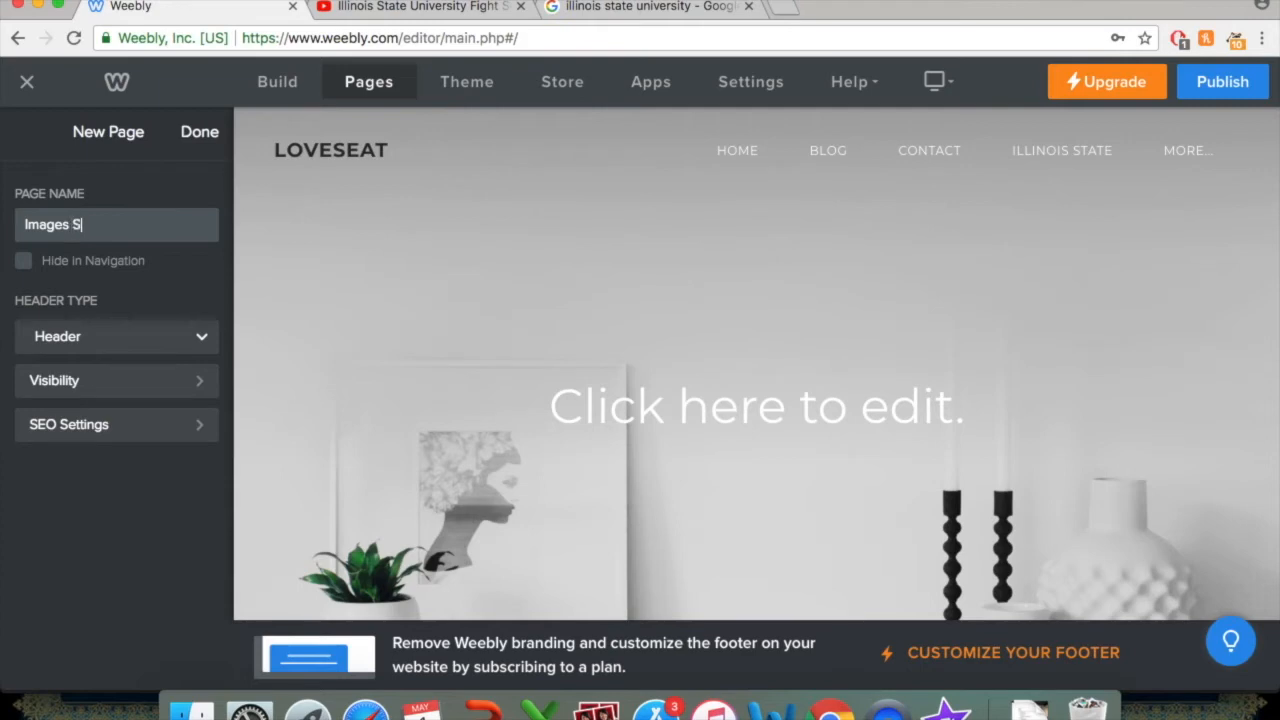
{"action": "key", "text": "Backspace"}
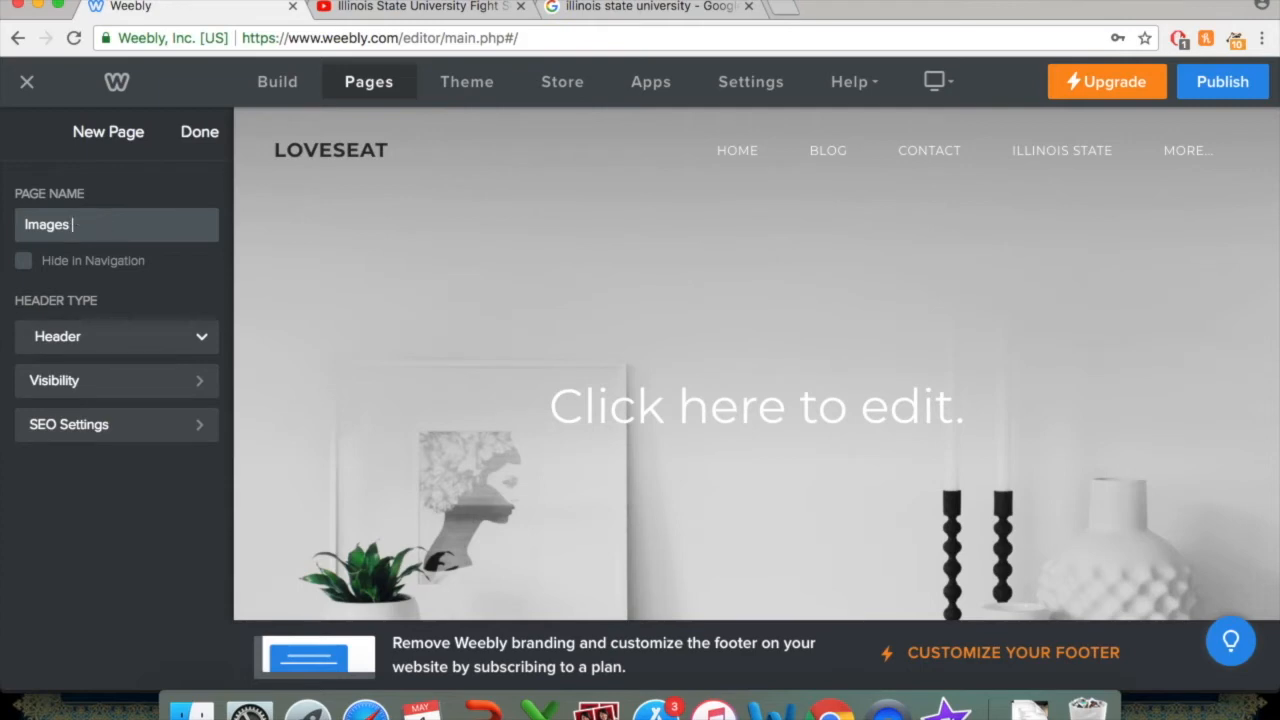
{"action": "type", "text": "of Illinois St"}
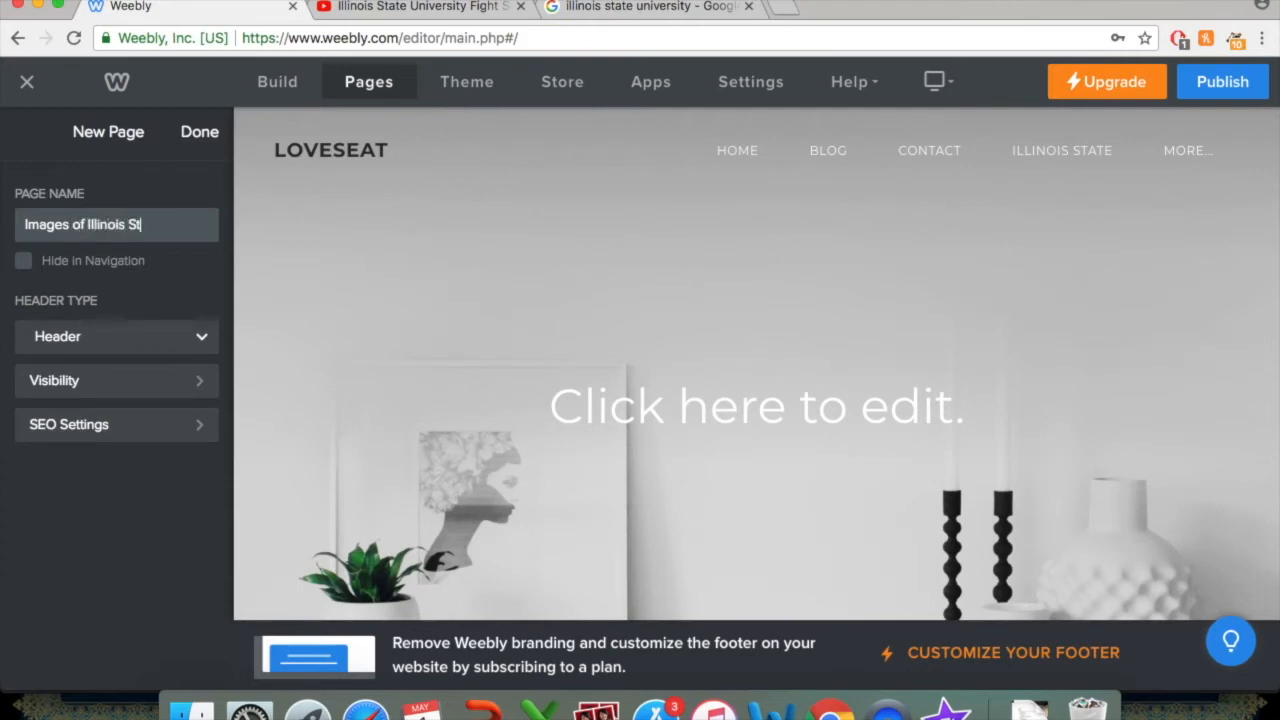
{"action": "type", "text": "ate"}
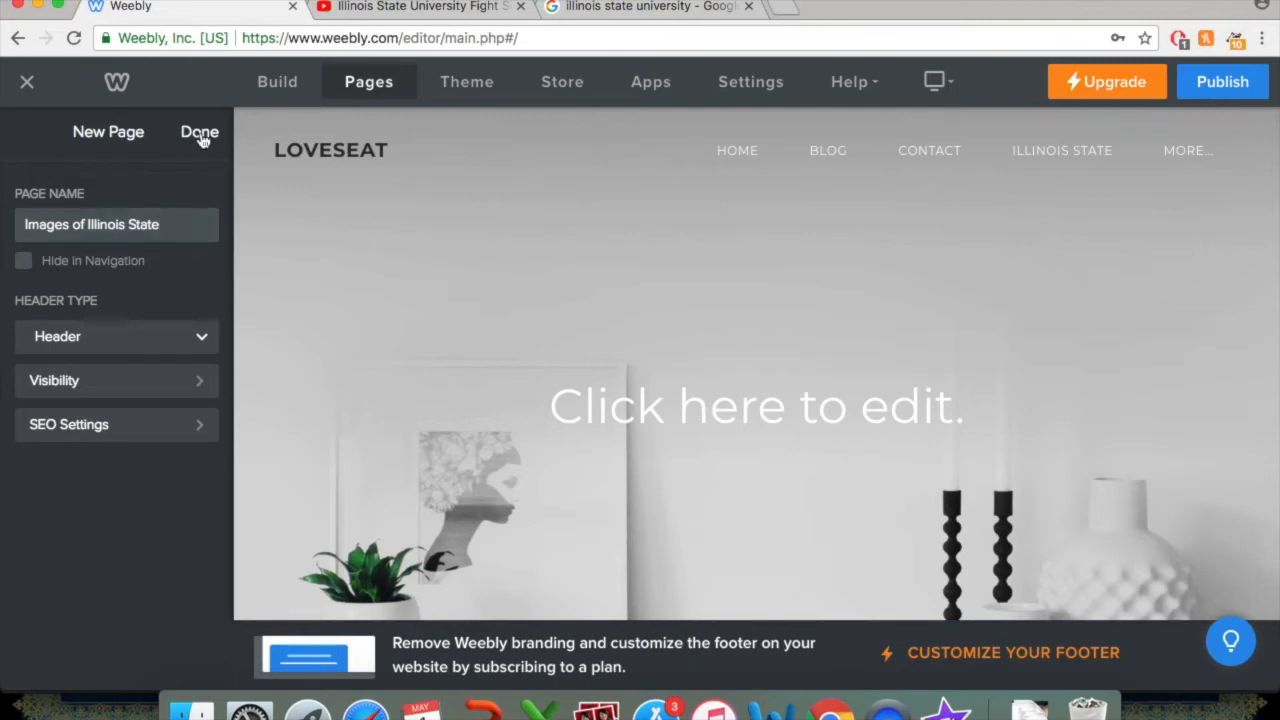
{"action": "left_click", "coordinate": [199, 132]}
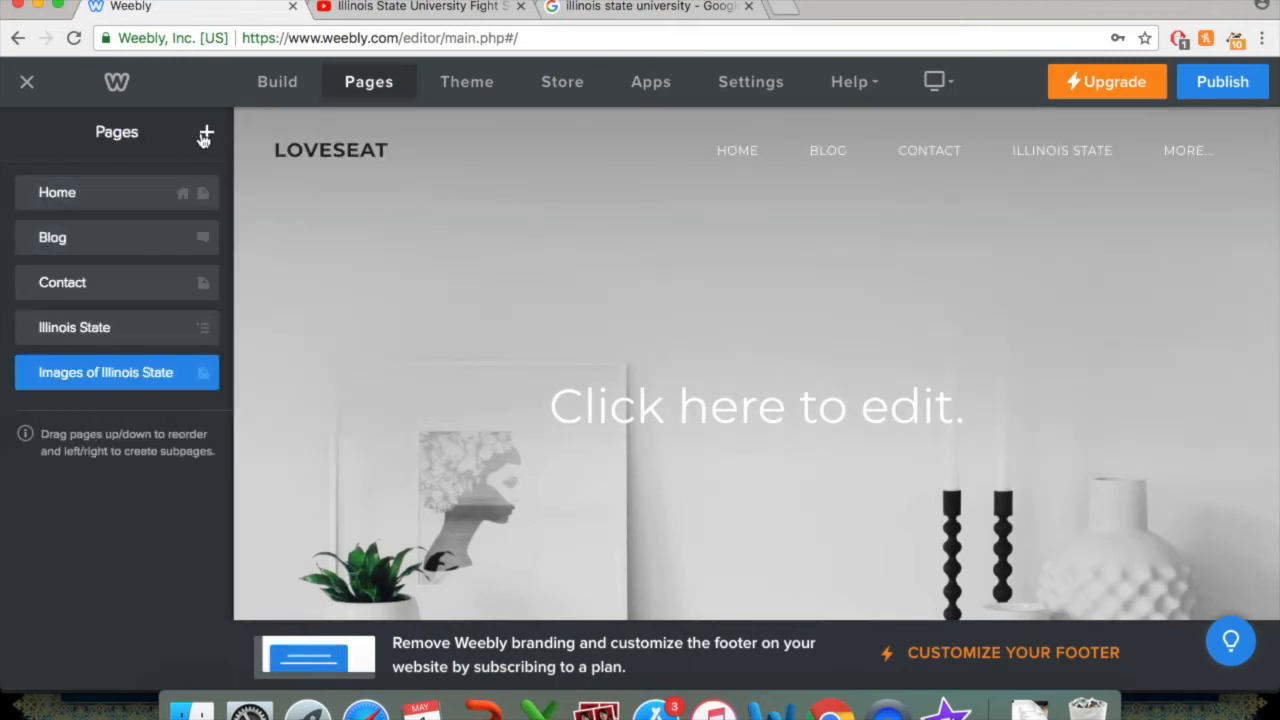
Add a second standard page named 'Videos of Illinois State'.
{"action": "left_click", "coordinate": [205, 132]}
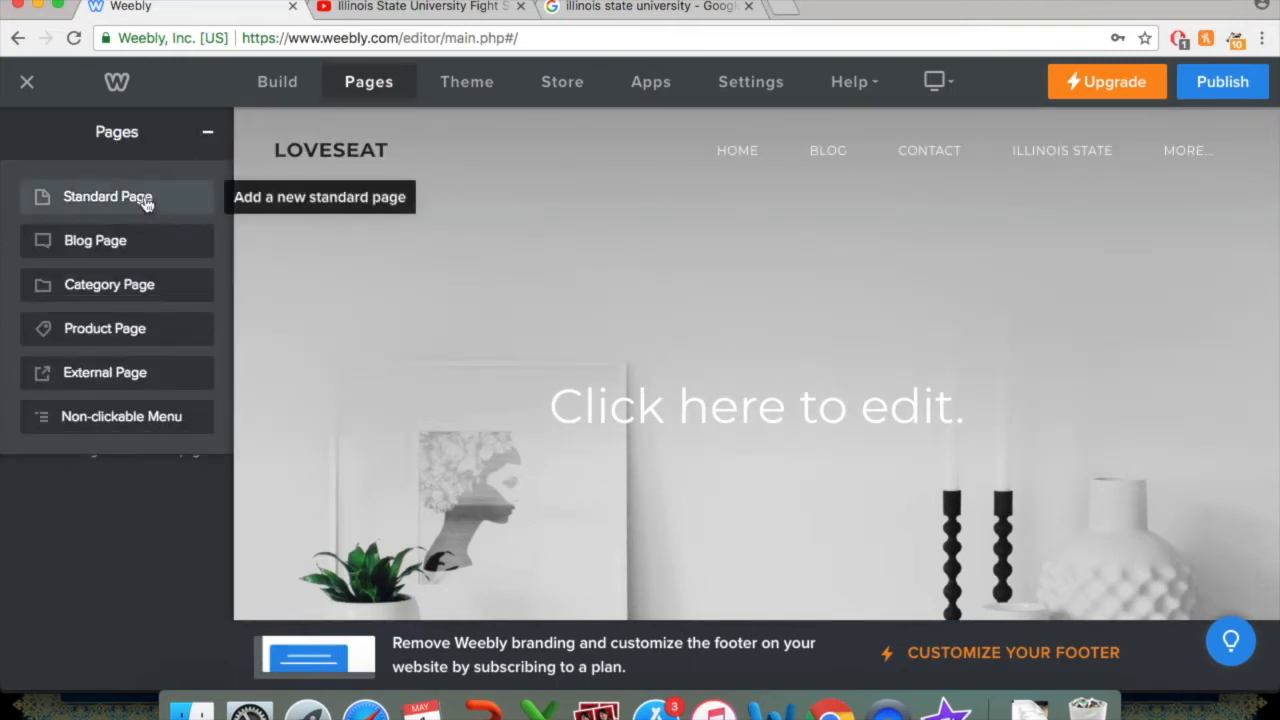
{"action": "left_click", "coordinate": [107, 196]}
{"action": "type", "text": "Videos of Illin"}
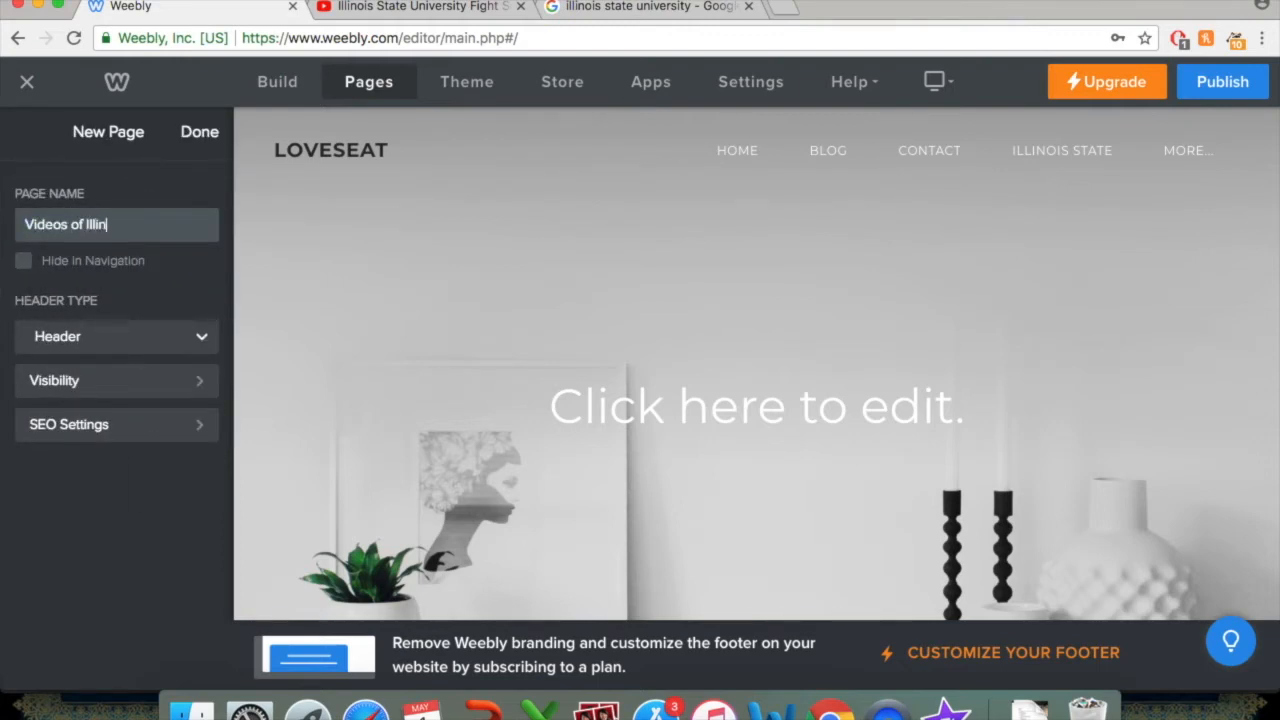
{"action": "type", "text": "ois State"}
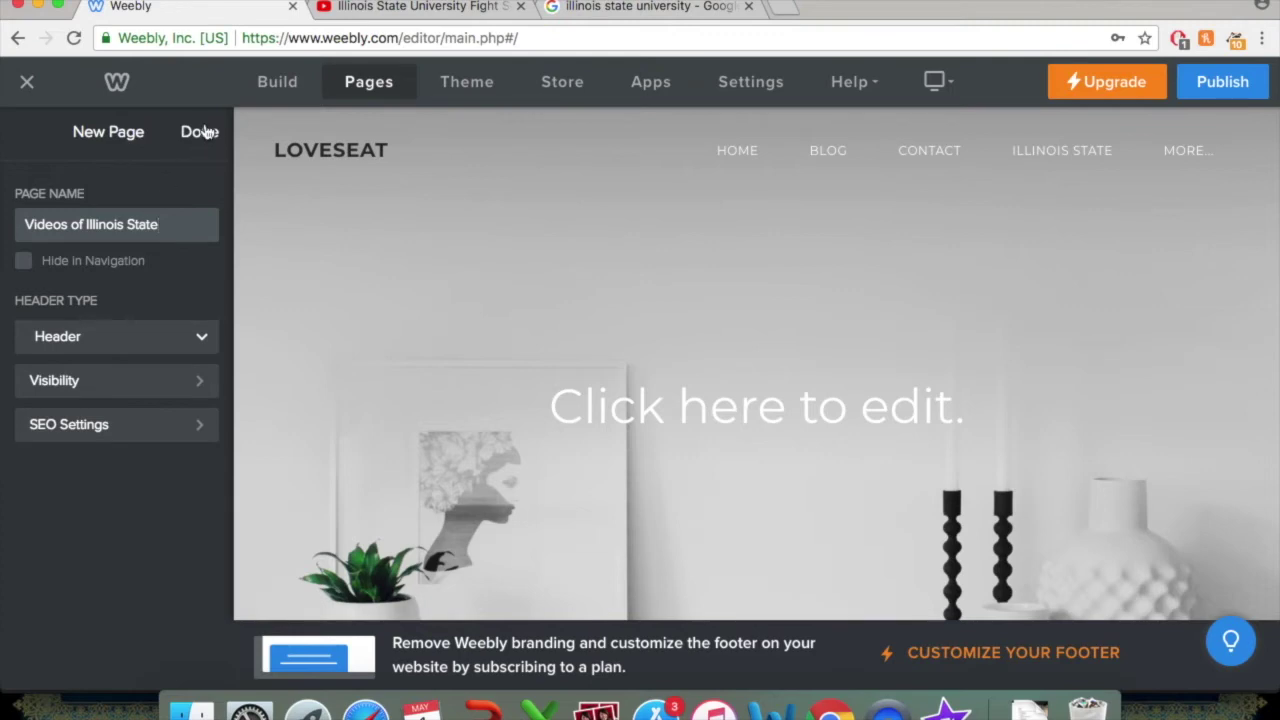
{"action": "left_click", "coordinate": [199, 131]}
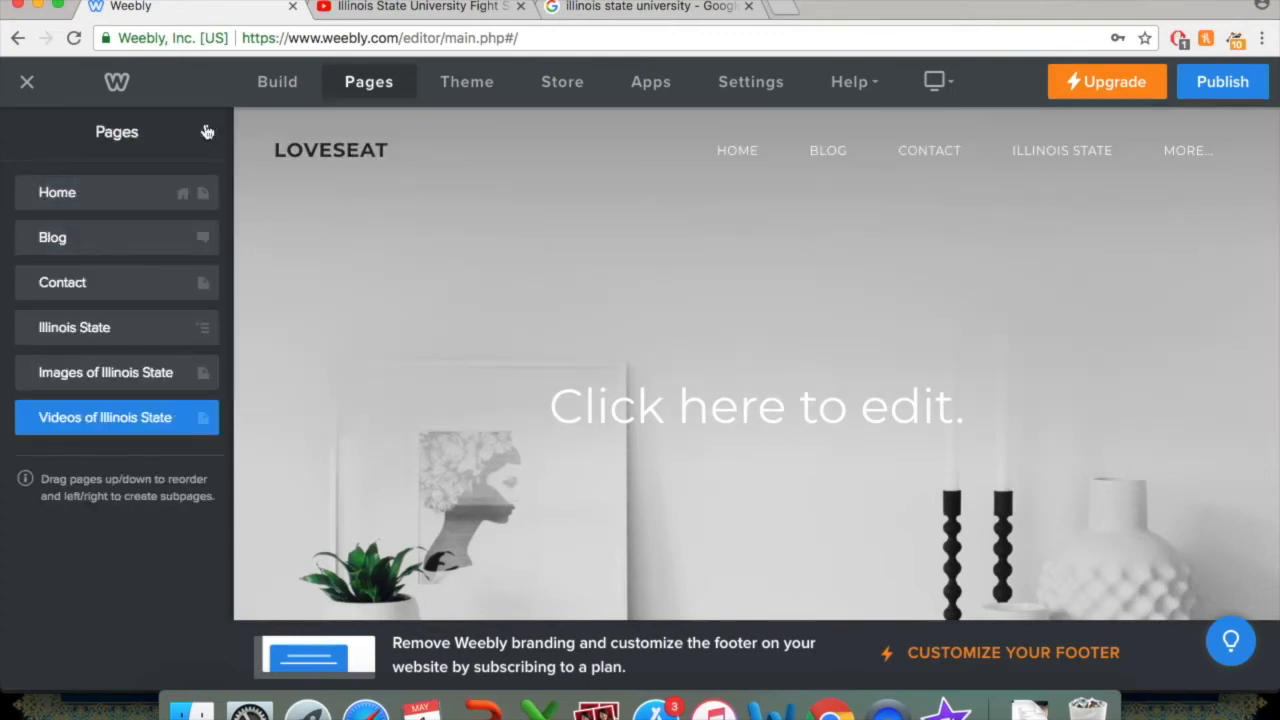
{"action": "mouse_move", "coordinate": [75, 417]}
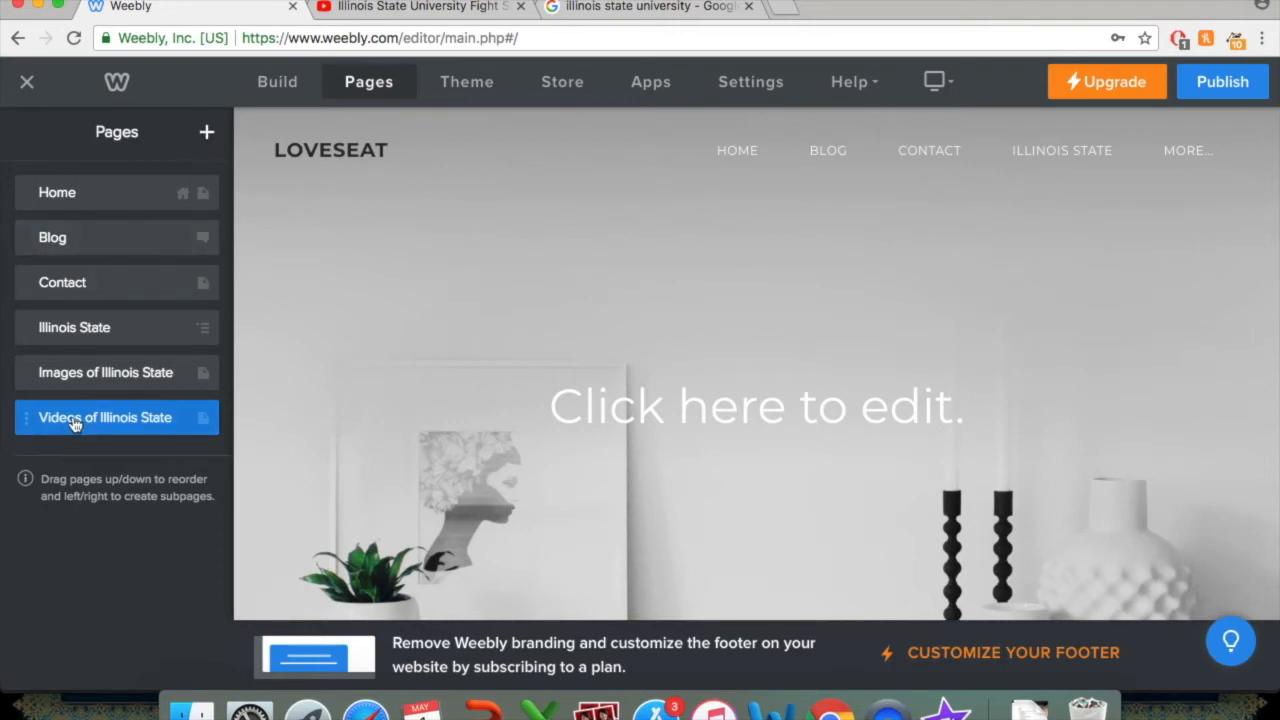
Drag Images of Illinois State and Videos of Illinois State beneath Illinois State as subpages.
{"action": "left_click", "coordinate": [105, 372]}
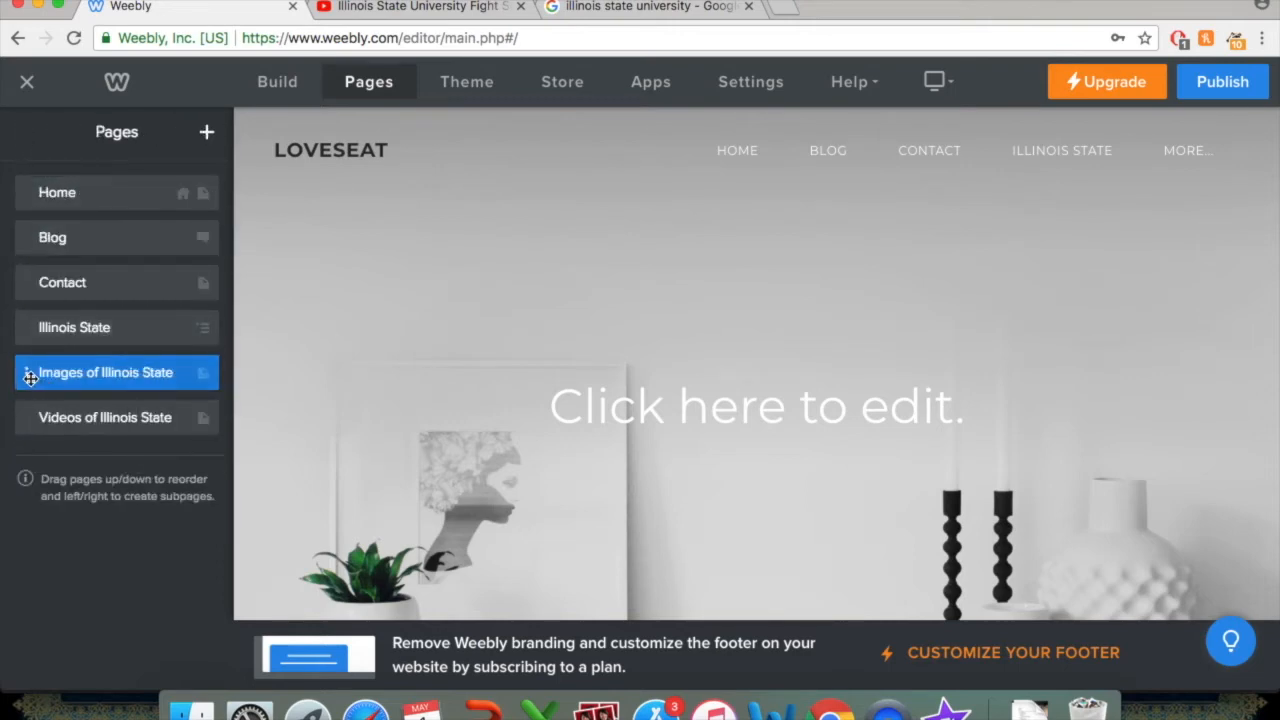
{"action": "left_click_drag", "start_coordinate": [105, 372], "coordinate": [145, 367]}
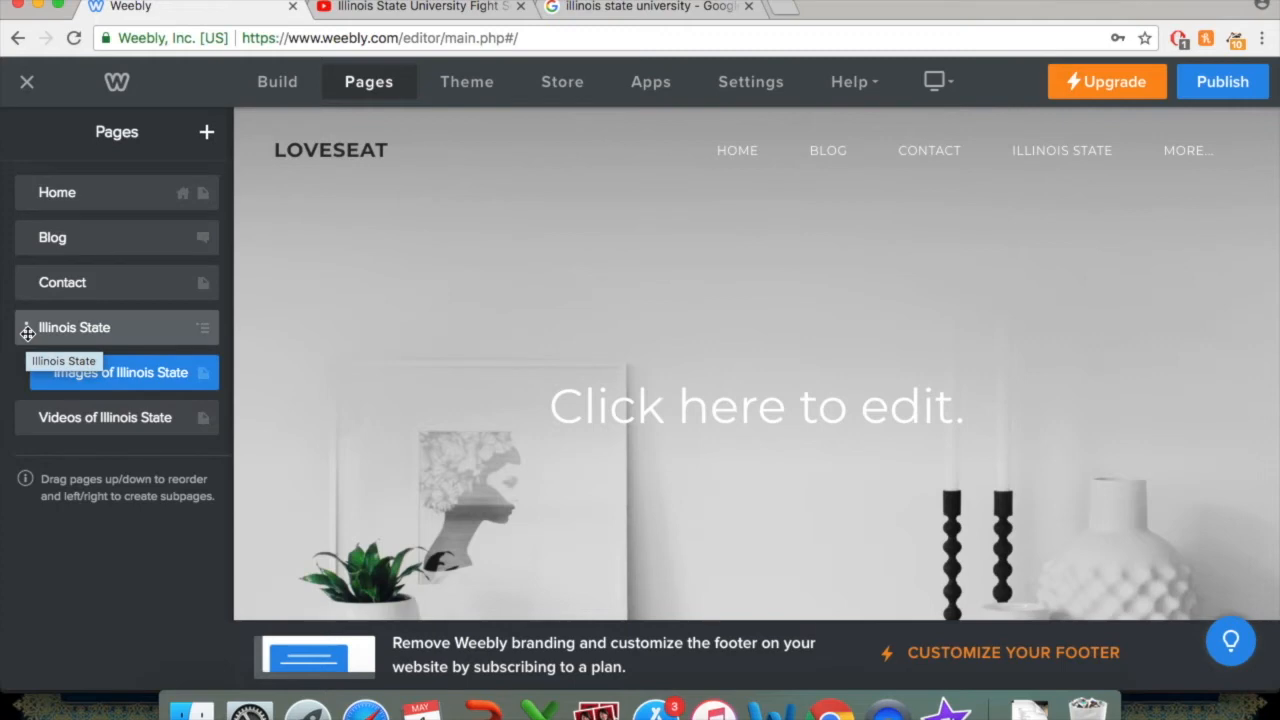
{"action": "mouse_move", "coordinate": [70, 425]}
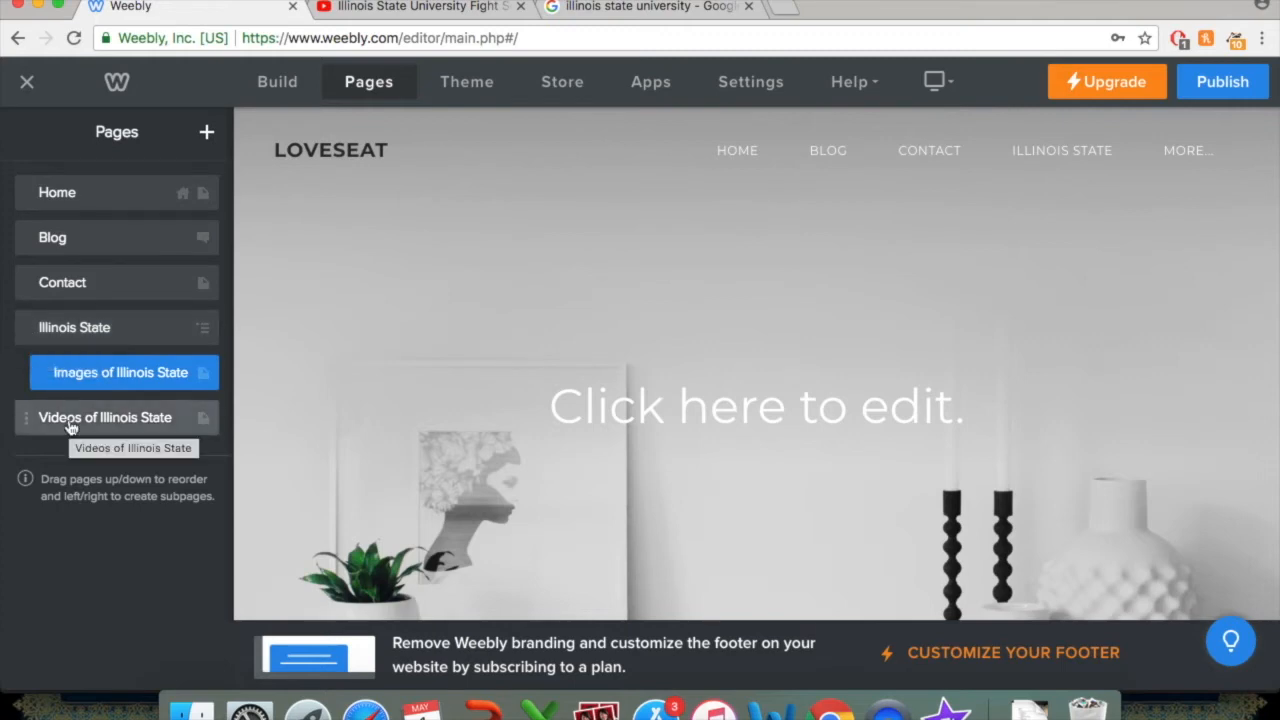
{"action": "left_click_drag", "start_coordinate": [105, 417], "coordinate": [98, 324]}
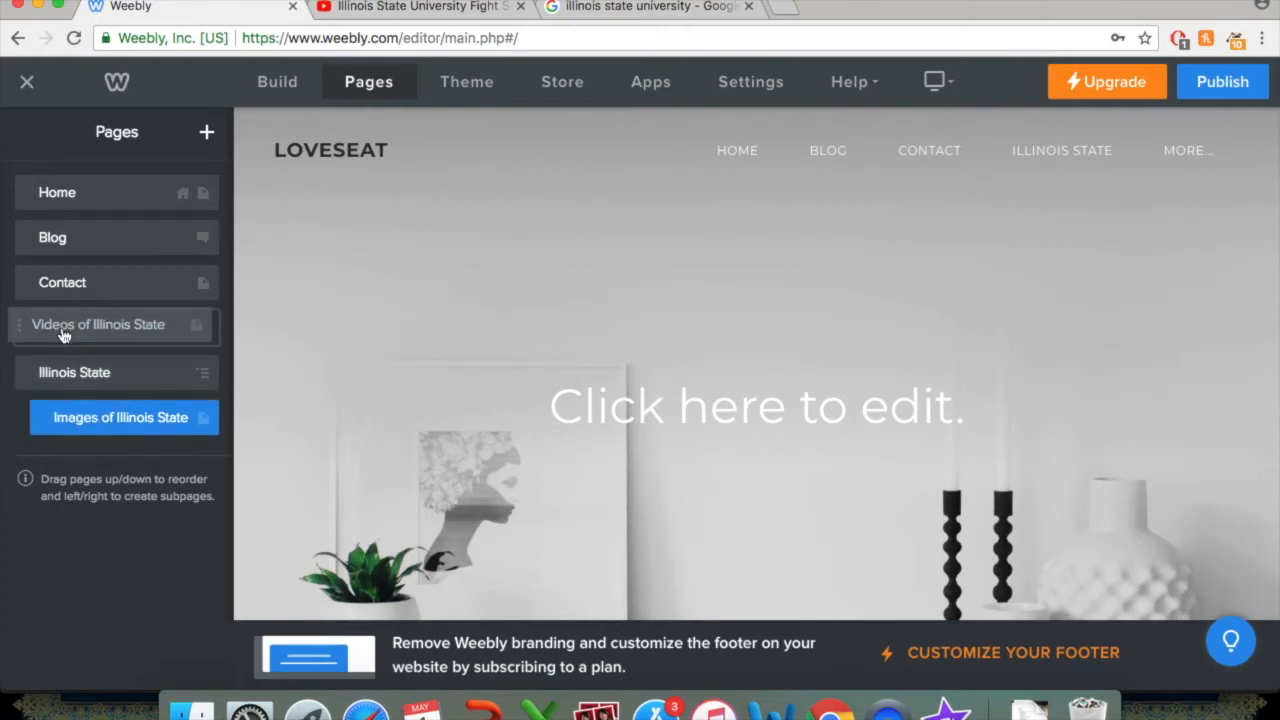
{"action": "mouse_move", "coordinate": [98, 332]}
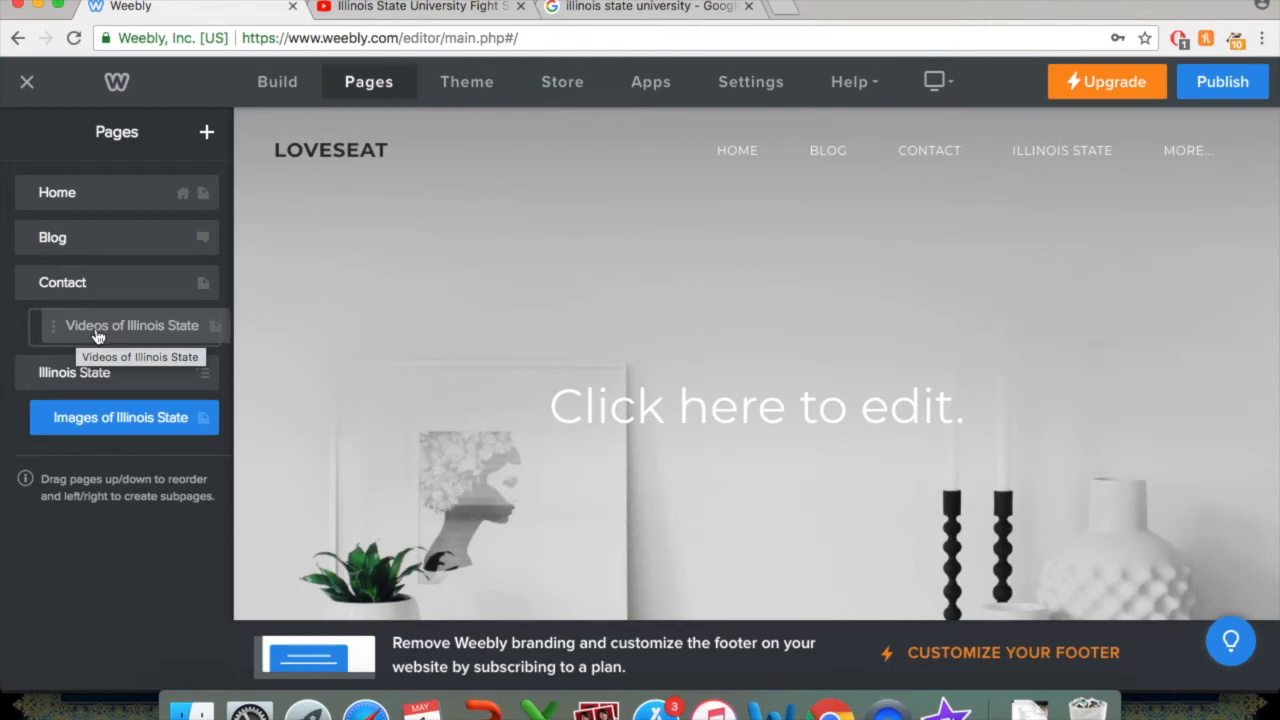
{"action": "left_click", "coordinate": [130, 327]}
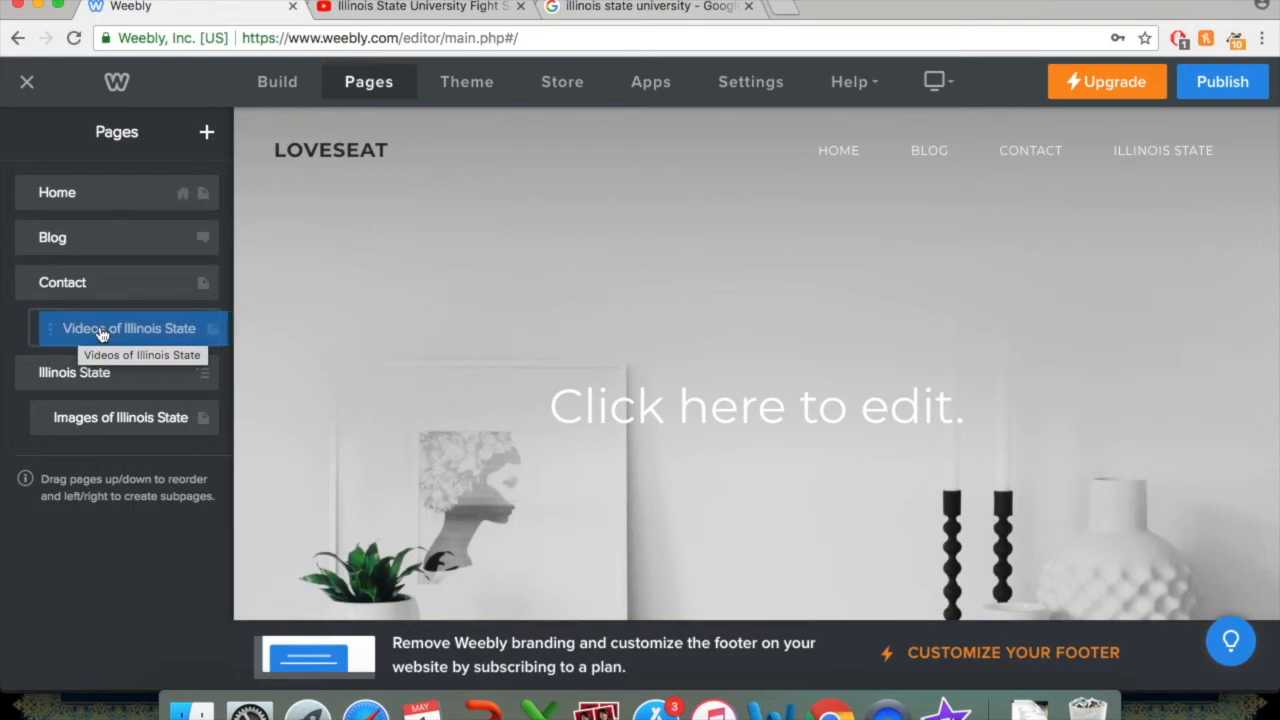
{"action": "left_click_drag", "start_coordinate": [128, 328], "coordinate": [128, 428]}
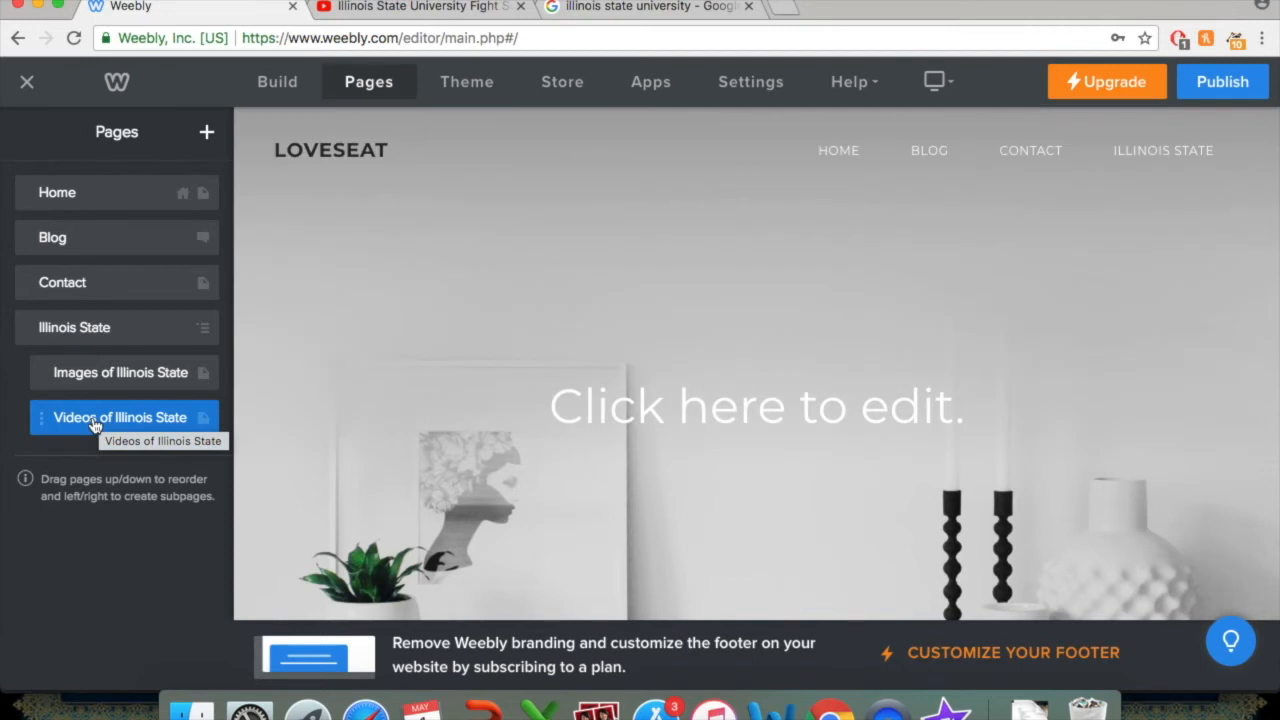
{"action": "mouse_move", "coordinate": [267, 500]}
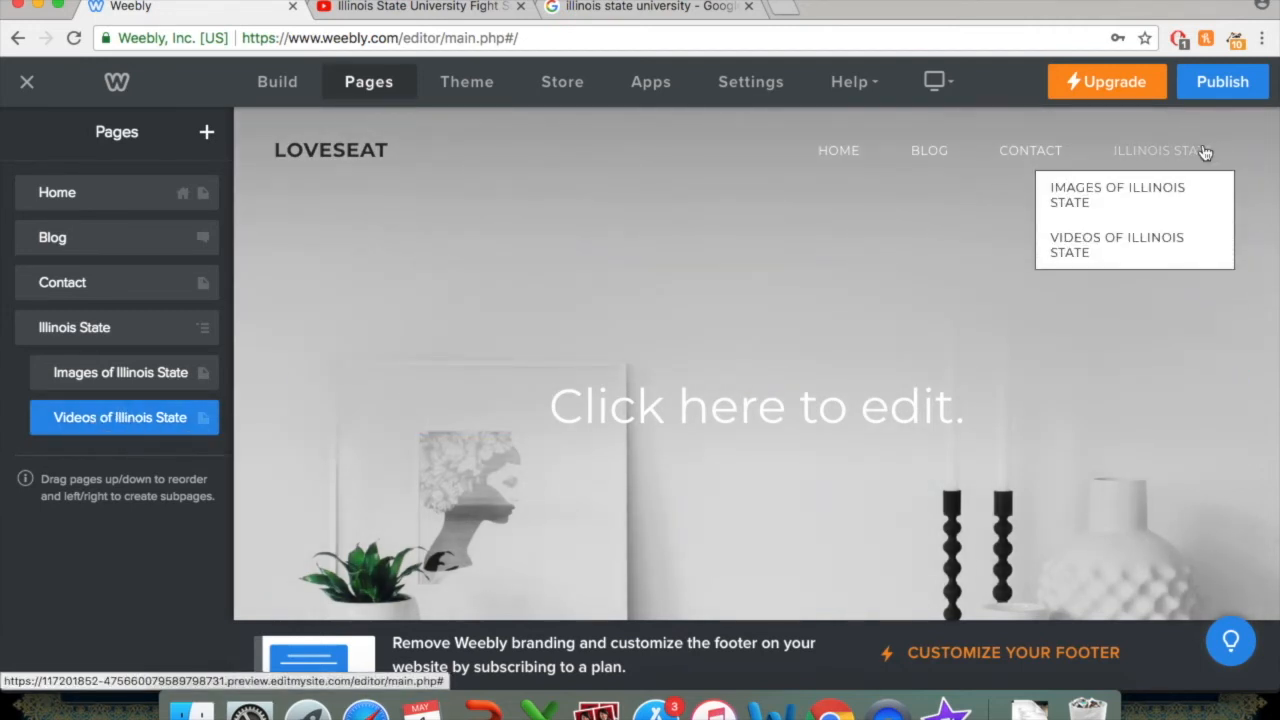
{"action": "mouse_move", "coordinate": [1117, 195]}
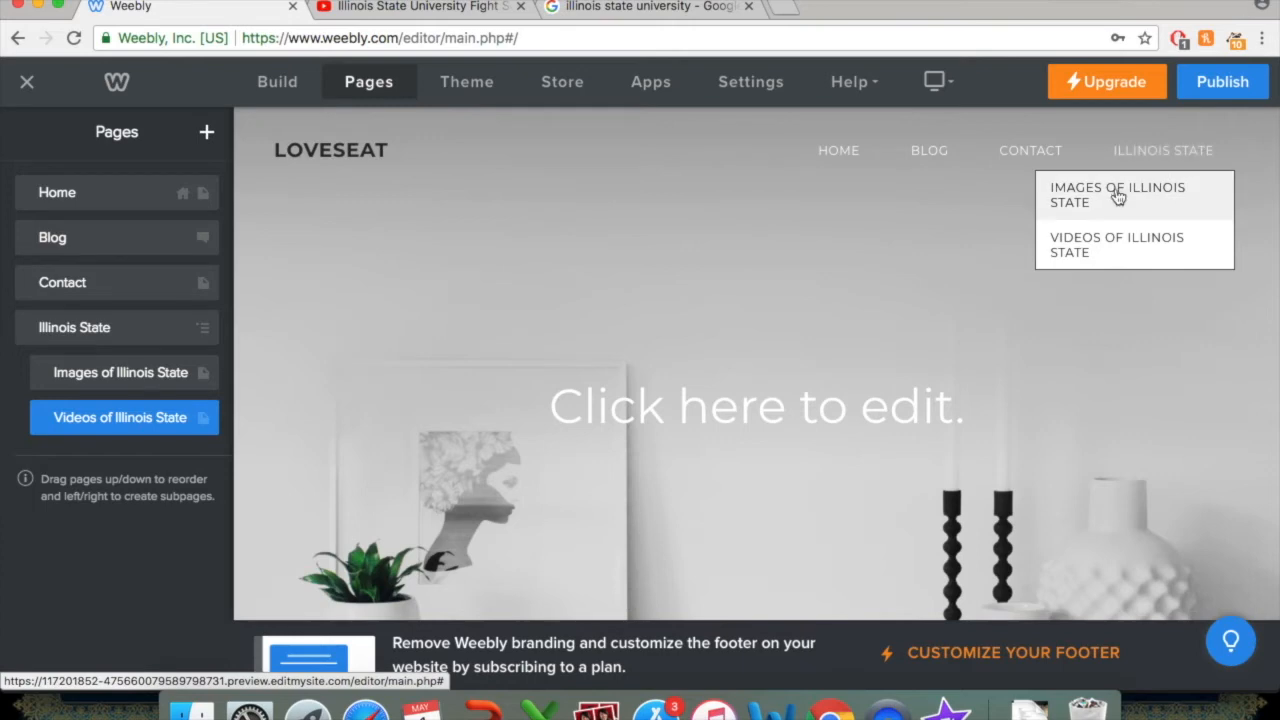
Check both Illinois State subpages, ending on Images of Illinois State.
{"action": "left_click", "coordinate": [118, 372]}
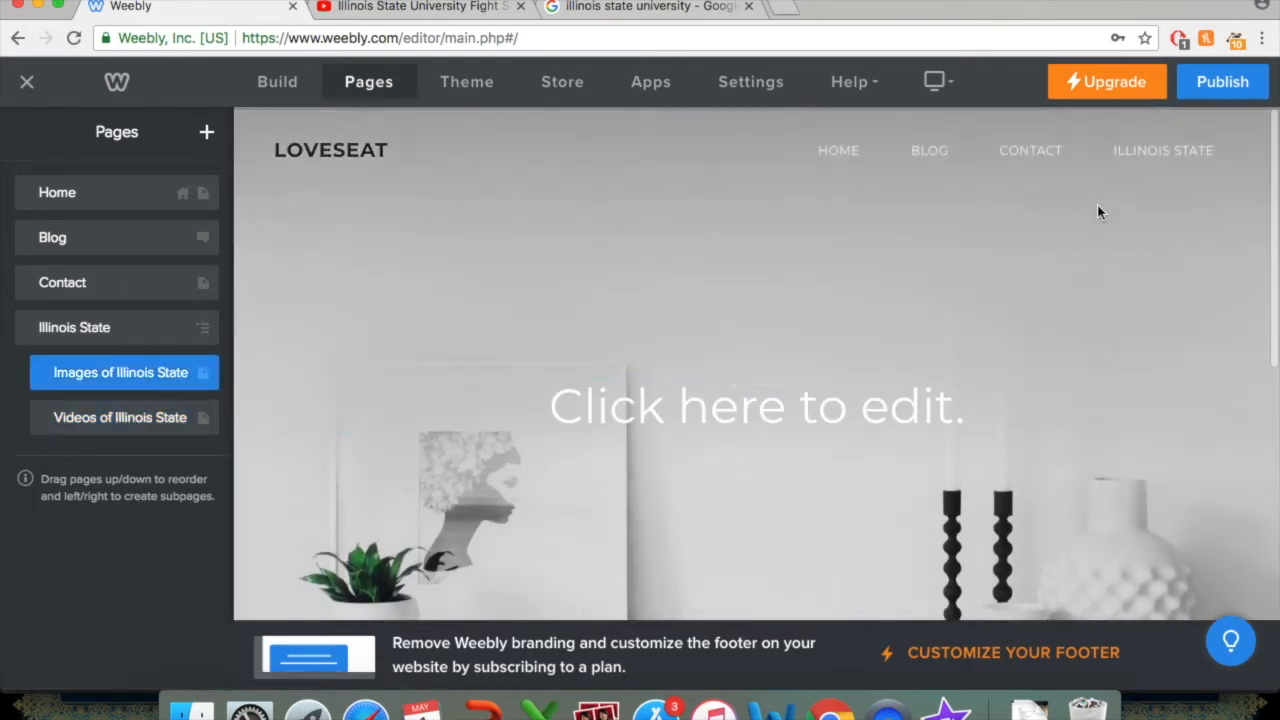
{"action": "left_click", "coordinate": [119, 417]}
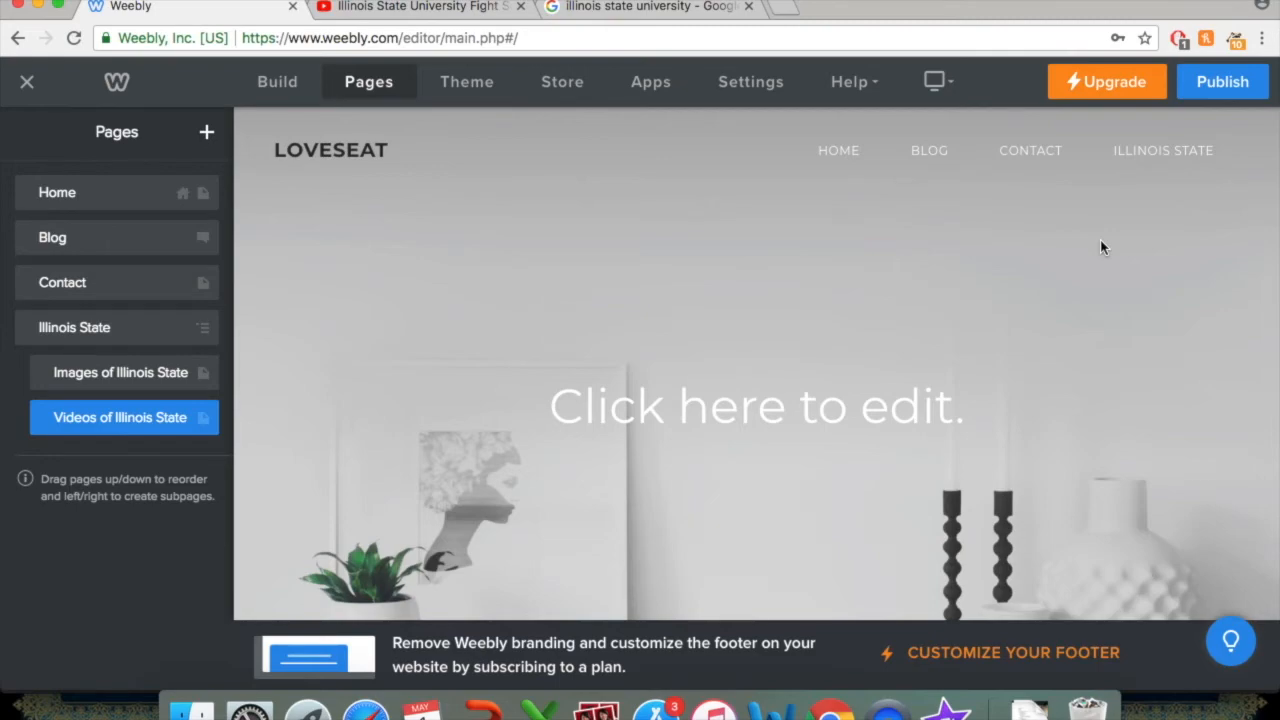
{"action": "left_click", "coordinate": [124, 372]}
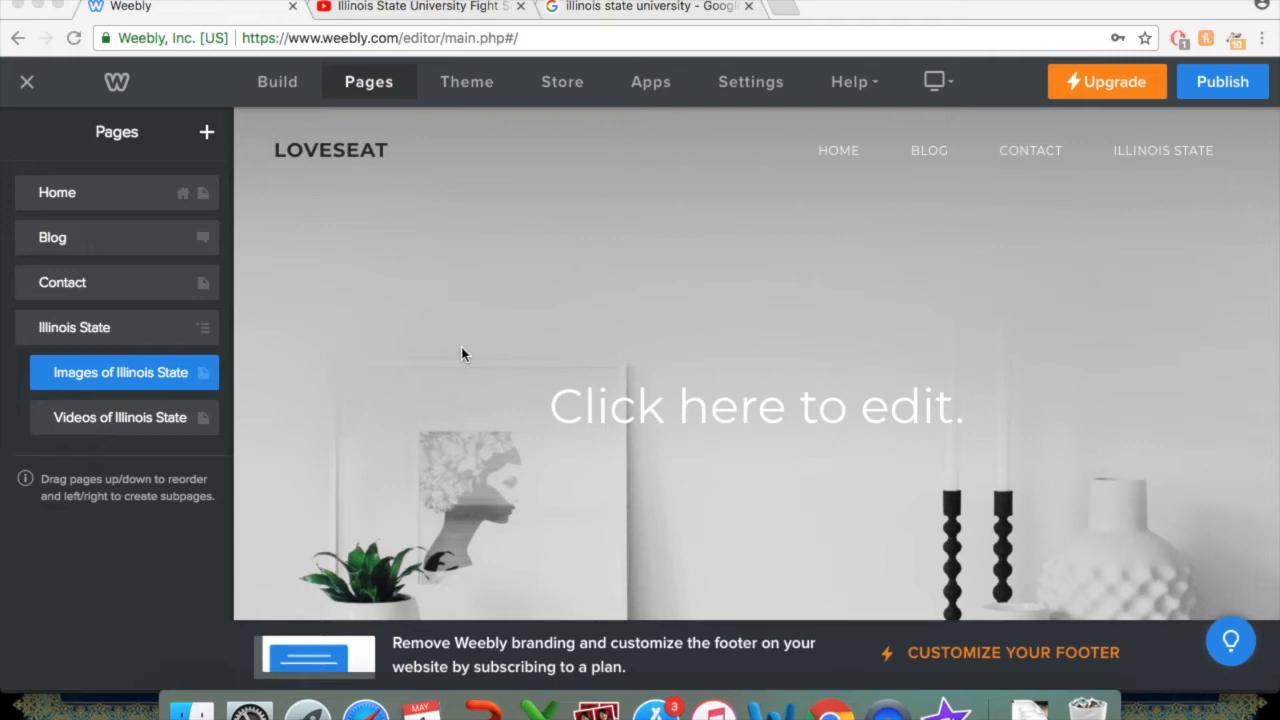
{"action": "mouse_move", "coordinate": [120, 386]}
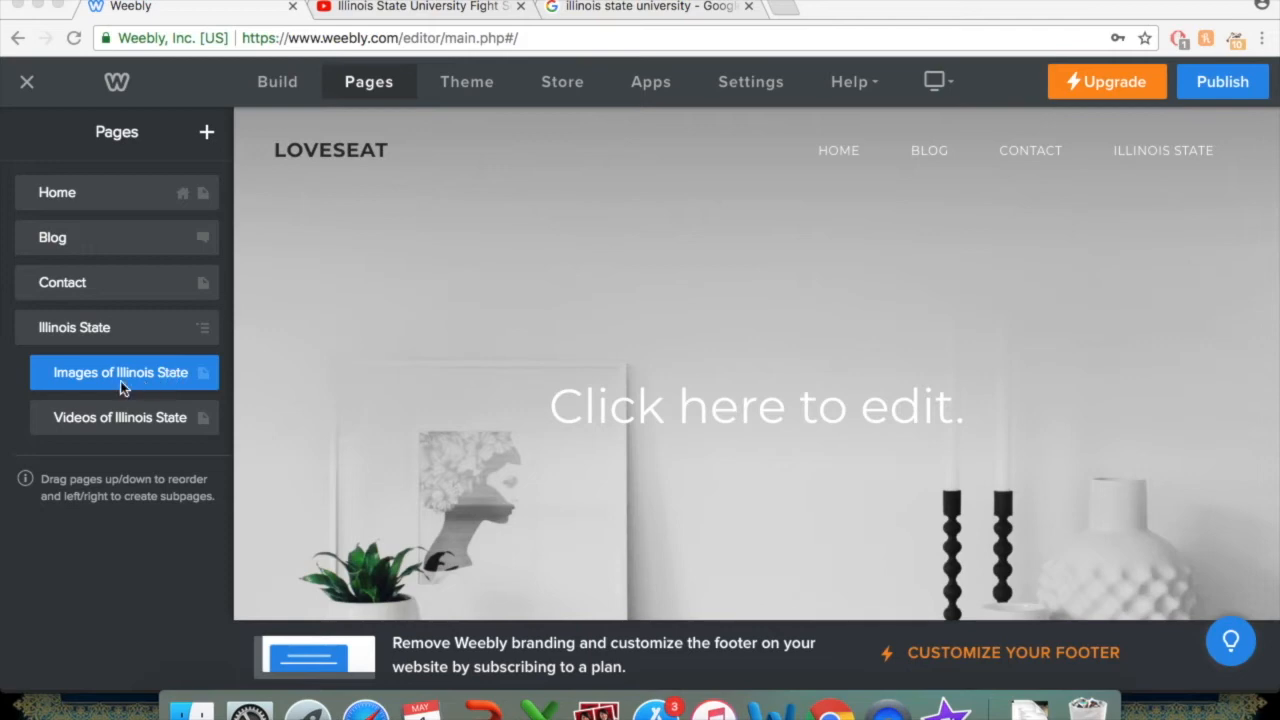
{"action": "mouse_move", "coordinate": [107, 423]}
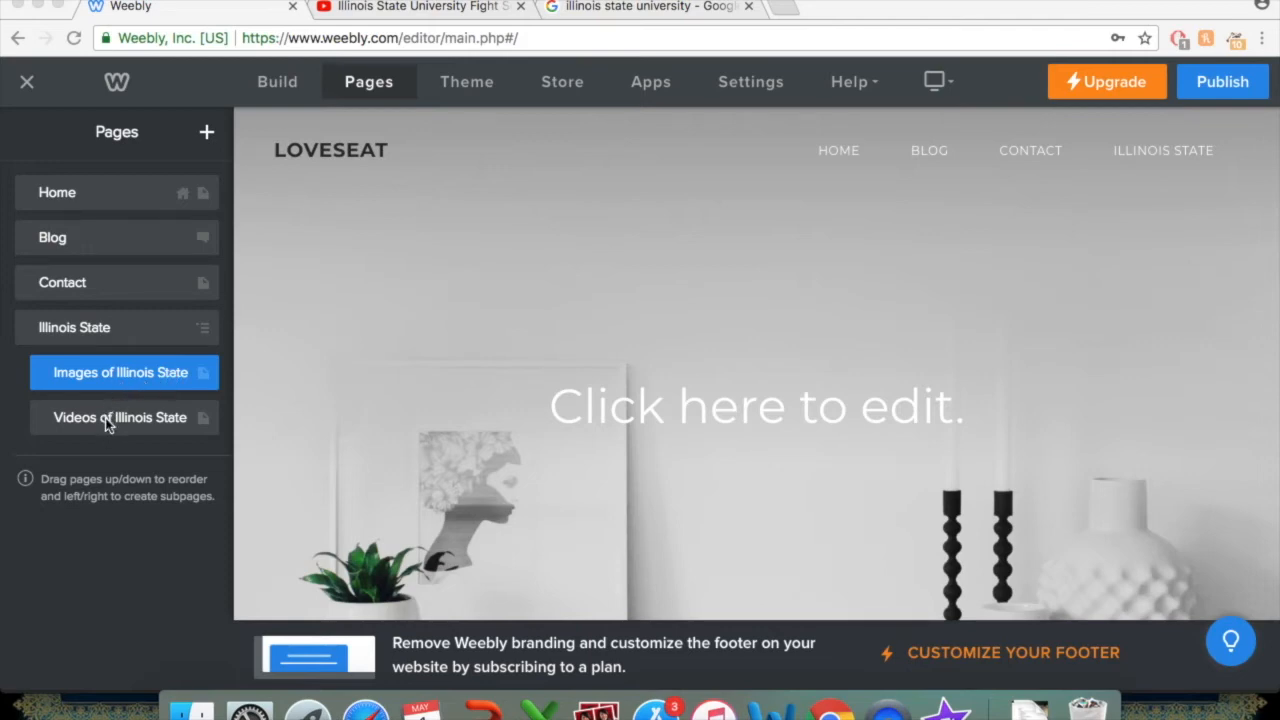
{"action": "left_click", "coordinate": [118, 417]}
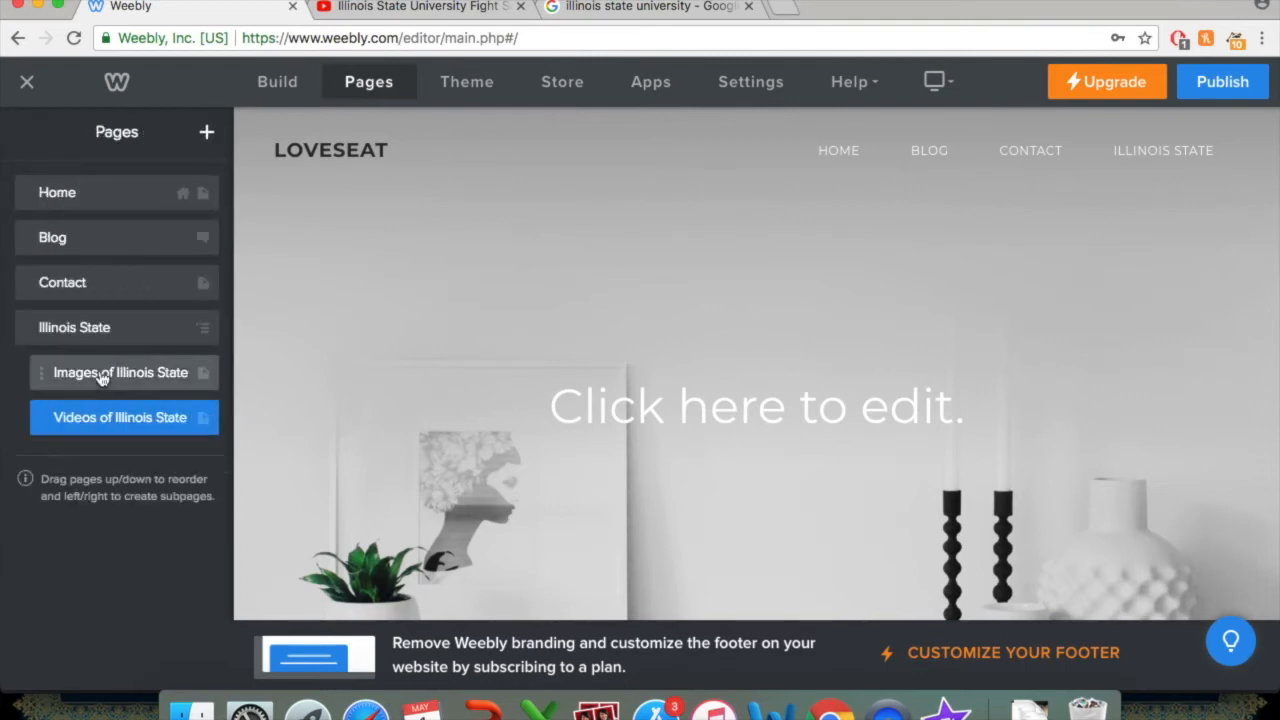
{"action": "left_click", "coordinate": [120, 372]}
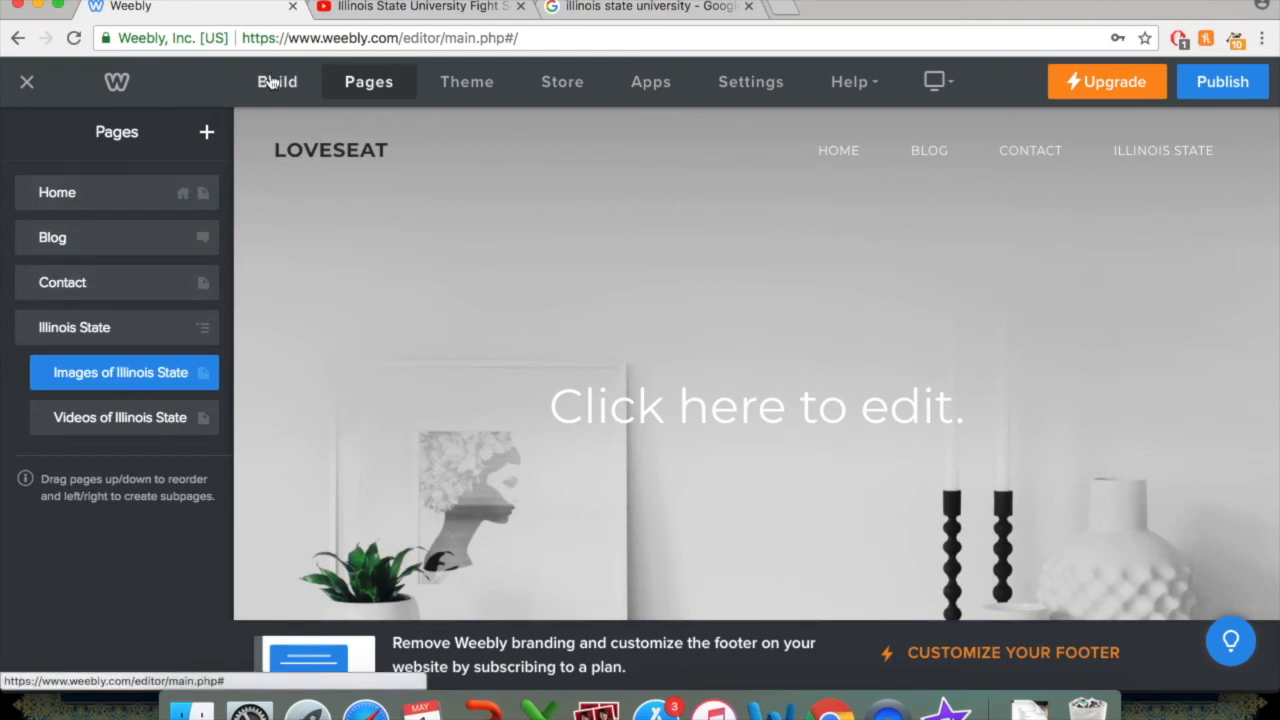
{"action": "mouse_move", "coordinate": [277, 81]}
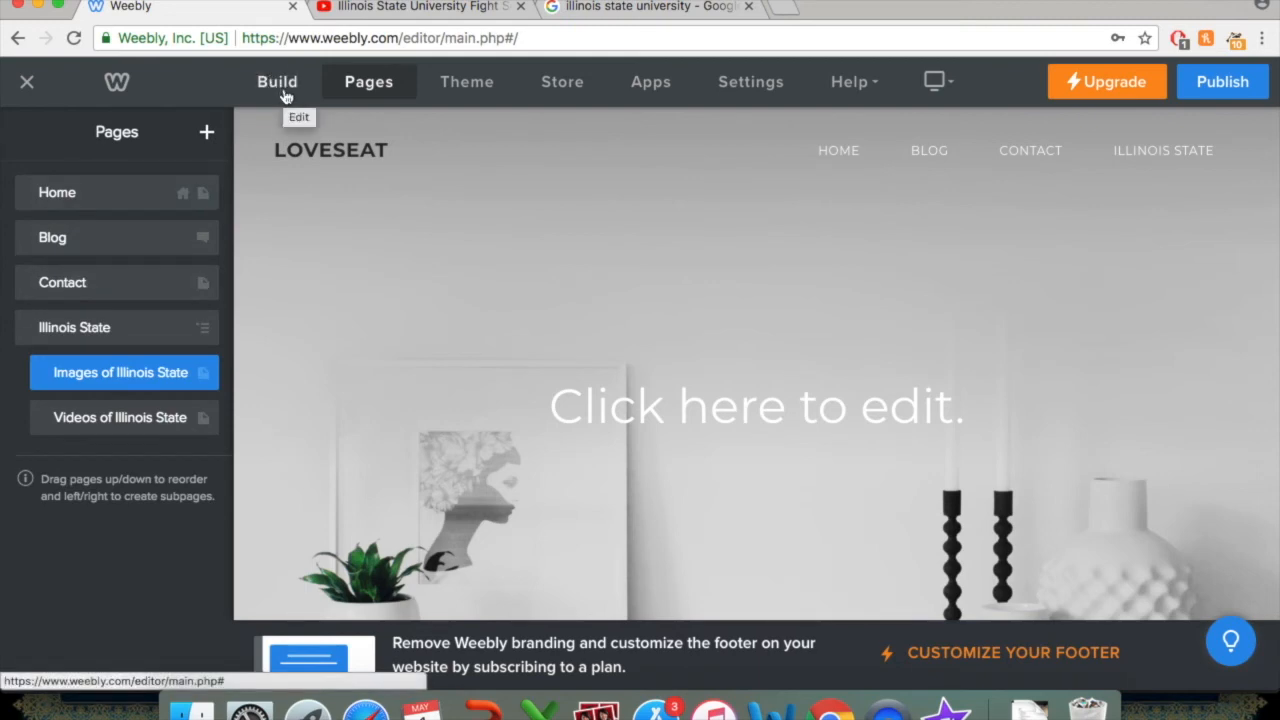
{"action": "left_click", "coordinate": [277, 81]}
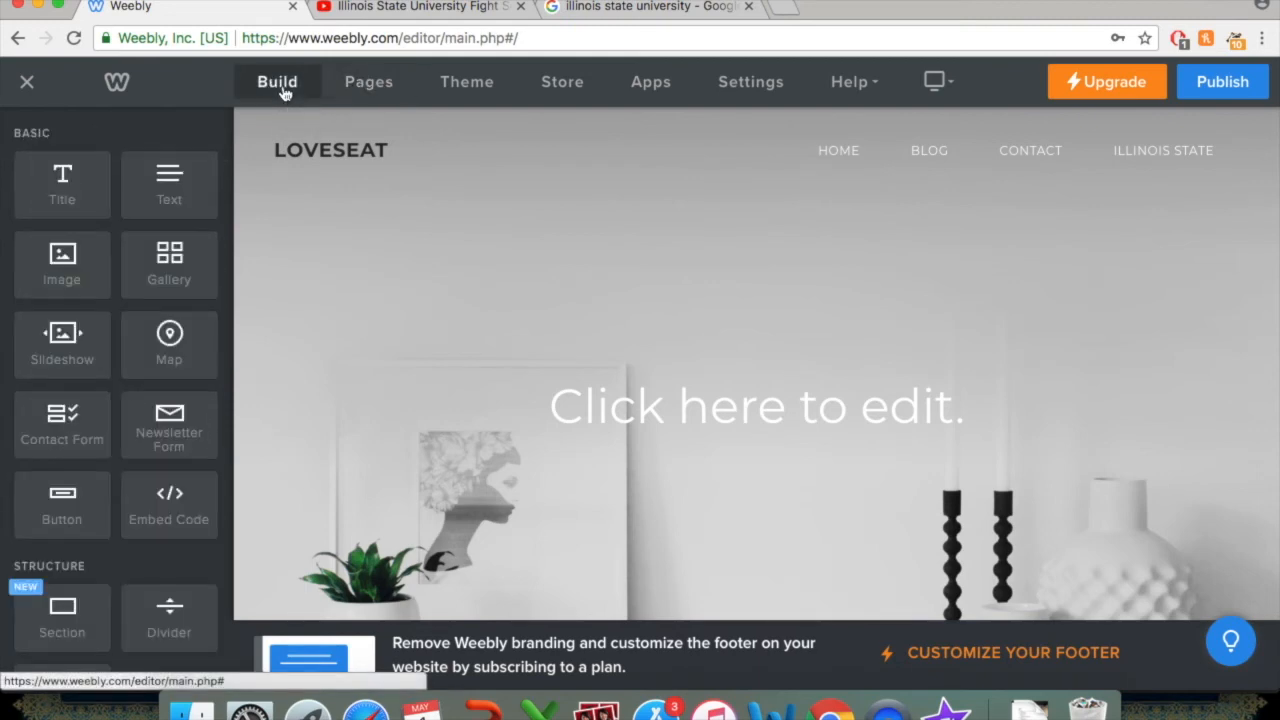
Drop a Title element below the header image and start editing it.
{"action": "scroll", "scroll_direction": "down", "scroll_amount": 3}
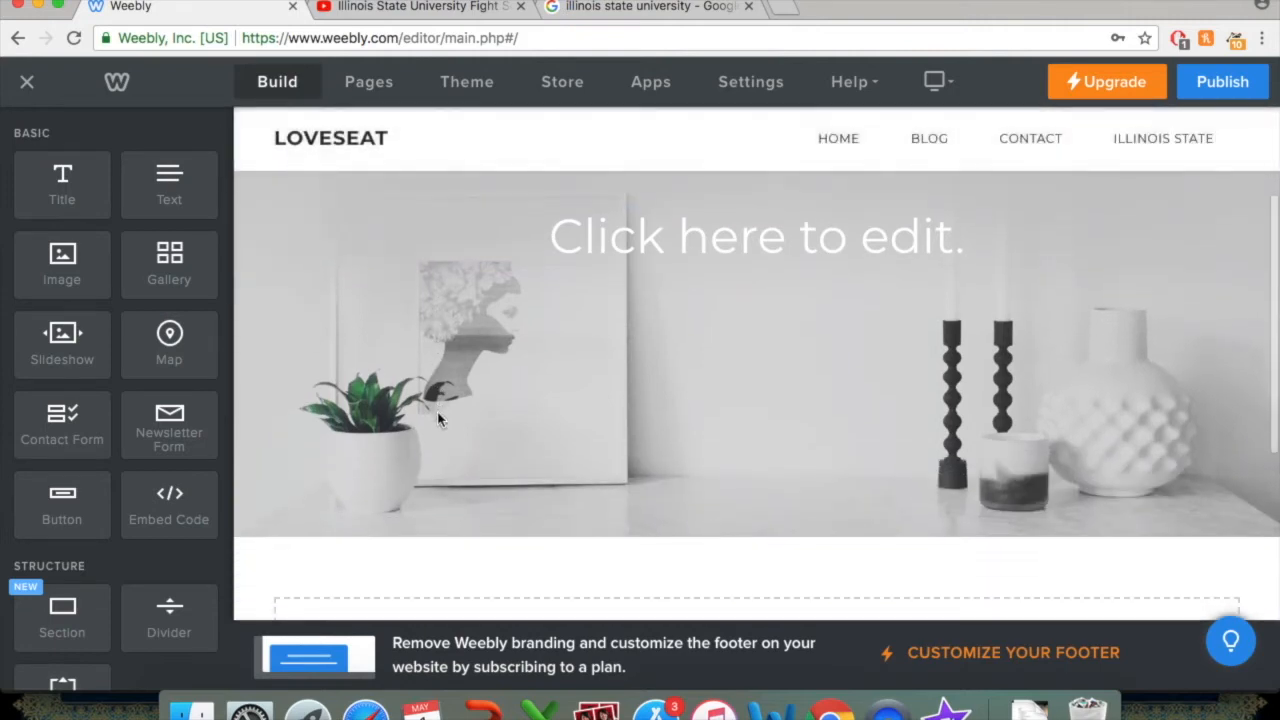
{"action": "left_click", "coordinate": [756, 237]}
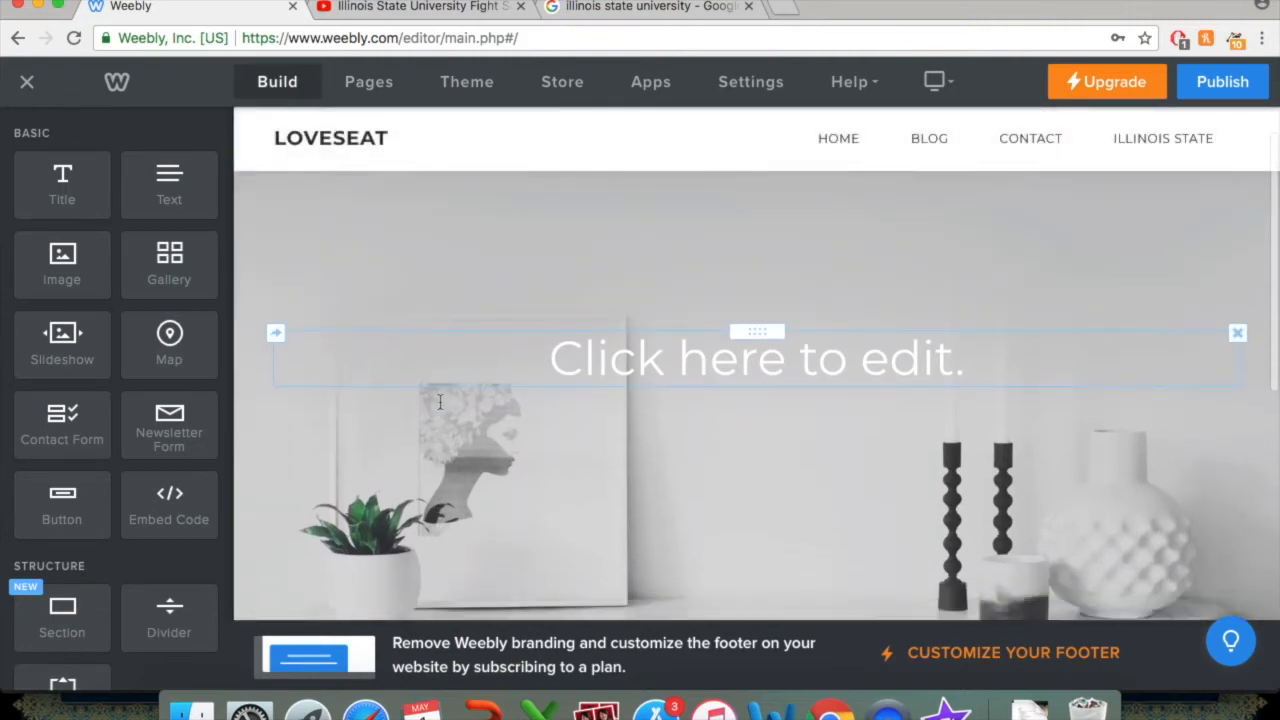
{"action": "scroll", "scroll_direction": "down", "scroll_amount": 3}
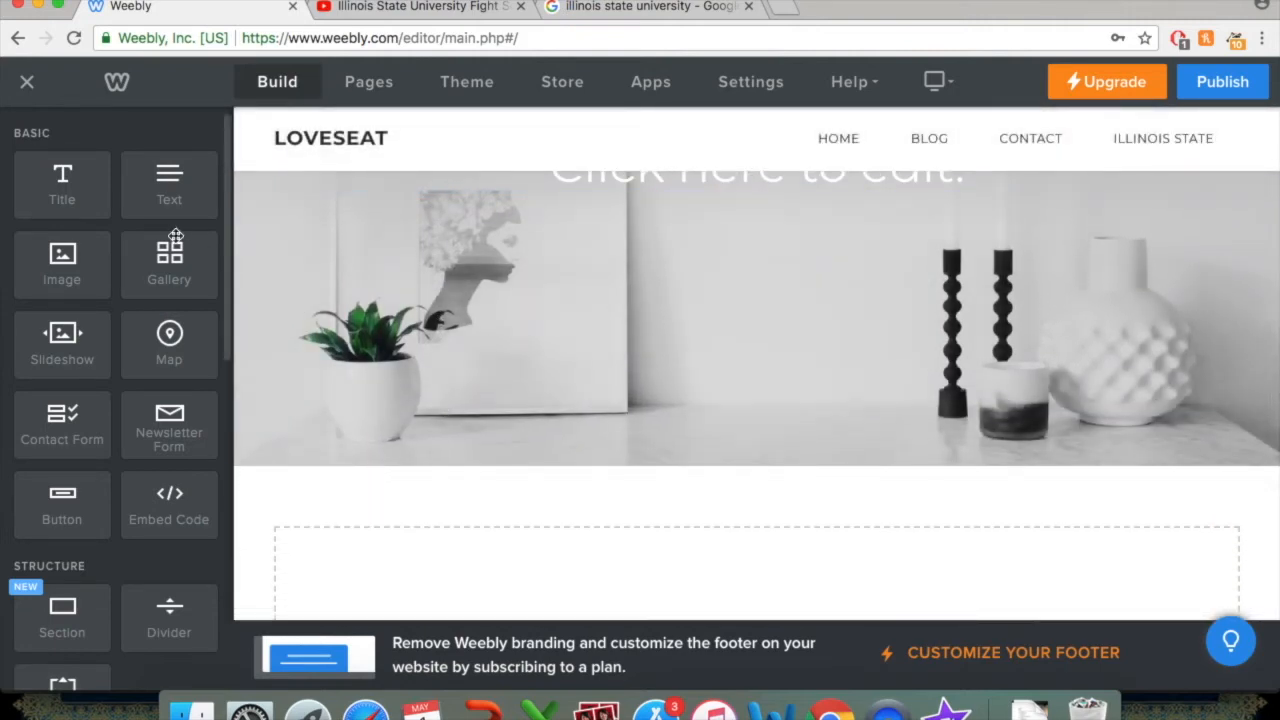
{"action": "mouse_move", "coordinate": [62, 185]}
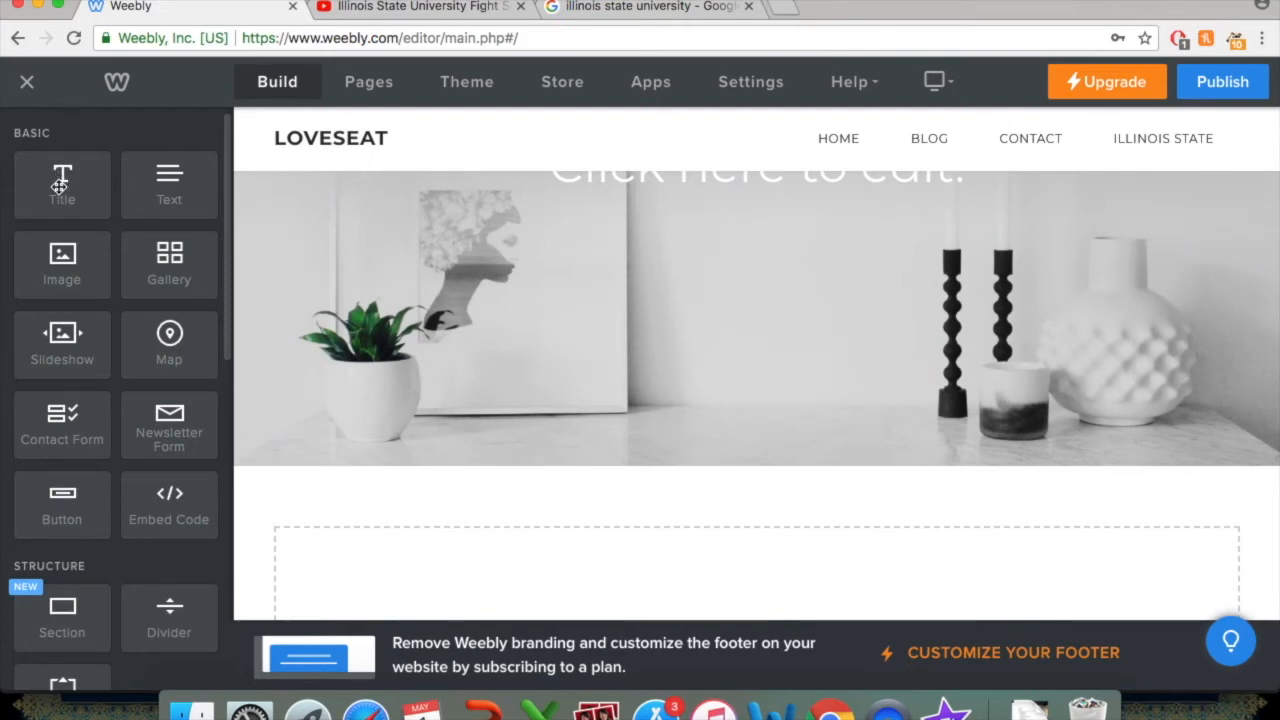
{"action": "left_click_drag", "start_coordinate": [62, 185], "coordinate": [557, 500]}
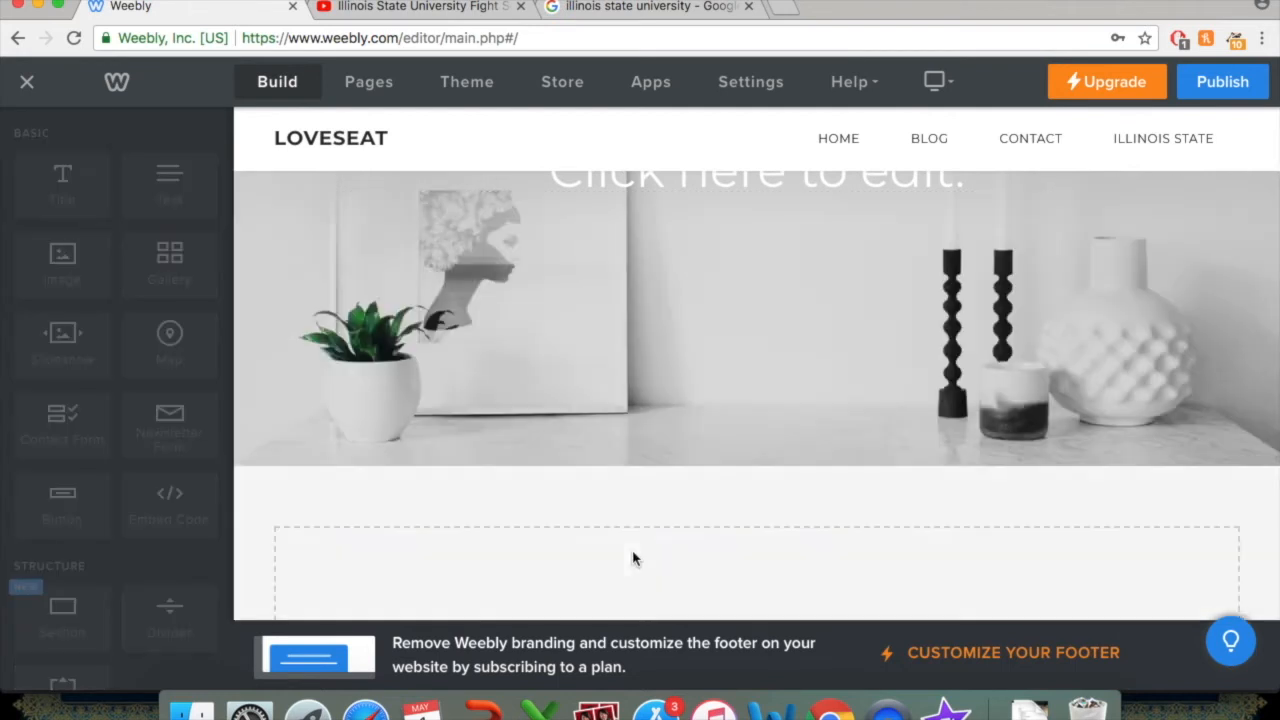
{"action": "left_click", "coordinate": [630, 560]}
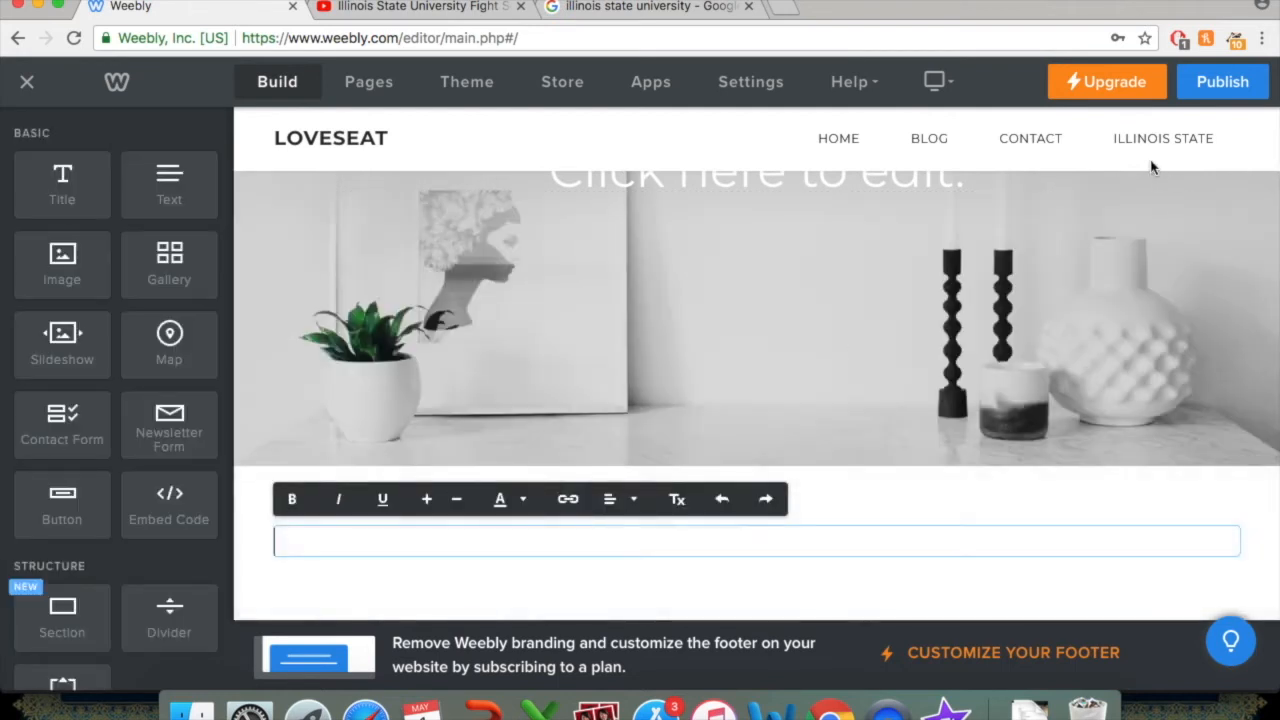
Type 'Images of Illinois State' in the title, then center, enlarge and color it red.
{"action": "type", "text": "Images"}
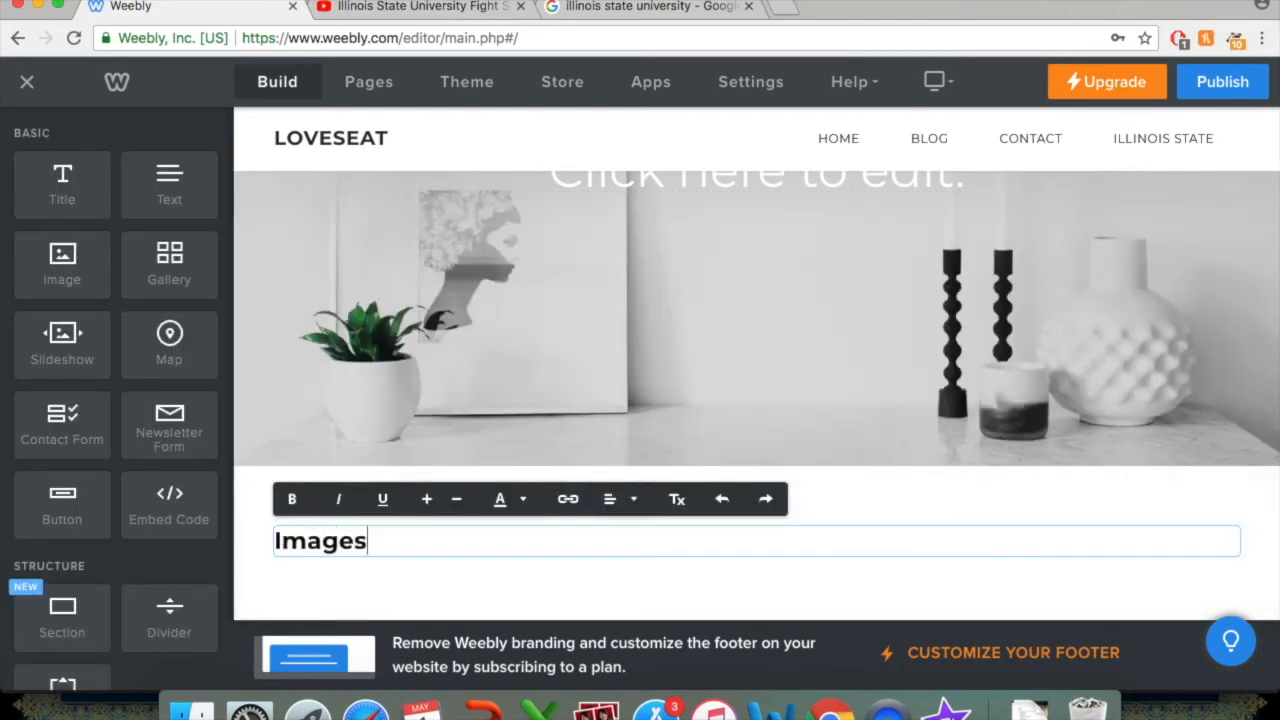
{"action": "type", "text": "of Illinois Stat"}
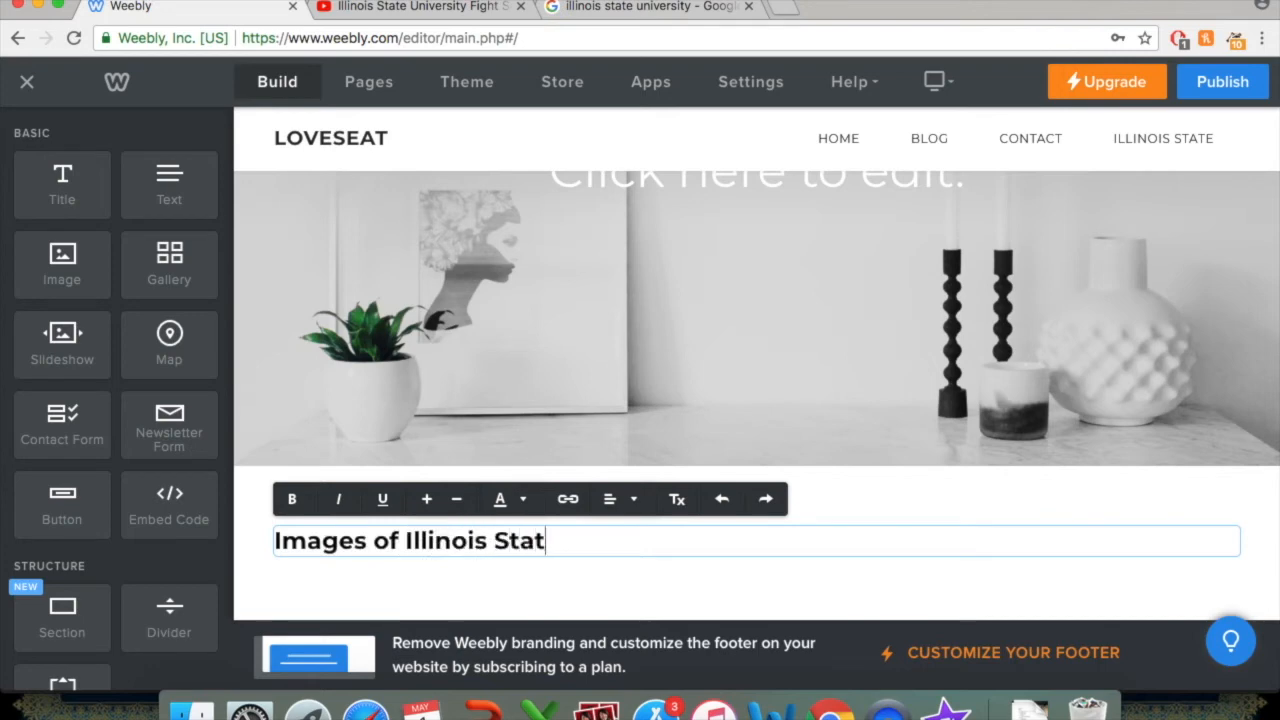
{"action": "type", "text": "e"}
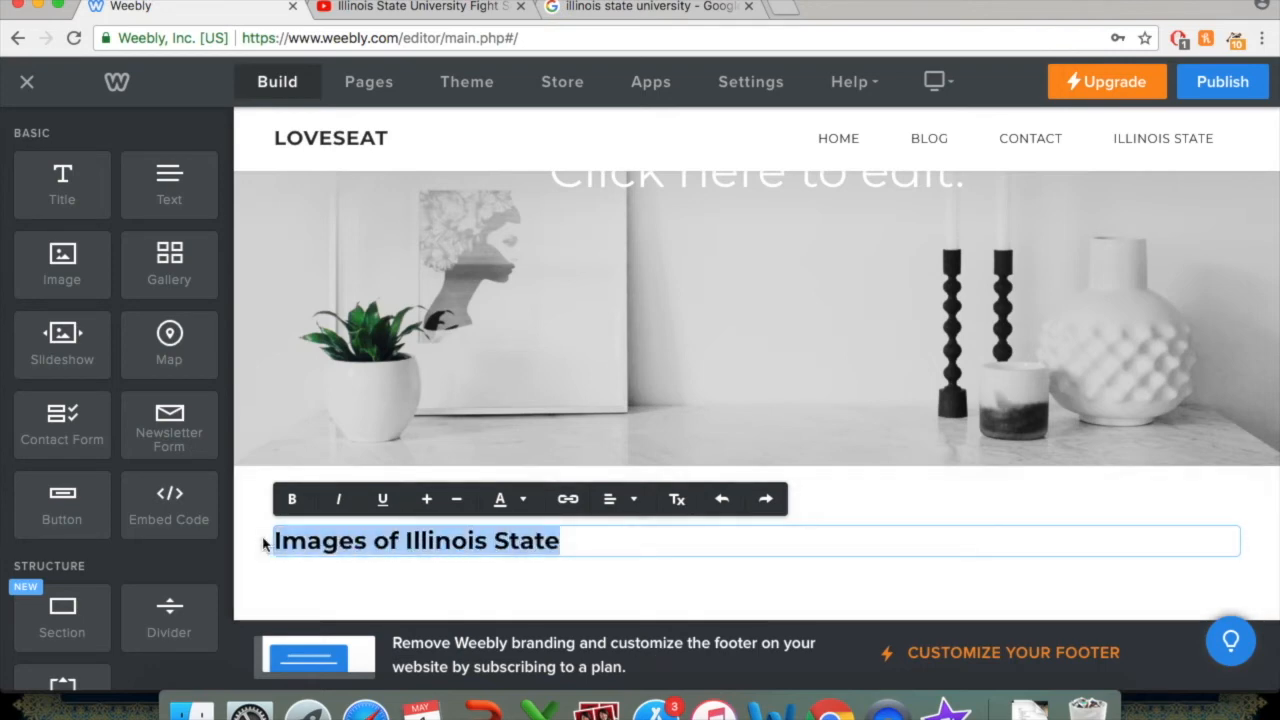
{"action": "left_click", "coordinate": [612, 498]}
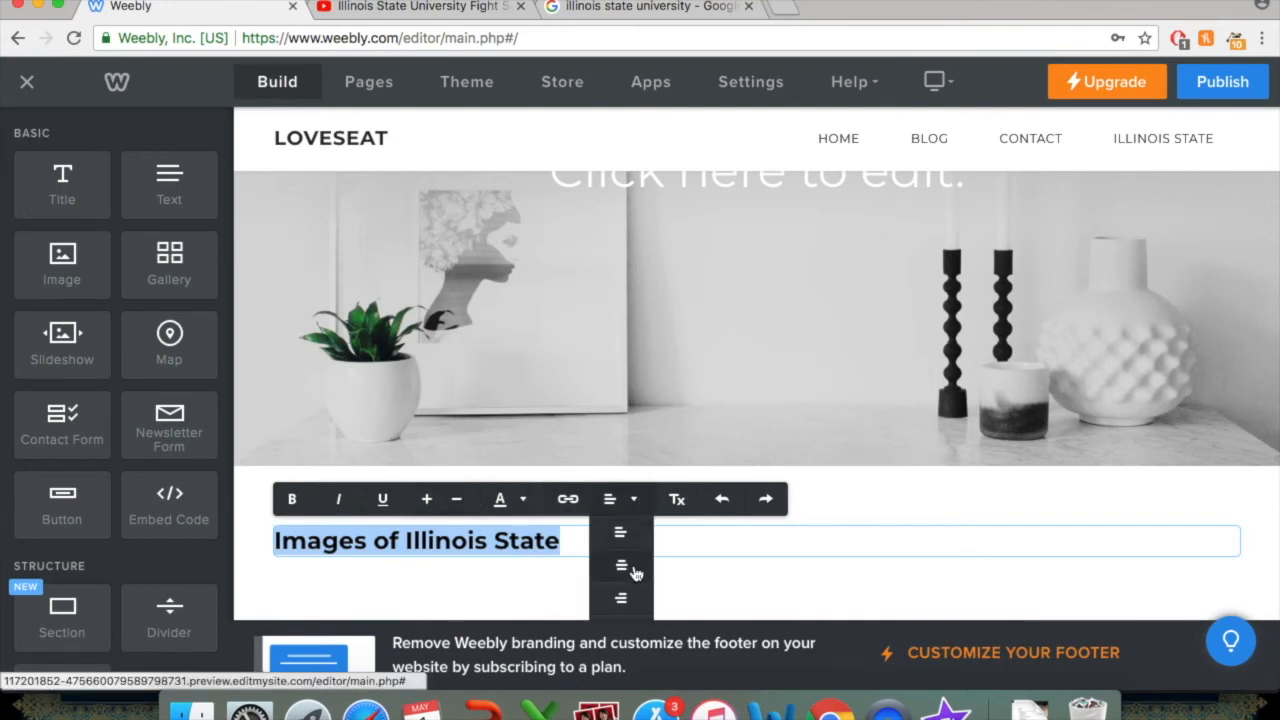
{"action": "left_click", "coordinate": [620, 565]}
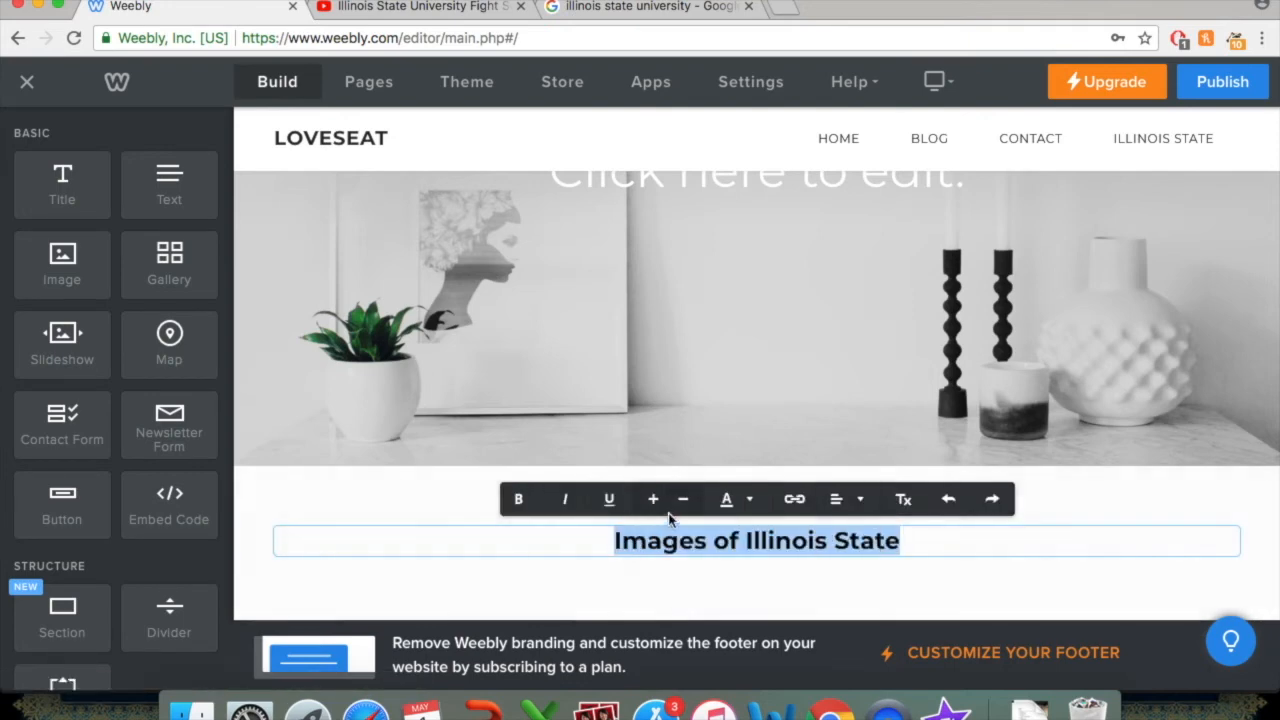
{"action": "left_click", "coordinate": [653, 499]}
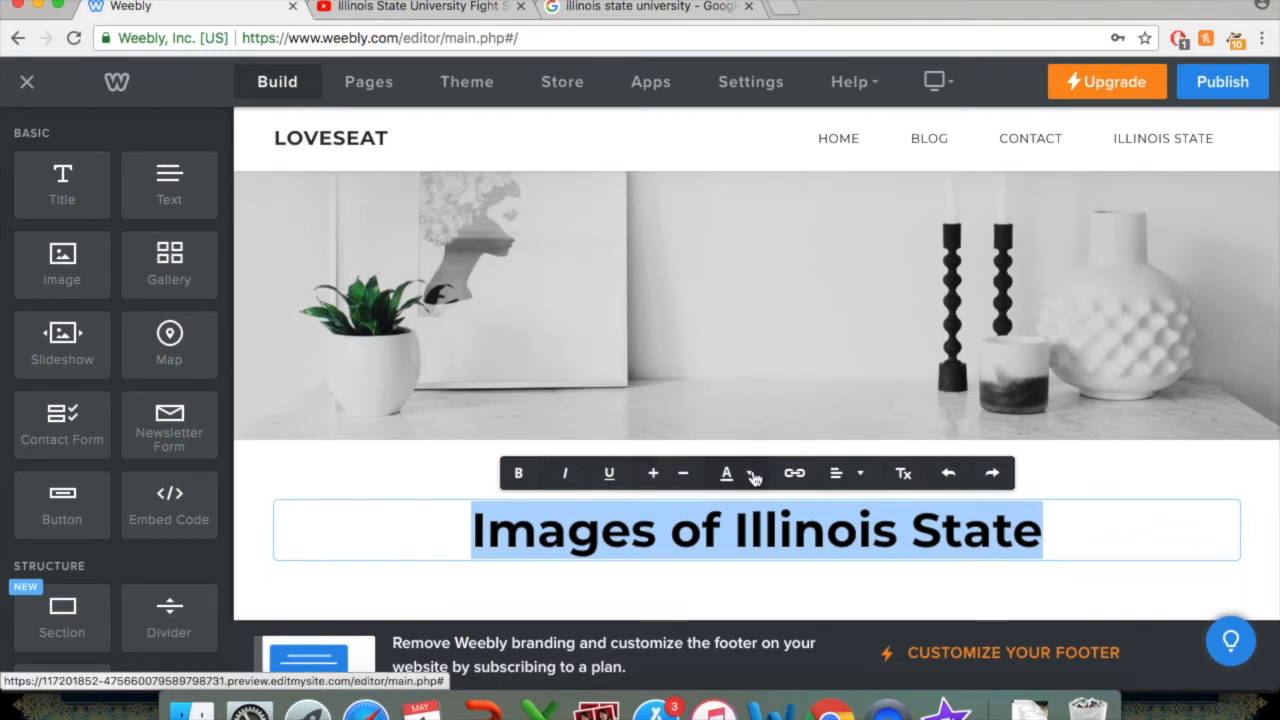
{"action": "left_click", "coordinate": [726, 472]}
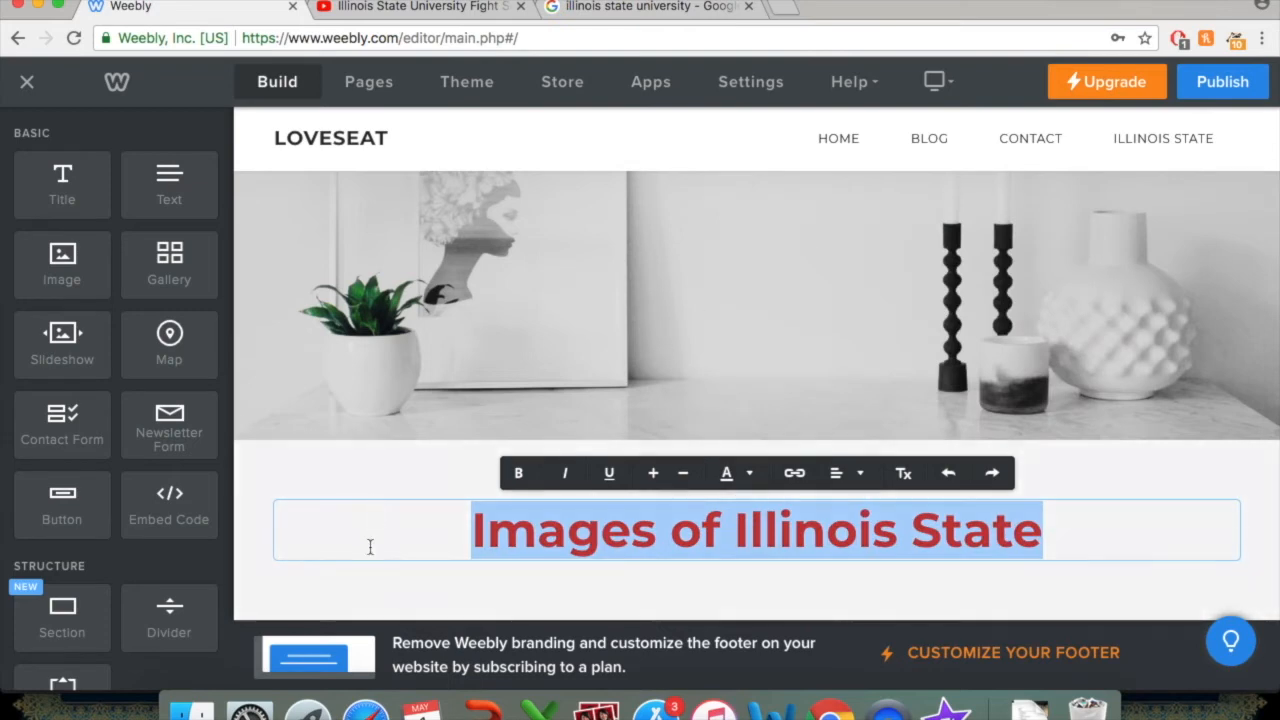
{"action": "scroll", "scroll_direction": "down", "scroll_amount": 3}
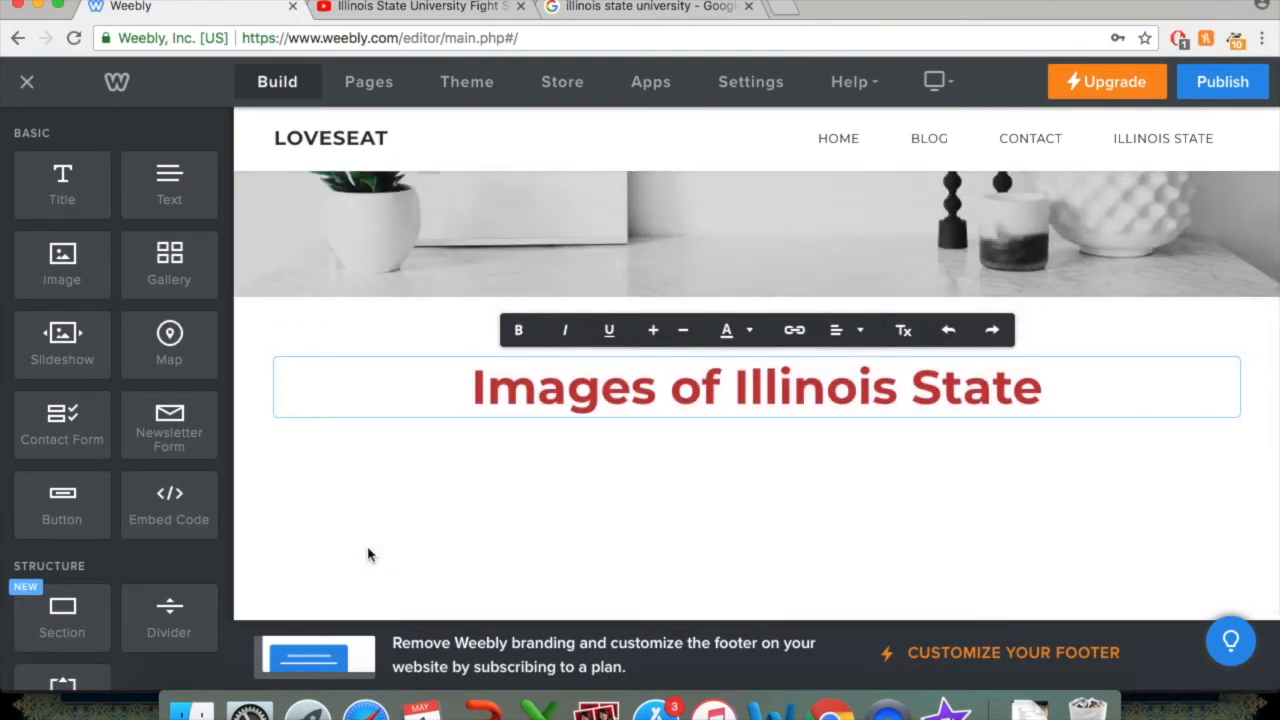
{"action": "mouse_move", "coordinate": [247, 491]}
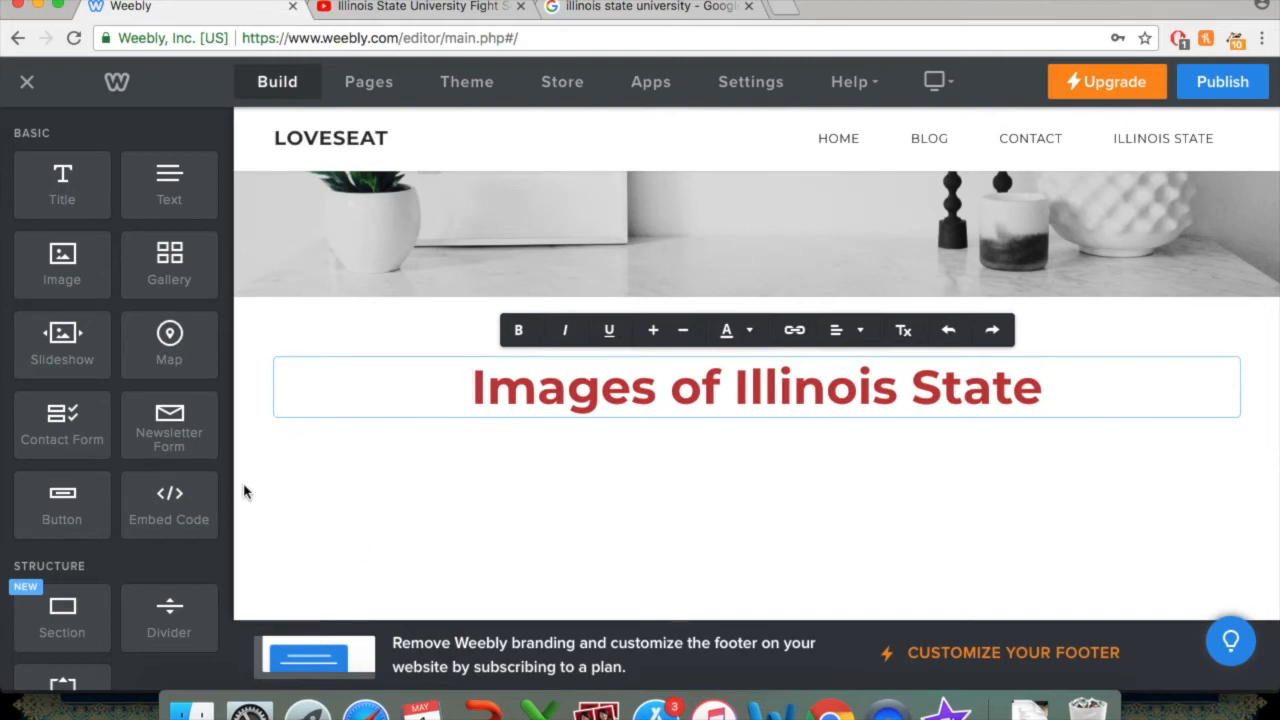
{"action": "mouse_move", "coordinate": [180, 566]}
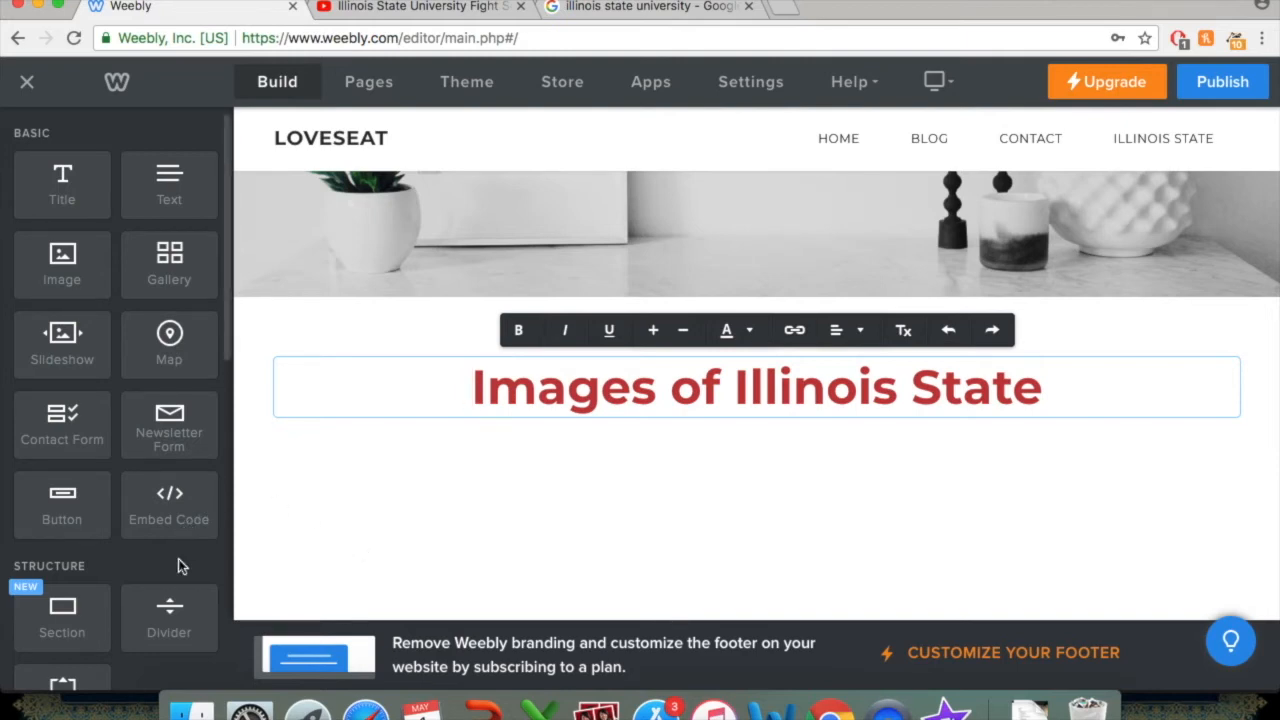
Drag a Divider element from the Build sidebar under the red title.
{"action": "scroll", "scroll_direction": "down", "scroll_amount": 3}
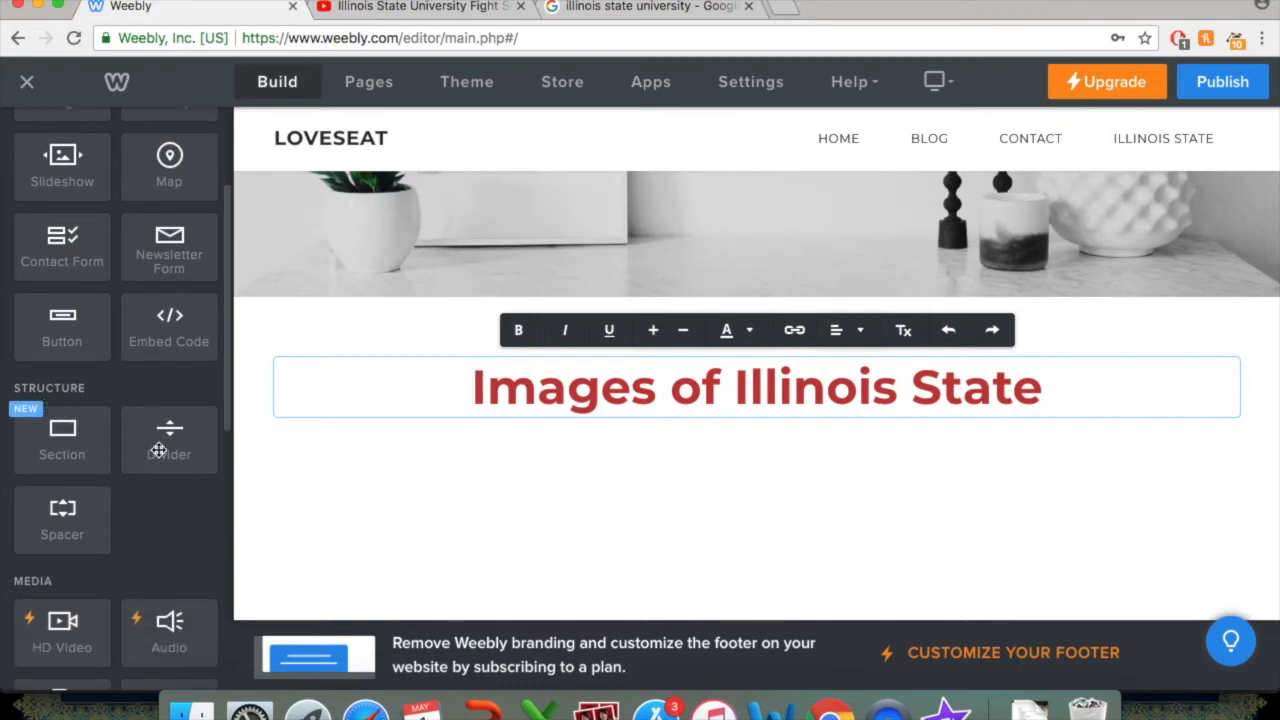
{"action": "left_click_drag", "start_coordinate": [169, 440], "coordinate": [689, 400]}
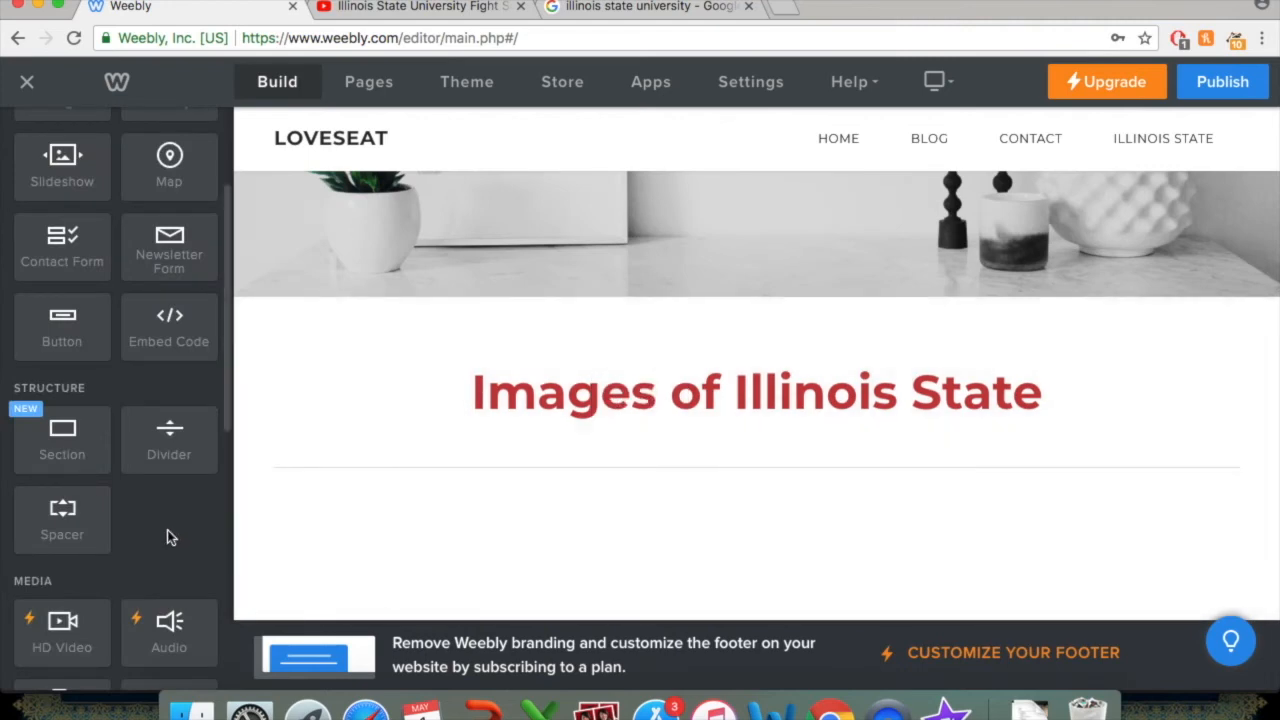
{"action": "scroll", "scroll_direction": "up", "scroll_amount": 3}
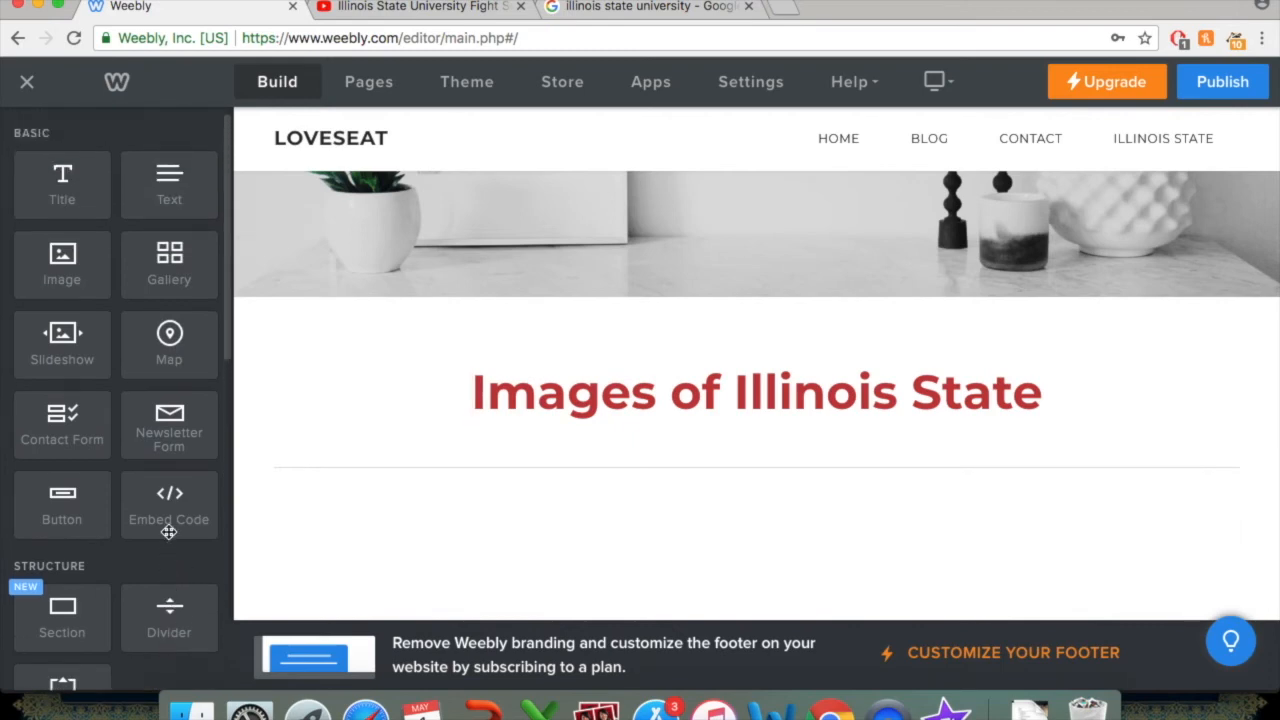
{"action": "mouse_move", "coordinate": [169, 185]}
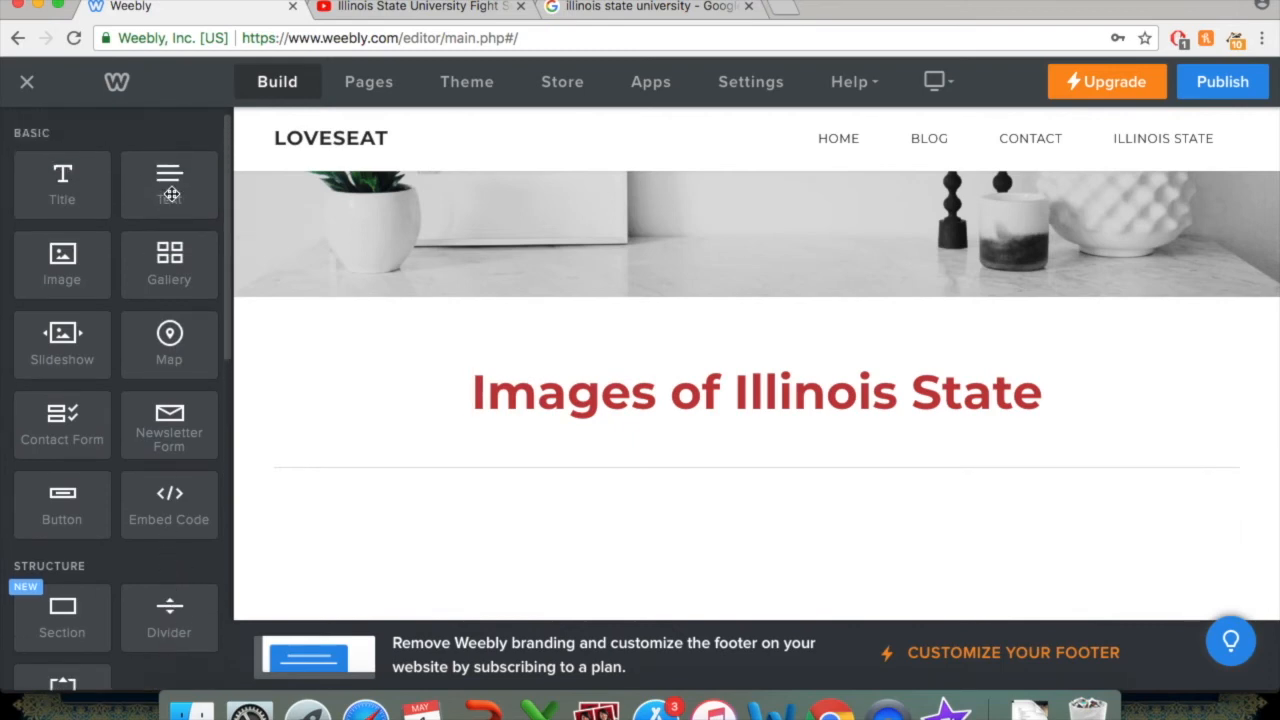
Add a paragraph below the divider reading 'Here are some images of Illinois State University.'.
{"action": "left_click_drag", "start_coordinate": [169, 185], "coordinate": [334, 500]}
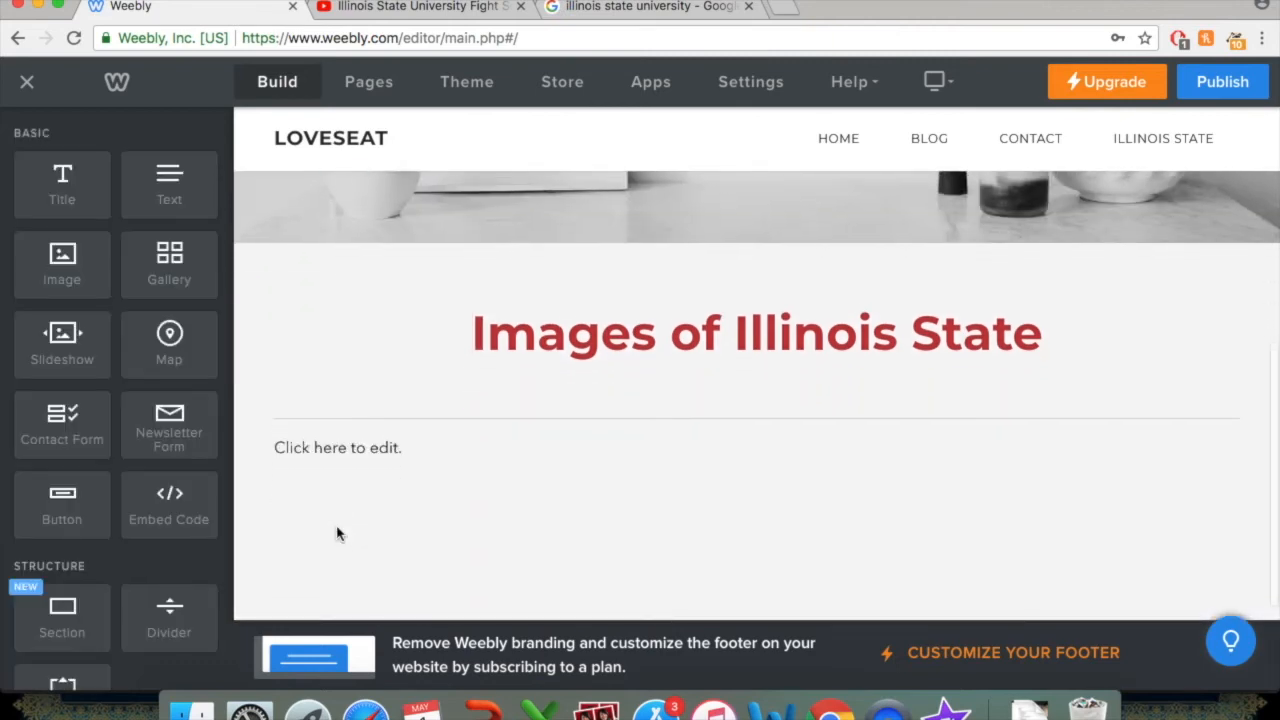
{"action": "left_click", "coordinate": [350, 447]}
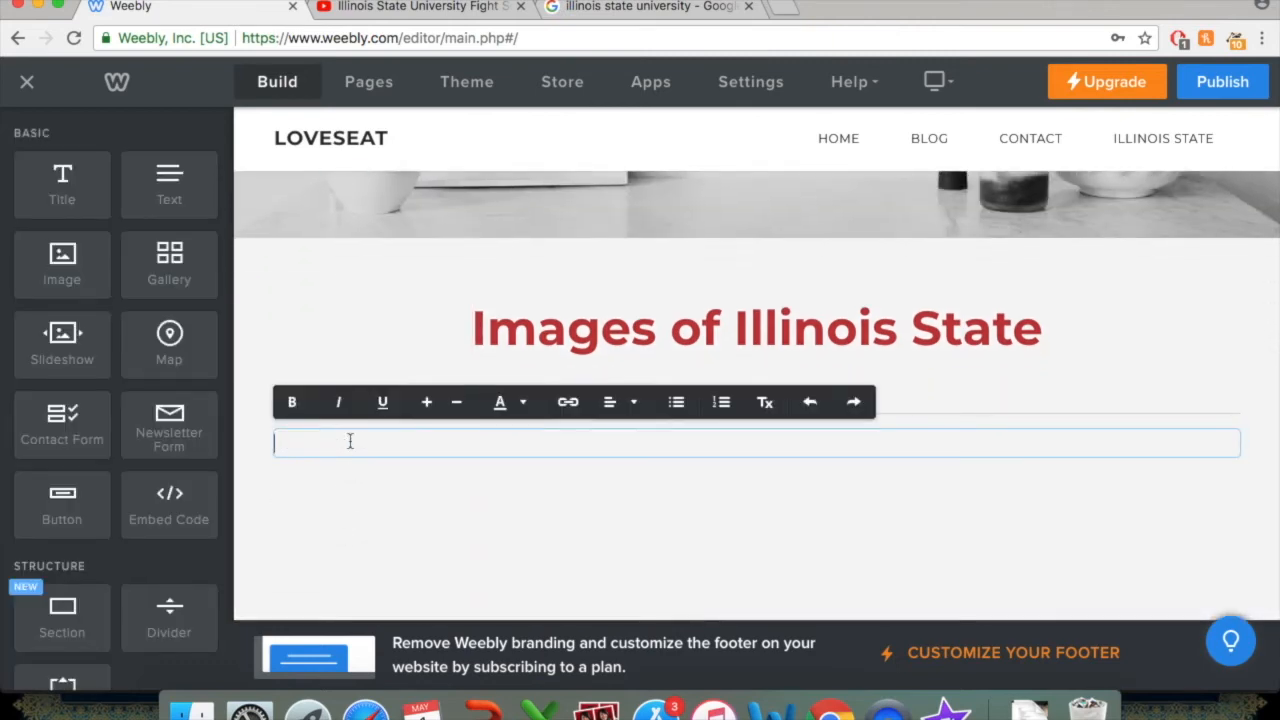
{"action": "type", "text": "Here are"}
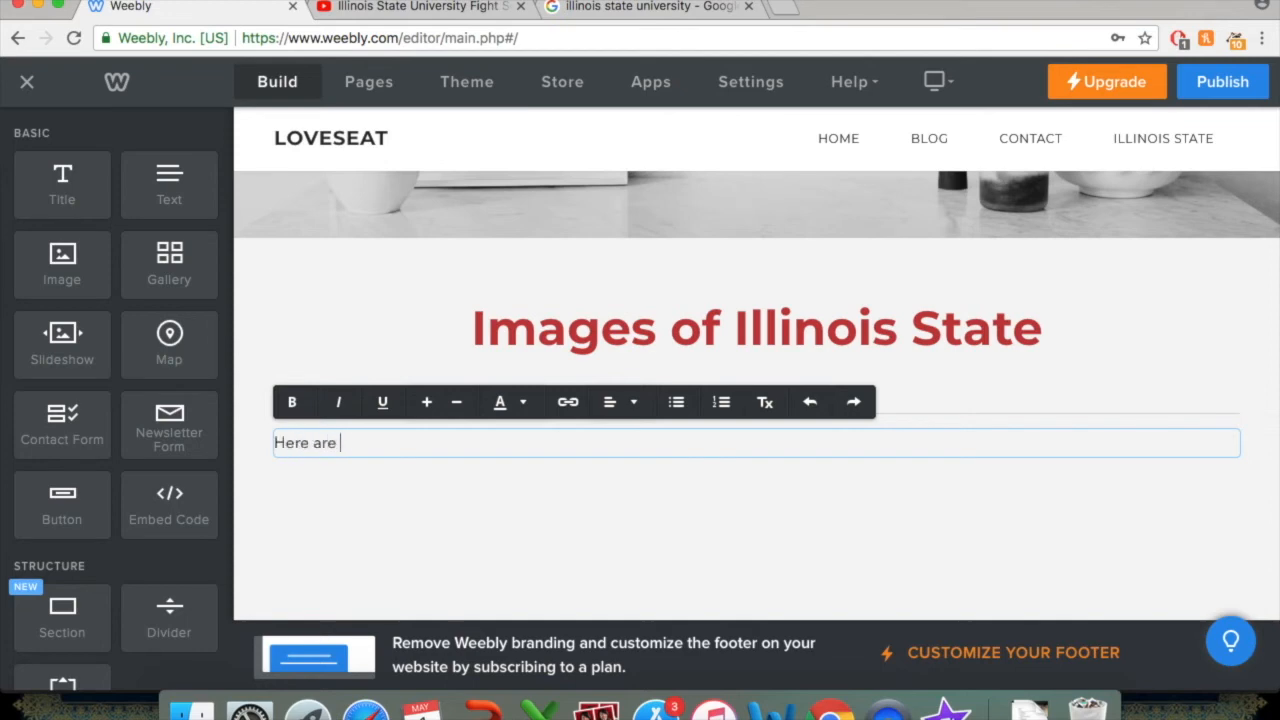
{"action": "type", "text": "some images of l"}
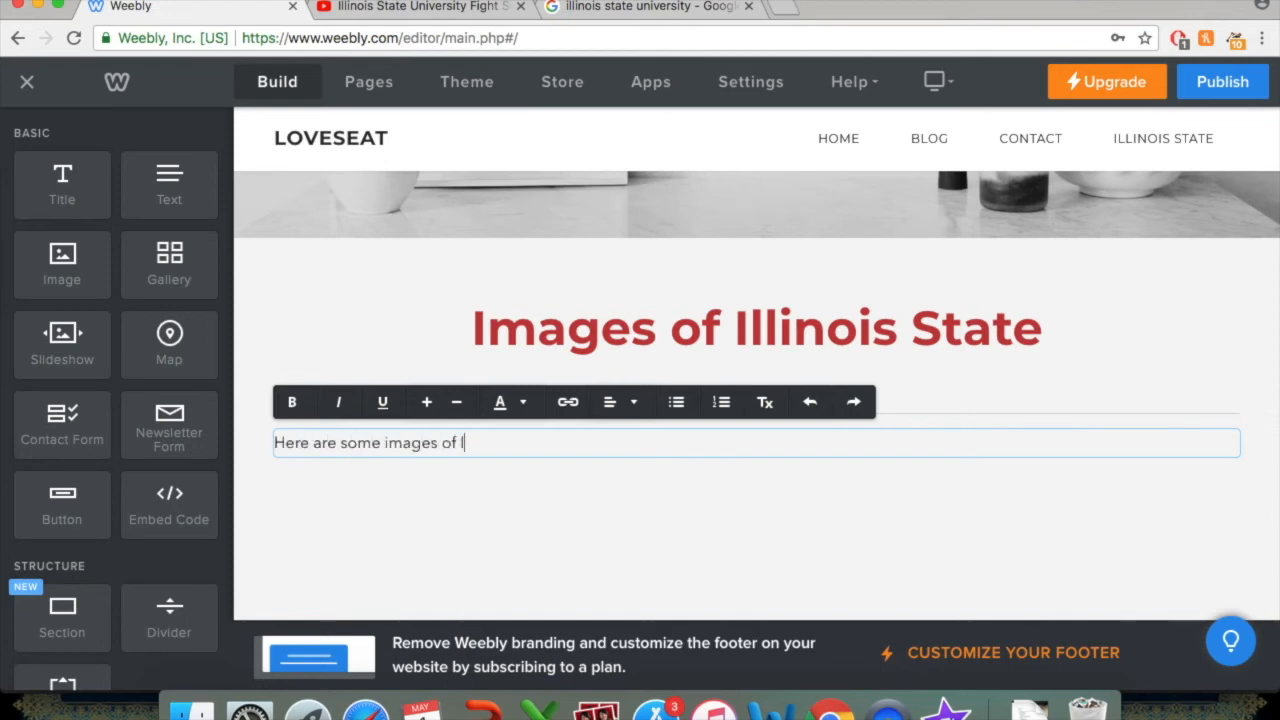
{"action": "type", "text": "Illinois State U"}
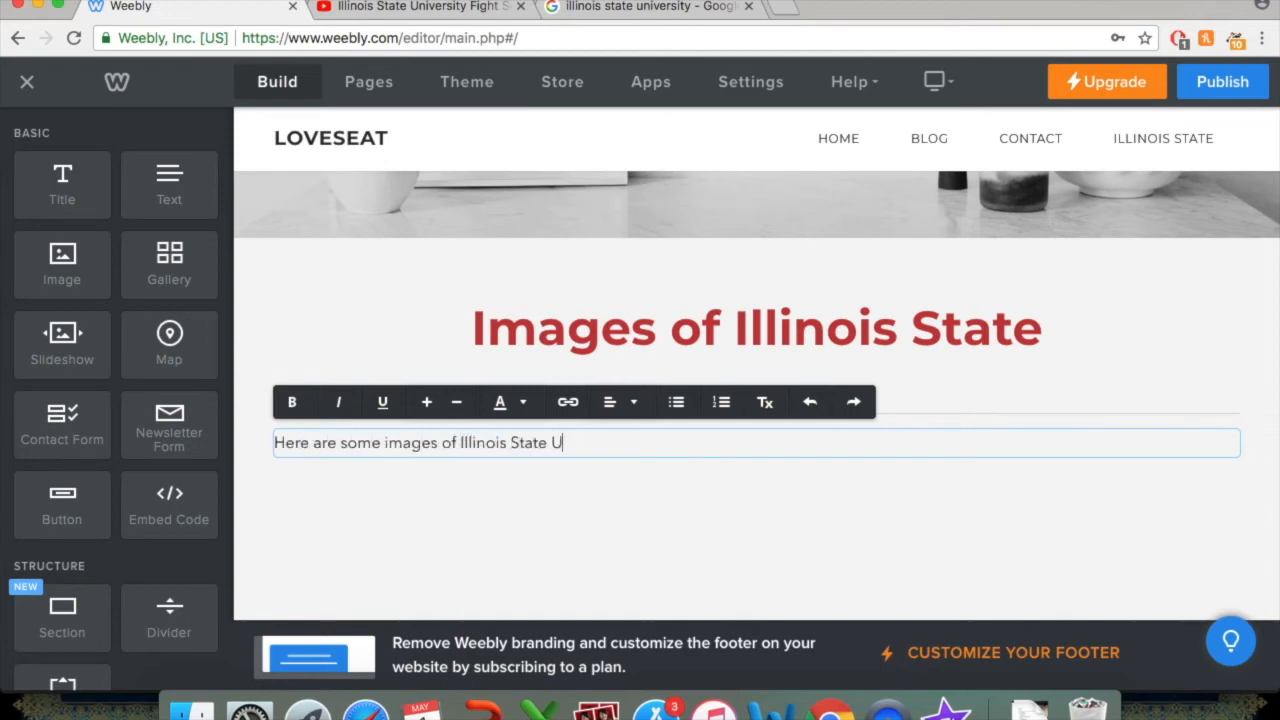
{"action": "type", "text": "niversity."}
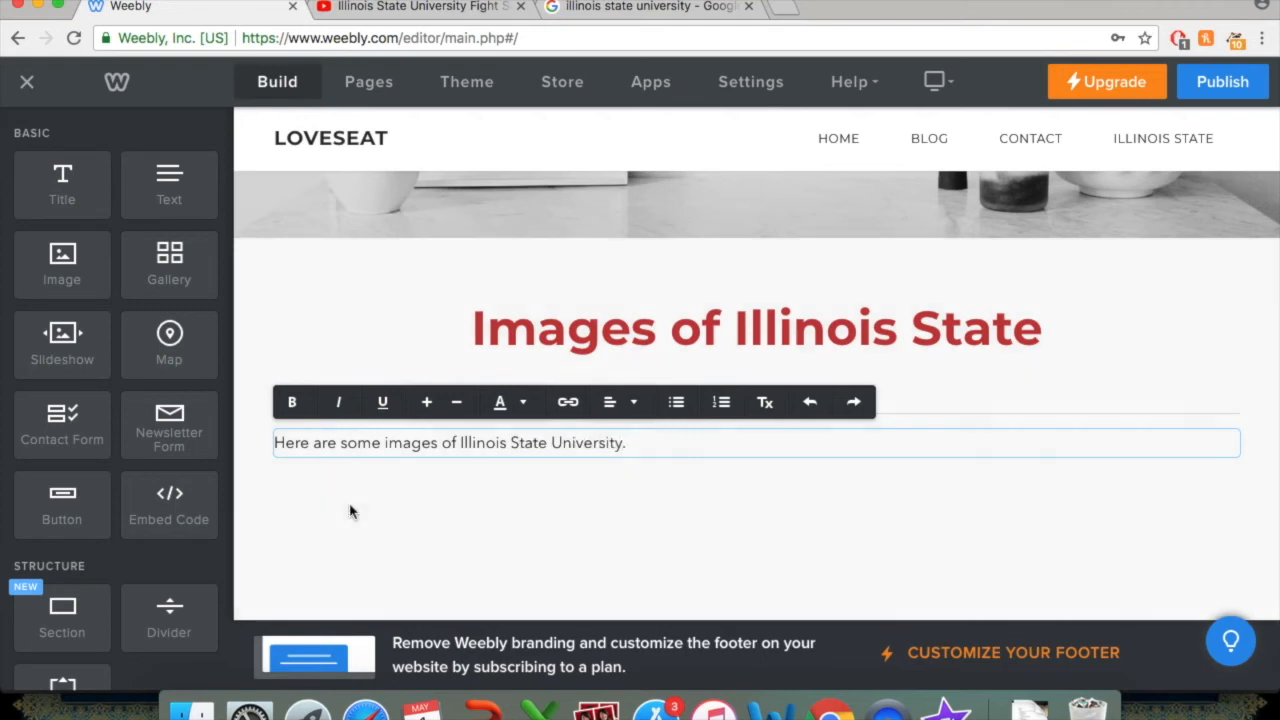
{"action": "left_click", "coordinate": [378, 533]}
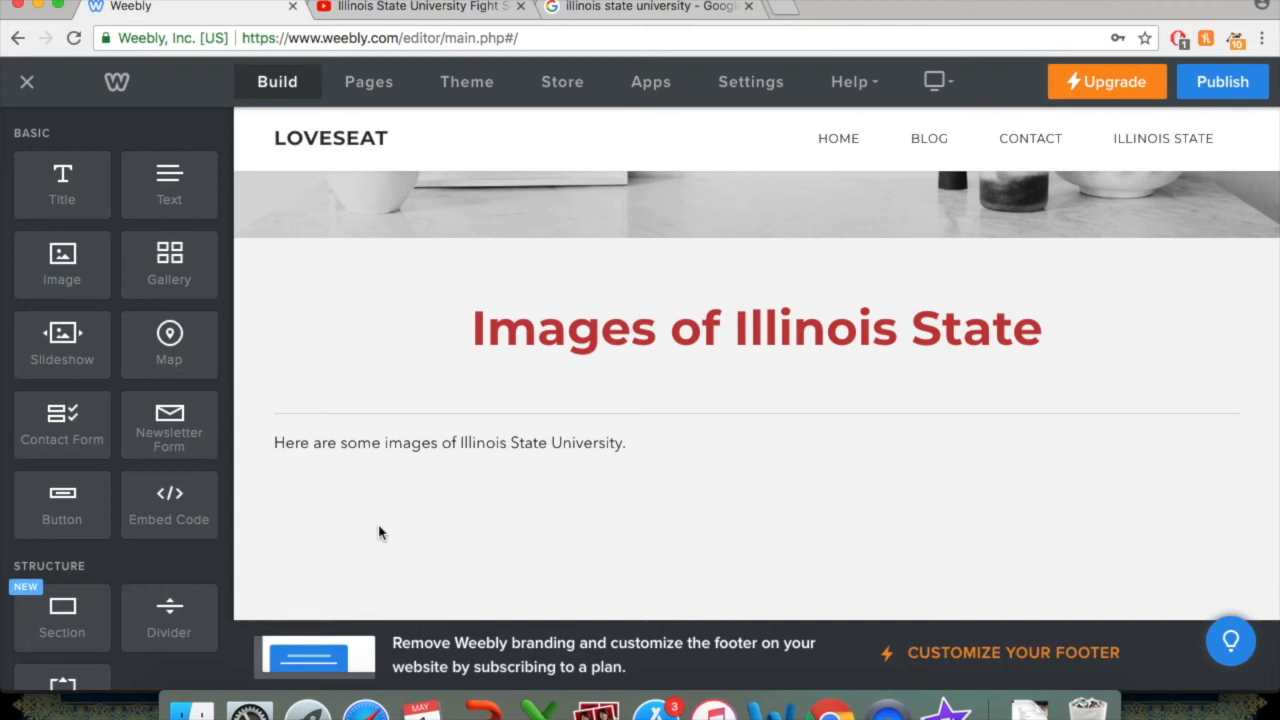
{"action": "mouse_move", "coordinate": [365, 527]}
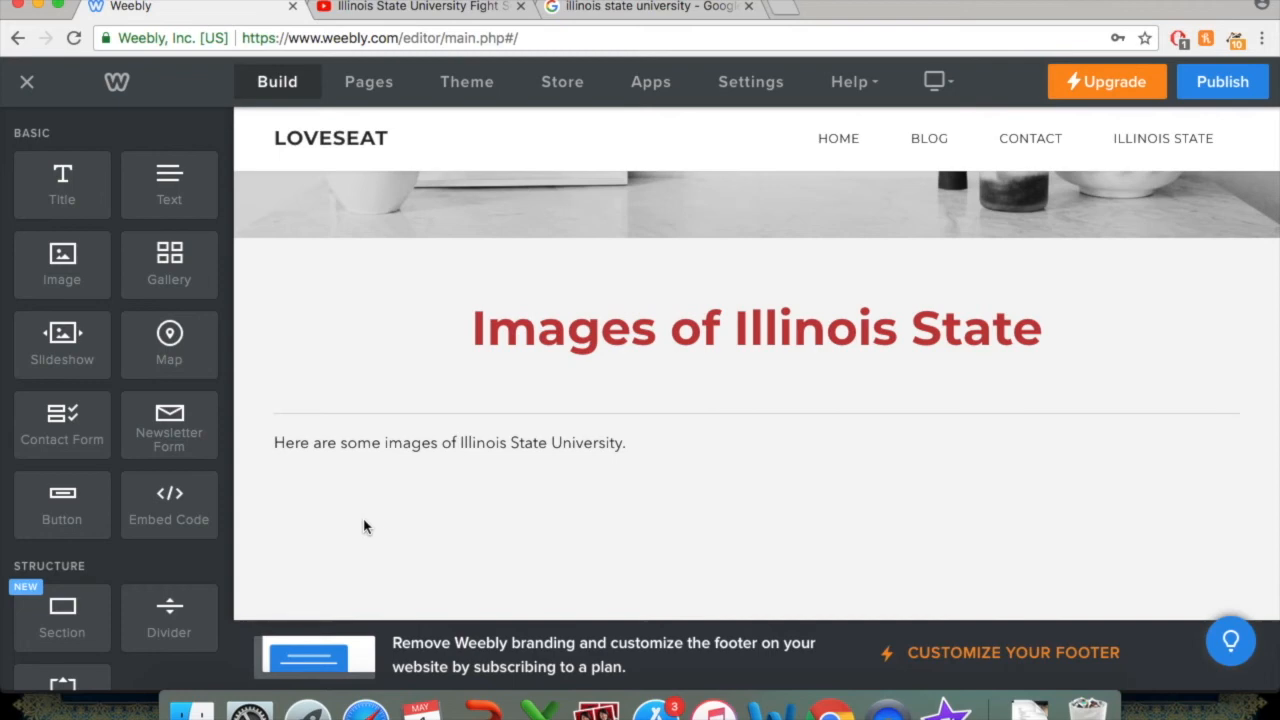
{"action": "scroll", "scroll_direction": "down", "scroll_amount": 3}
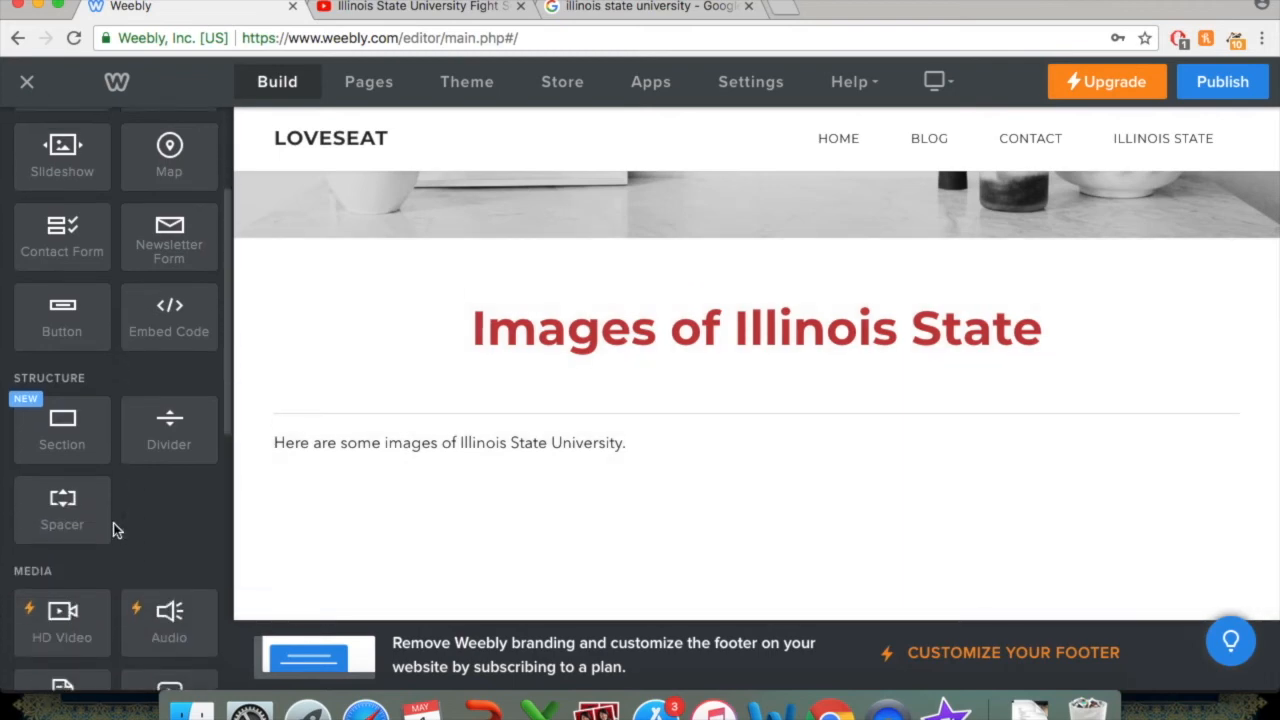
{"action": "scroll", "scroll_direction": "down", "scroll_amount": 3}
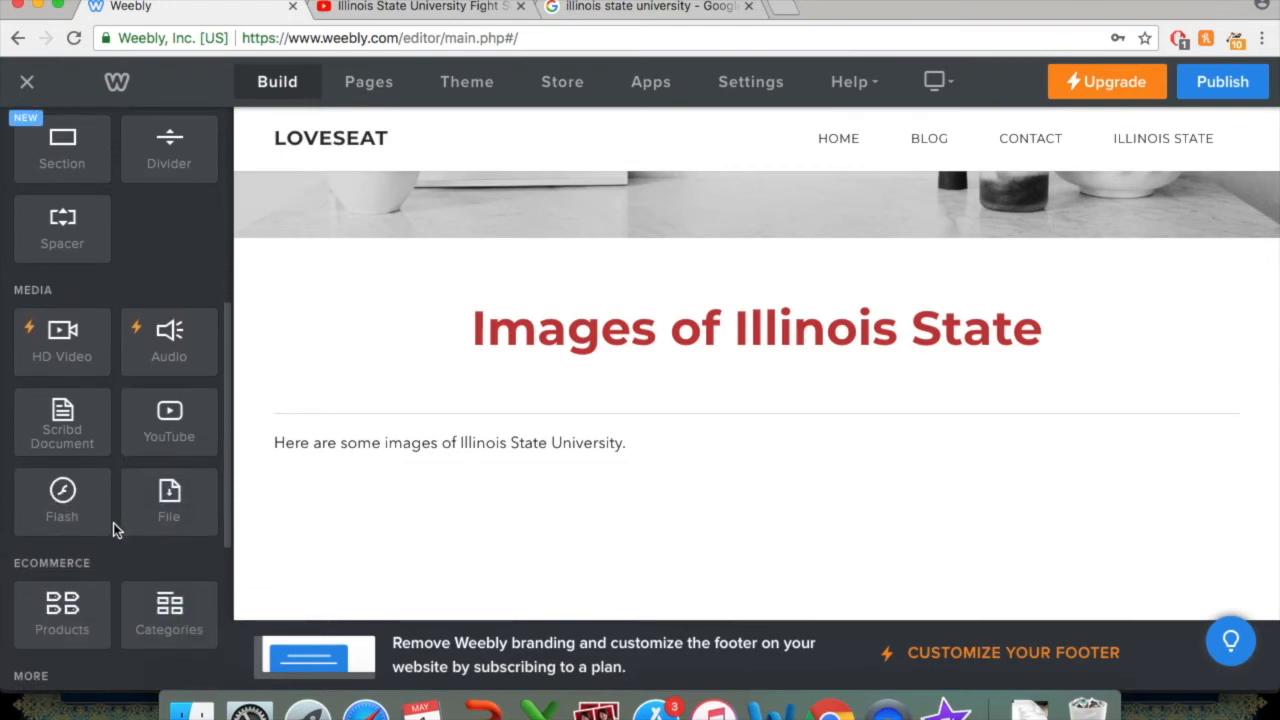
{"action": "scroll", "scroll_direction": "down", "scroll_amount": 3}
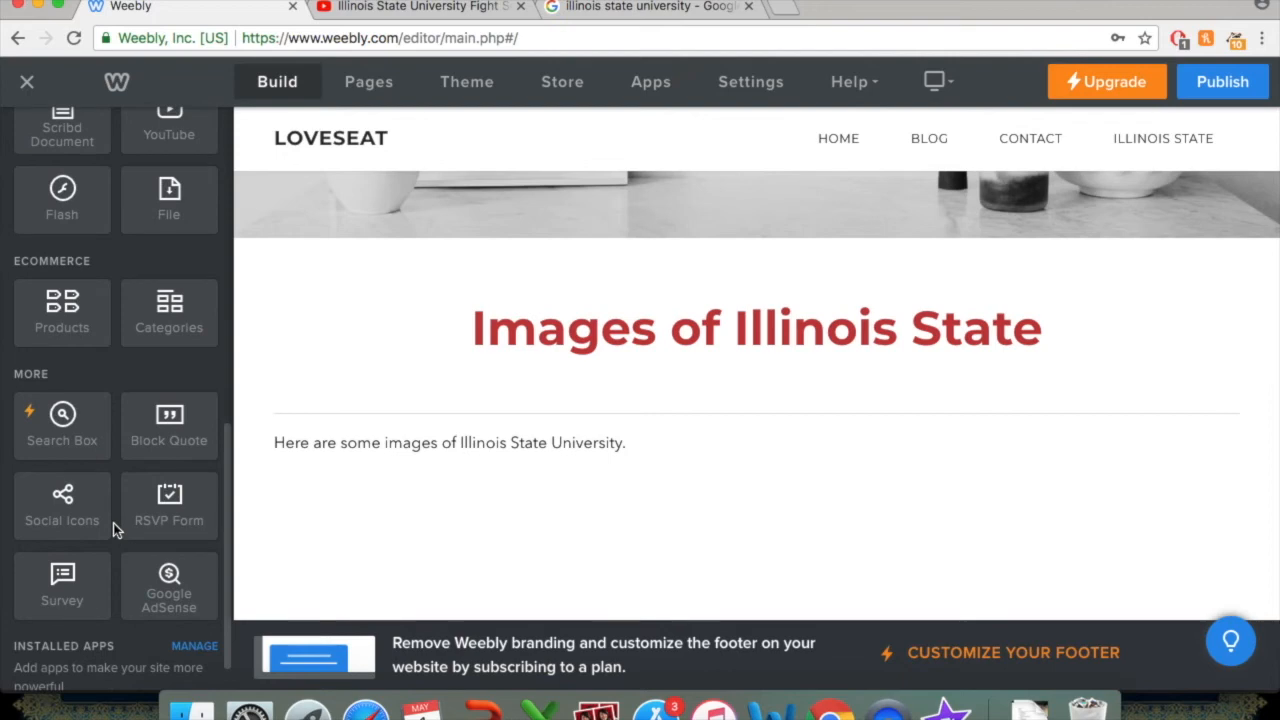
{"action": "scroll", "scroll_direction": "up", "scroll_amount": 3}
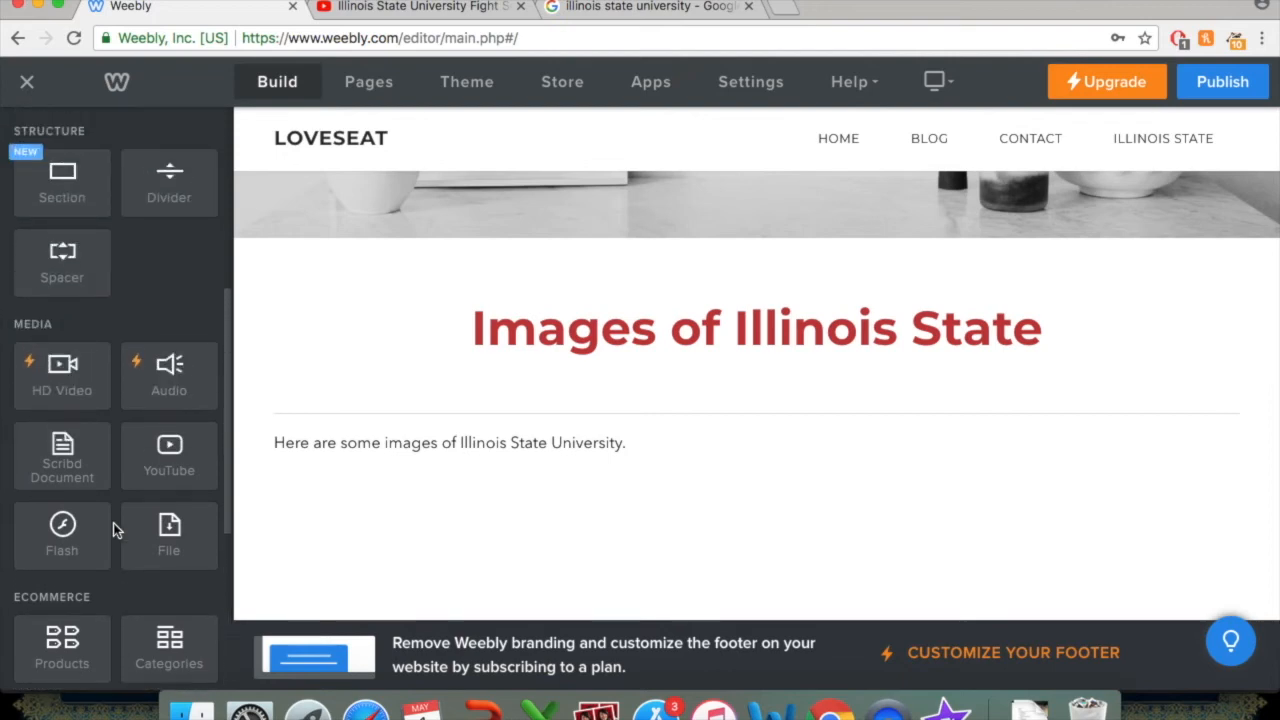
{"action": "scroll", "scroll_direction": "up", "scroll_amount": 3}
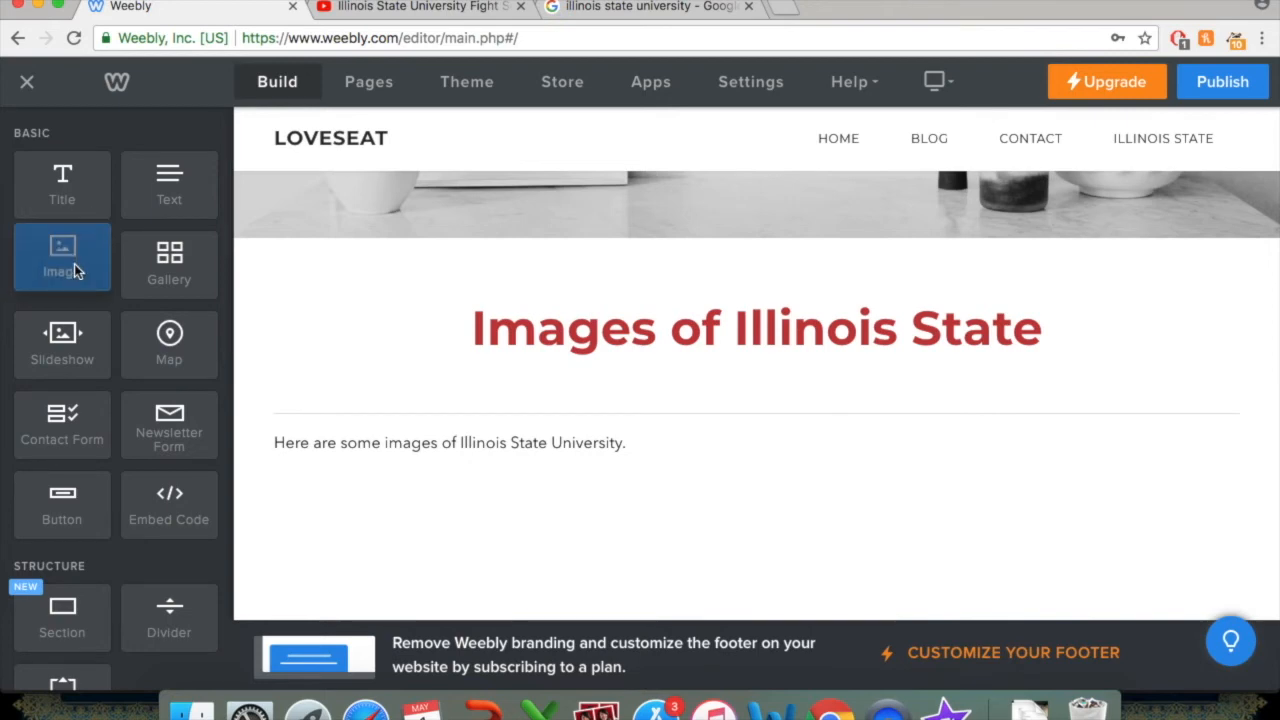
Drag an Image element onto the page and position it near the intro sentence.
{"action": "left_click_drag", "start_coordinate": [62, 257], "coordinate": [511, 390]}
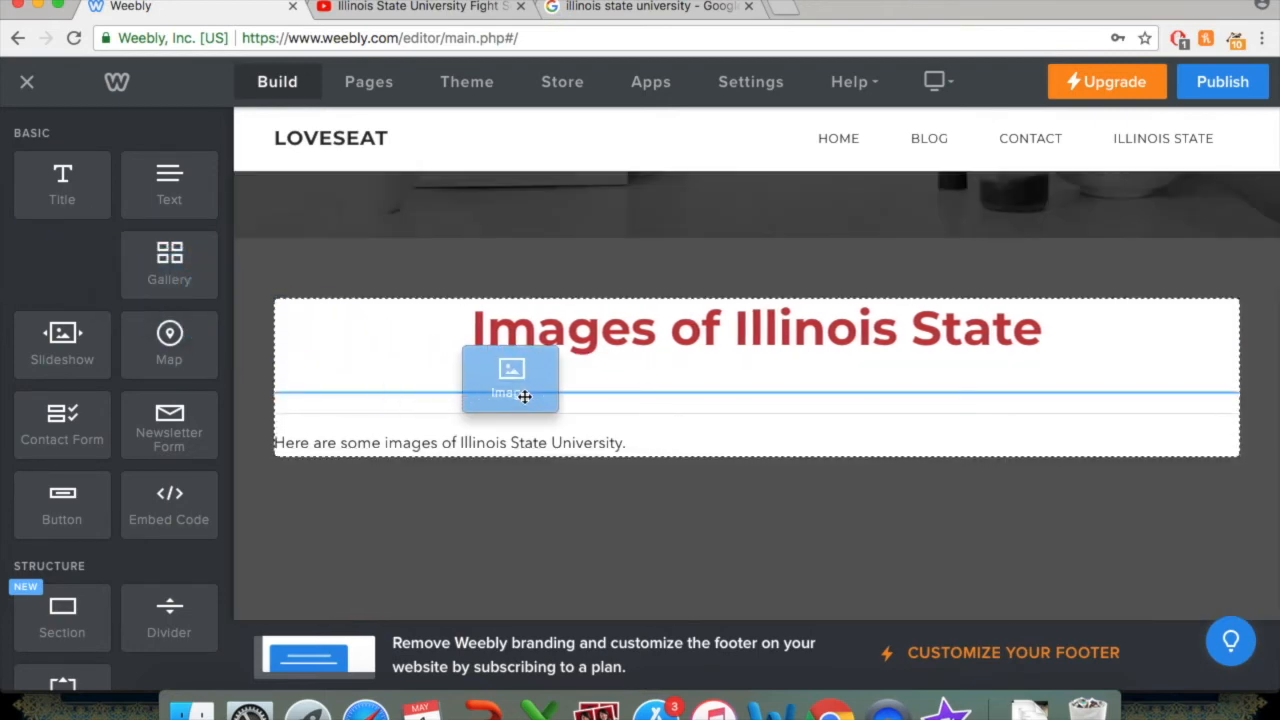
{"action": "left_click_drag", "start_coordinate": [510, 380], "coordinate": [515, 340]}
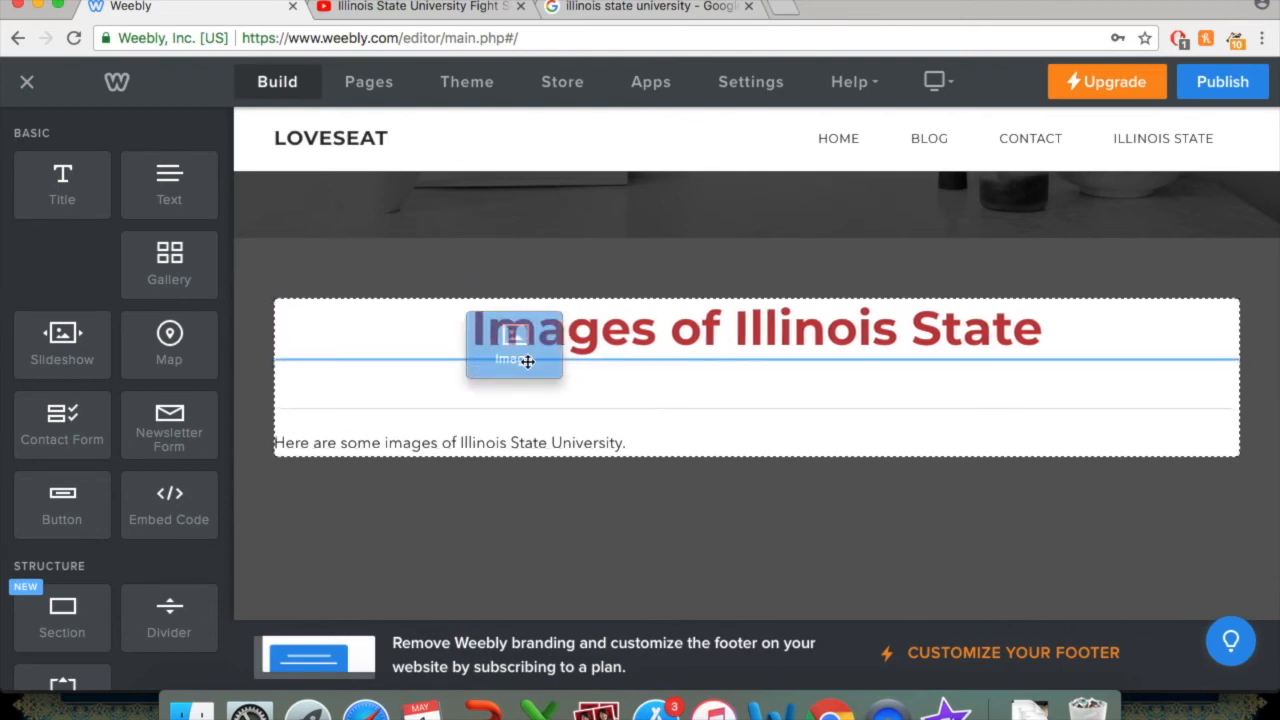
{"action": "left_click_drag", "start_coordinate": [514, 345], "coordinate": [514, 415]}
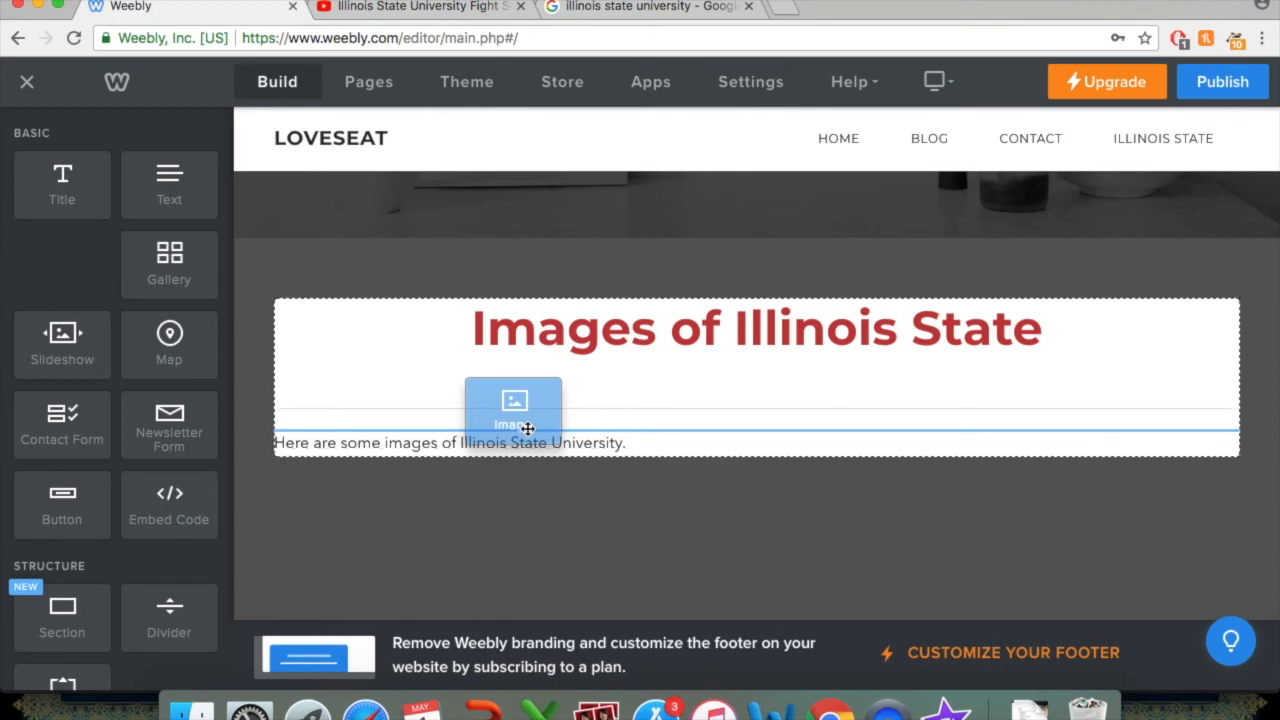
{"action": "left_click_drag", "start_coordinate": [513, 410], "coordinate": [1007, 420]}
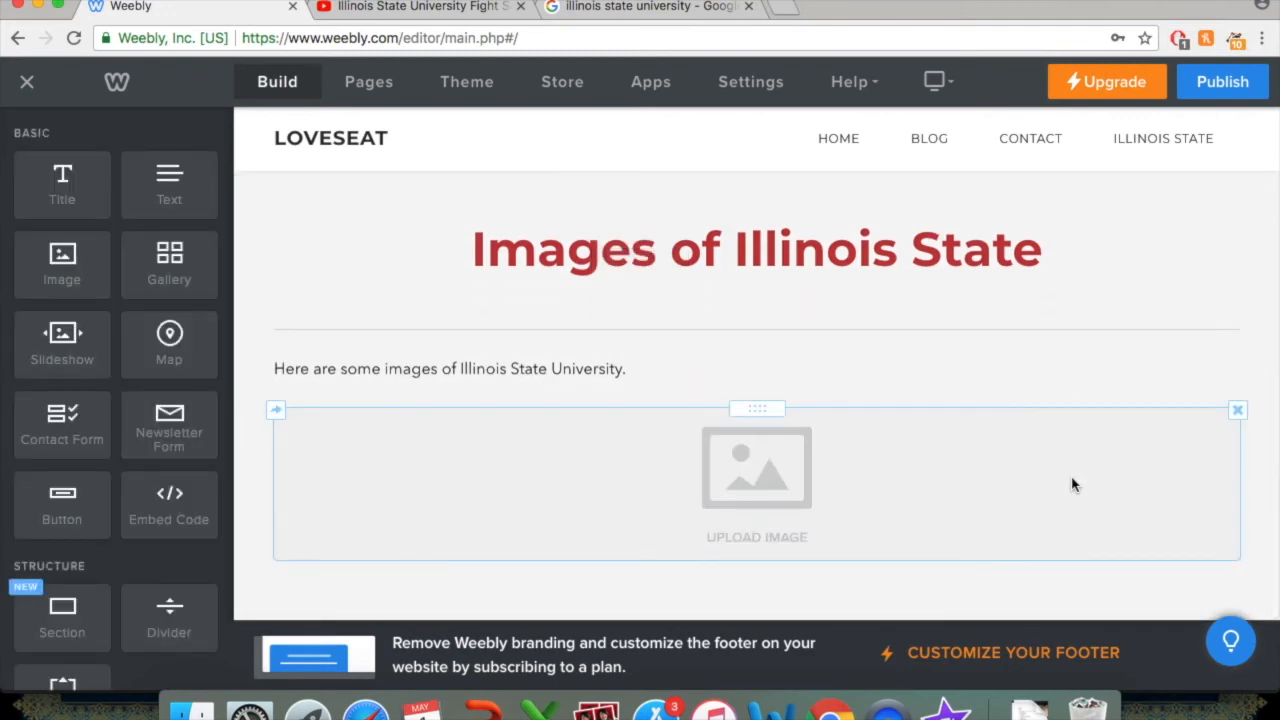
{"action": "mouse_move", "coordinate": [757, 417]}
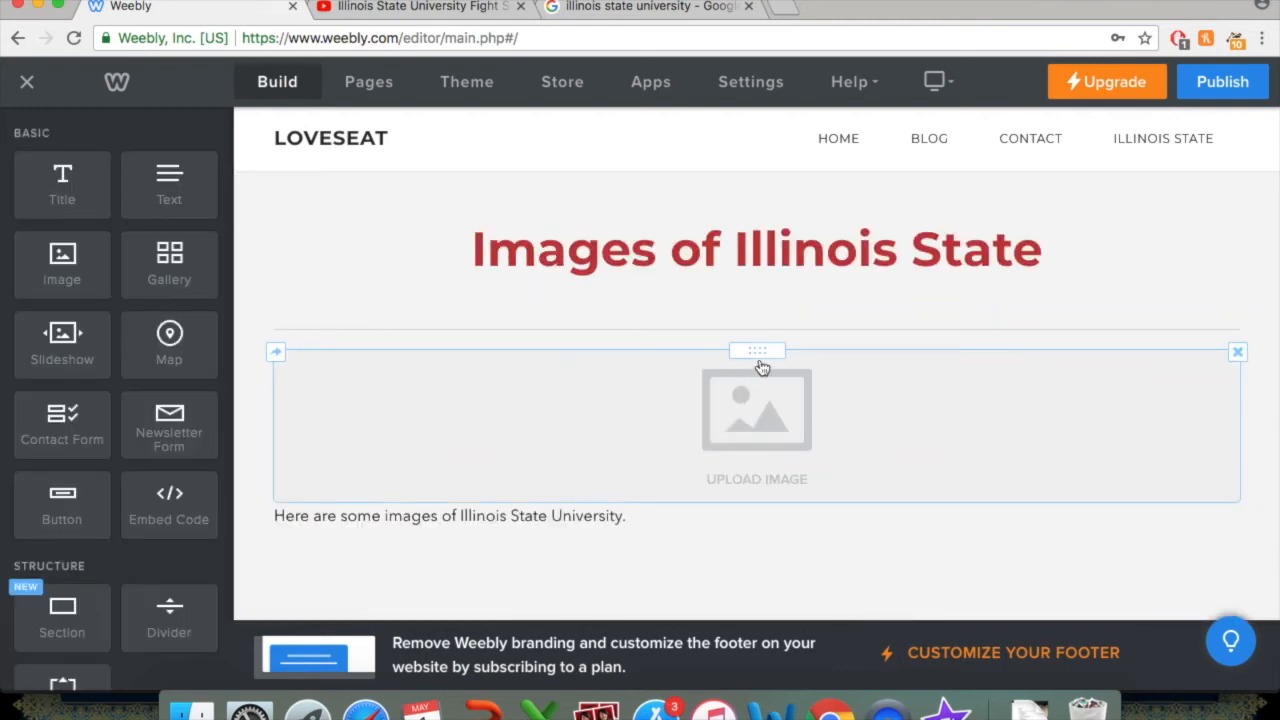
{"action": "mouse_move", "coordinate": [758, 351]}
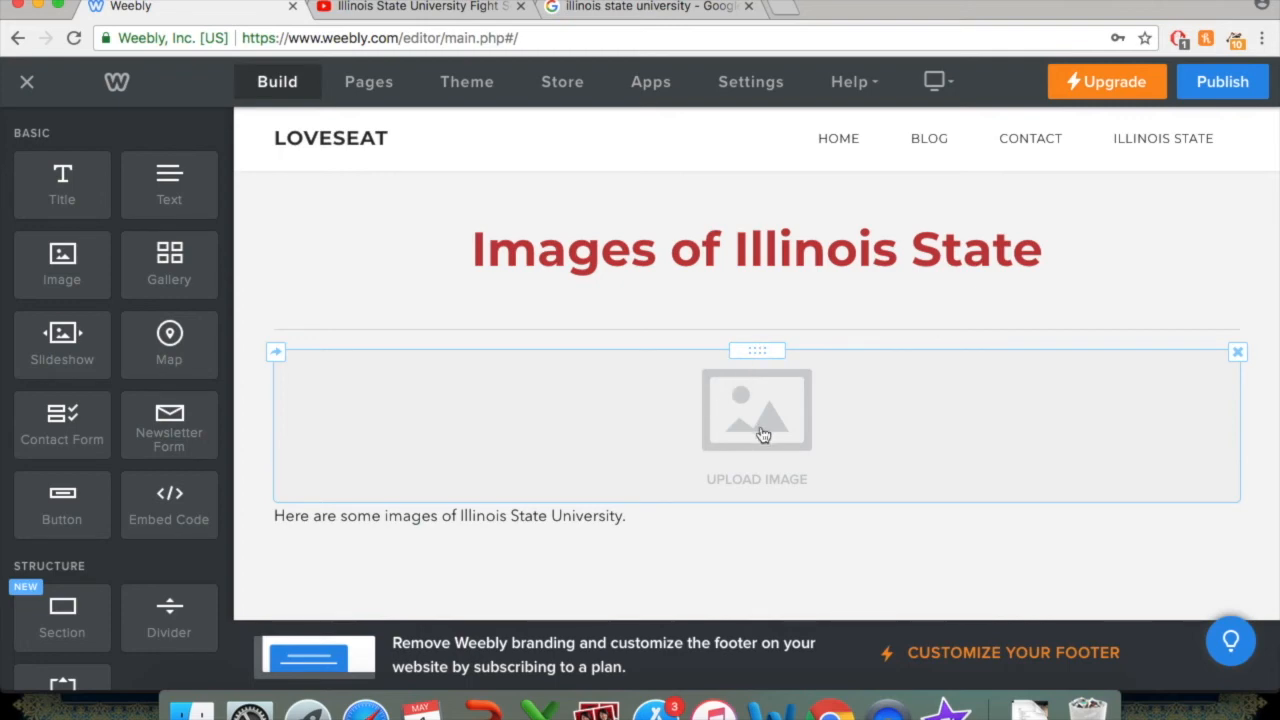
Copy the red Illinois State seal's image address from Google Images and return to Weebly.
{"action": "left_click", "coordinate": [648, 7]}
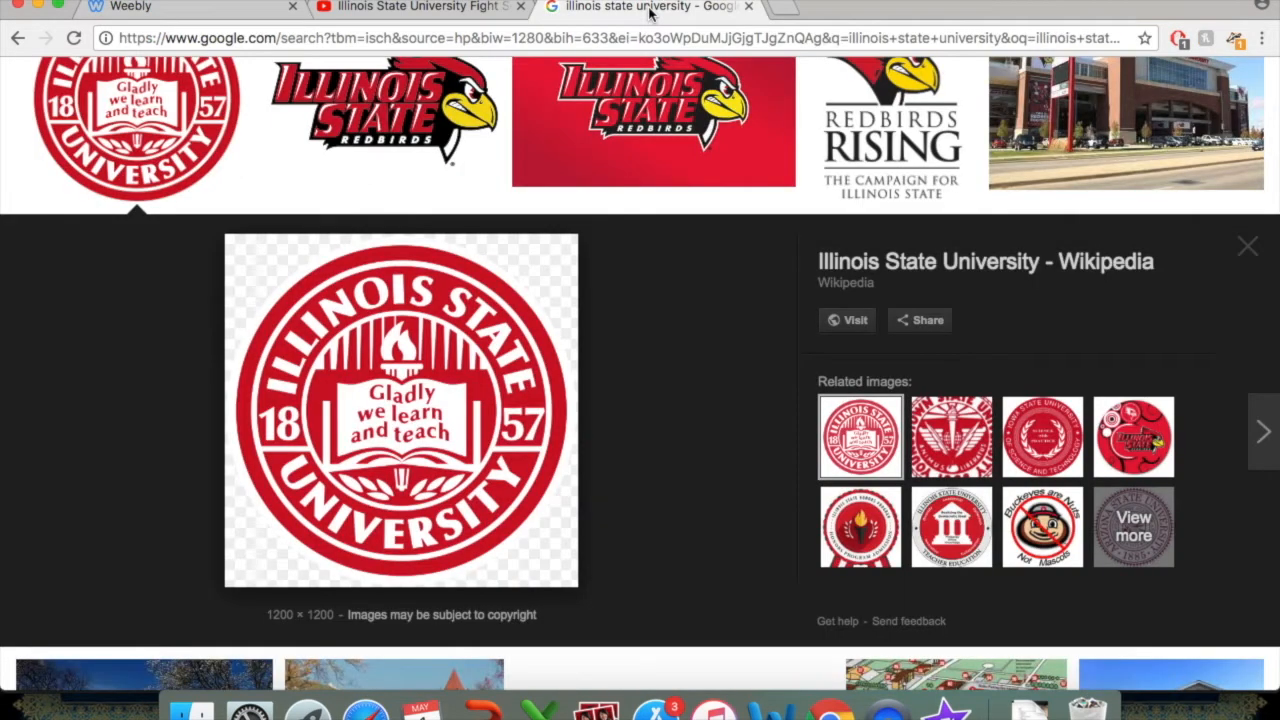
{"action": "mouse_move", "coordinate": [385, 440]}
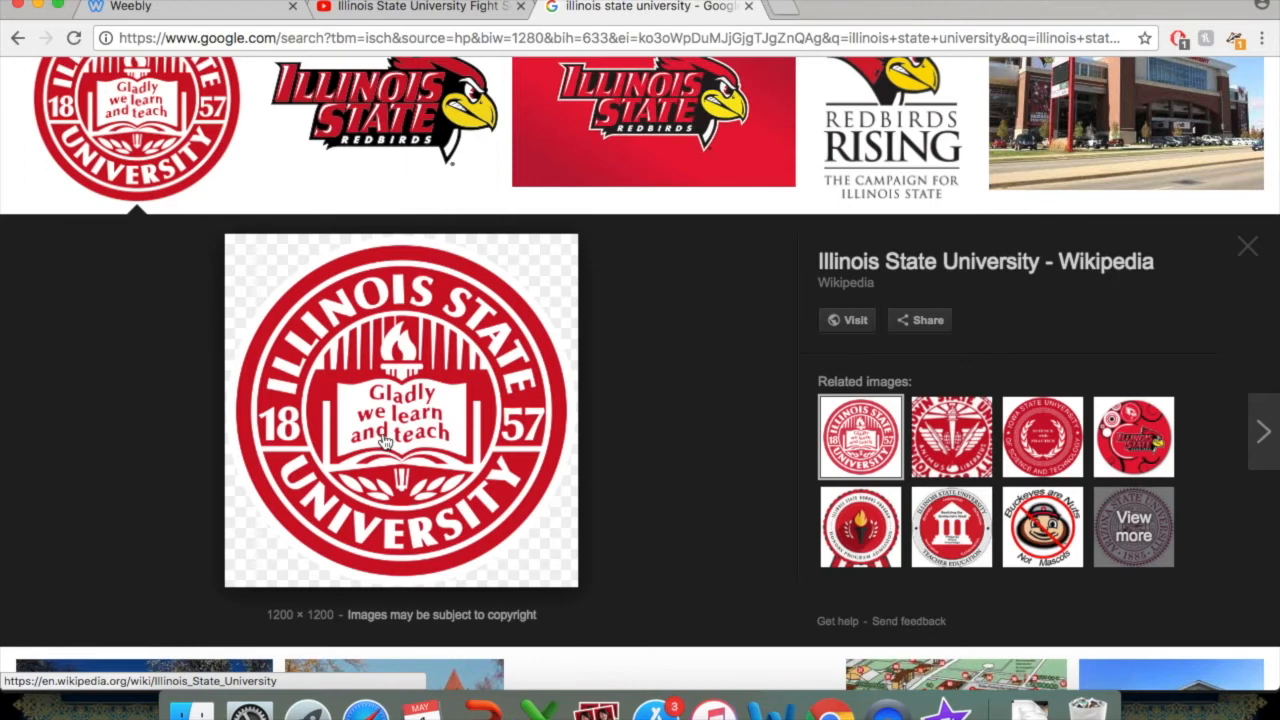
{"action": "right_click", "coordinate": [400, 440]}
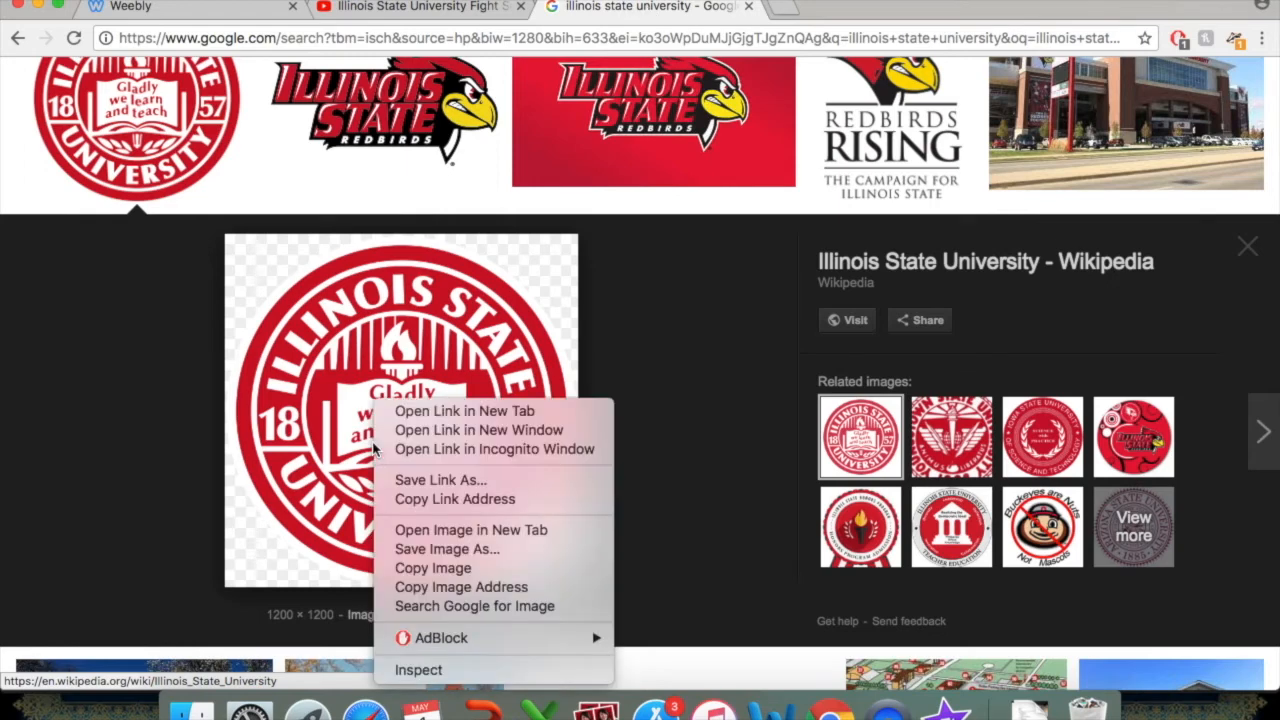
{"action": "mouse_move", "coordinate": [460, 587]}
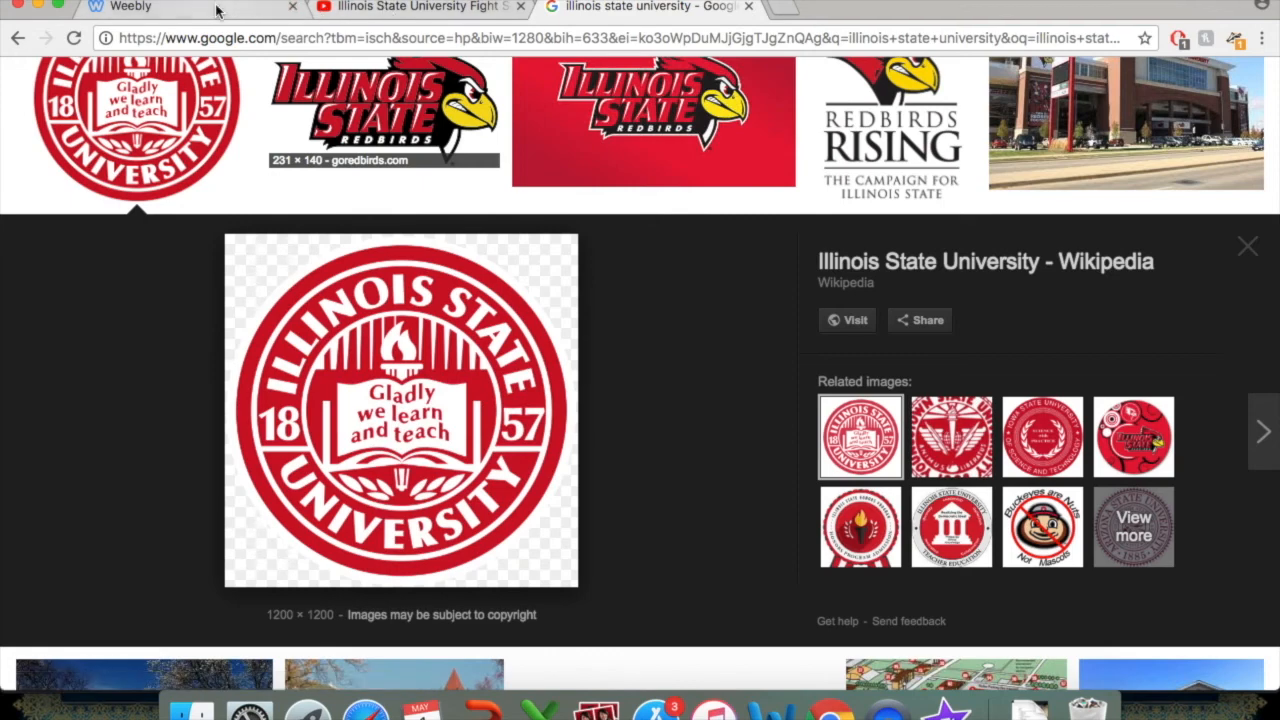
{"action": "left_click", "coordinate": [175, 7]}
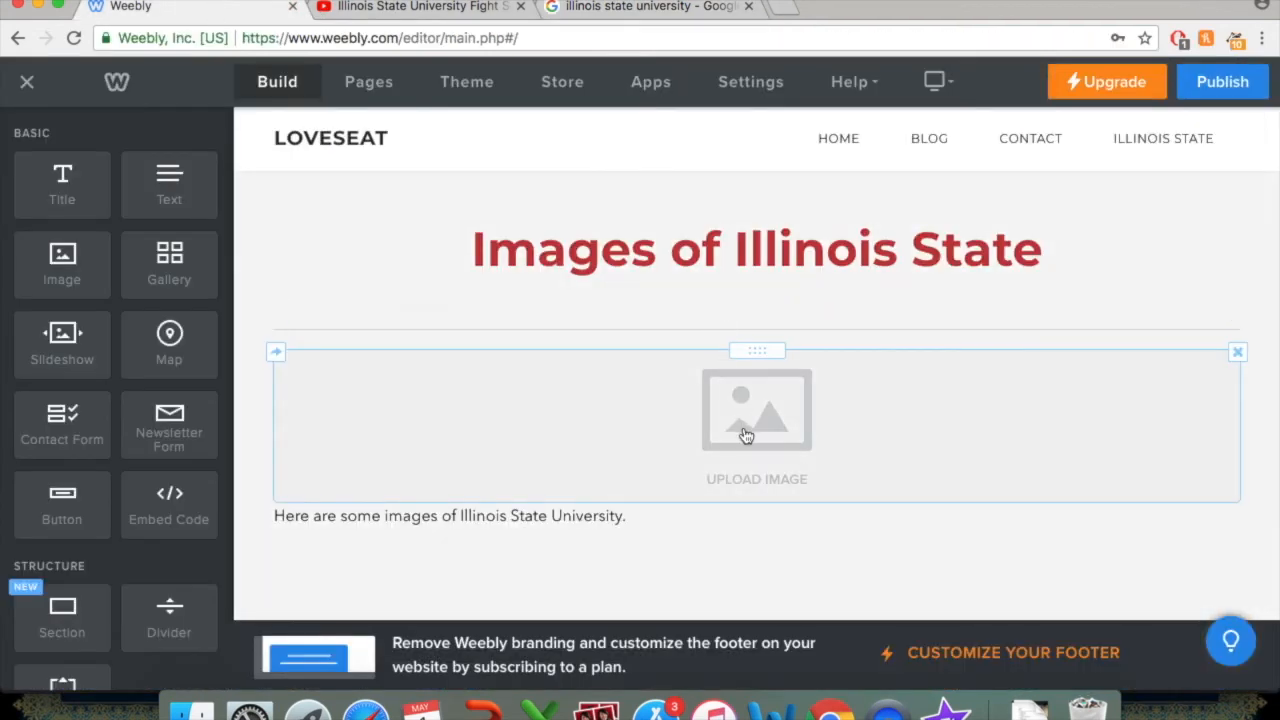
Insert the Illinois State seal into the image block from its pasted image URL.
{"action": "left_click", "coordinate": [756, 410]}
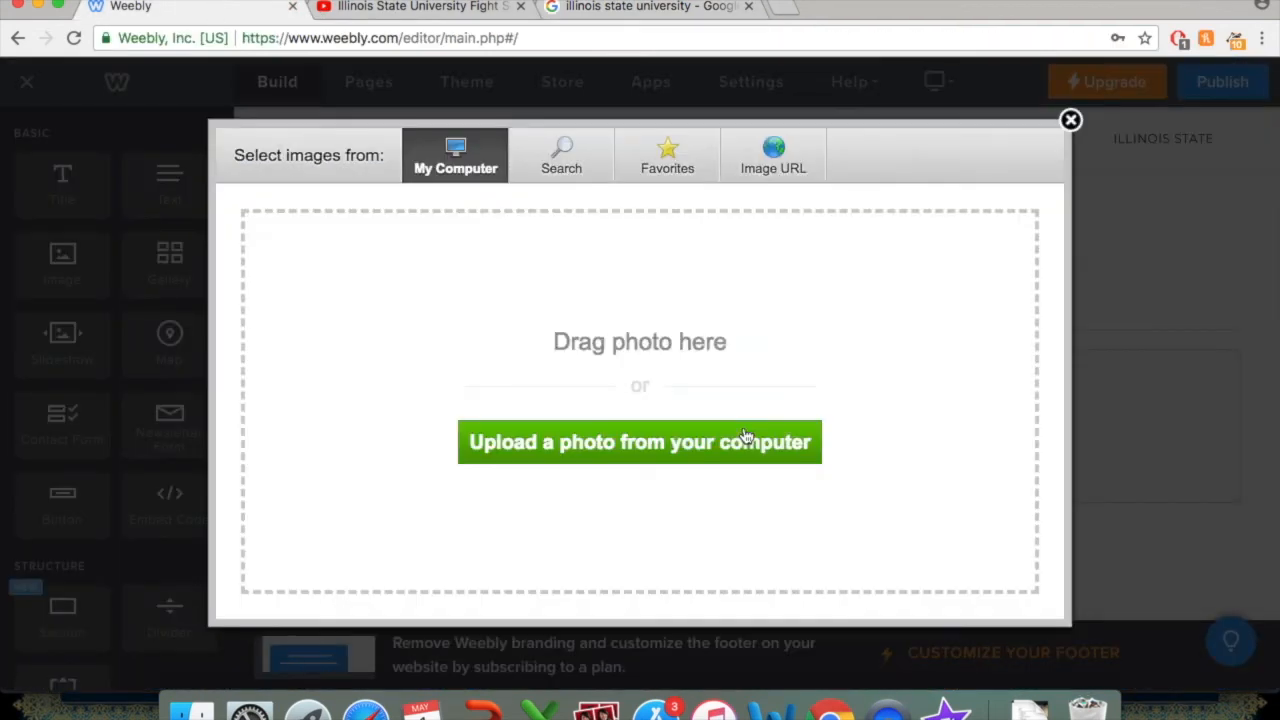
{"action": "left_click", "coordinate": [773, 155]}
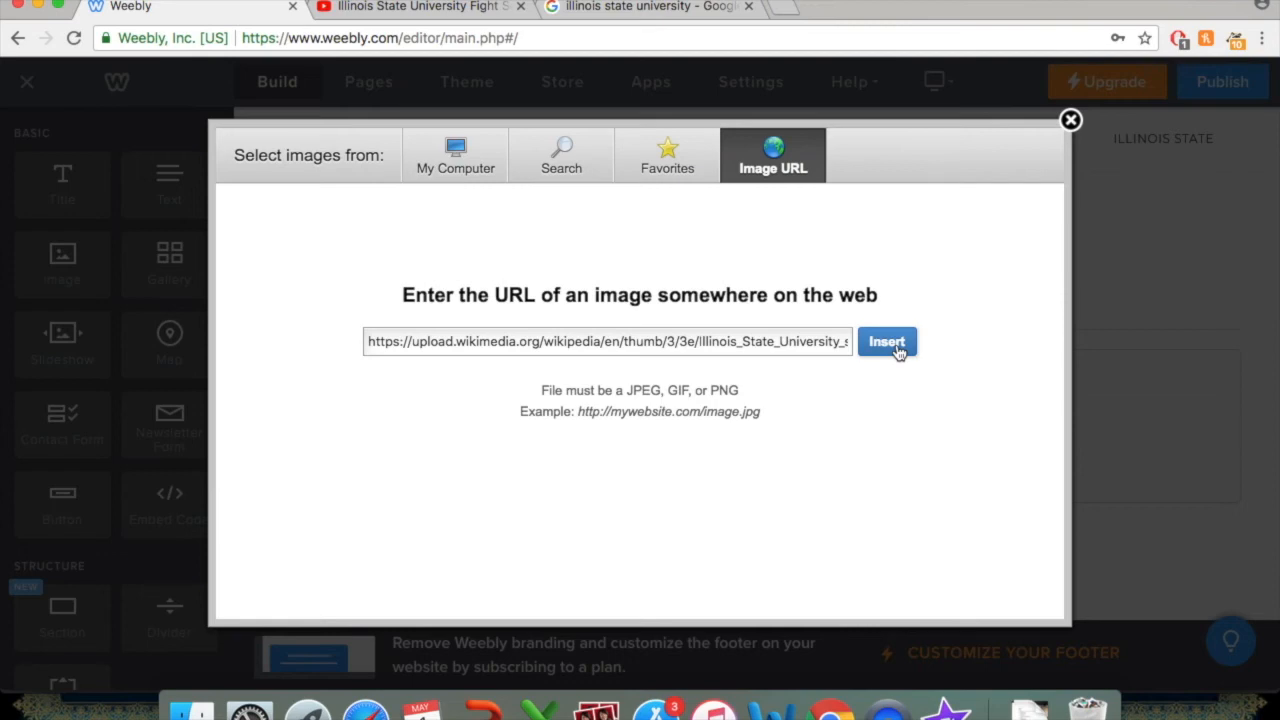
{"action": "mouse_move", "coordinate": [866, 417]}
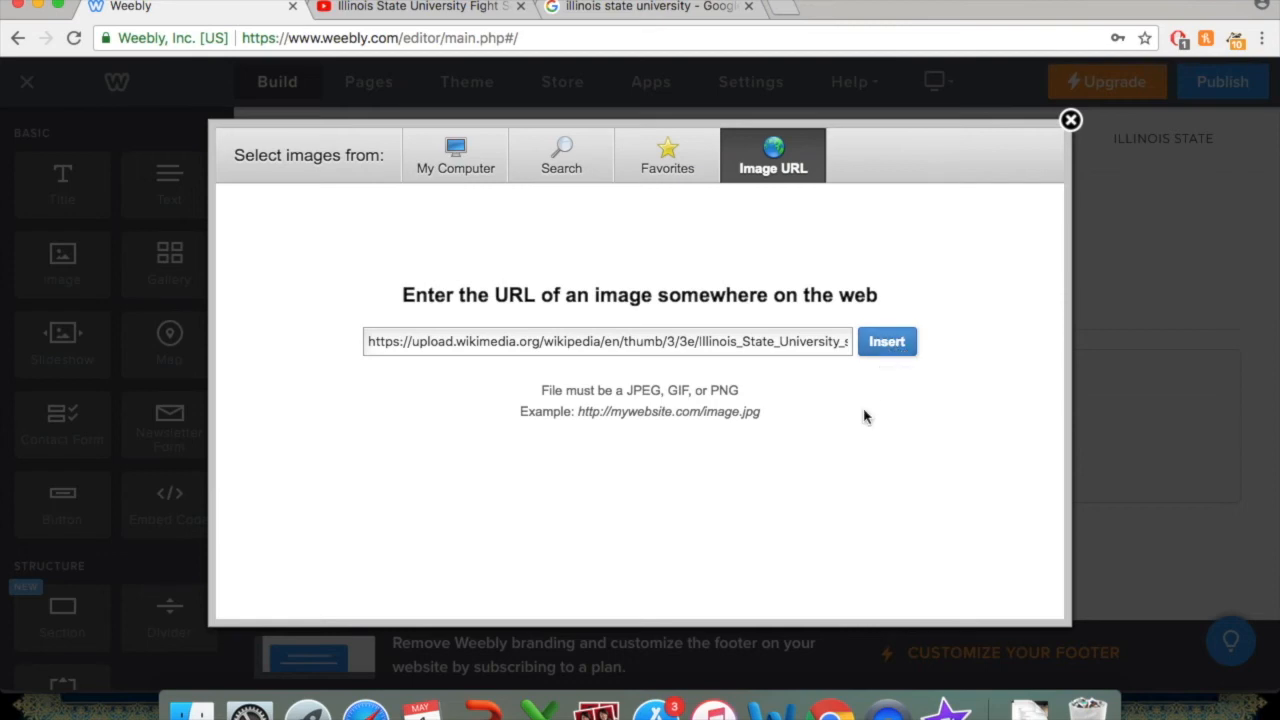
{"action": "left_click", "coordinate": [886, 341]}
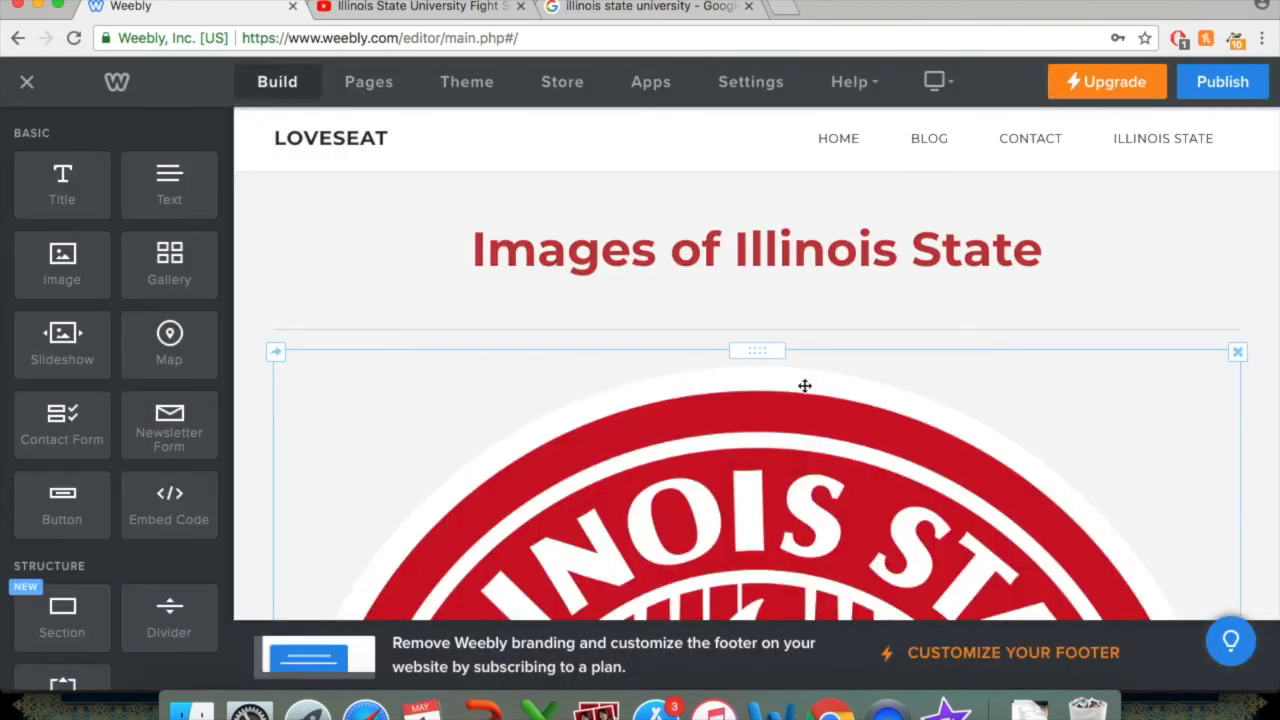
Drop a second Image element beneath the red title, above the seal image.
{"action": "scroll", "scroll_direction": "down", "scroll_amount": 3}
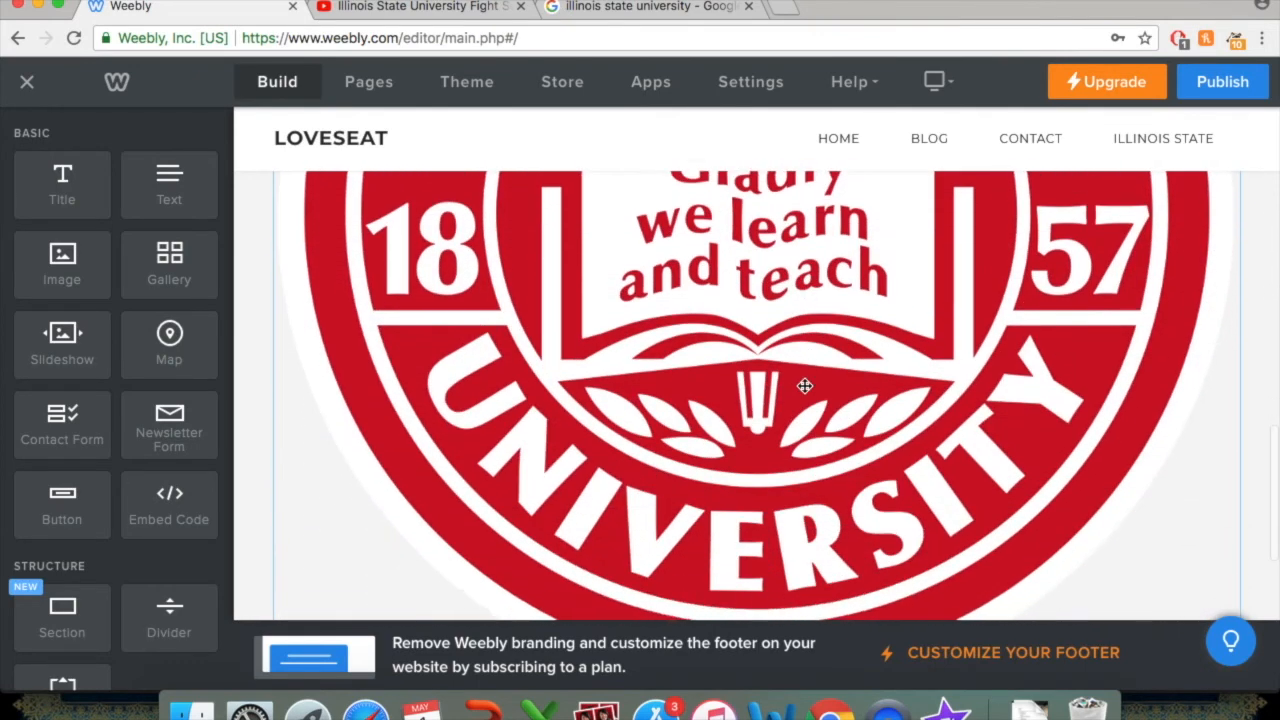
{"action": "scroll", "scroll_direction": "up", "scroll_amount": 3}
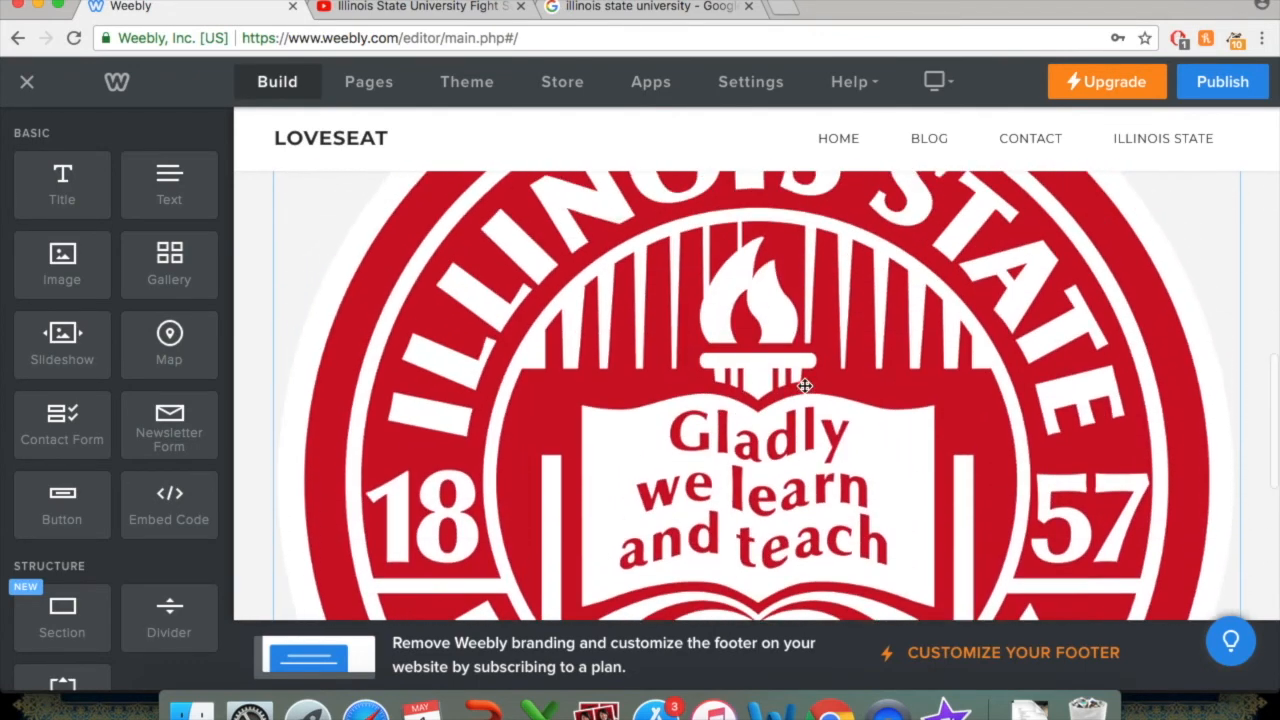
{"action": "scroll", "scroll_direction": "up", "scroll_amount": 3}
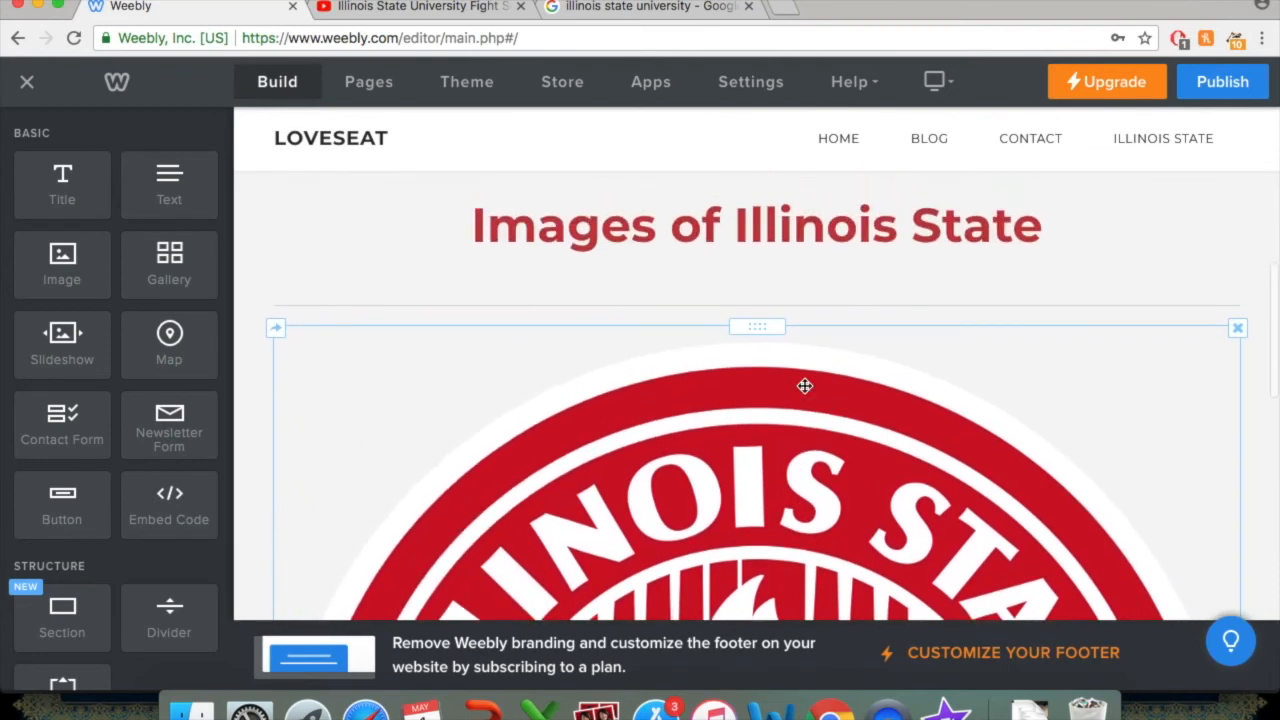
{"action": "scroll", "scroll_direction": "down", "scroll_amount": 3}
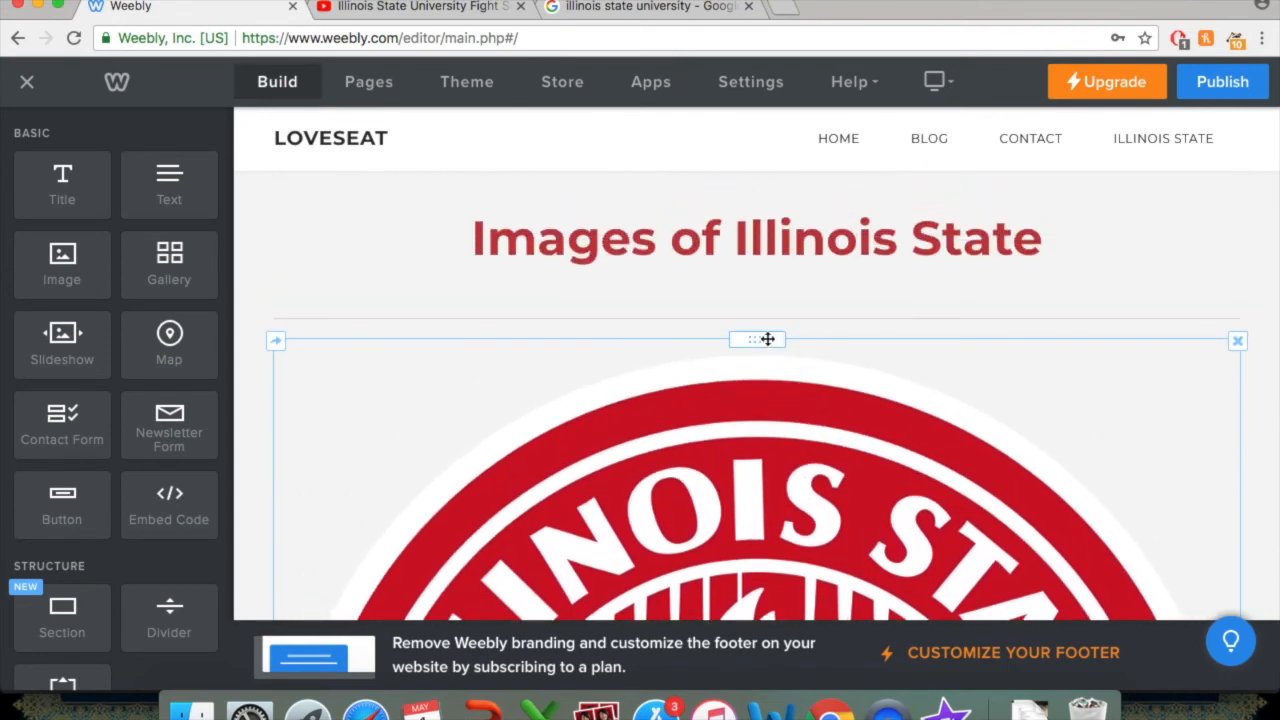
{"action": "scroll", "scroll_direction": "down", "scroll_amount": 3}
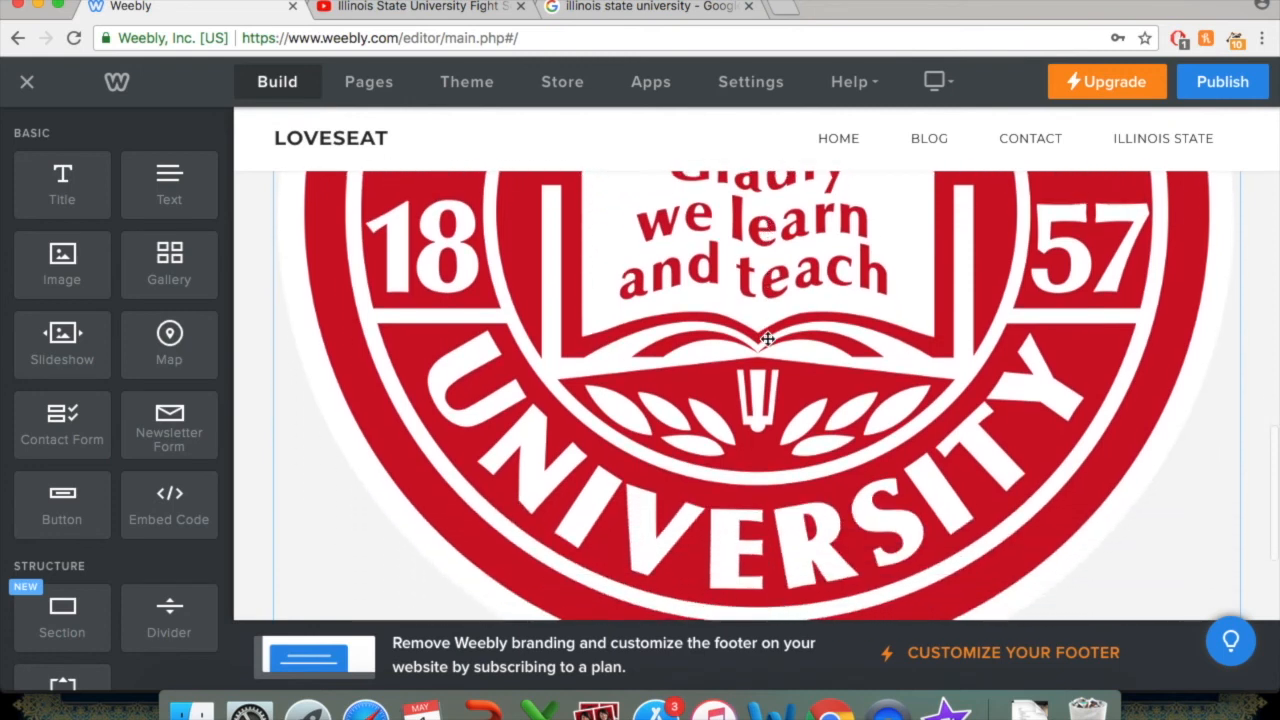
{"action": "scroll", "scroll_direction": "up", "scroll_amount": 3}
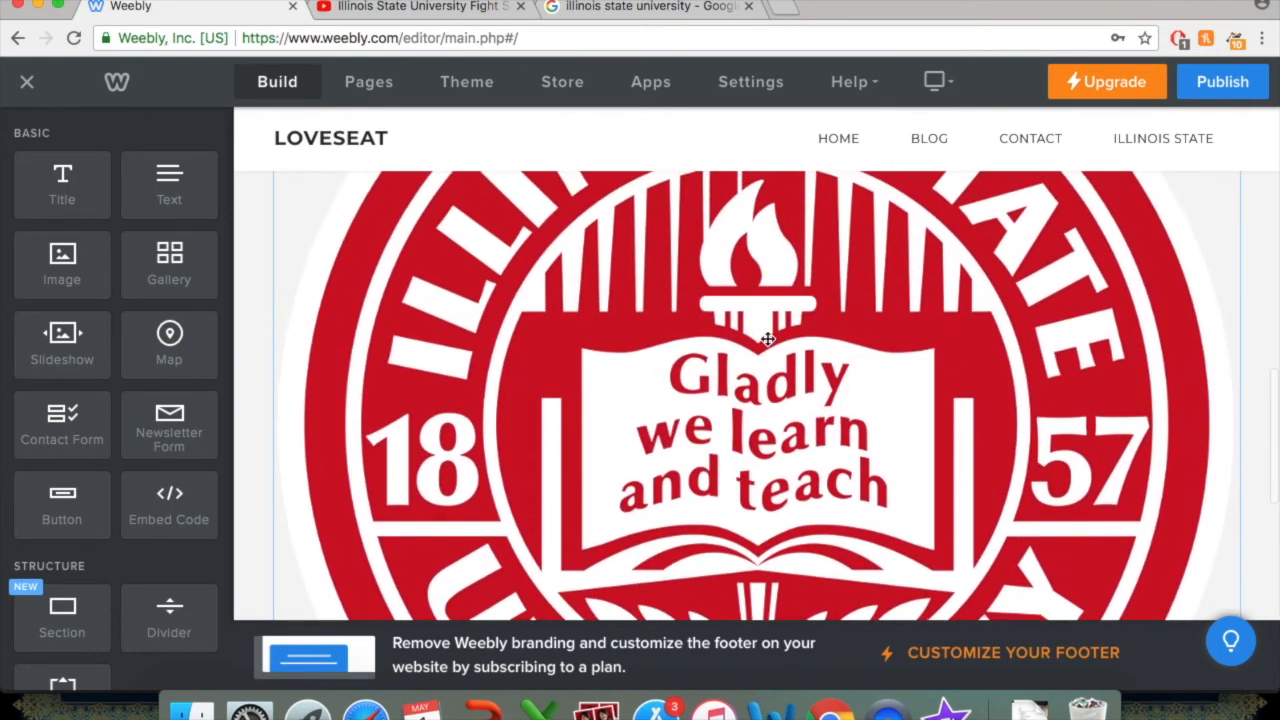
{"action": "scroll", "scroll_direction": "up", "scroll_amount": 3}
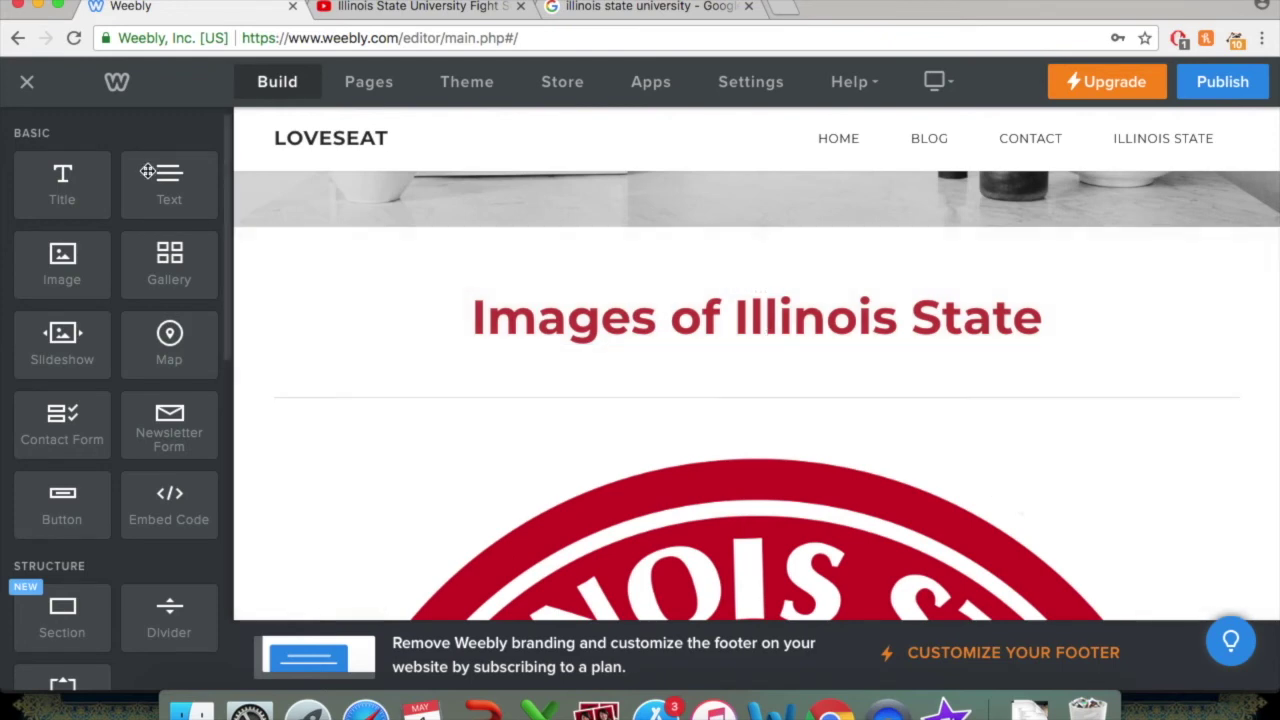
{"action": "left_click_drag", "start_coordinate": [62, 253], "coordinate": [514, 368]}
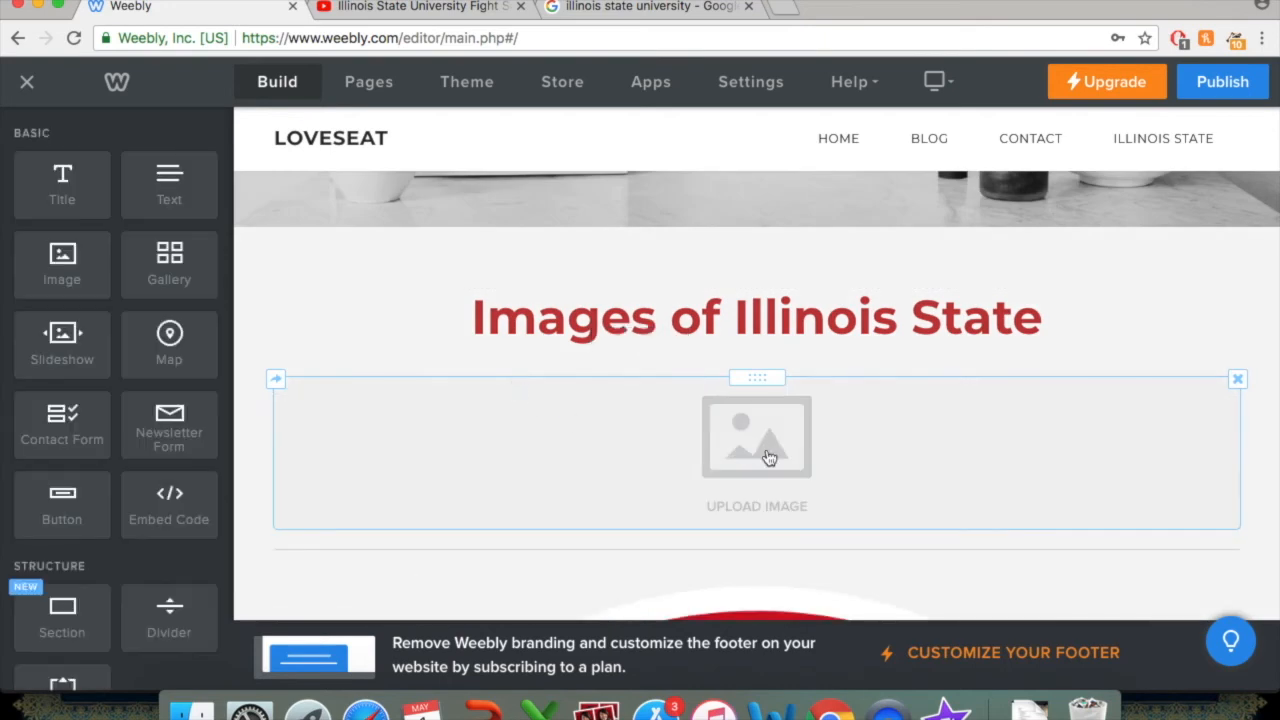
{"action": "left_click", "coordinate": [757, 437]}
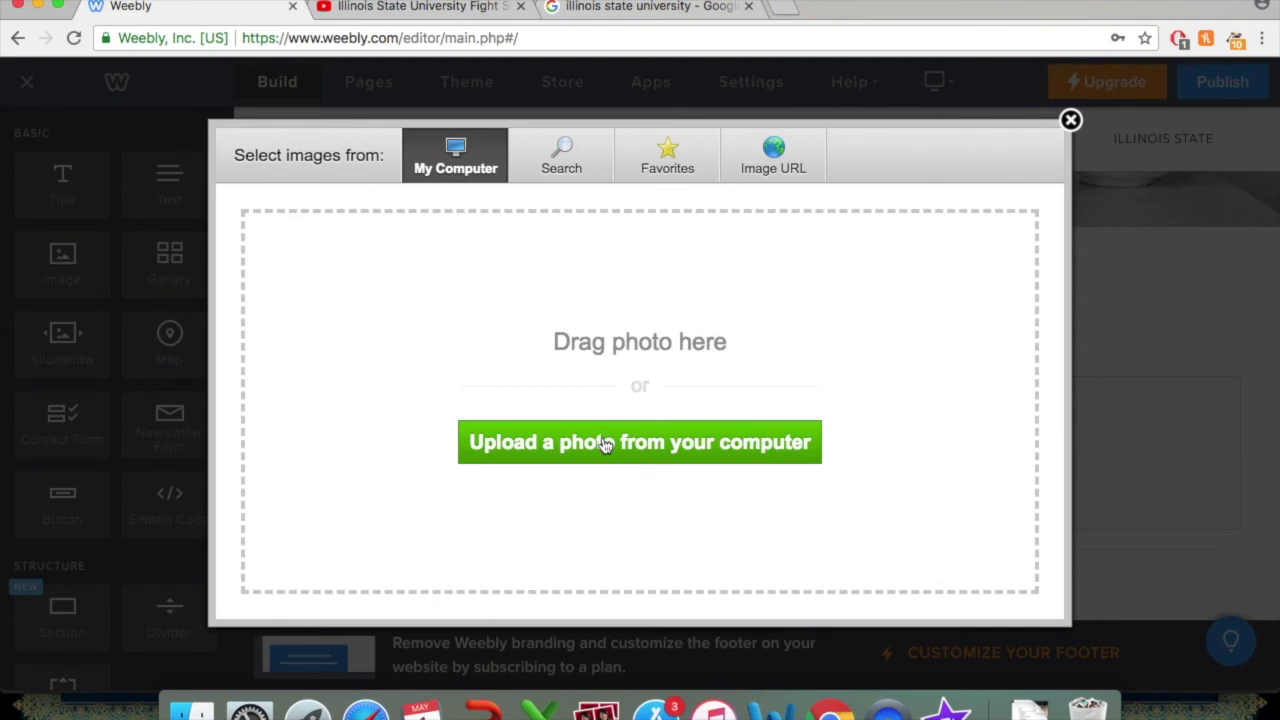
{"action": "left_click", "coordinate": [1070, 120]}
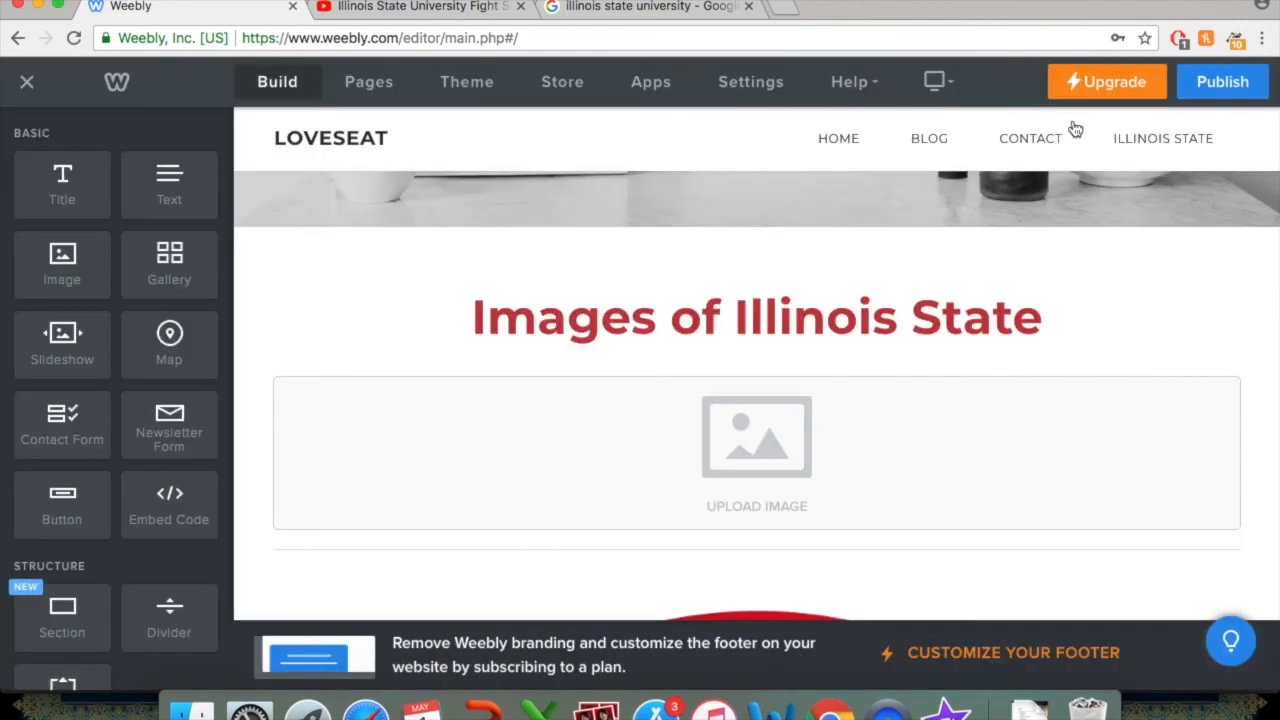
{"action": "left_click", "coordinate": [757, 437]}
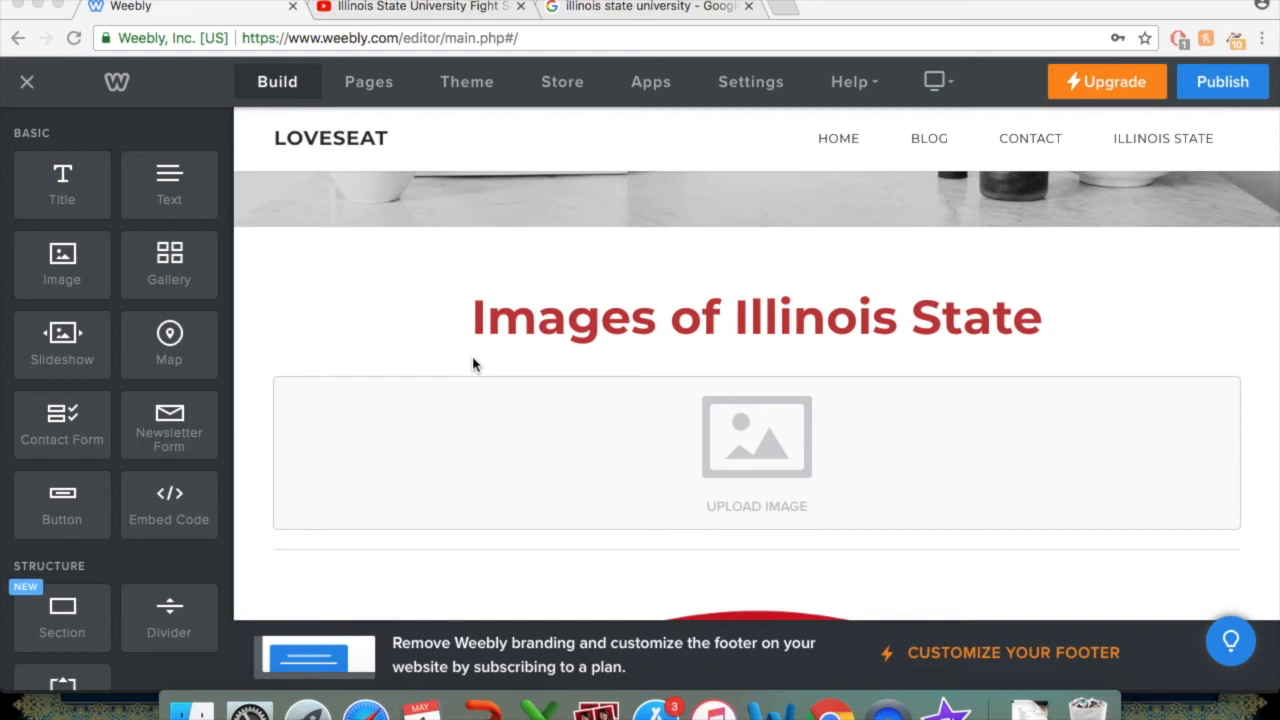
{"action": "scroll", "scroll_direction": "down", "scroll_amount": 3}
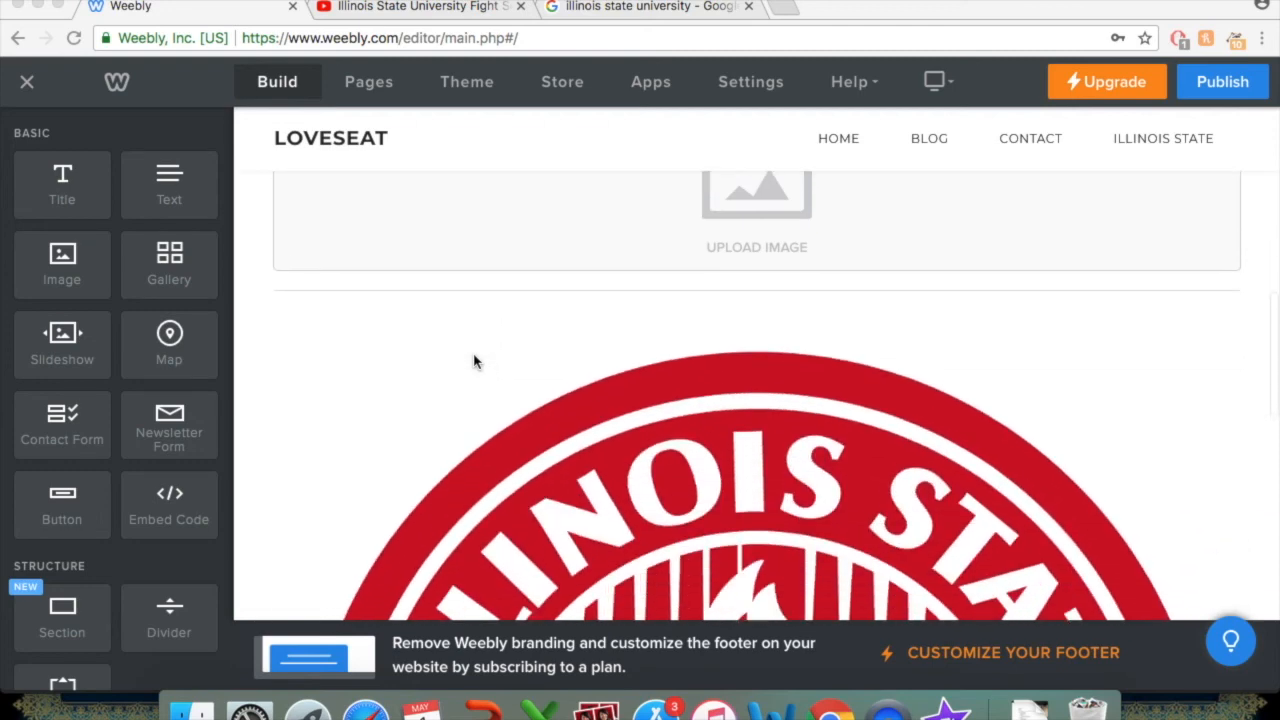
{"action": "scroll", "scroll_direction": "down", "scroll_amount": 3}
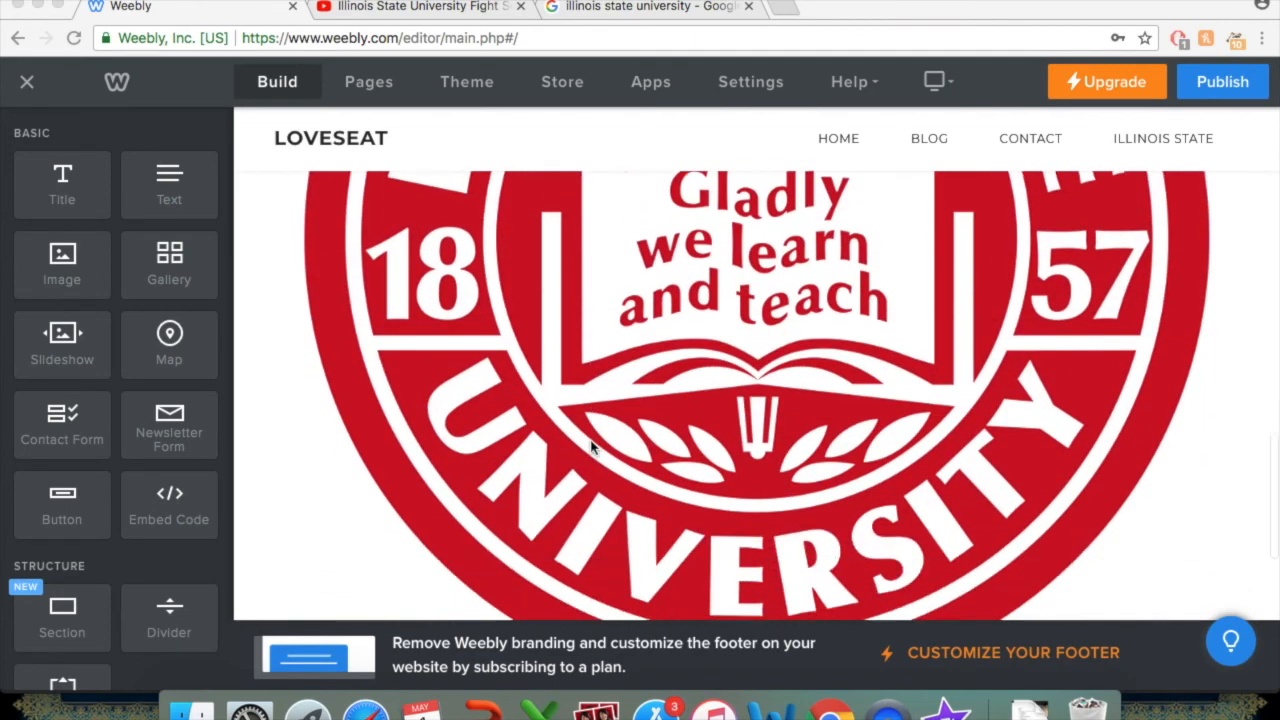
{"action": "scroll", "scroll_direction": "up", "scroll_amount": 3}
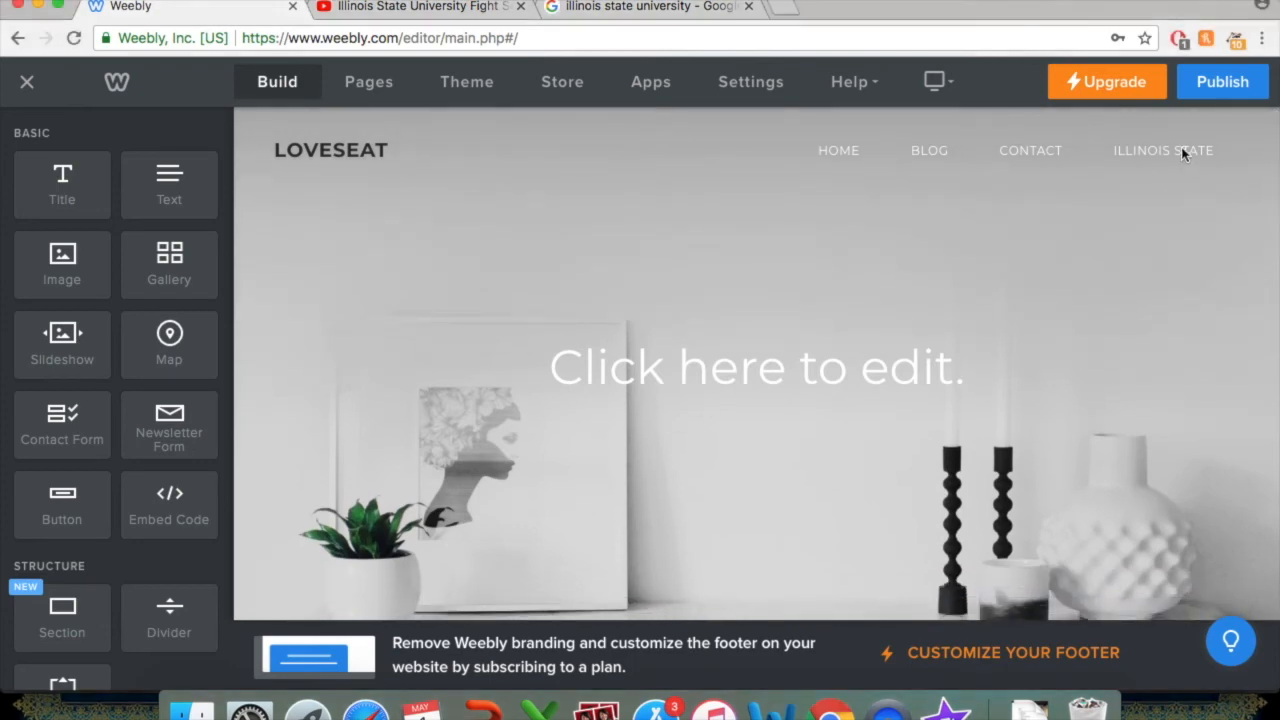
Set the Videos of Illinois State page's header type to No Header.
{"action": "left_click", "coordinate": [1163, 150]}
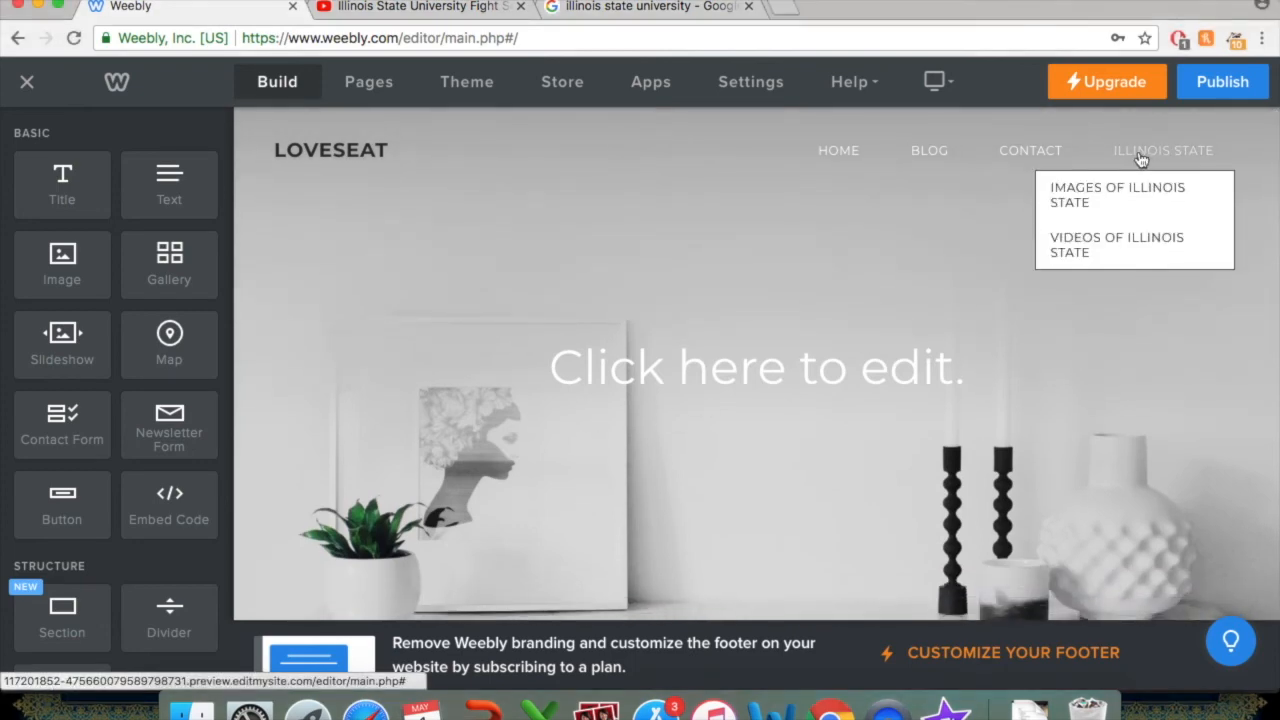
{"action": "mouse_move", "coordinate": [1108, 244]}
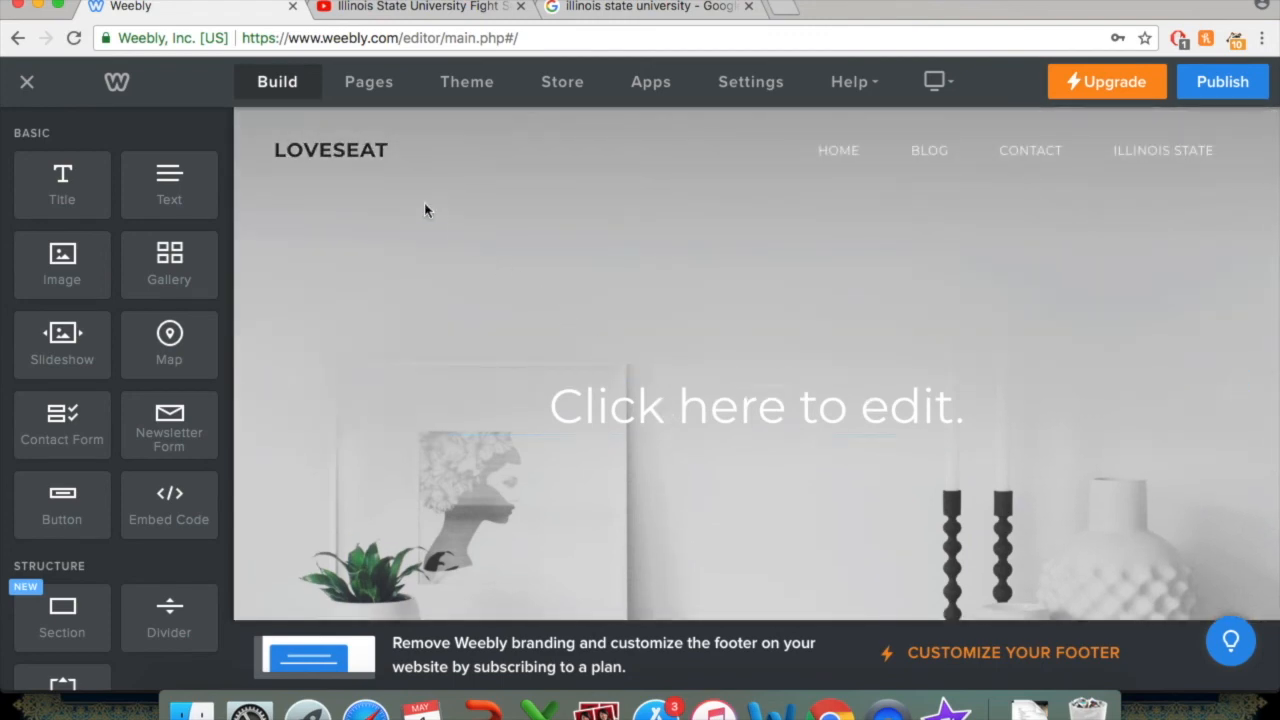
{"action": "left_click", "coordinate": [368, 81]}
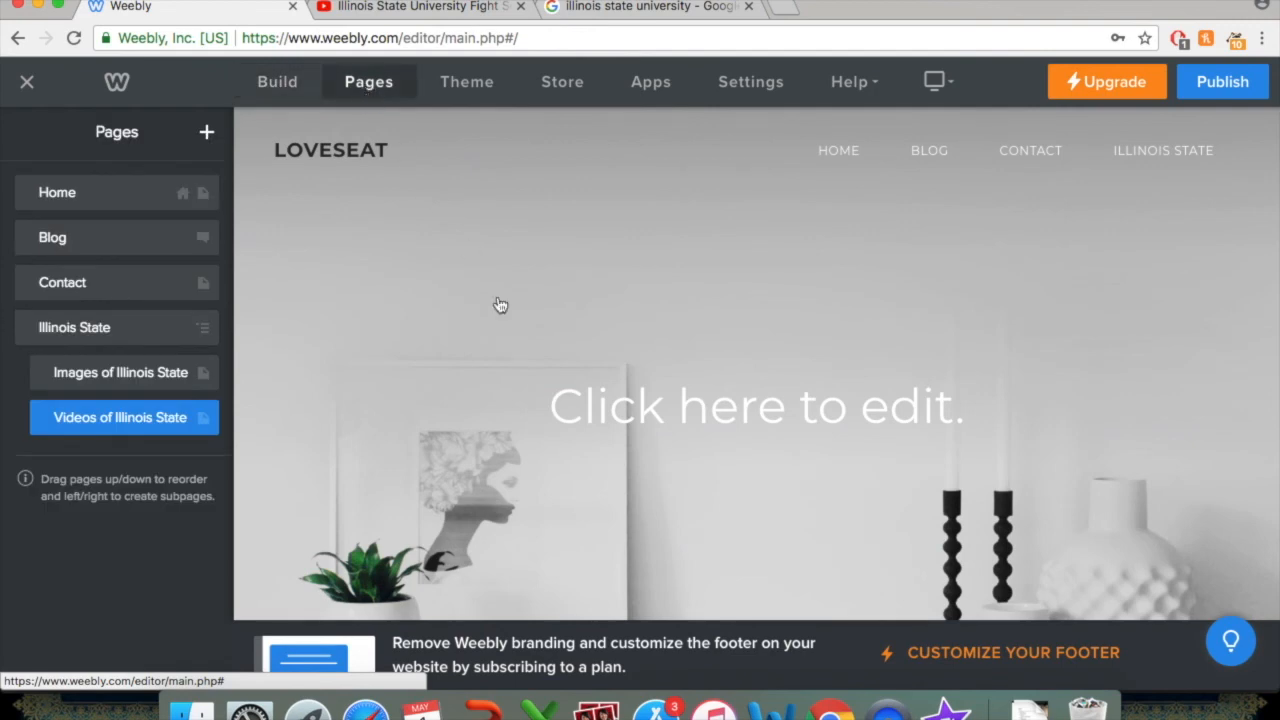
{"action": "mouse_move", "coordinate": [144, 430]}
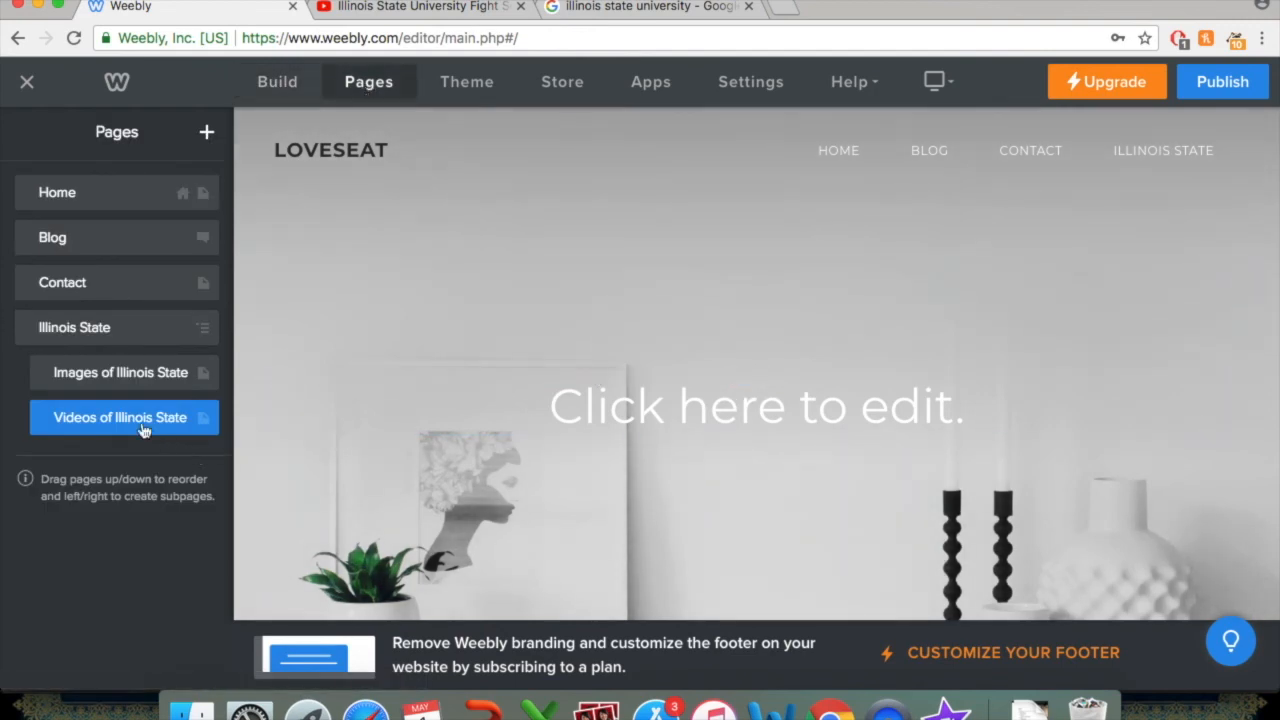
{"action": "left_click", "coordinate": [120, 417]}
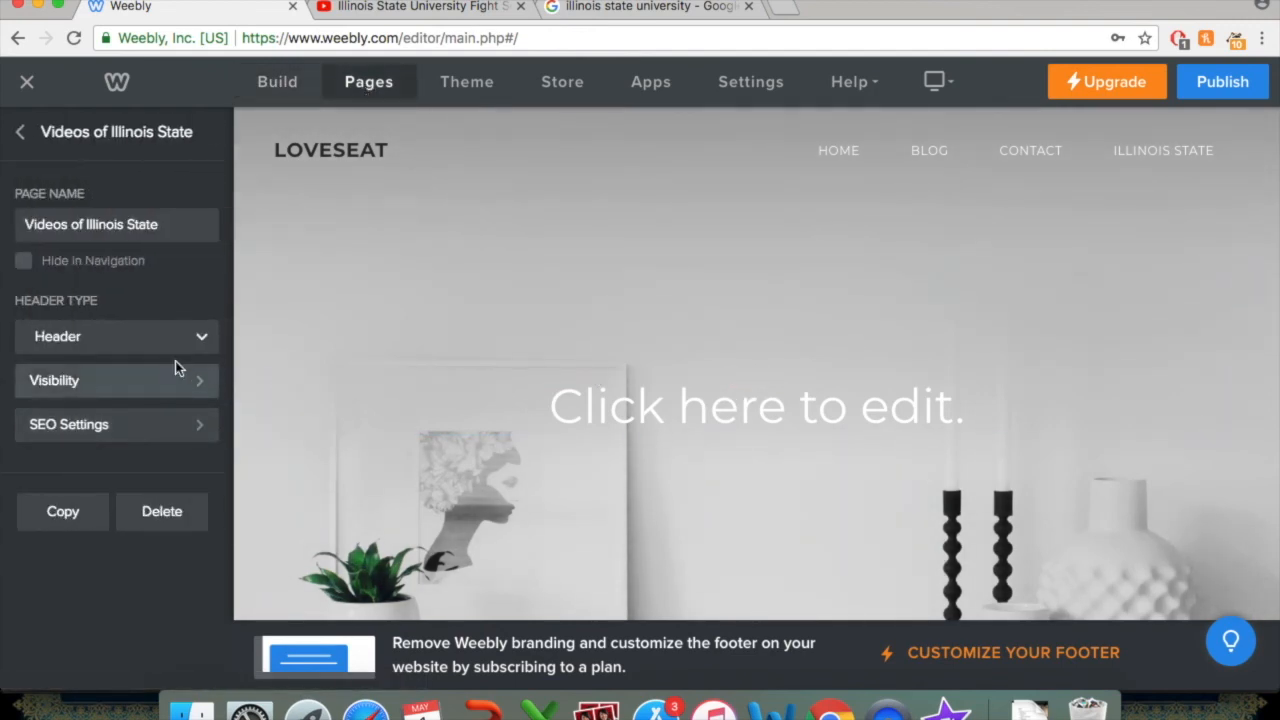
{"action": "left_click", "coordinate": [115, 336]}
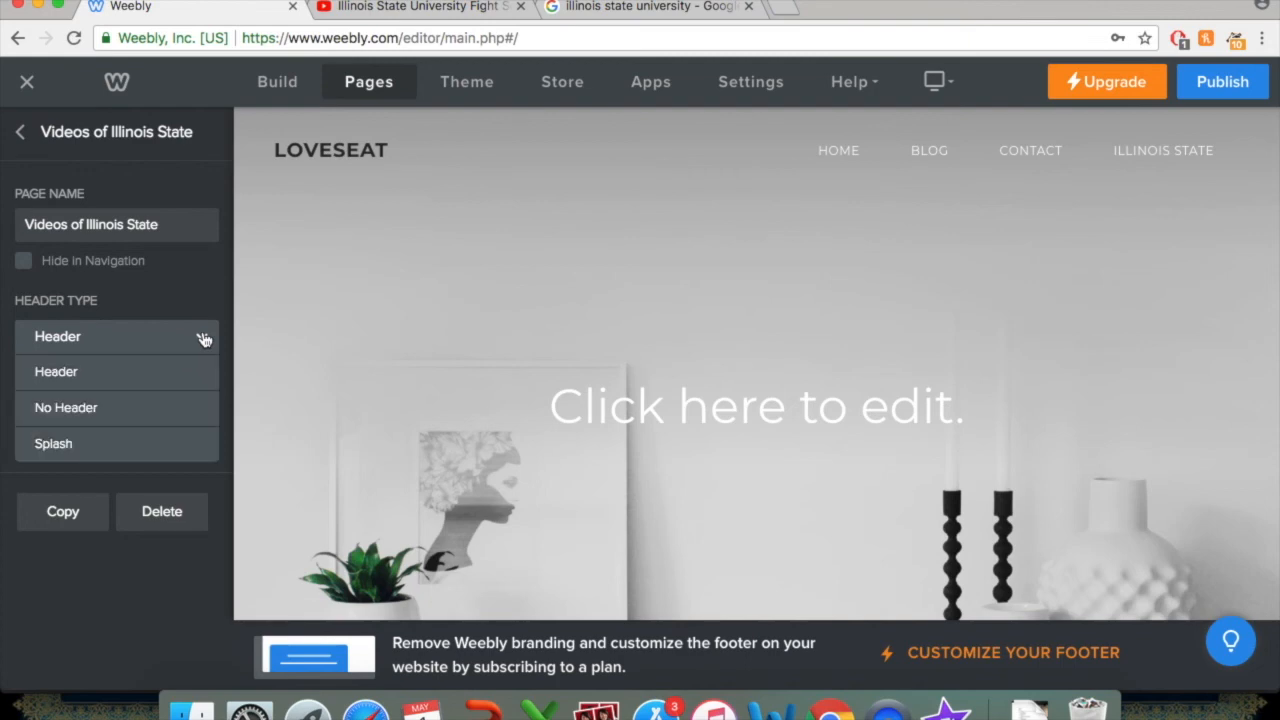
{"action": "left_click", "coordinate": [66, 407]}
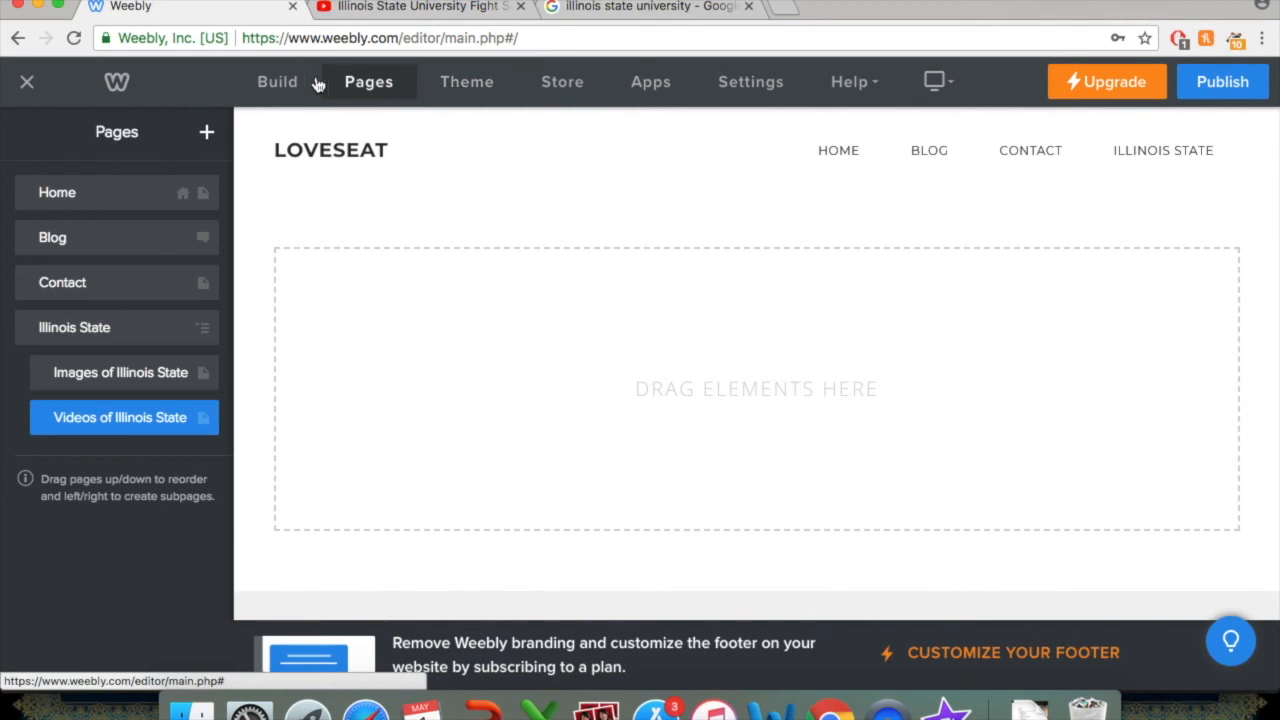
Add a title block reading 'Videos of Illinois State' to the Videos page.
{"action": "left_click", "coordinate": [277, 81]}
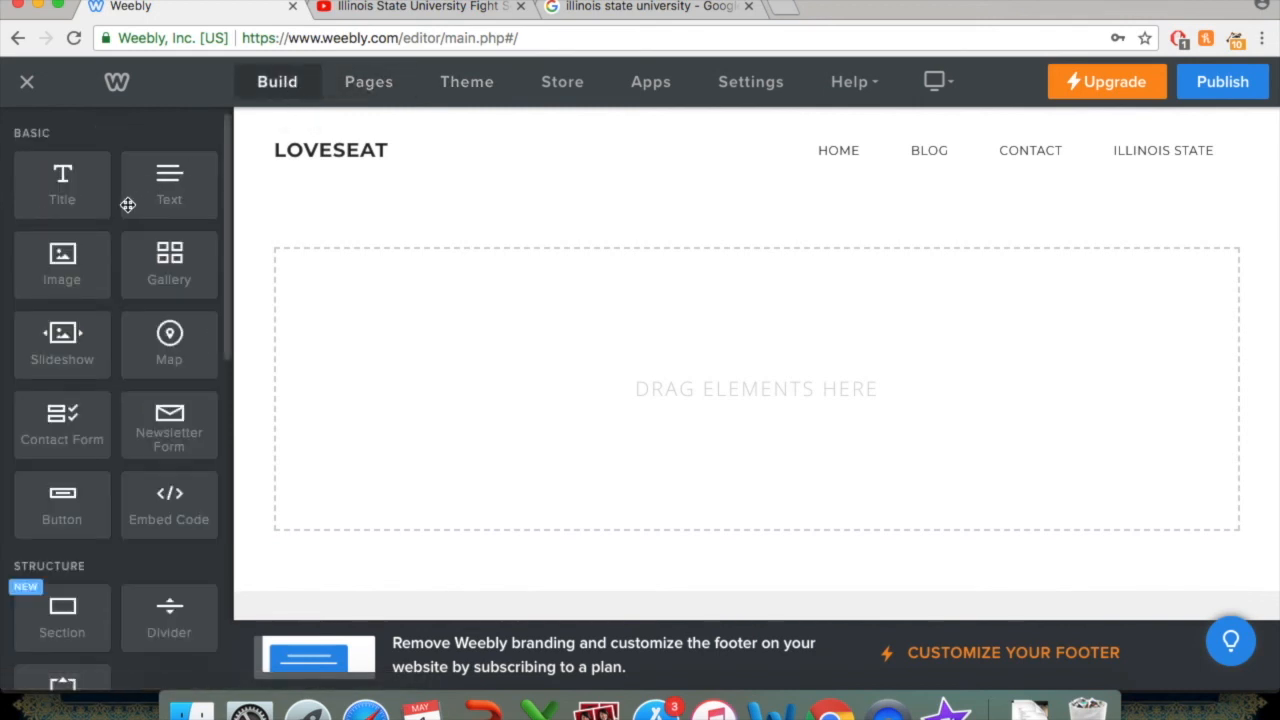
{"action": "mouse_move", "coordinate": [62, 190]}
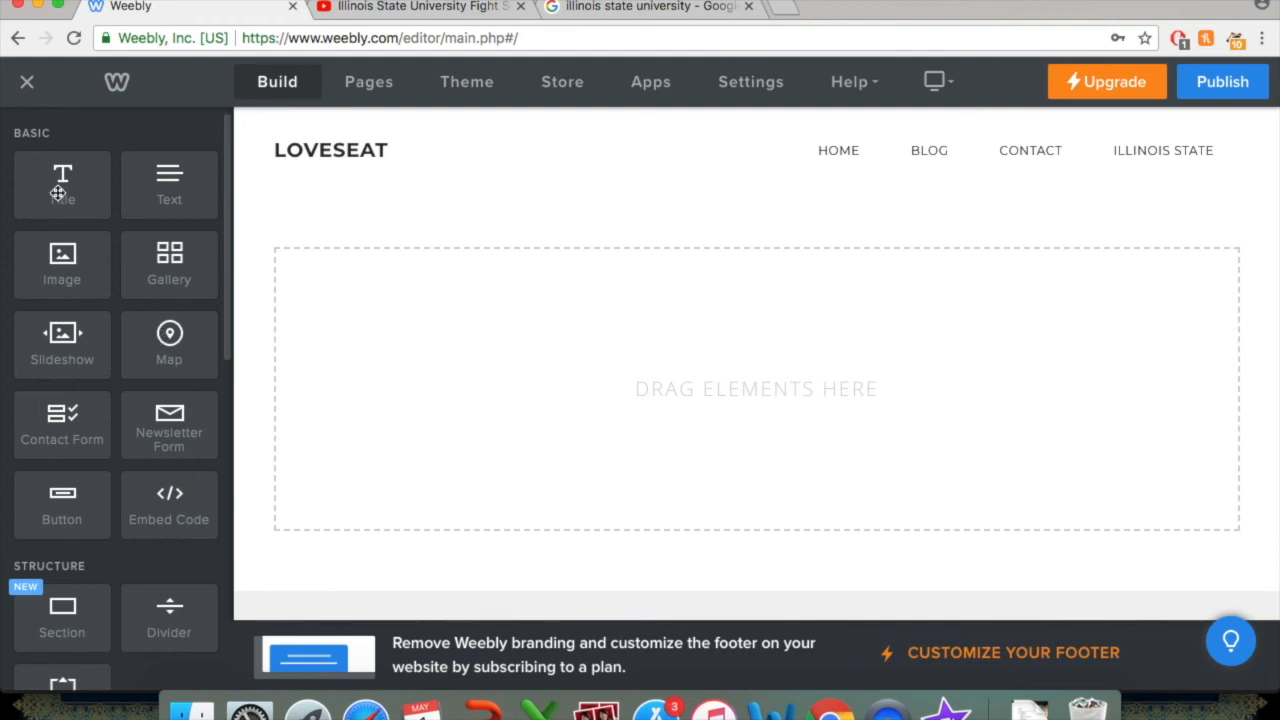
{"action": "left_click_drag", "start_coordinate": [62, 185], "coordinate": [473, 260]}
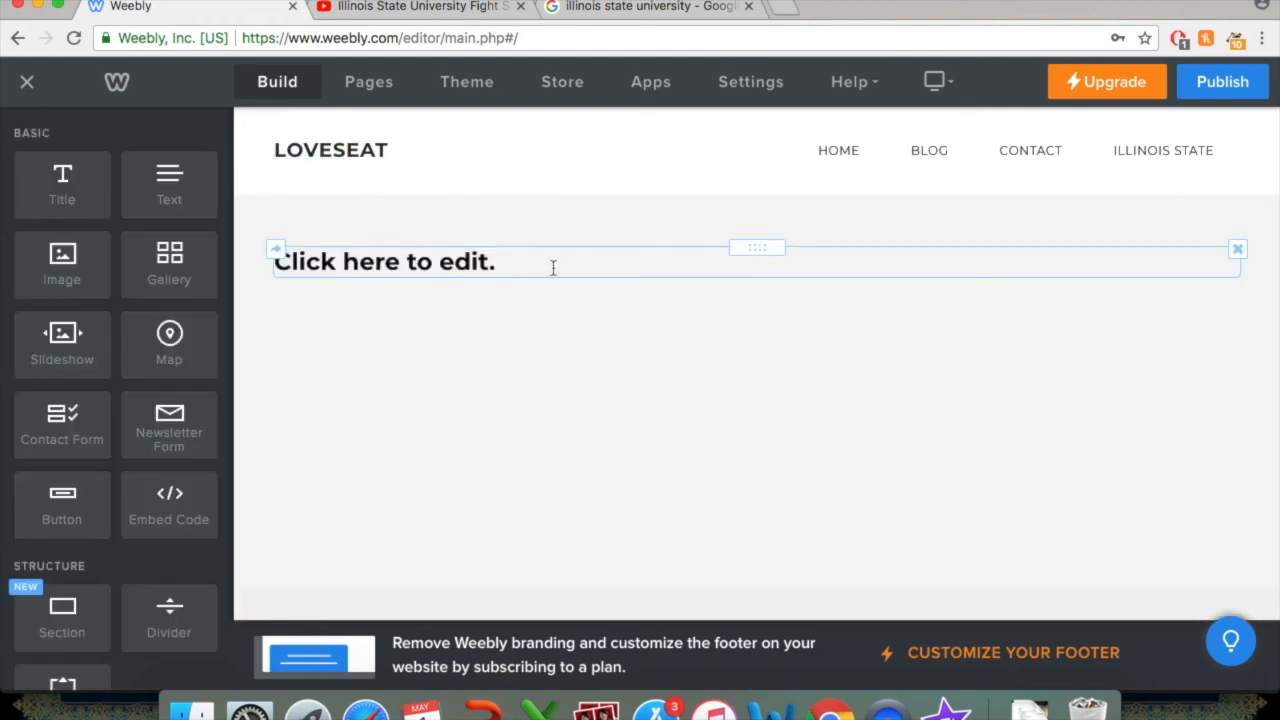
{"action": "type", "text": "Video"}
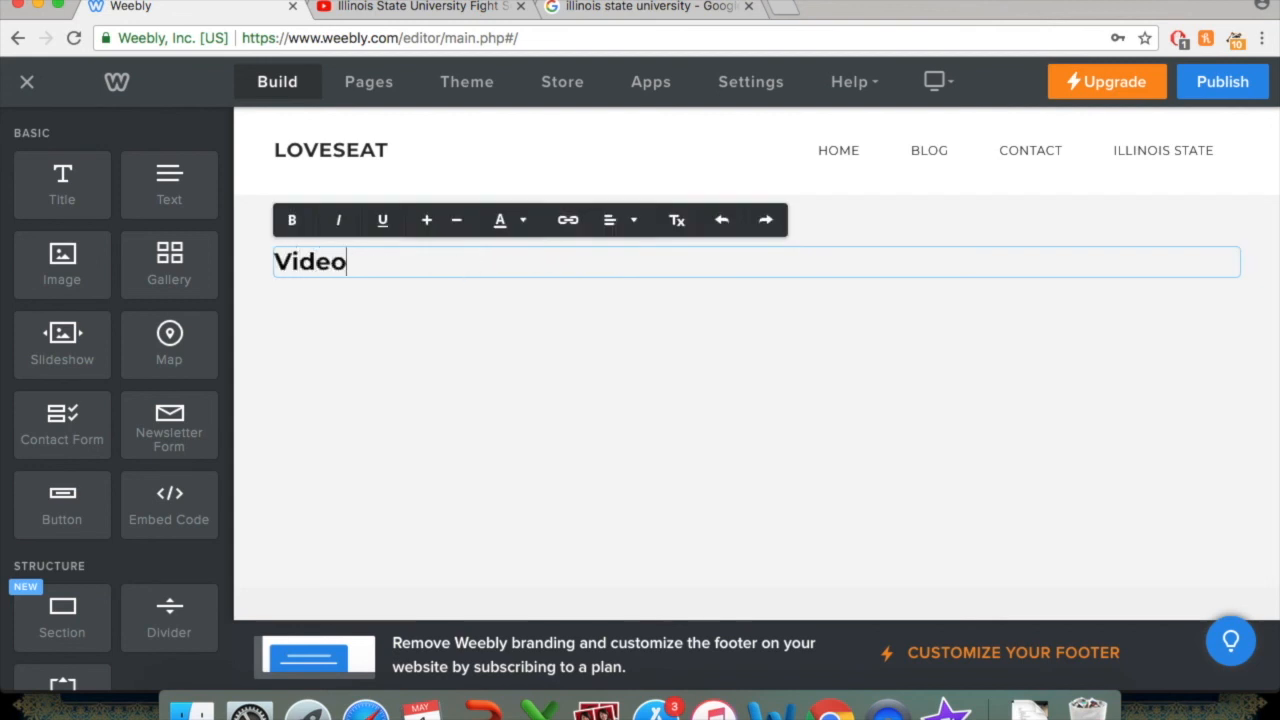
{"action": "type", "text": "s of Illinois"}
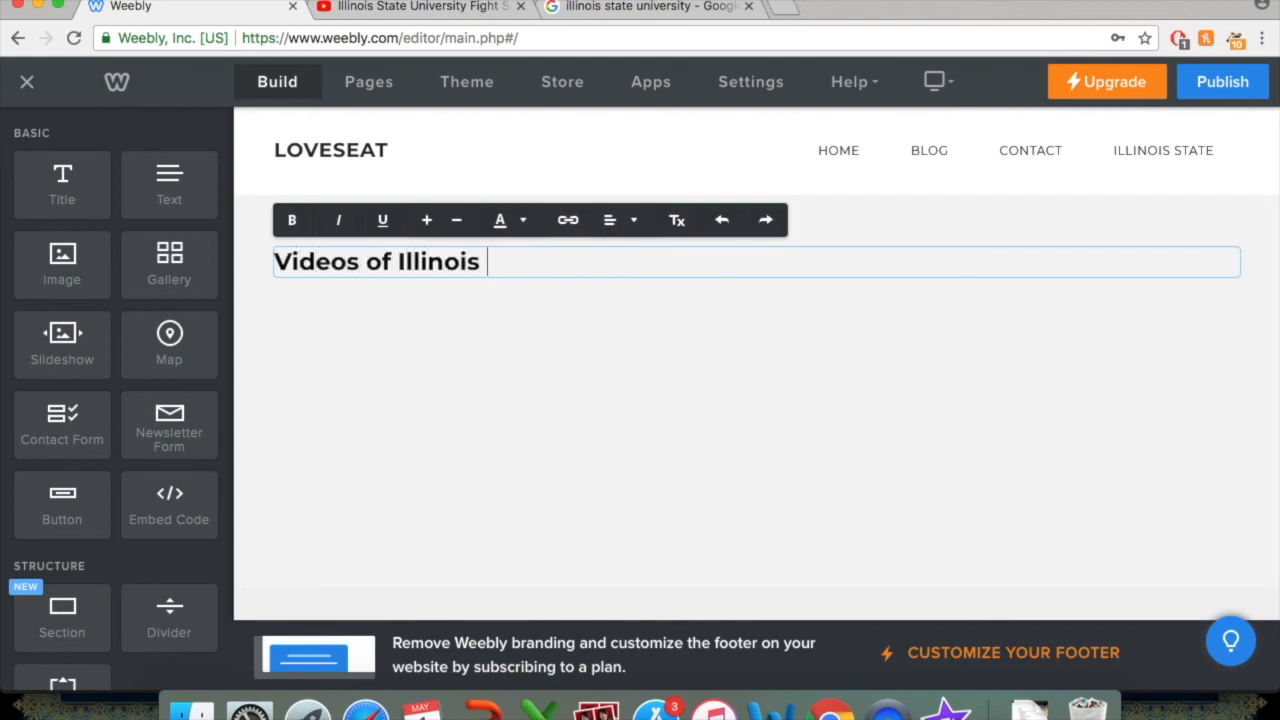
{"action": "type", "text": "State"}
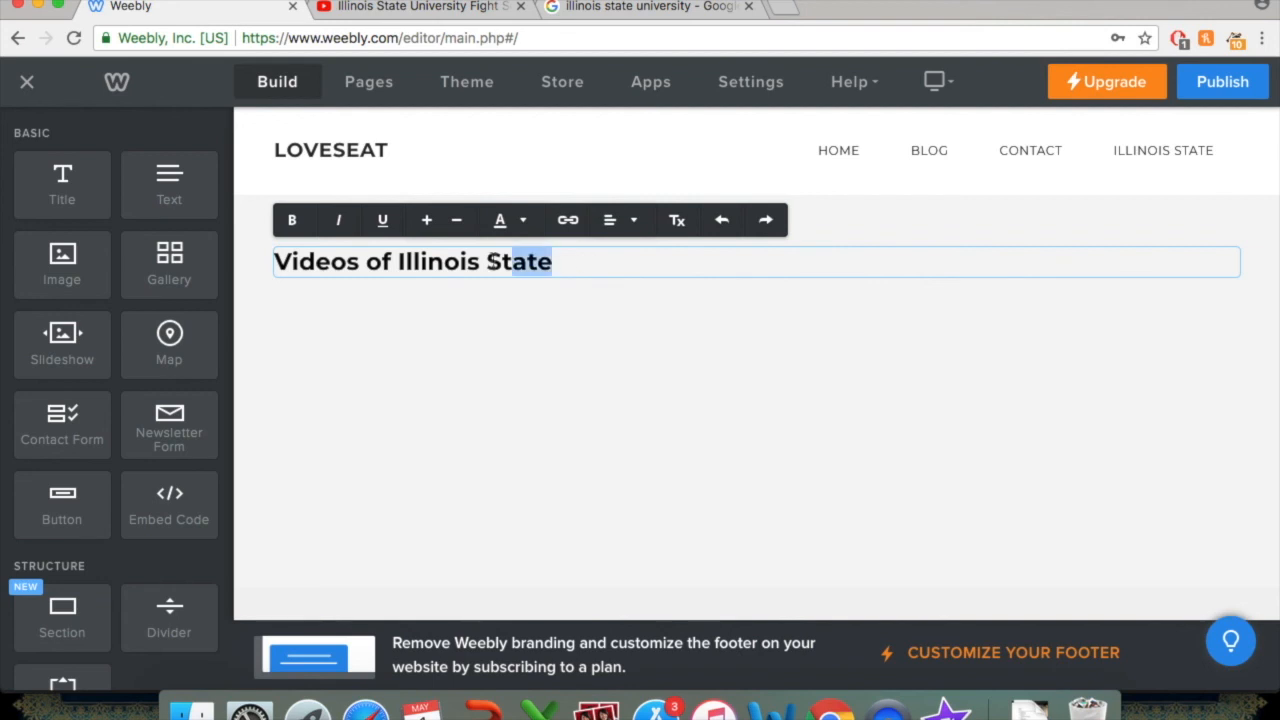
Center the title and enlarge its text two sizes.
{"action": "left_click", "coordinate": [633, 219]}
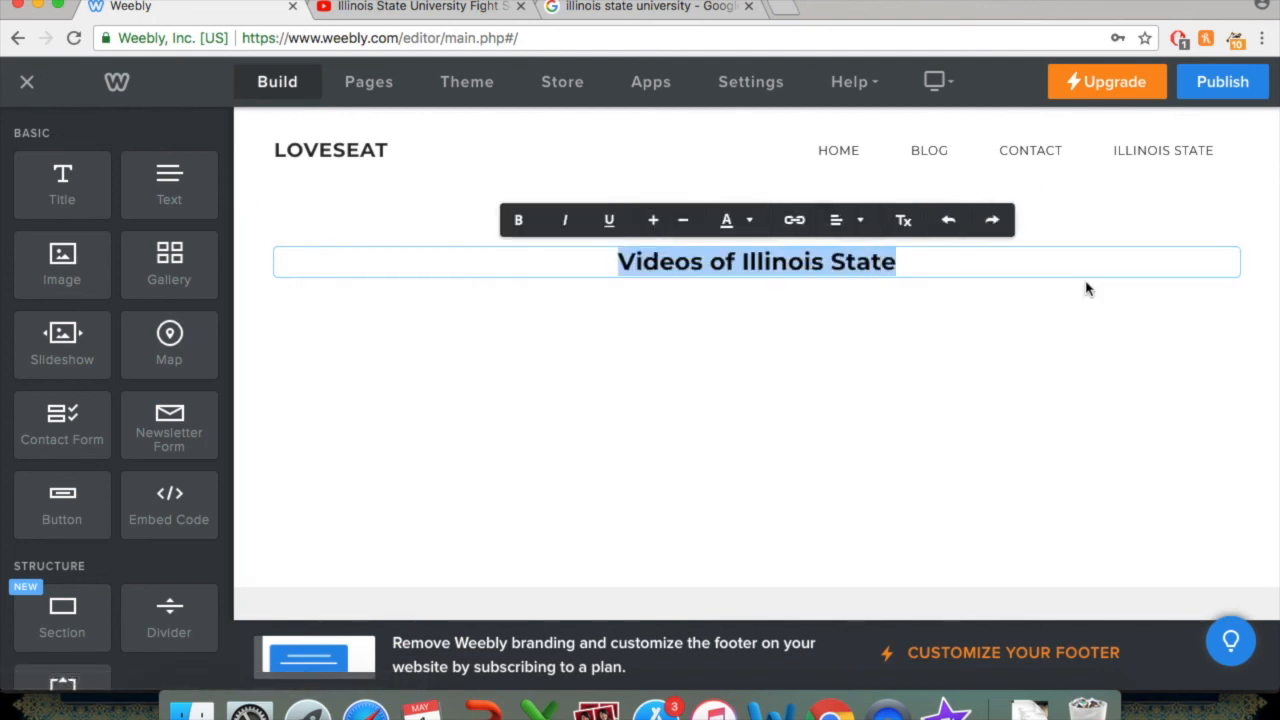
{"action": "left_click", "coordinate": [653, 220]}
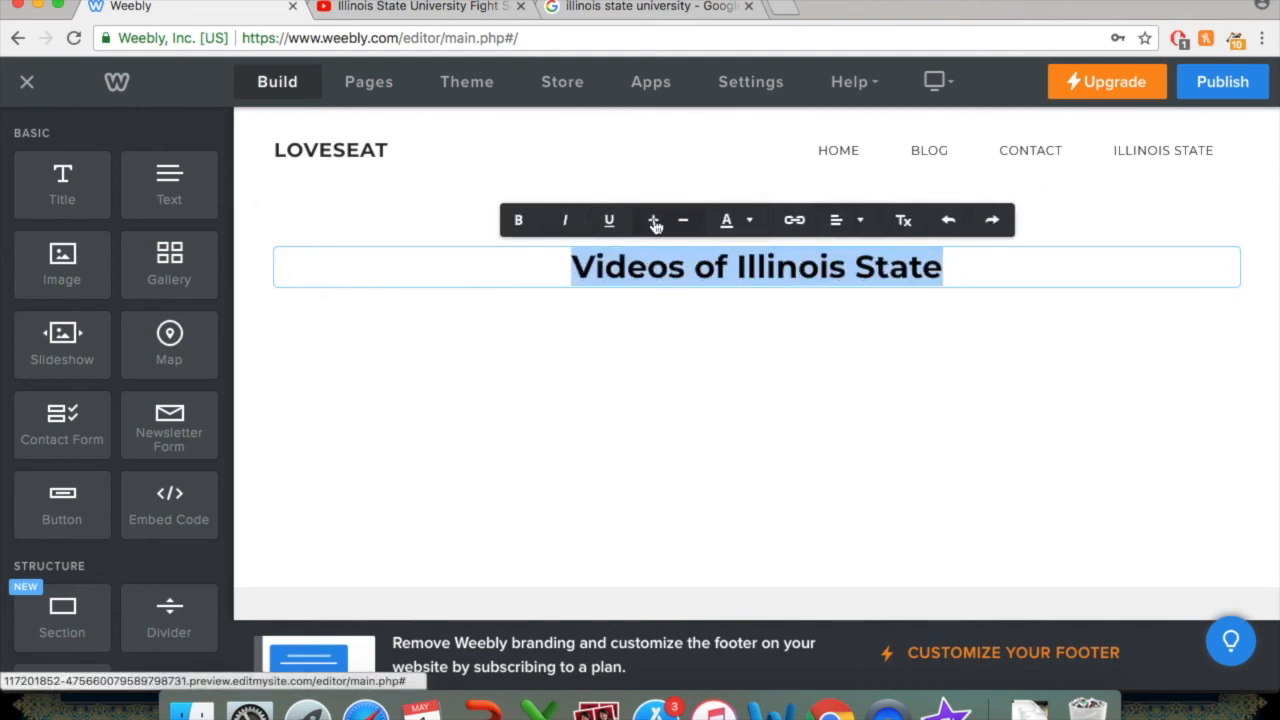
{"action": "left_click", "coordinate": [652, 219]}
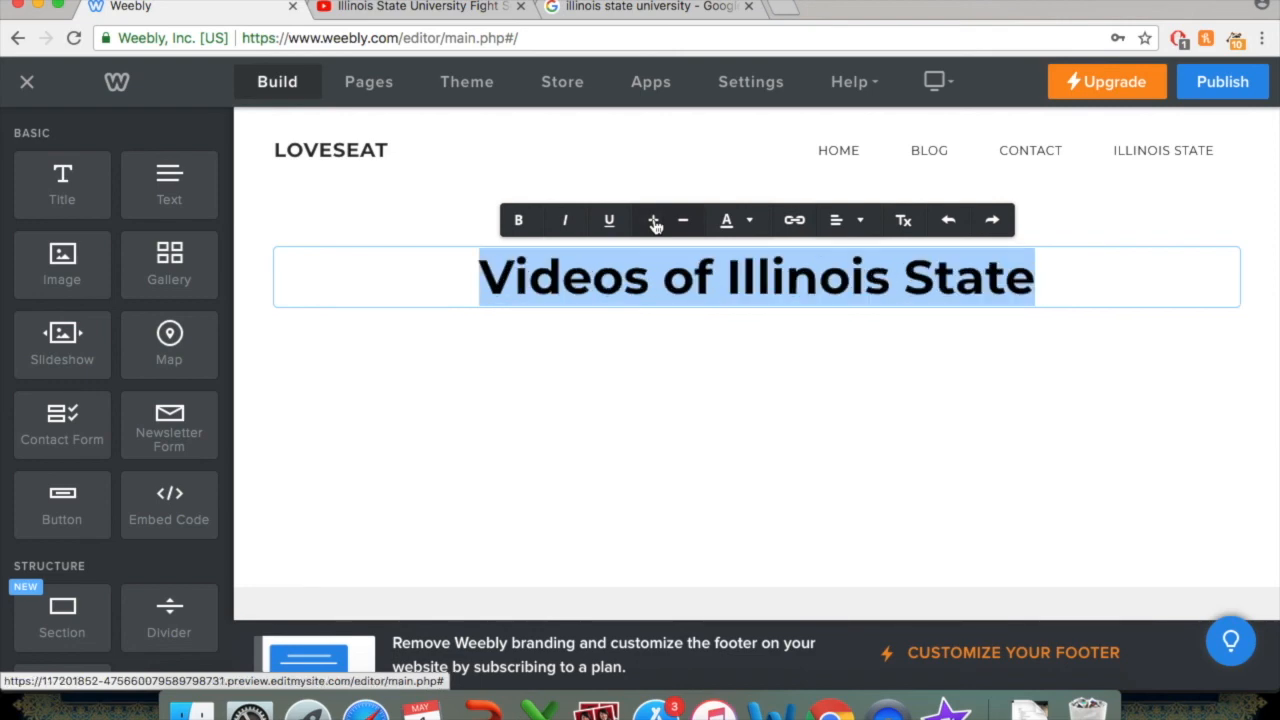
{"action": "mouse_move", "coordinate": [518, 220]}
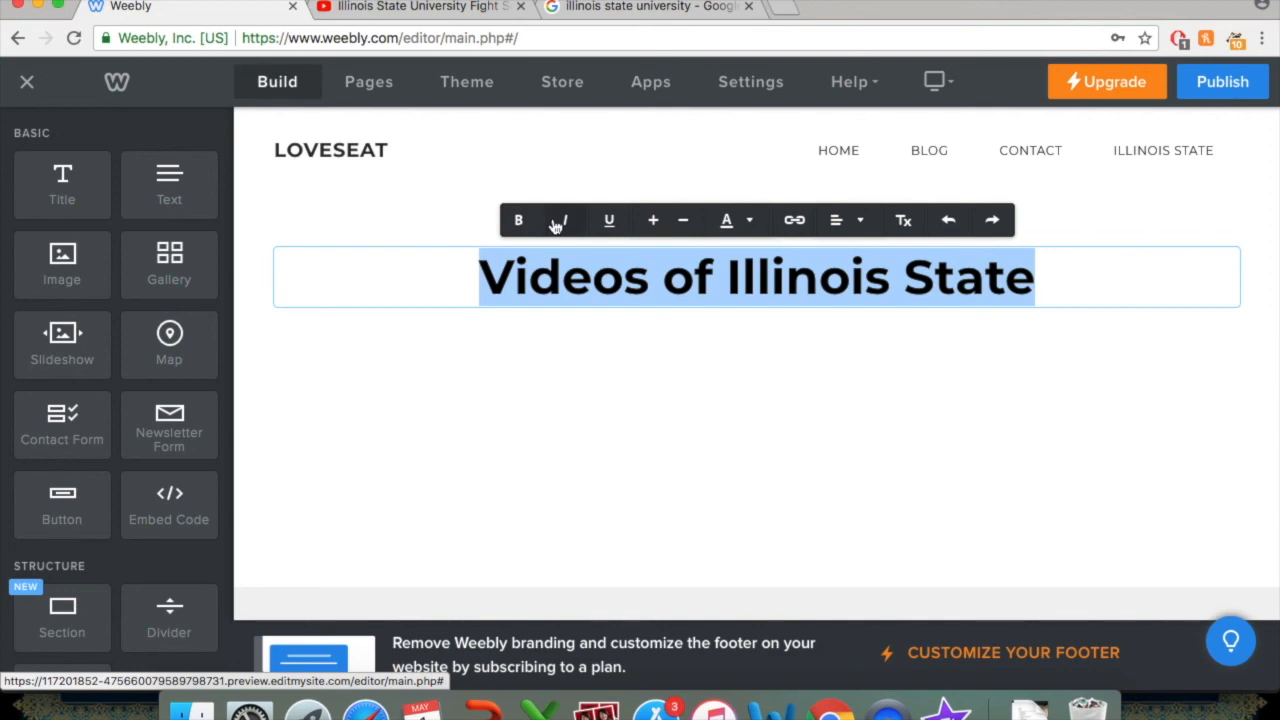
{"action": "mouse_move", "coordinate": [562, 220]}
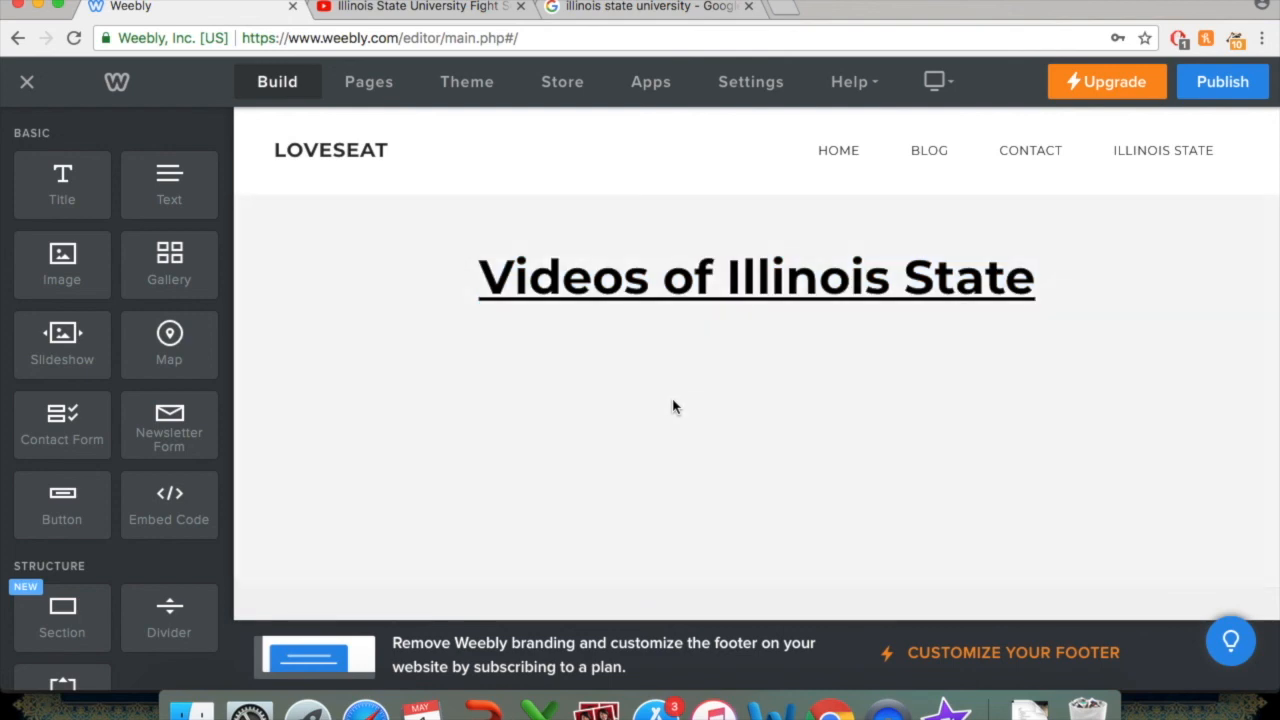
{"action": "mouse_move", "coordinate": [455, 383]}
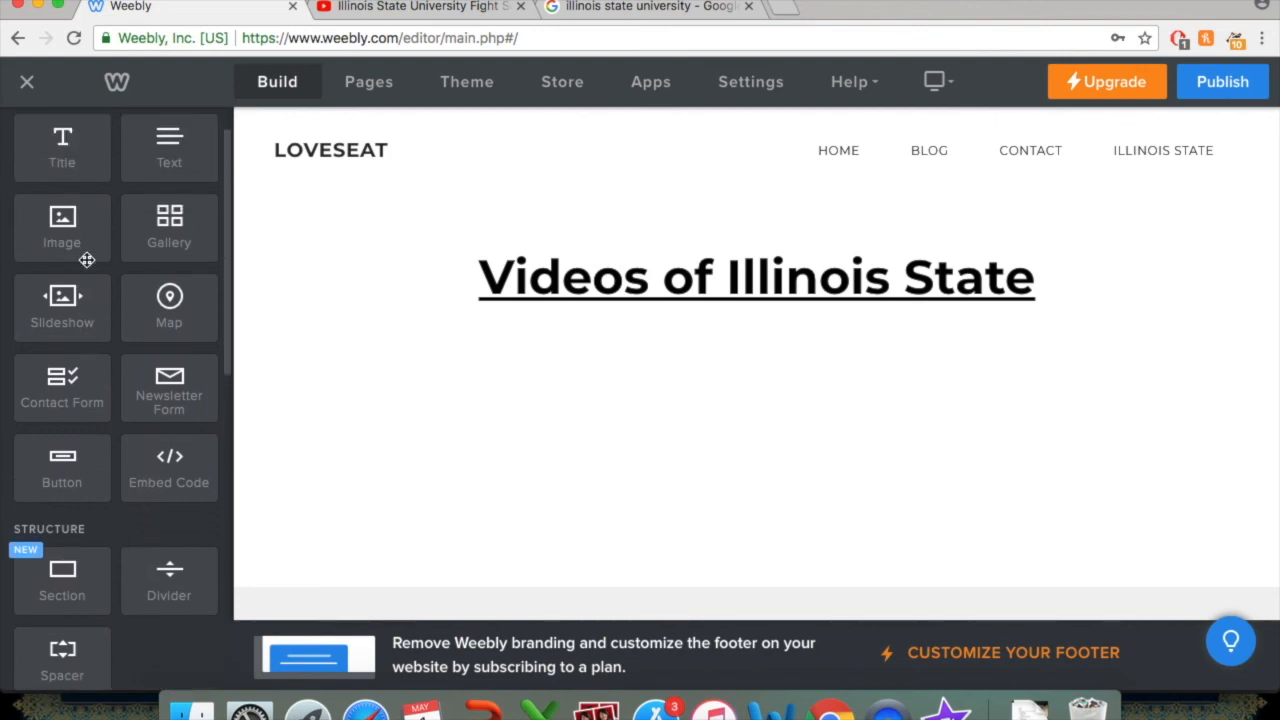
Place a YouTube block under the title and copy the fight song video's address.
{"action": "scroll", "scroll_direction": "up", "scroll_amount": 3}
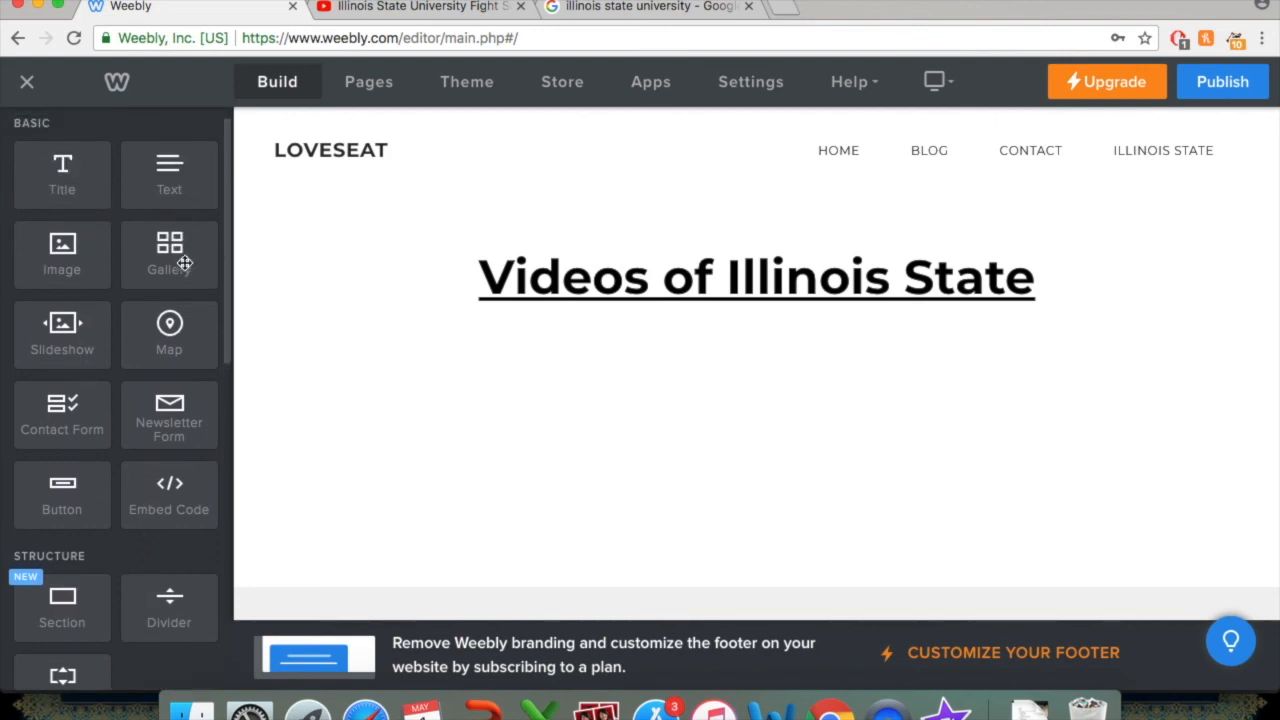
{"action": "scroll", "scroll_direction": "down", "scroll_amount": 3}
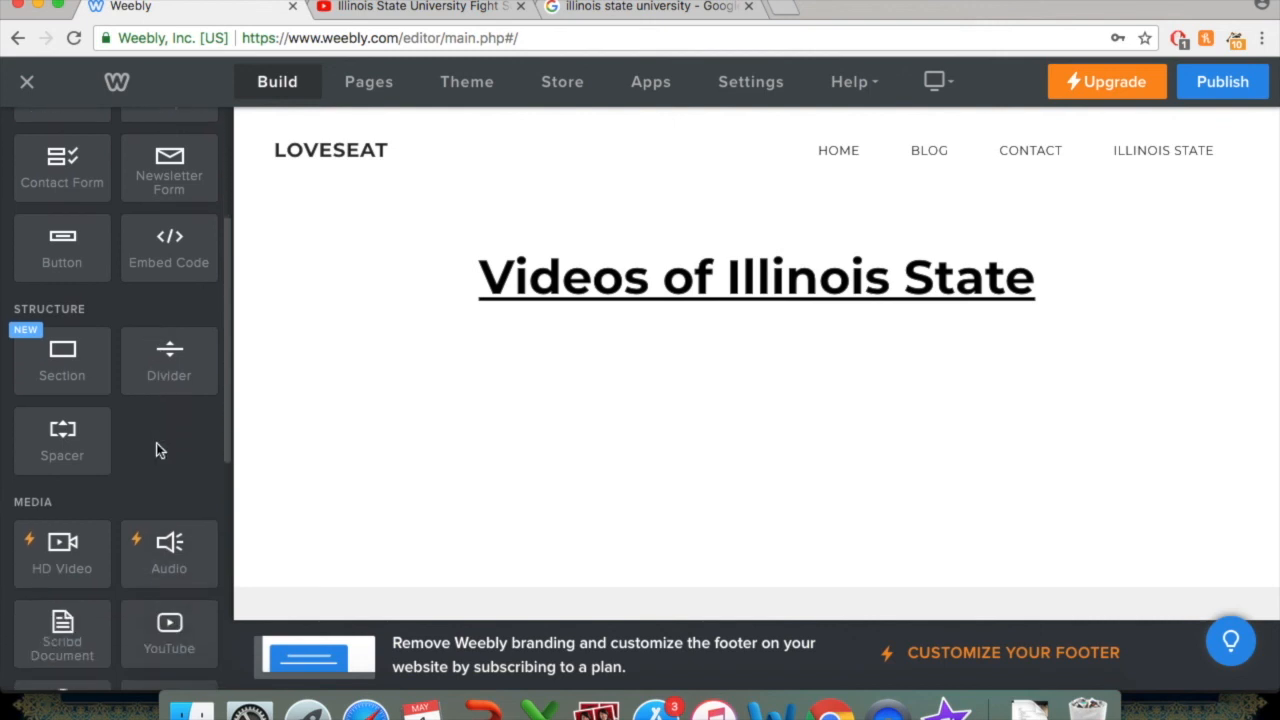
{"action": "scroll", "scroll_direction": "down", "scroll_amount": 3}
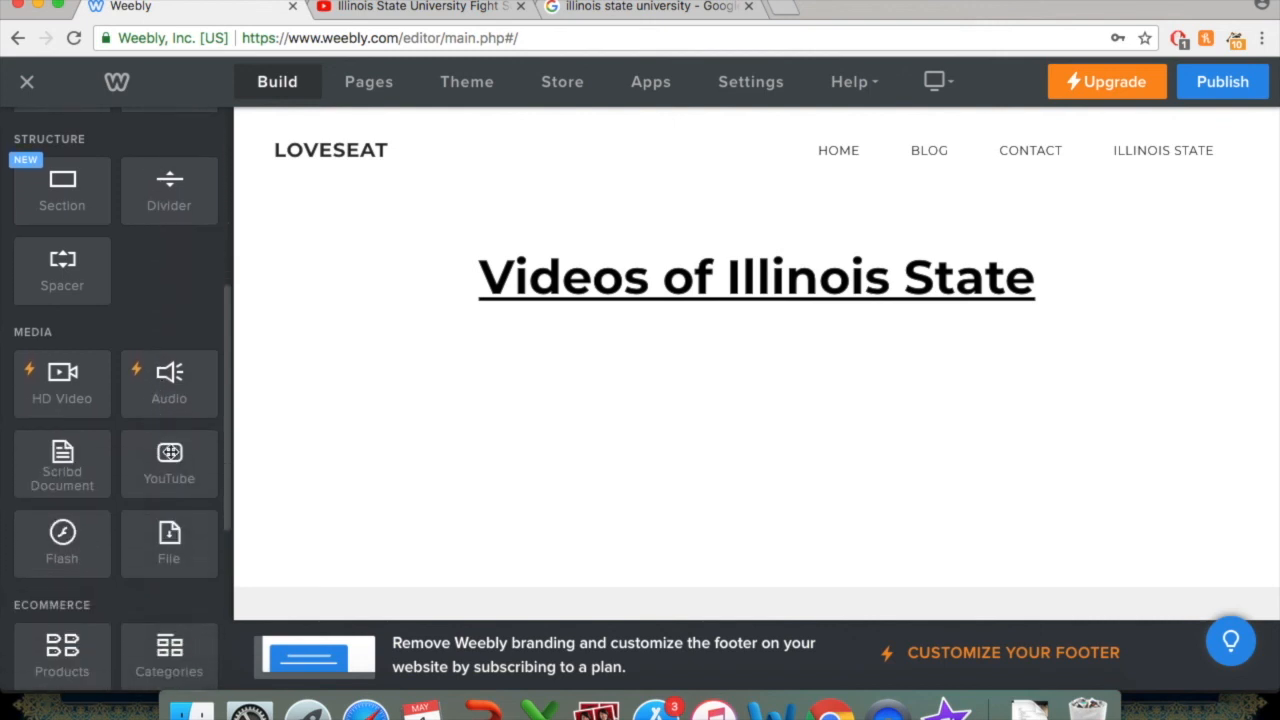
{"action": "mouse_move", "coordinate": [169, 458]}
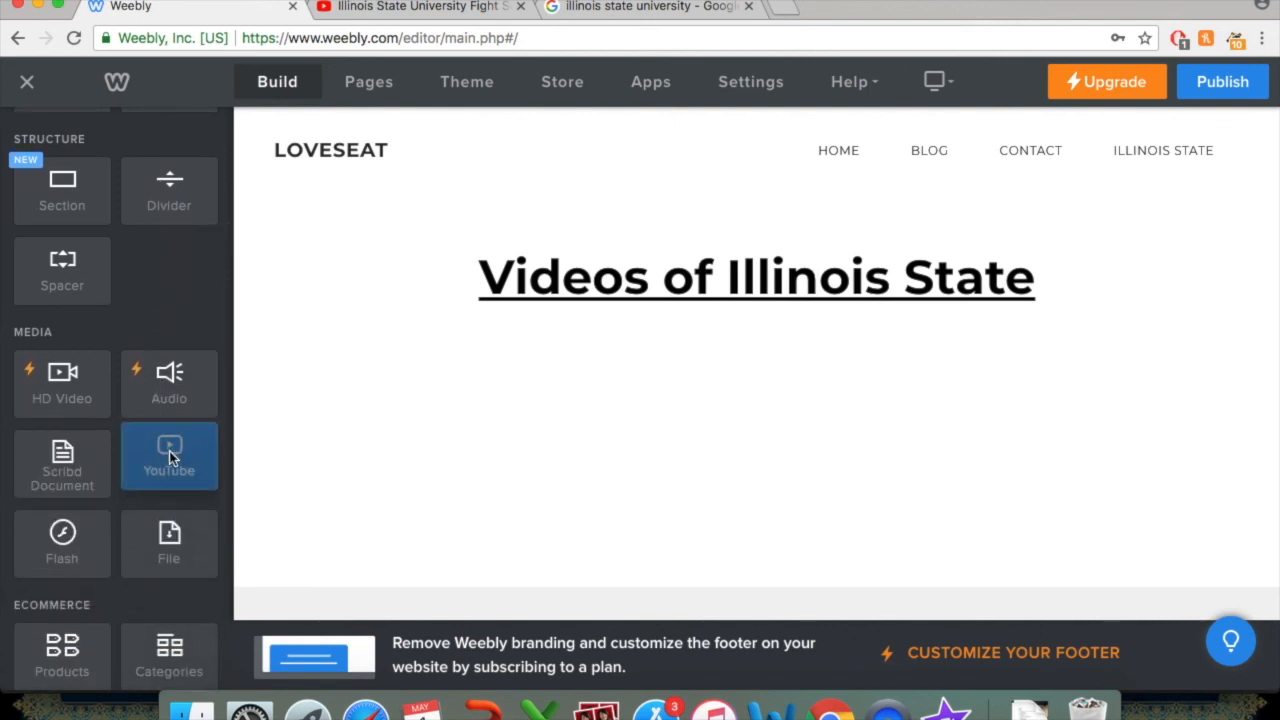
{"action": "left_click_drag", "start_coordinate": [169, 456], "coordinate": [515, 405]}
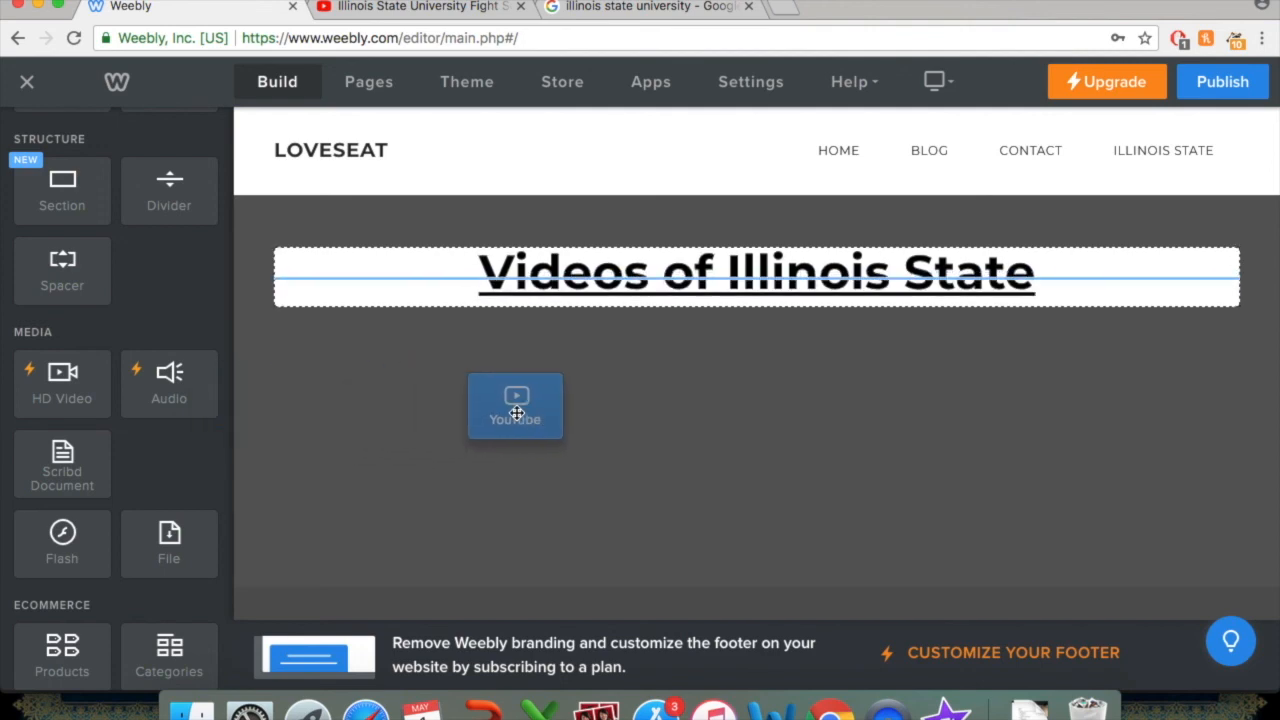
{"action": "left_click", "coordinate": [515, 405]}
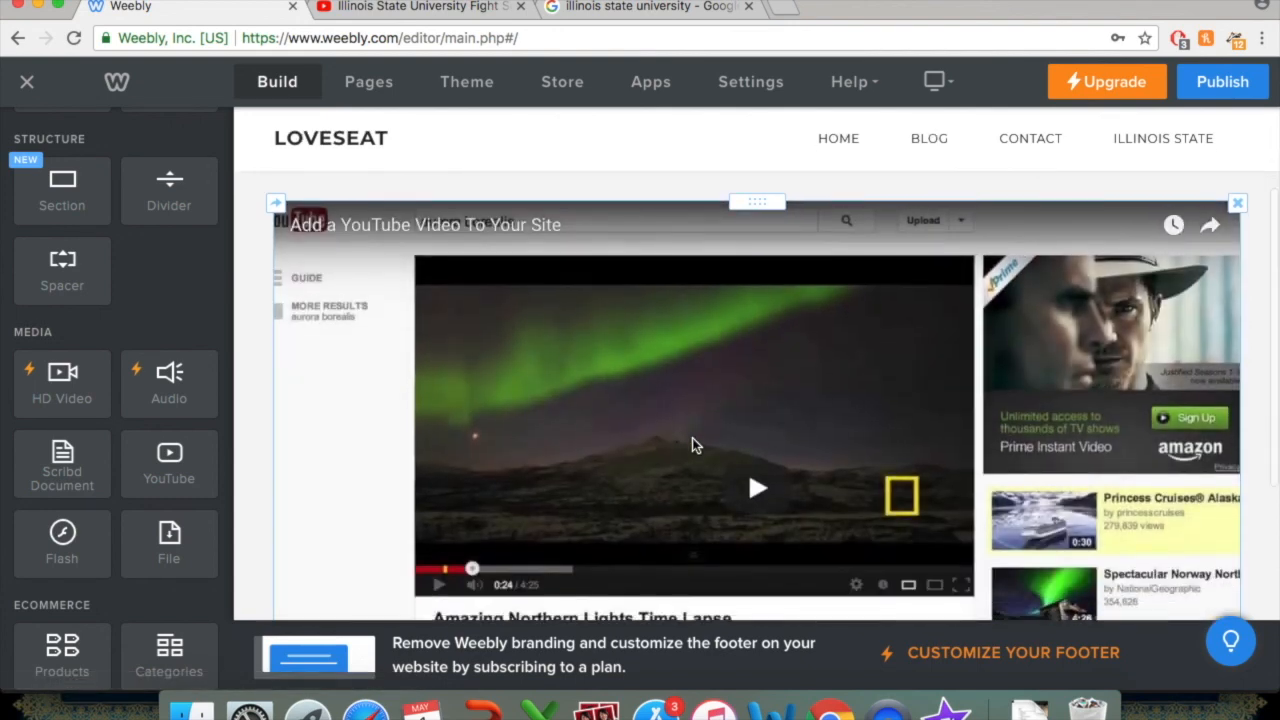
{"action": "left_click", "coordinate": [415, 7]}
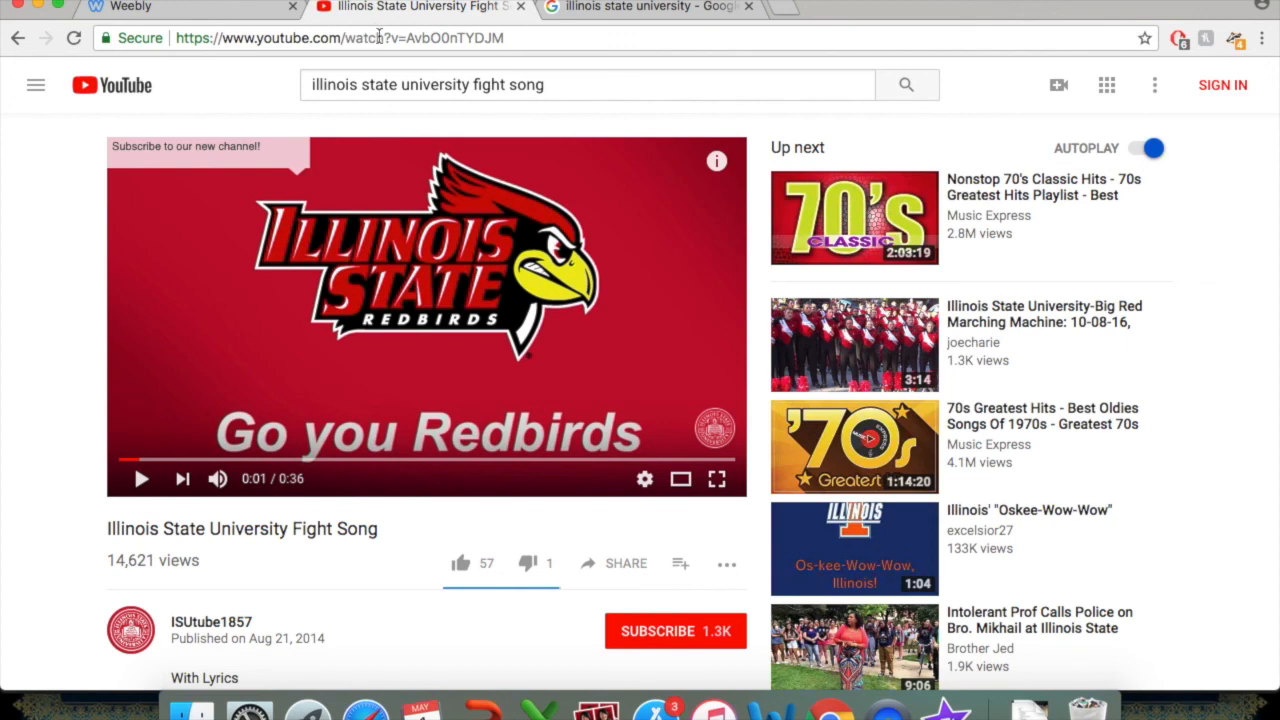
{"action": "left_click", "coordinate": [340, 37]}
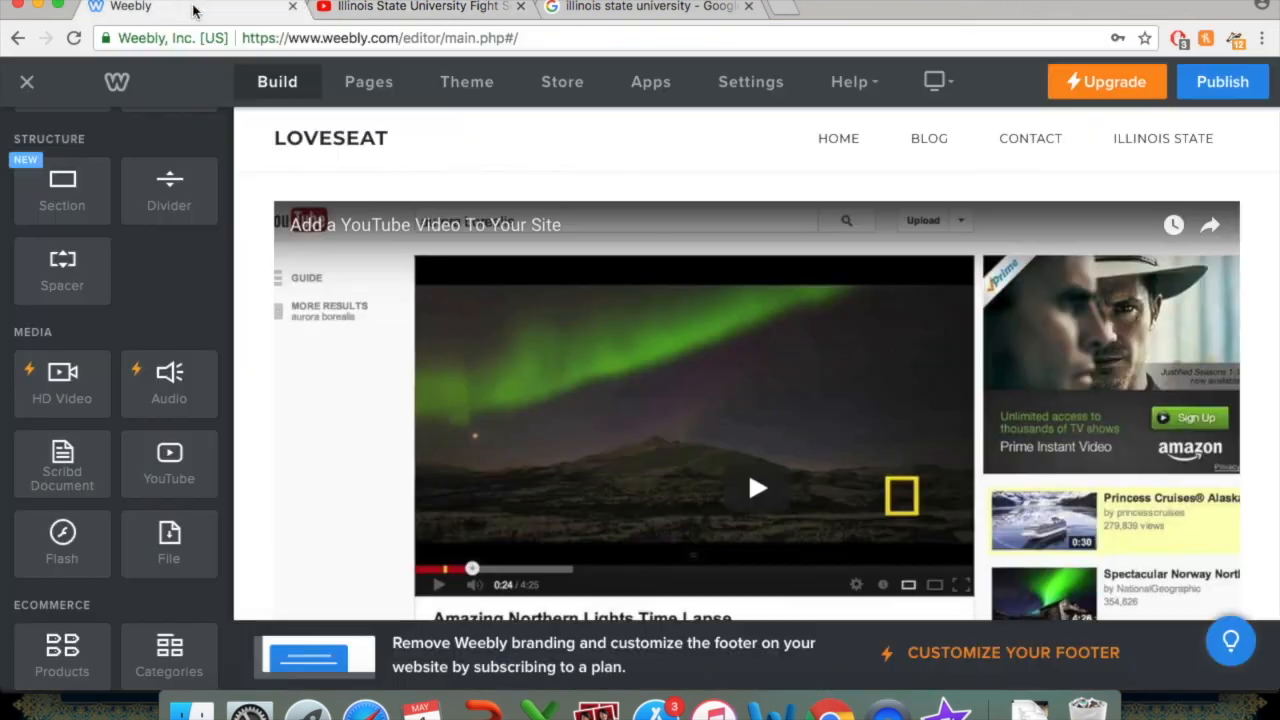
Paste youtube.com/watch?v=AvbO0nTYDJM into the YouTube block's video URL field.
{"action": "left_click", "coordinate": [757, 488]}
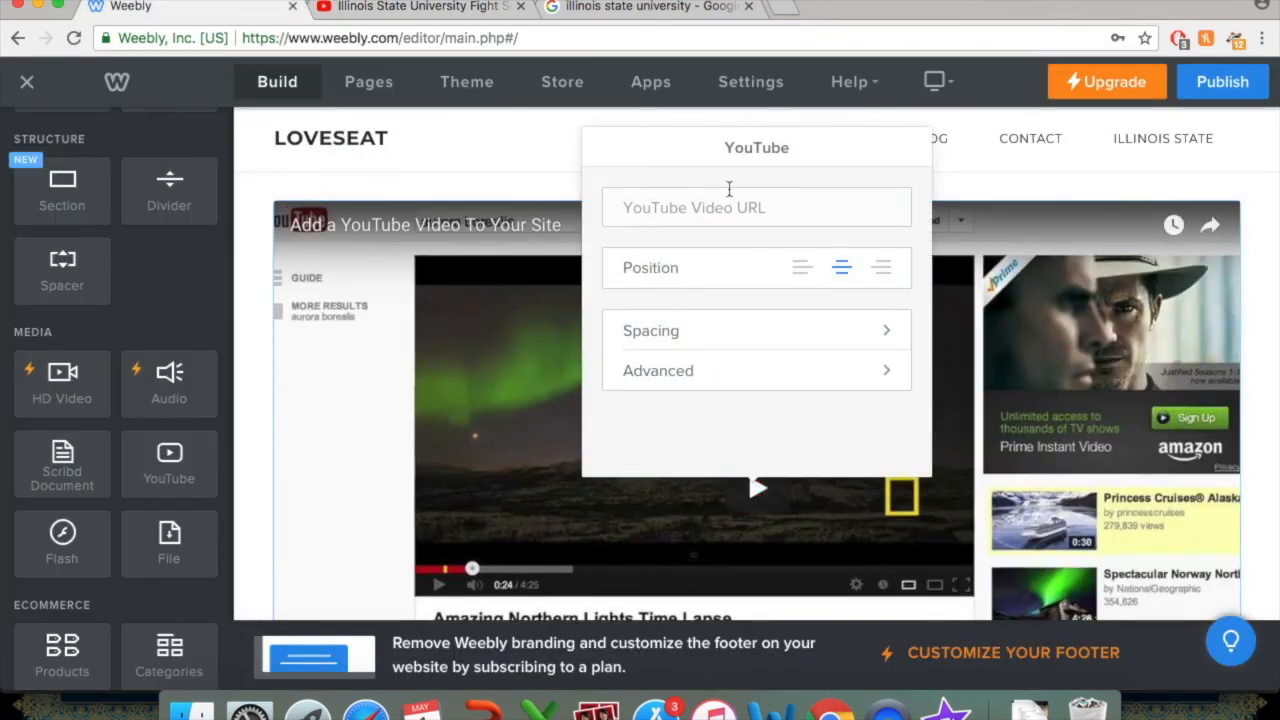
{"action": "type", "text": "youtube.com/watch?v=AvbO0nTYDJM"}
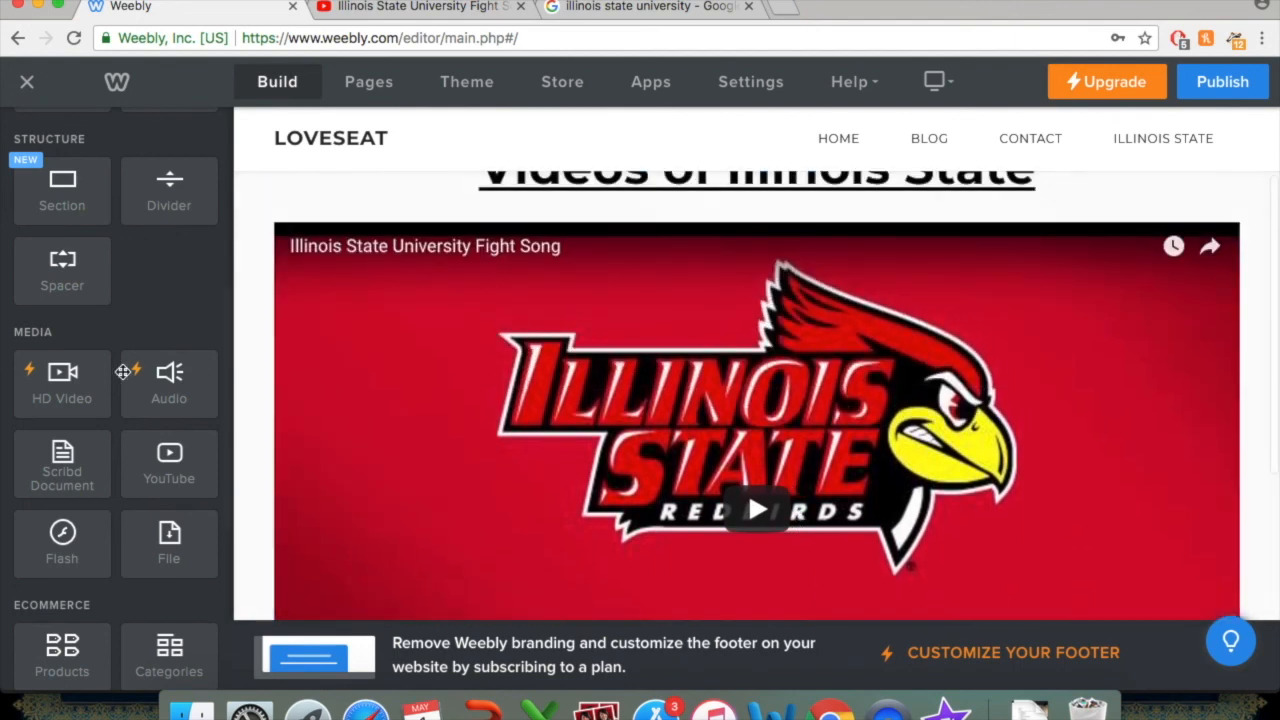
{"action": "mouse_move", "coordinate": [110, 440]}
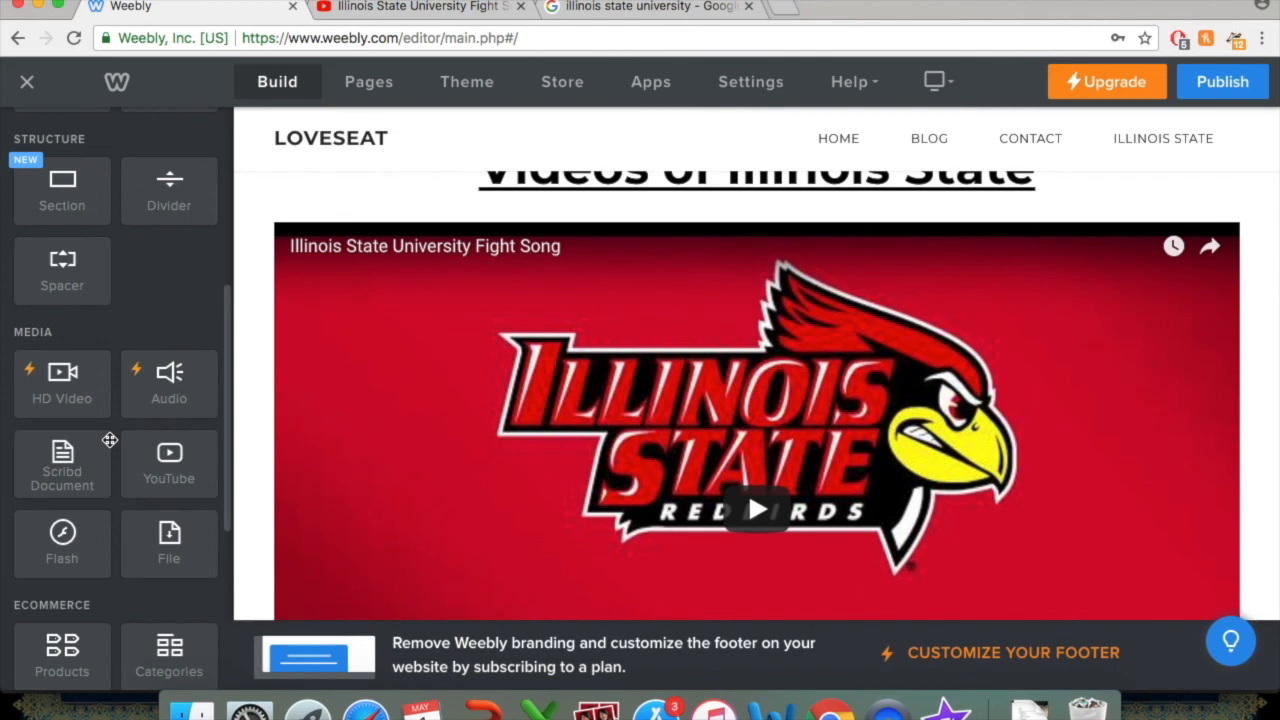
{"action": "scroll", "scroll_direction": "down", "scroll_amount": 3}
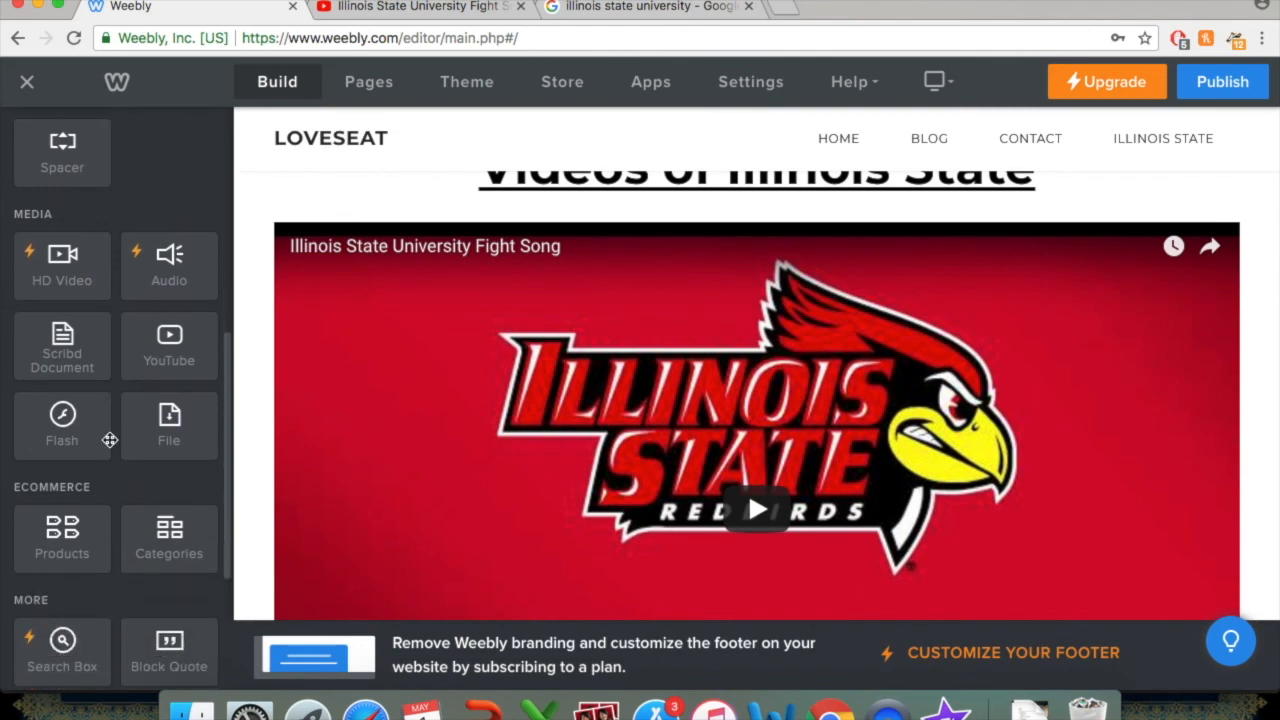